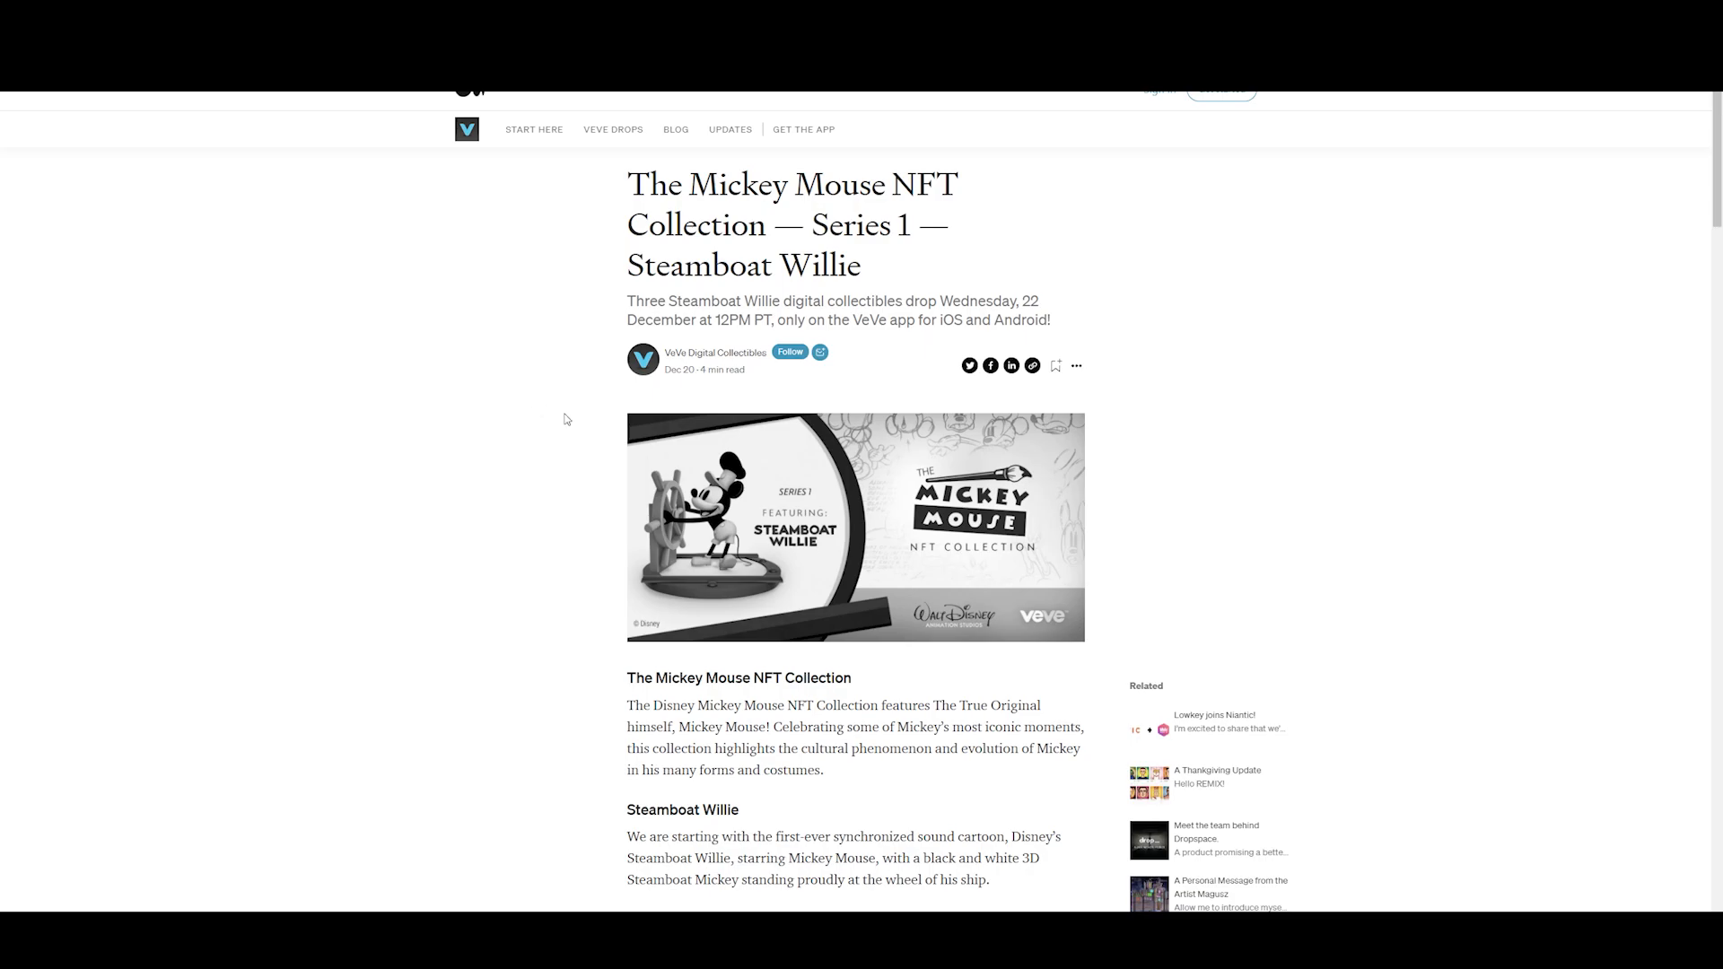
{"action": "mouse_move", "coordinate": [619, 461]}
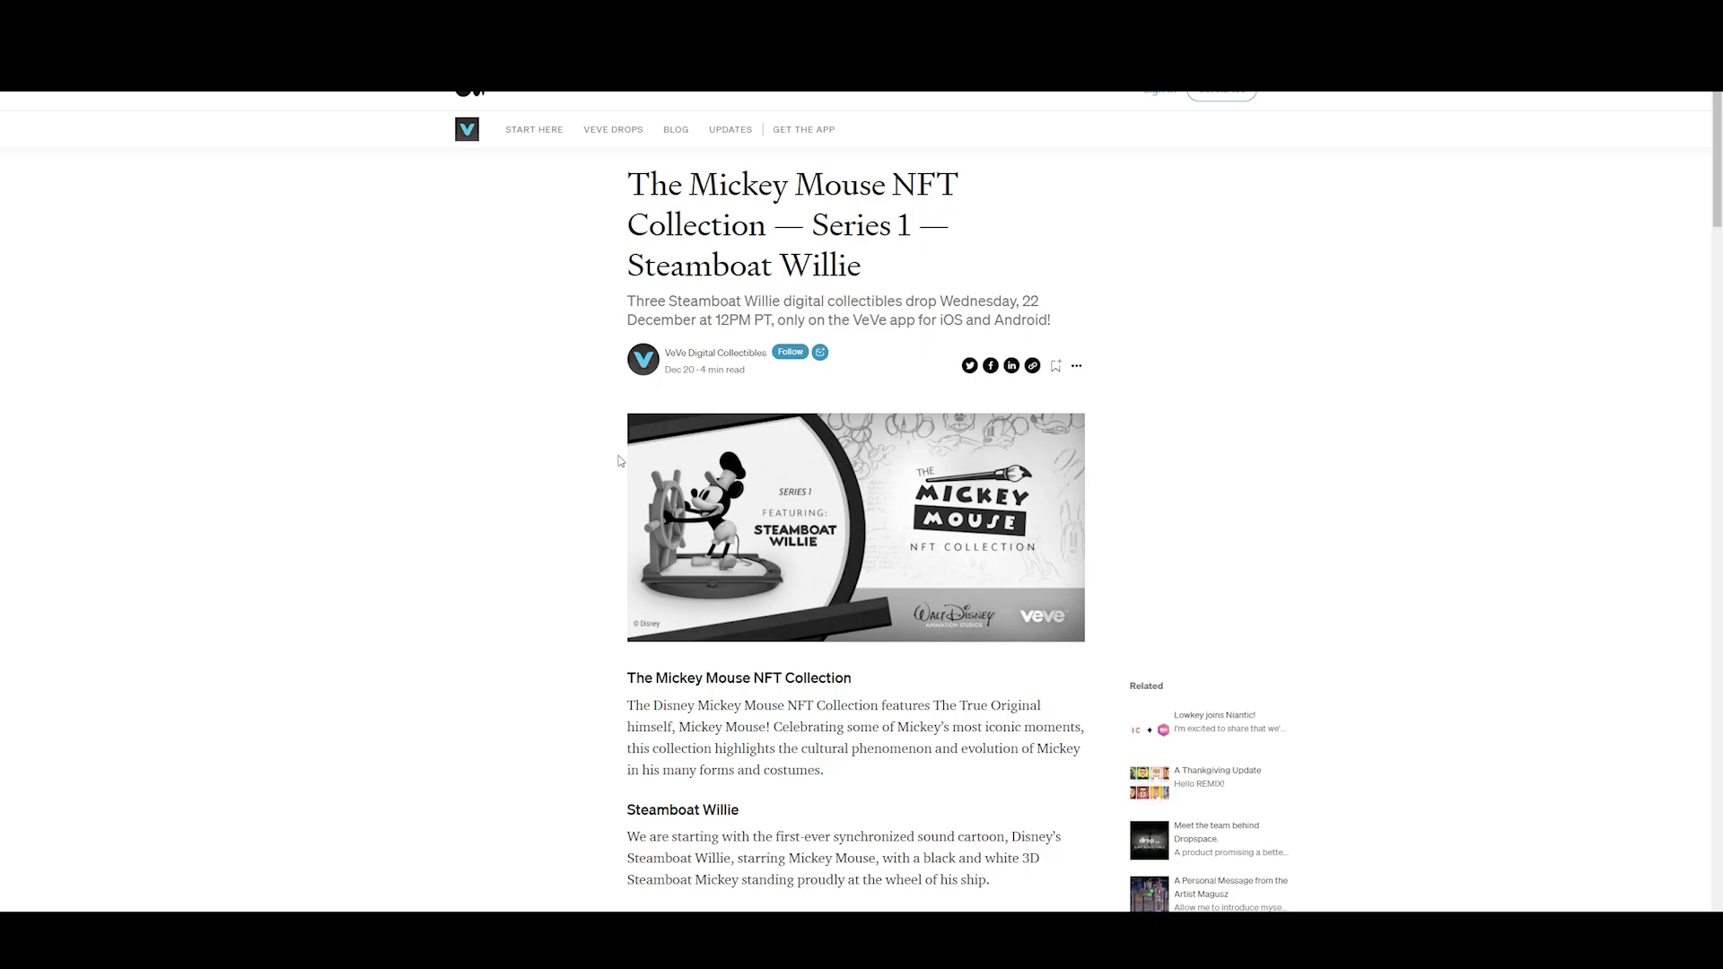
{"action": "mouse_move", "coordinate": [699, 339]}
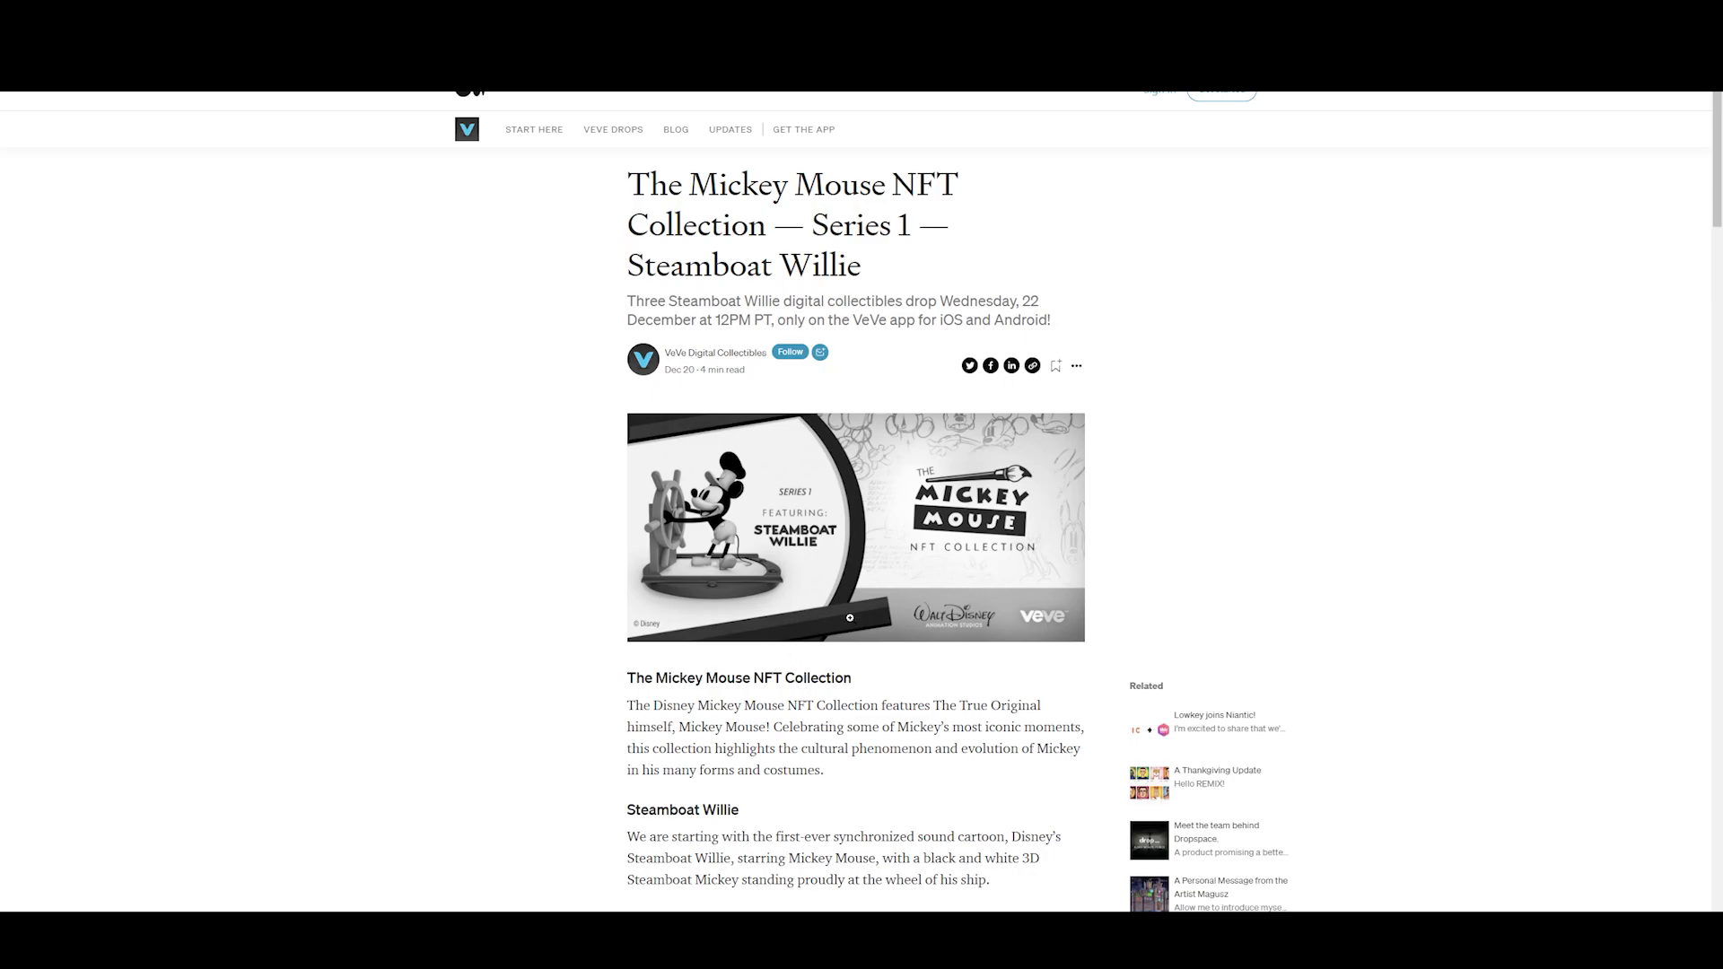
- Scroll past the article's opening image until the Blind Boxes heading and paragraph show
{"action": "scroll", "scroll_direction": "down", "scroll_amount": 3}
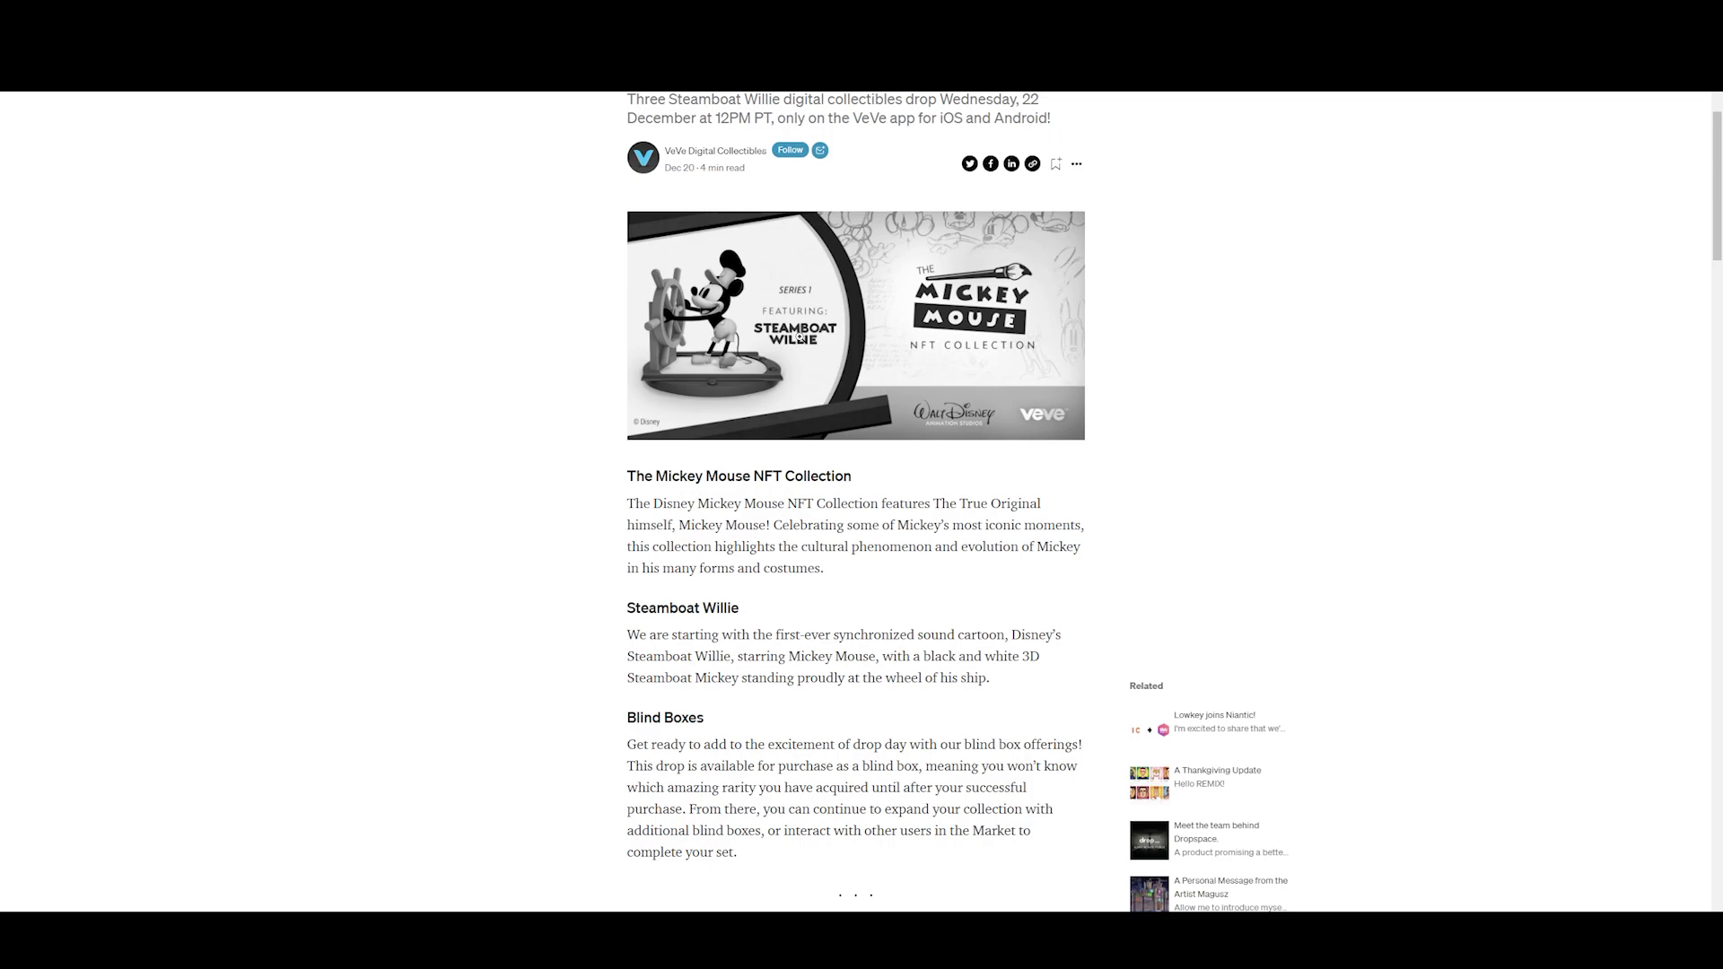
{"action": "mouse_move", "coordinate": [897, 539]}
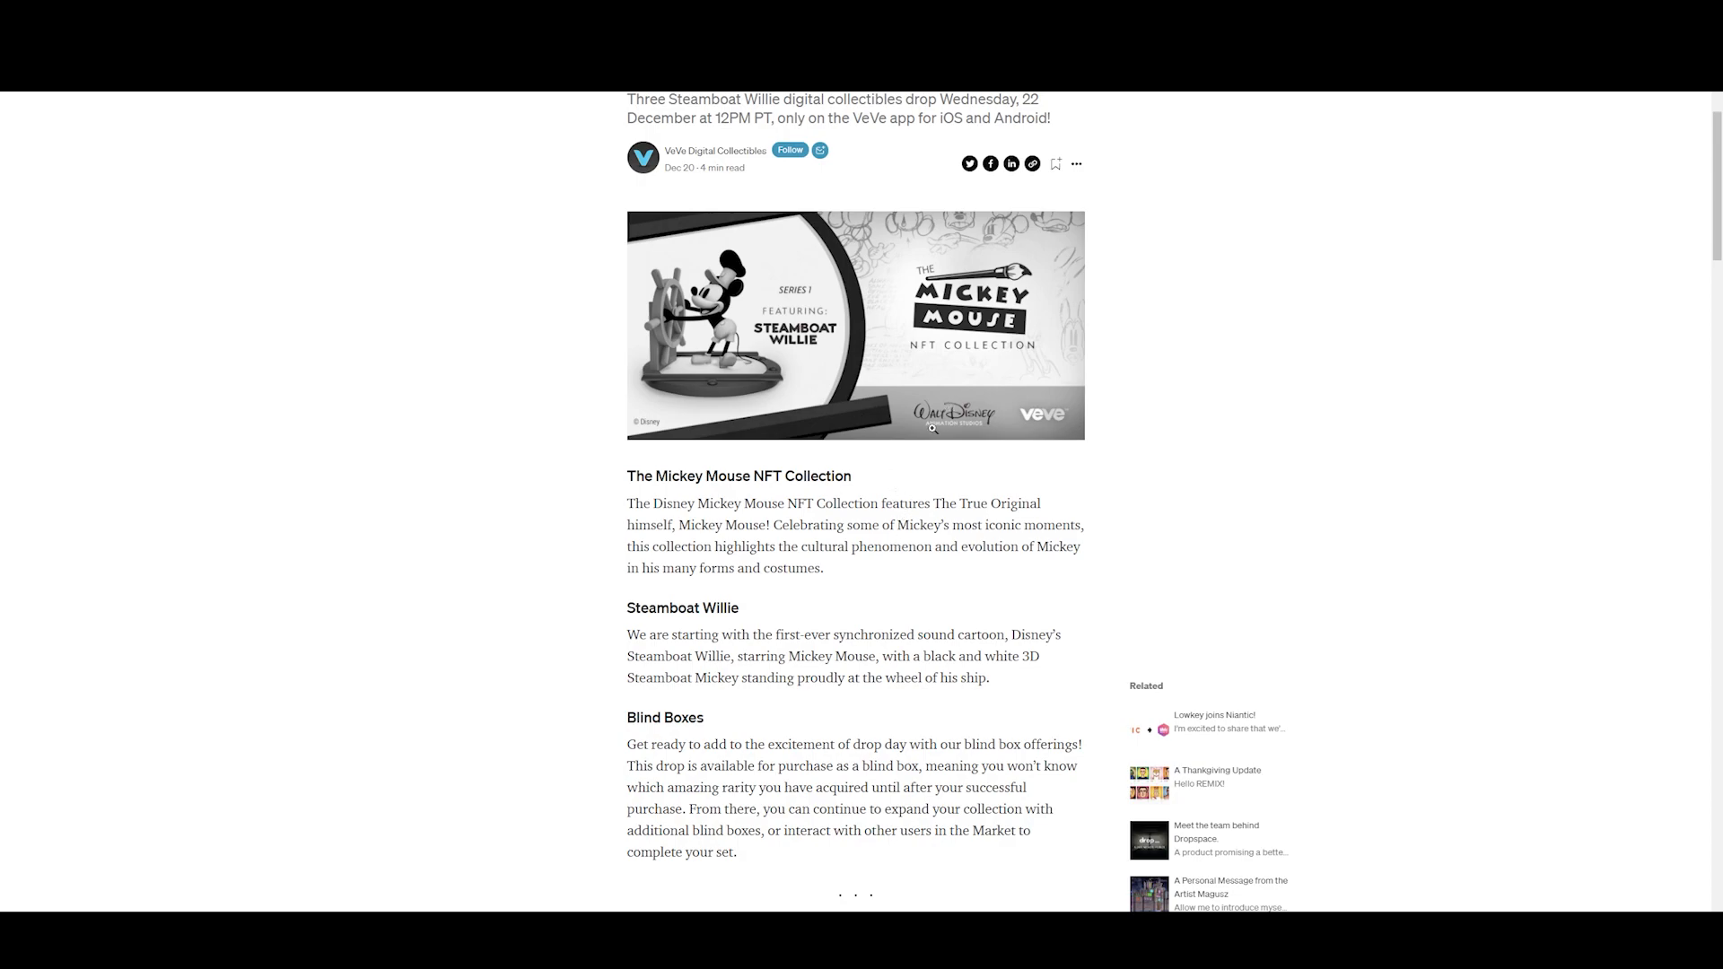
{"action": "mouse_move", "coordinate": [696, 491]}
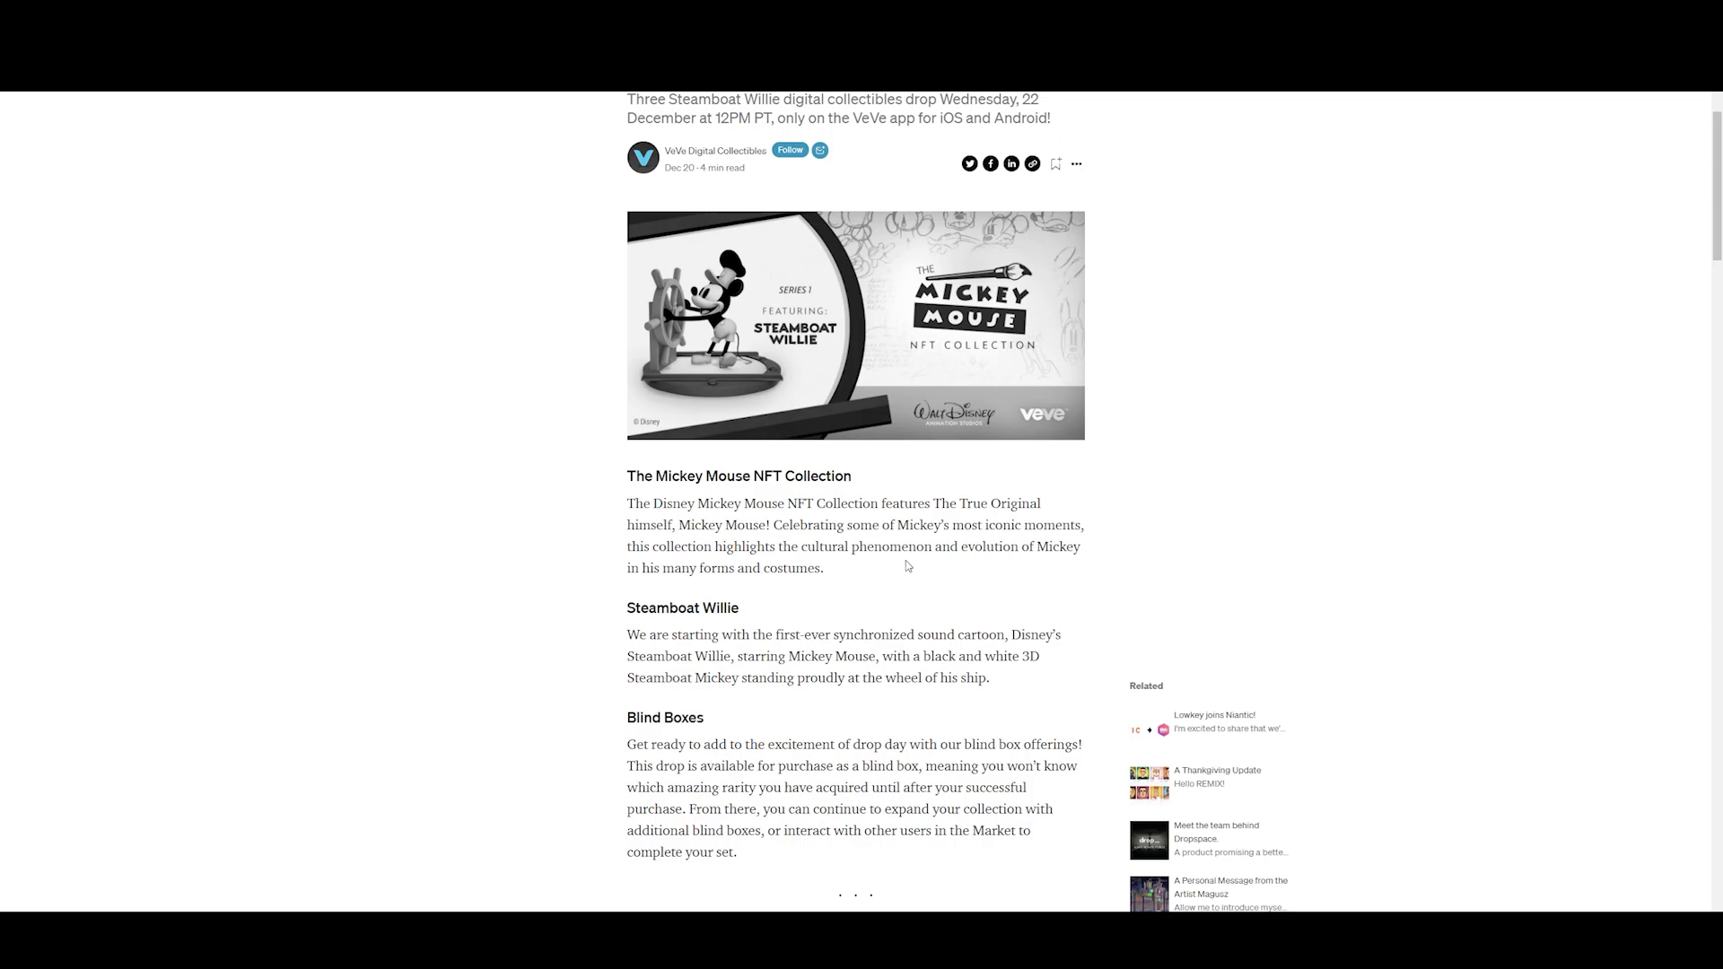
{"action": "mouse_move", "coordinate": [863, 588]}
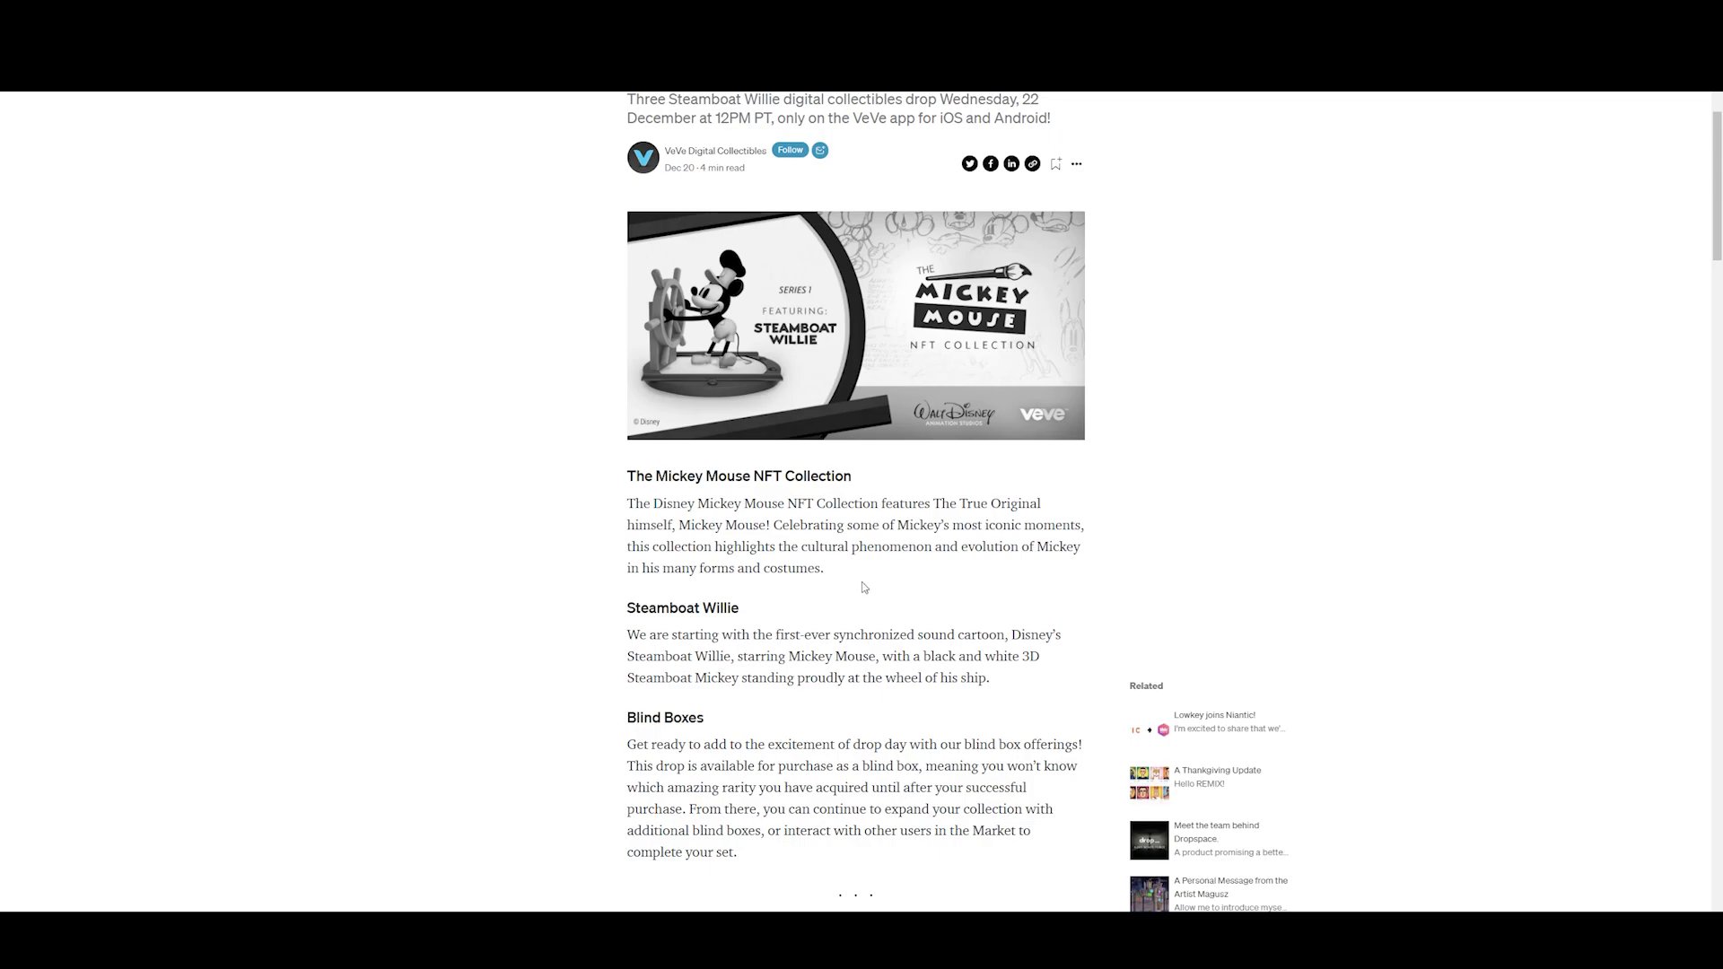
{"action": "mouse_move", "coordinate": [852, 584]}
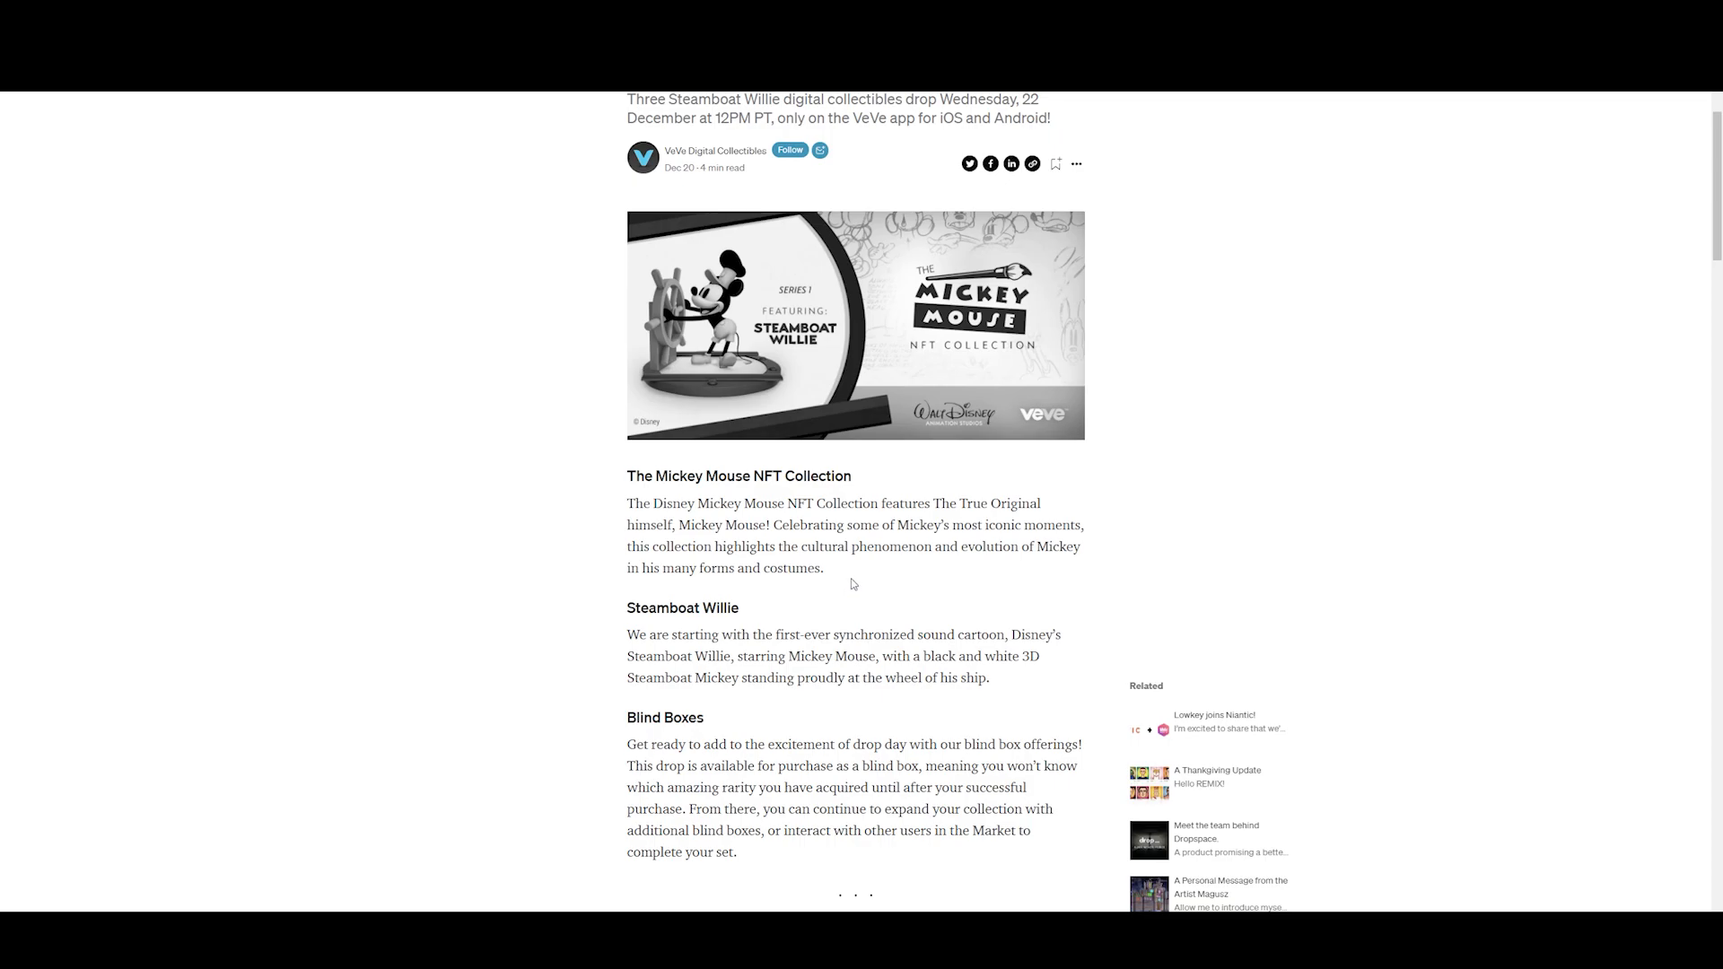
- Scroll to A Jaunty Jig's drop details: 60.00 price, 18,928 editions, Common rarity
{"action": "scroll", "scroll_direction": "down", "scroll_amount": 3}
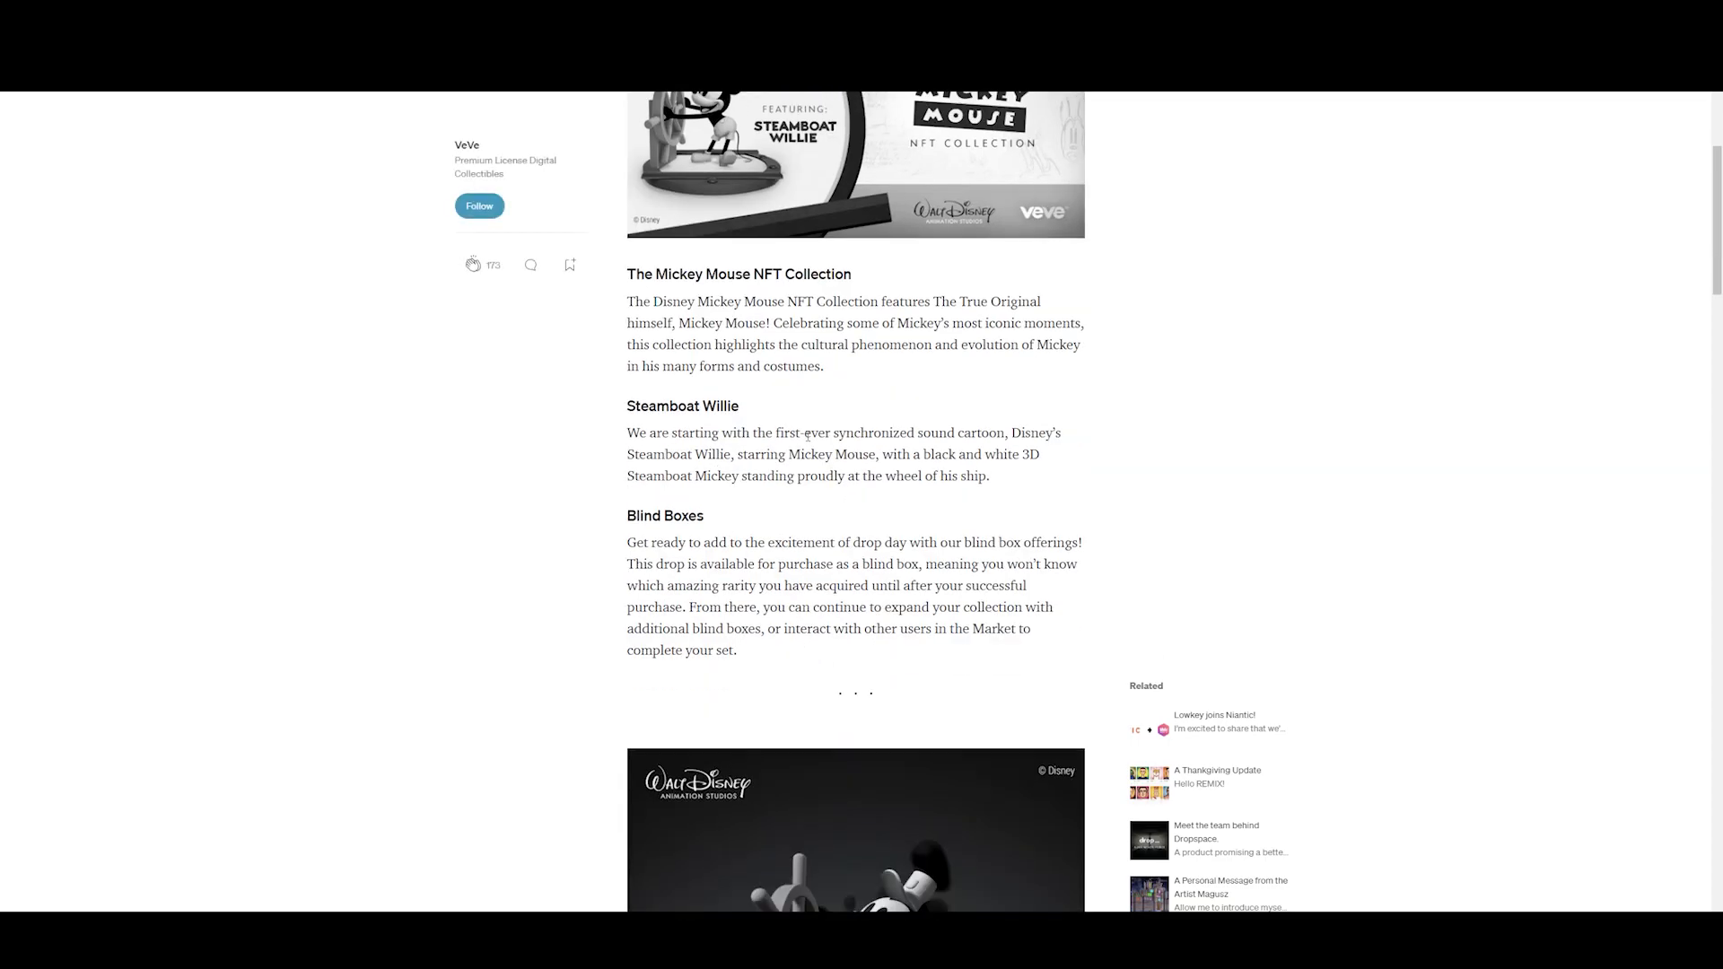
{"action": "mouse_move", "coordinate": [955, 446]}
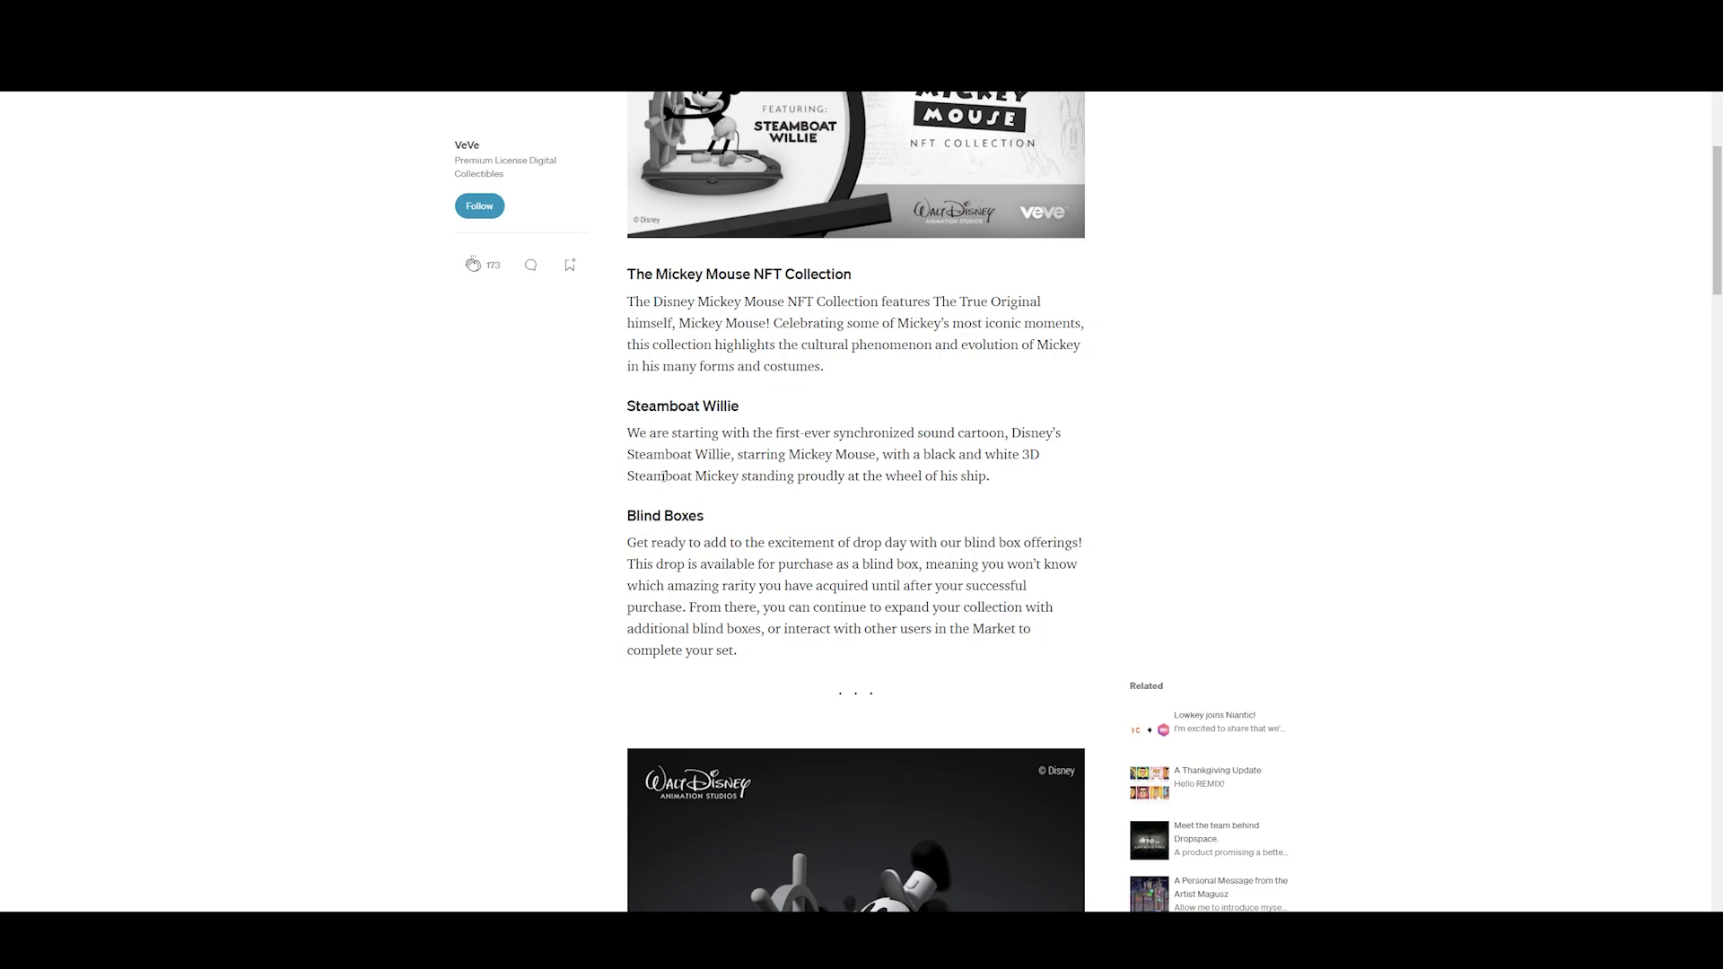
{"action": "mouse_move", "coordinate": [873, 490]}
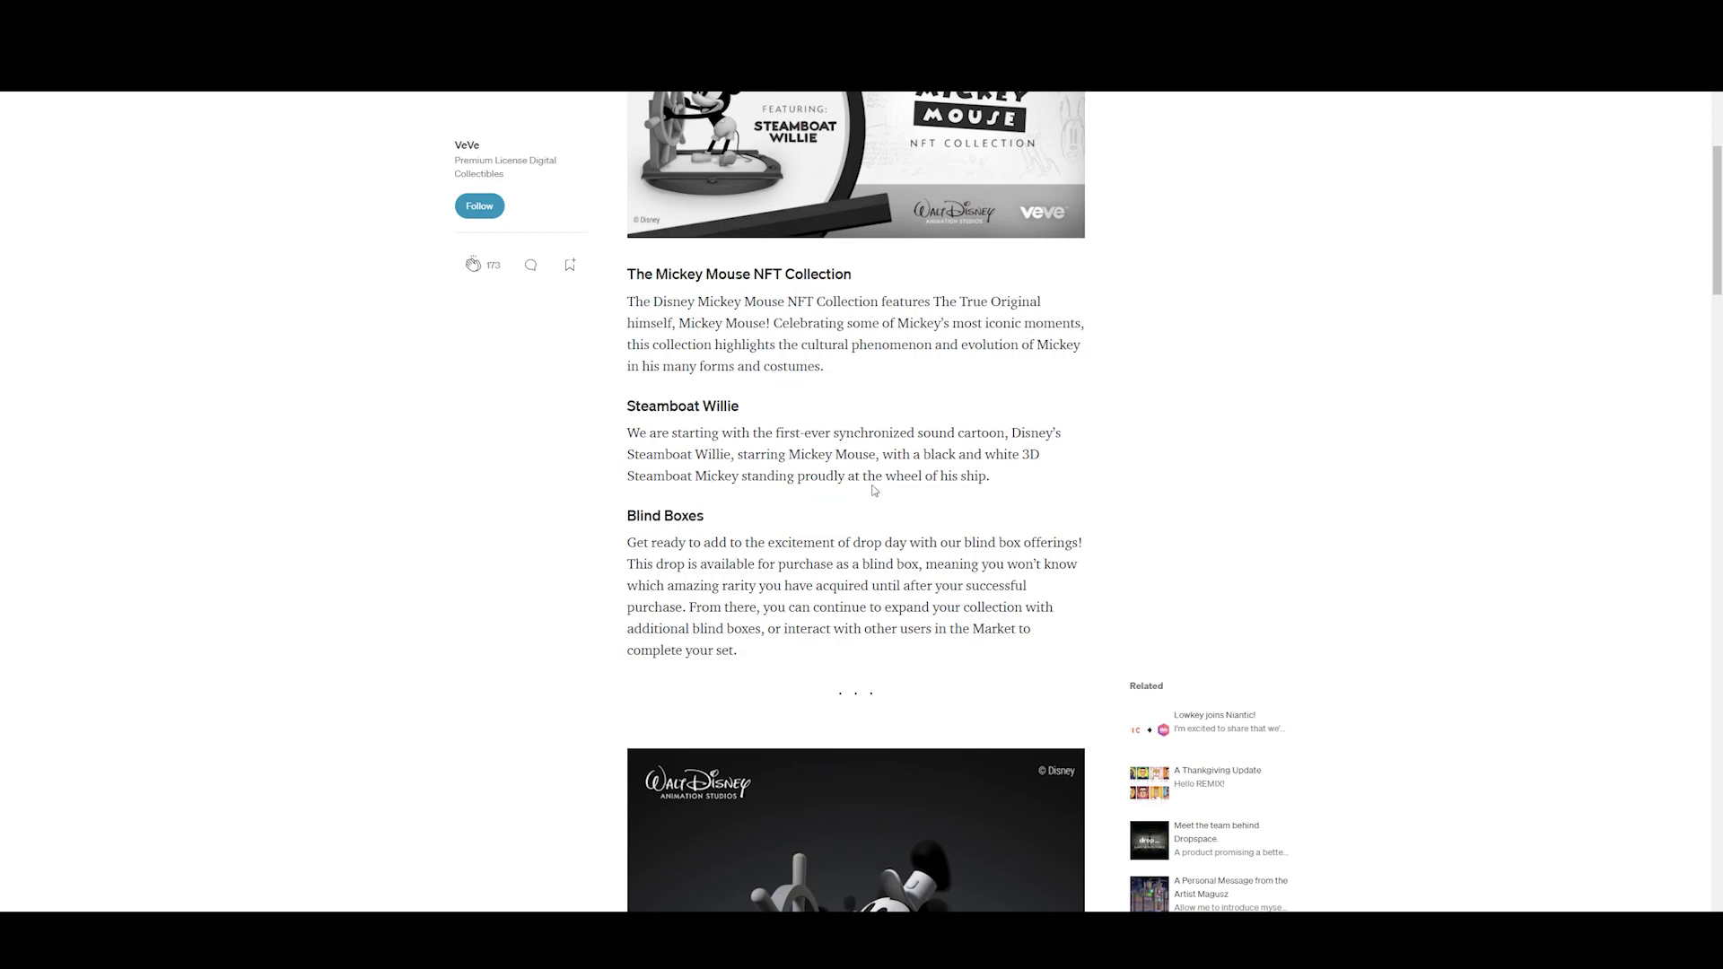
{"action": "scroll", "scroll_direction": "down", "scroll_amount": 3}
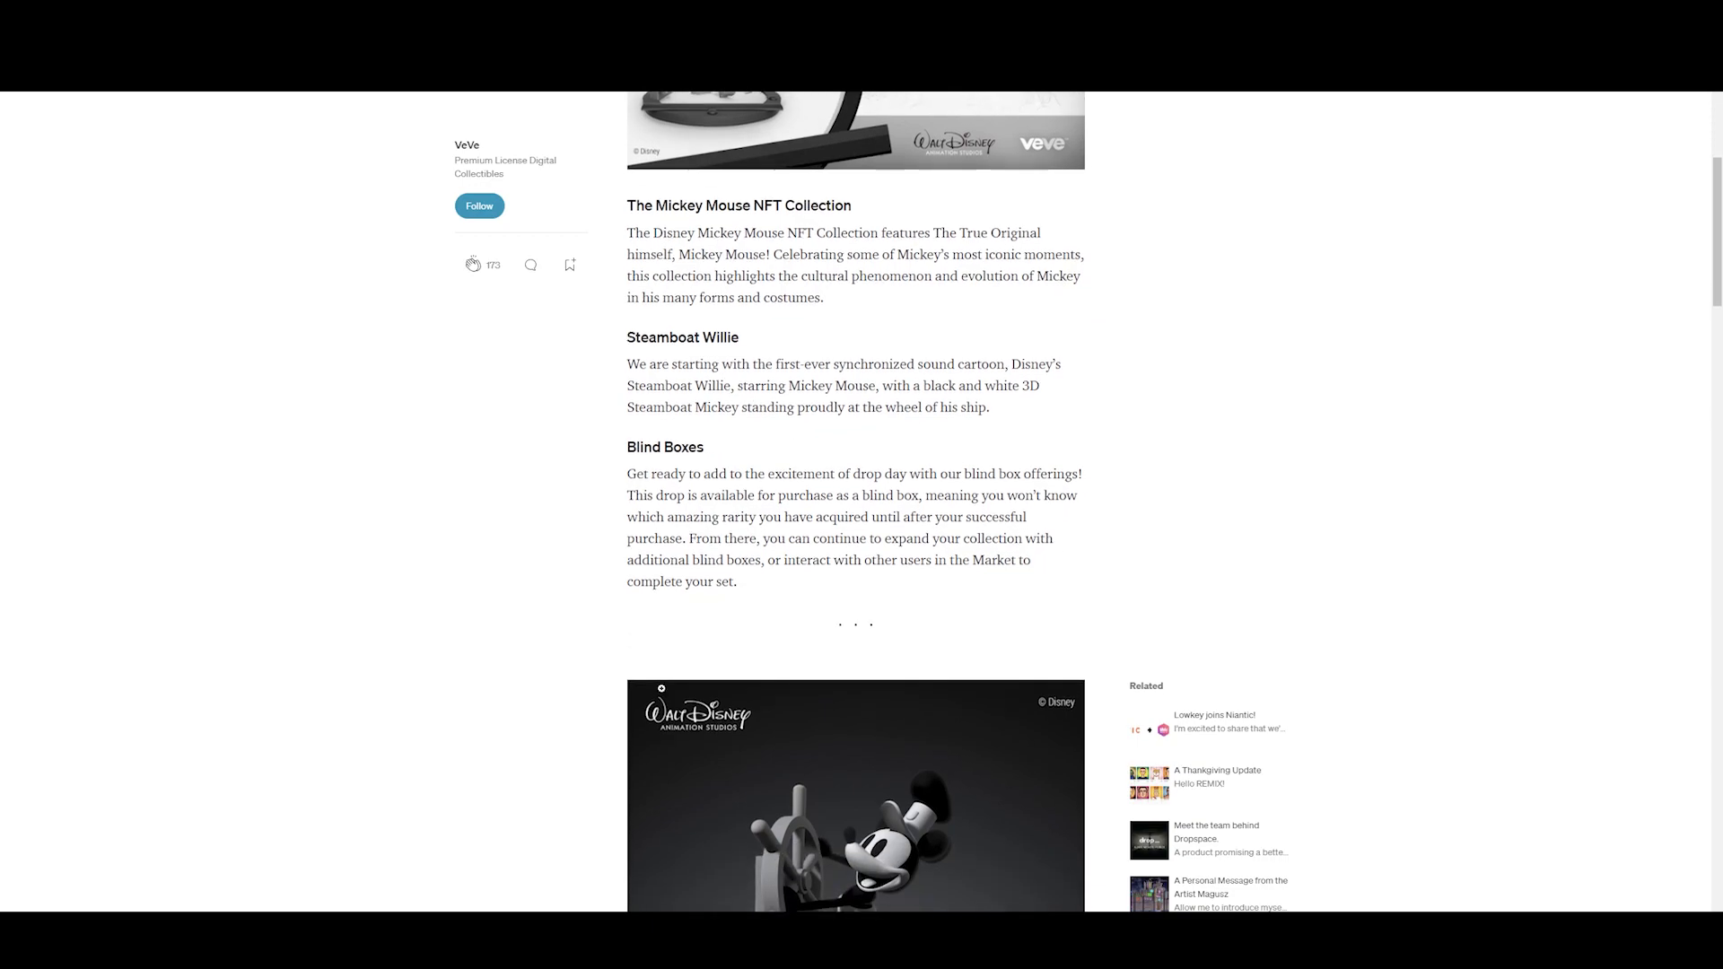
{"action": "scroll", "scroll_direction": "down", "scroll_amount": 3}
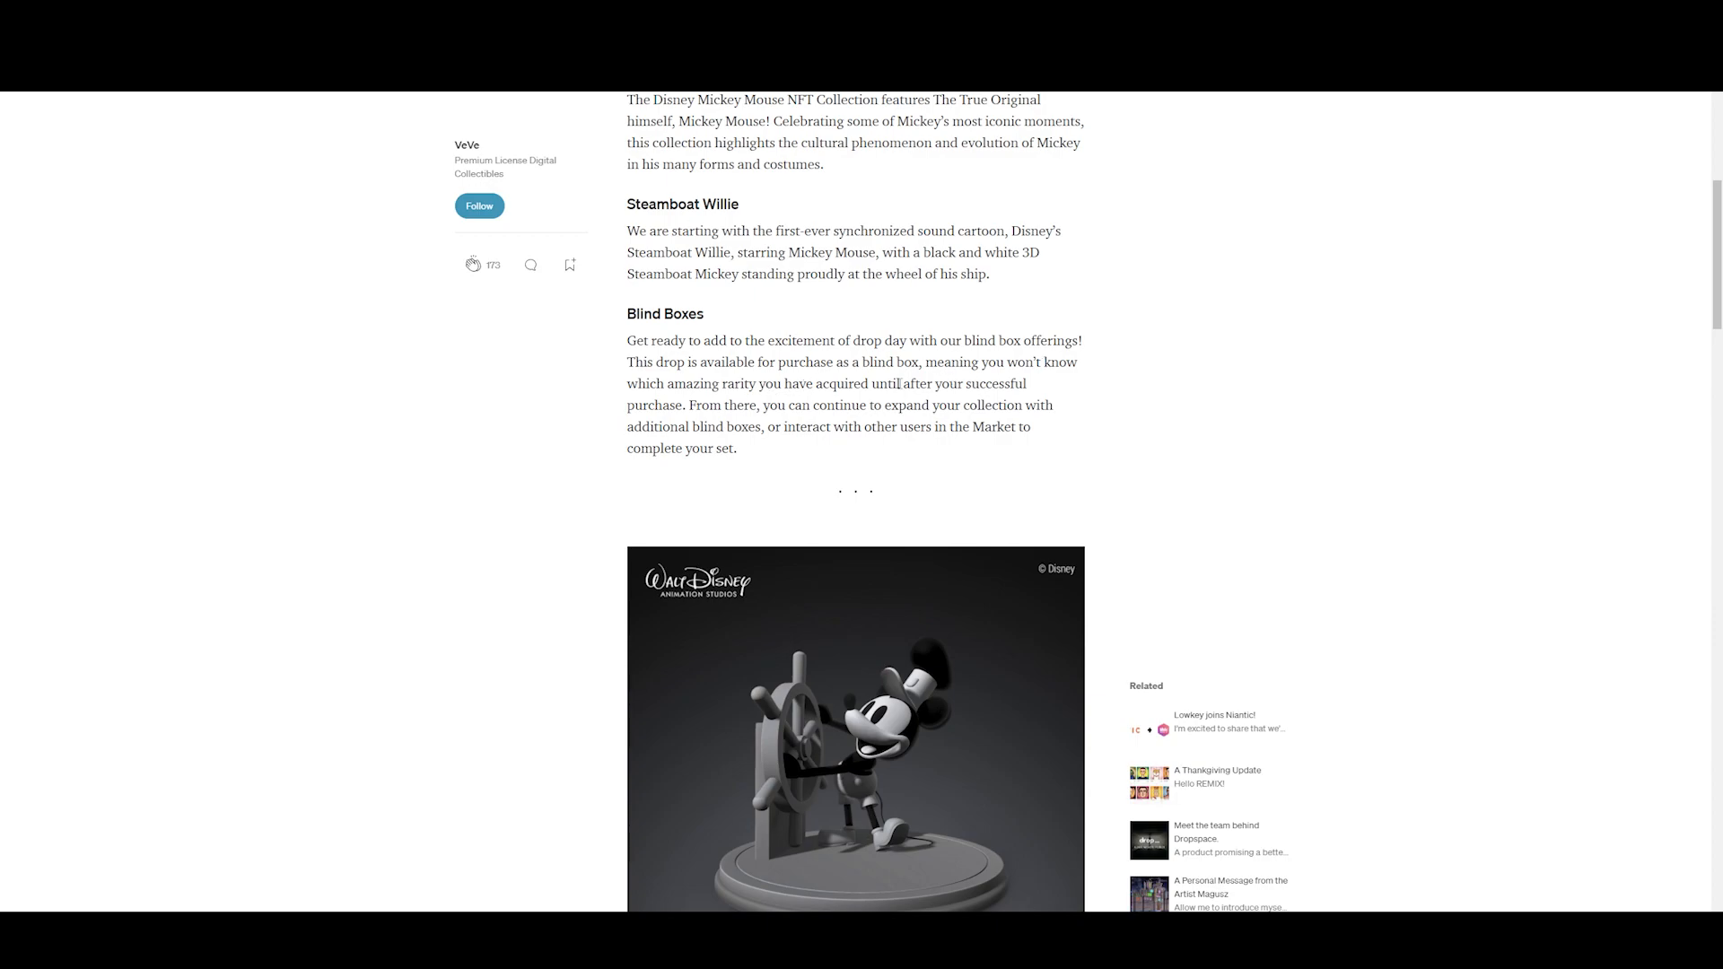
{"action": "mouse_move", "coordinate": [675, 410]}
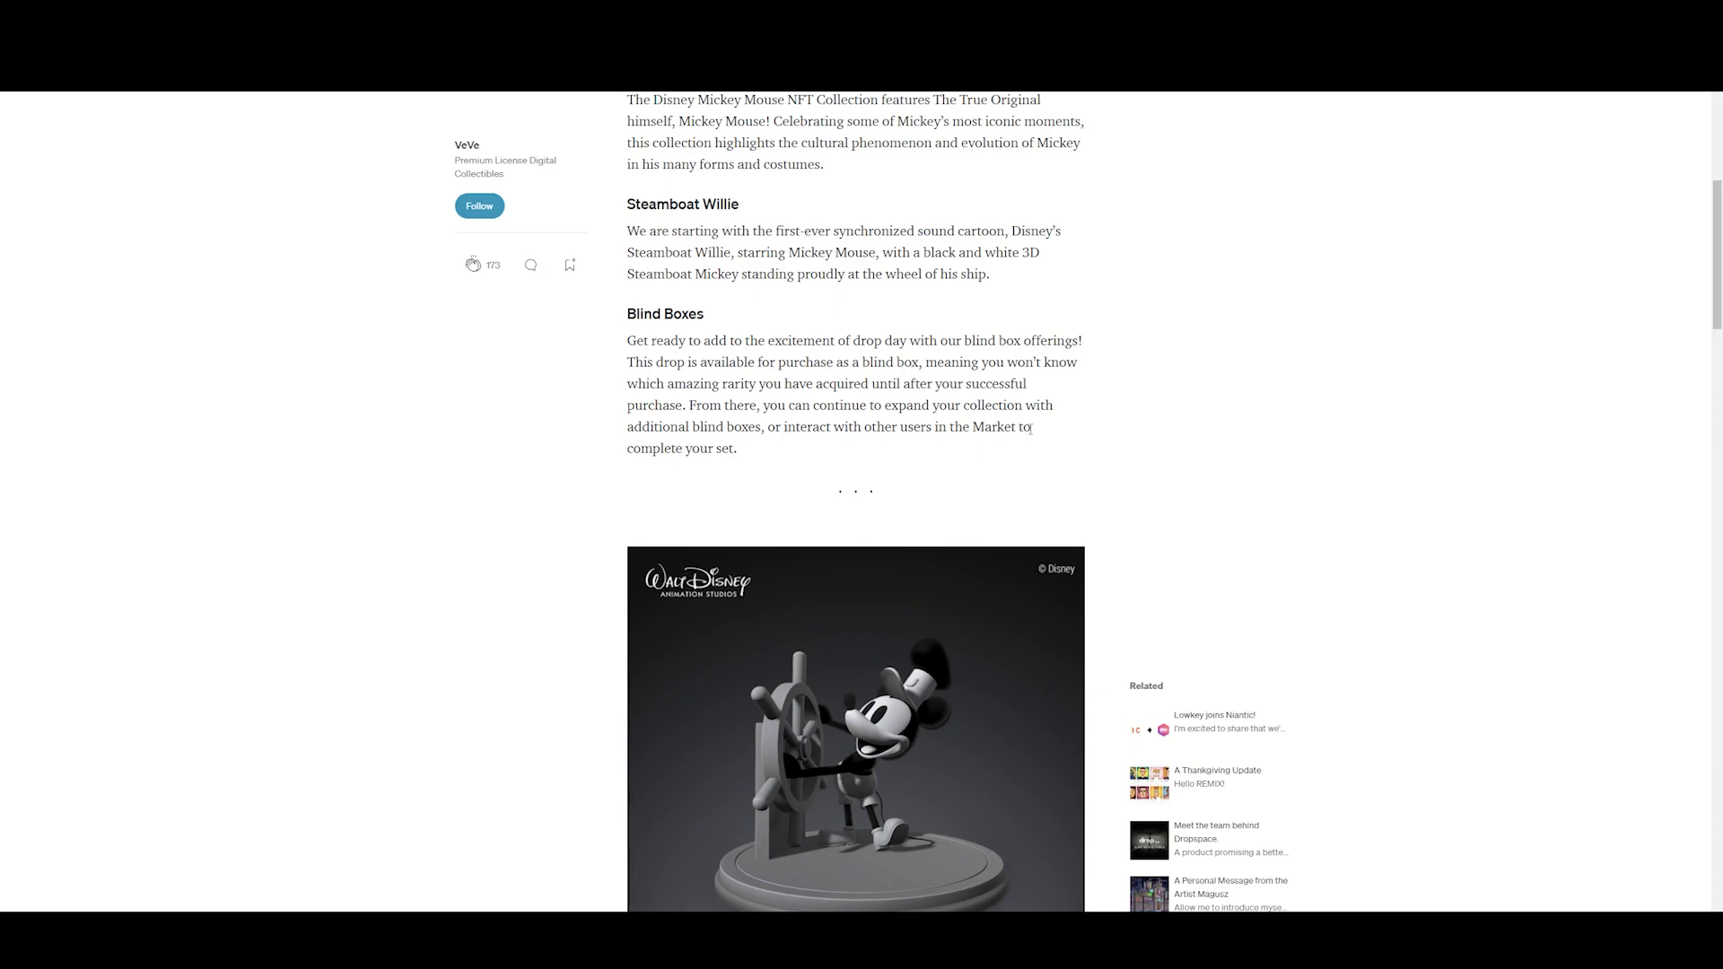
{"action": "scroll", "scroll_direction": "down", "scroll_amount": 3}
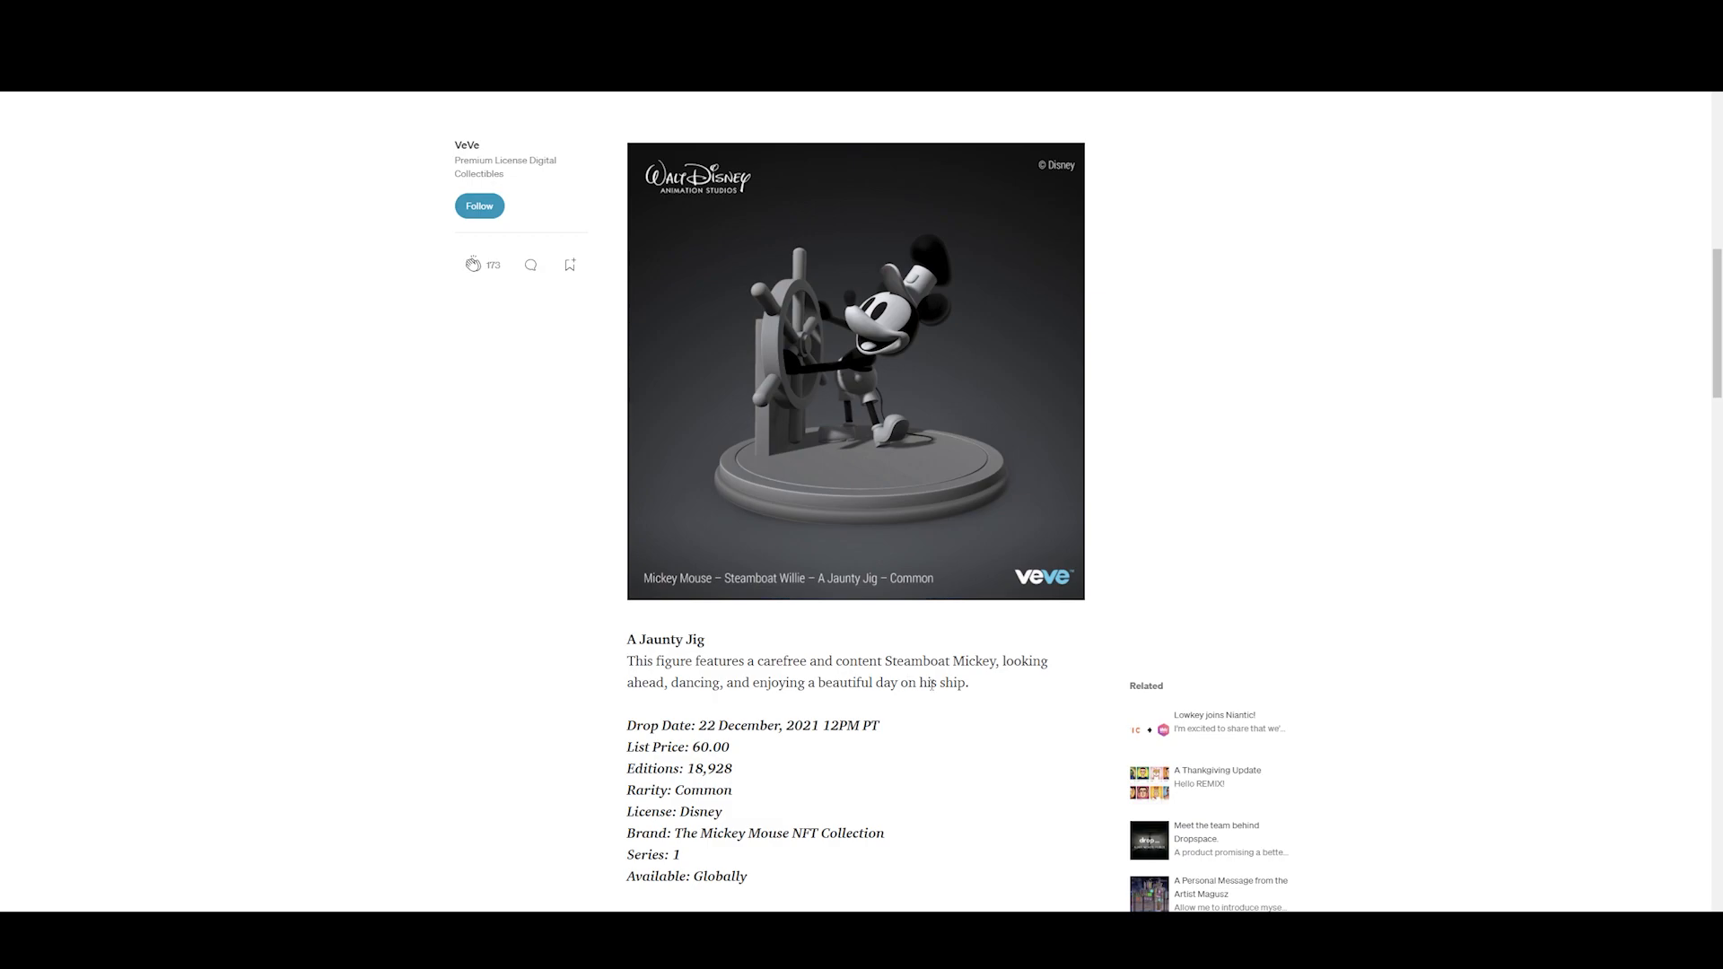
- Glance at A Happy Whistle, then return to A Jaunty Jig's Common, 18,928-edition details
{"action": "scroll", "scroll_direction": "down", "scroll_amount": 3}
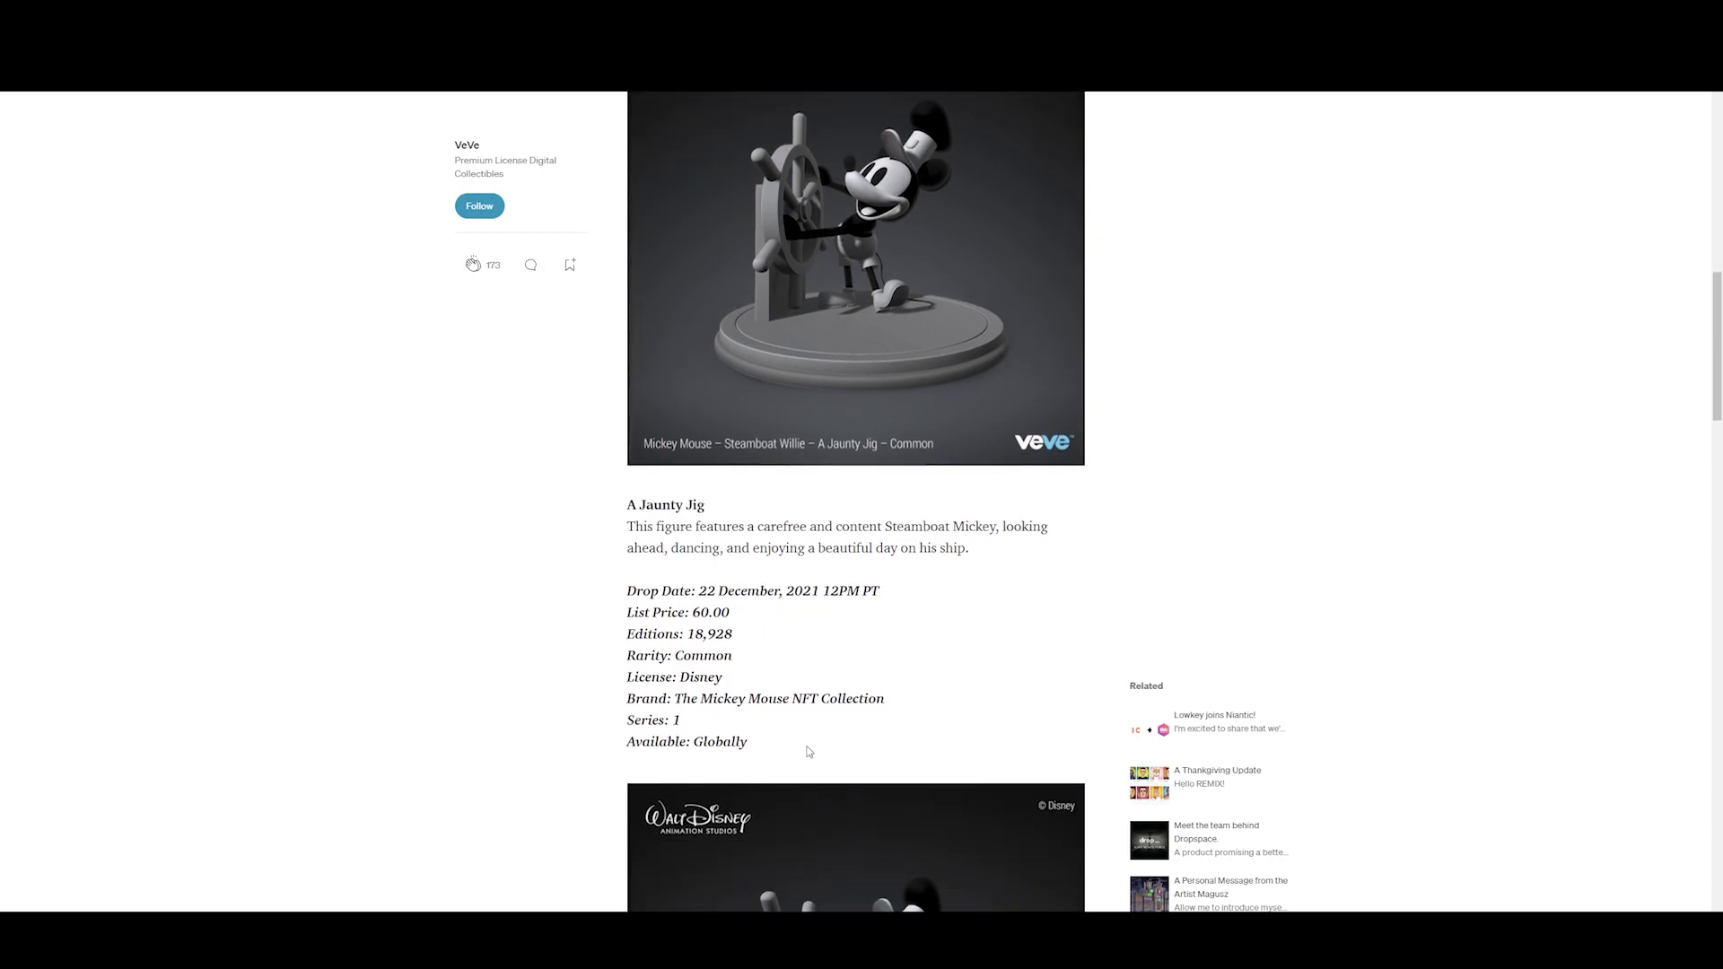
{"action": "scroll", "scroll_direction": "down", "scroll_amount": 3}
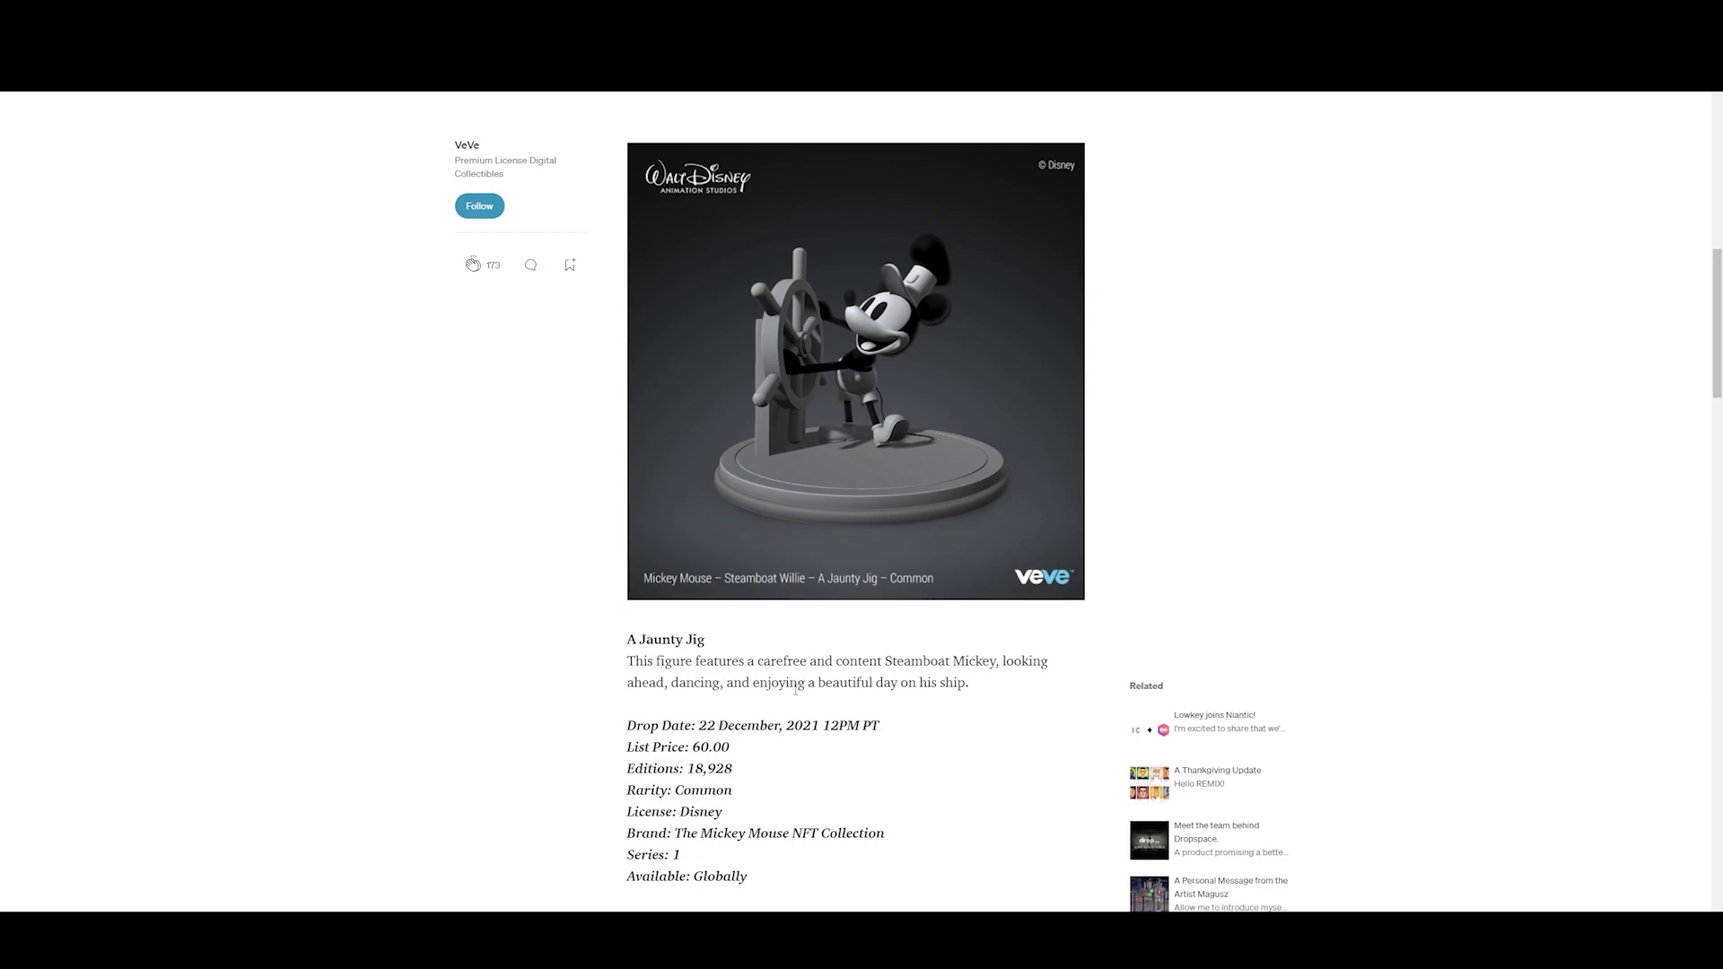
{"action": "scroll", "scroll_direction": "down", "scroll_amount": 3}
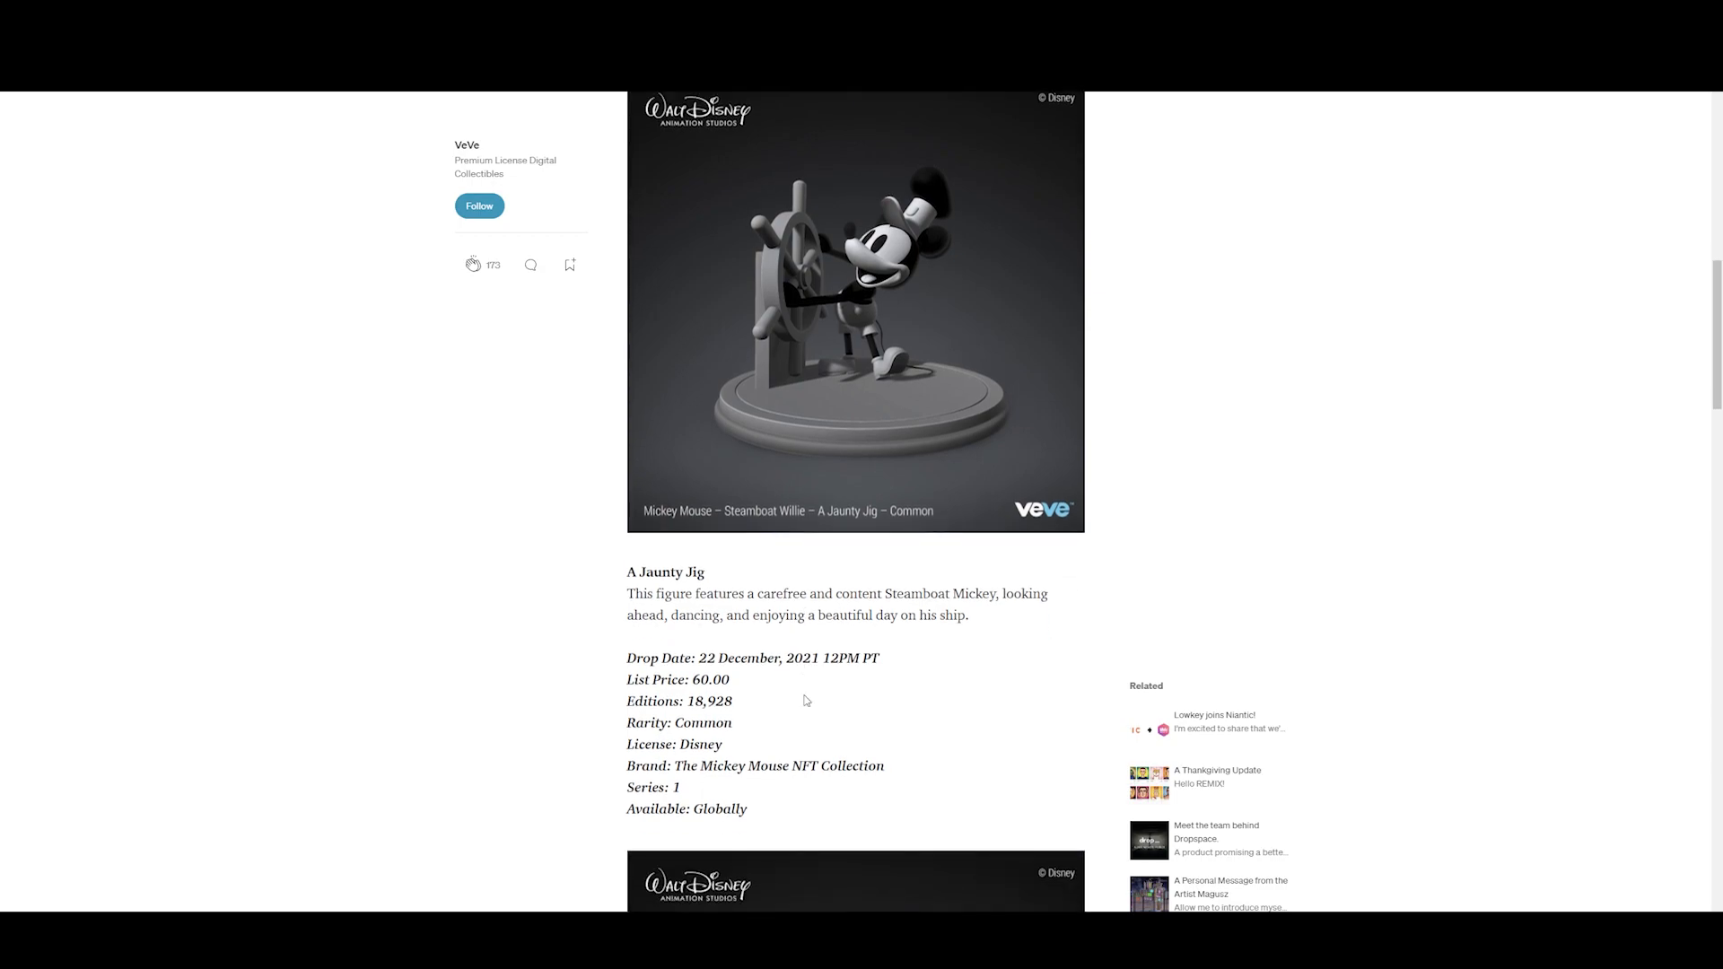
{"action": "mouse_move", "coordinate": [829, 656]}
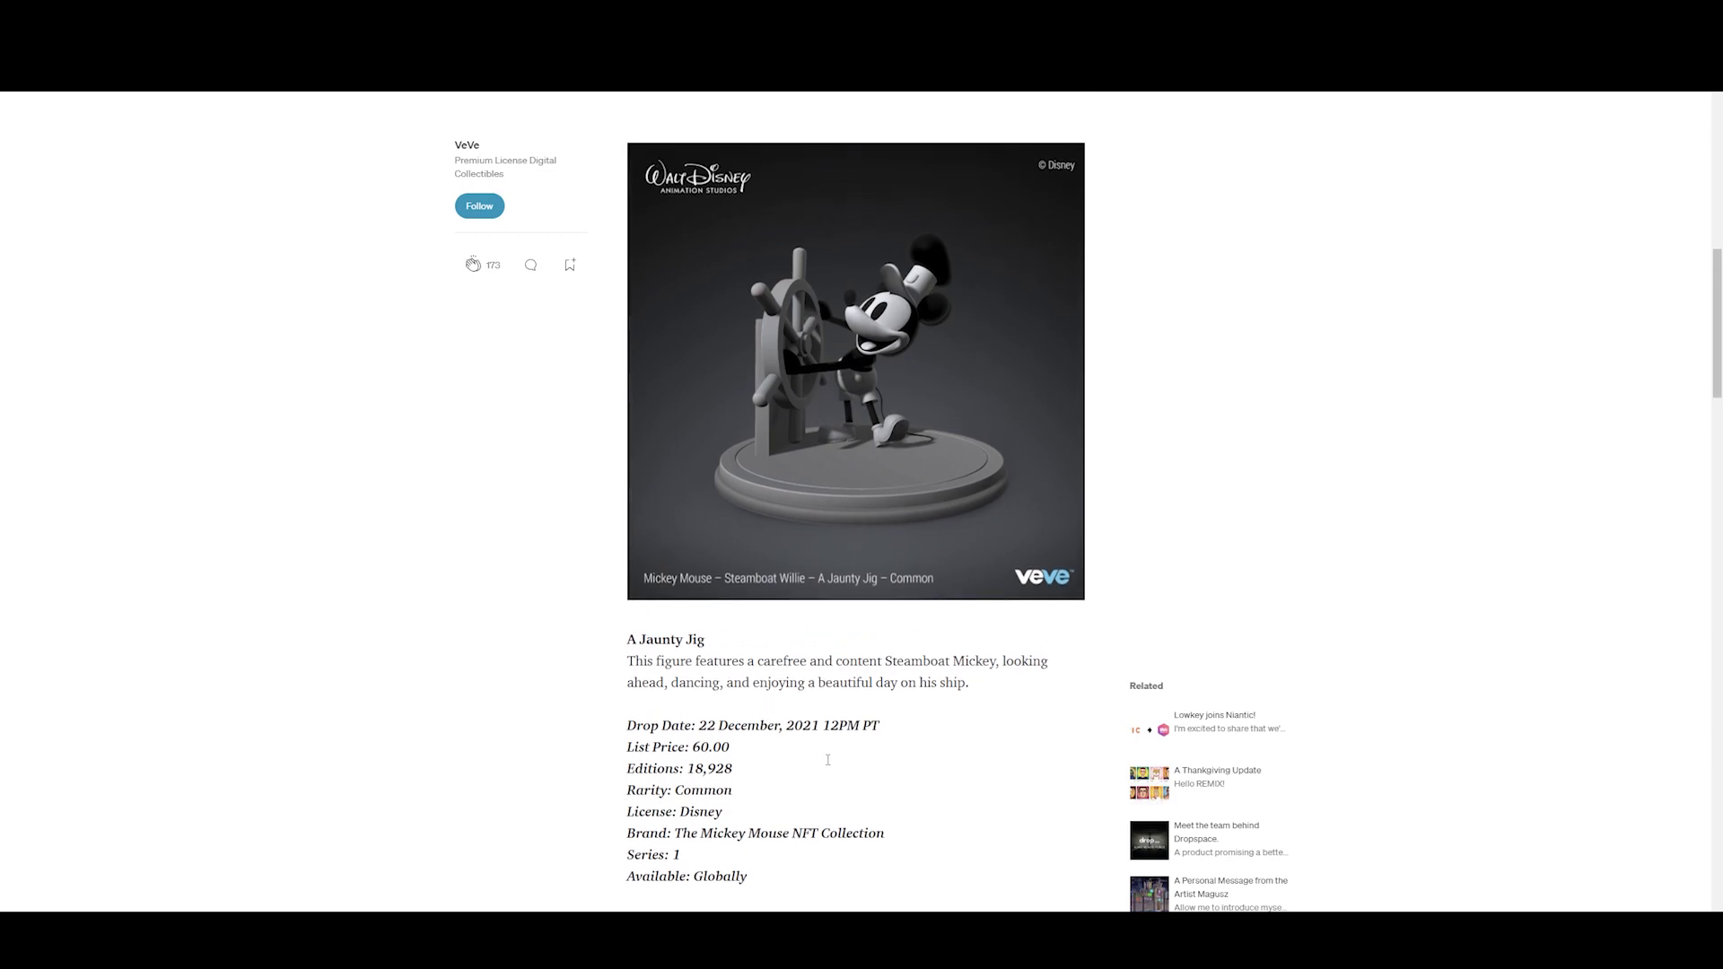
{"action": "scroll", "scroll_direction": "down", "scroll_amount": 3}
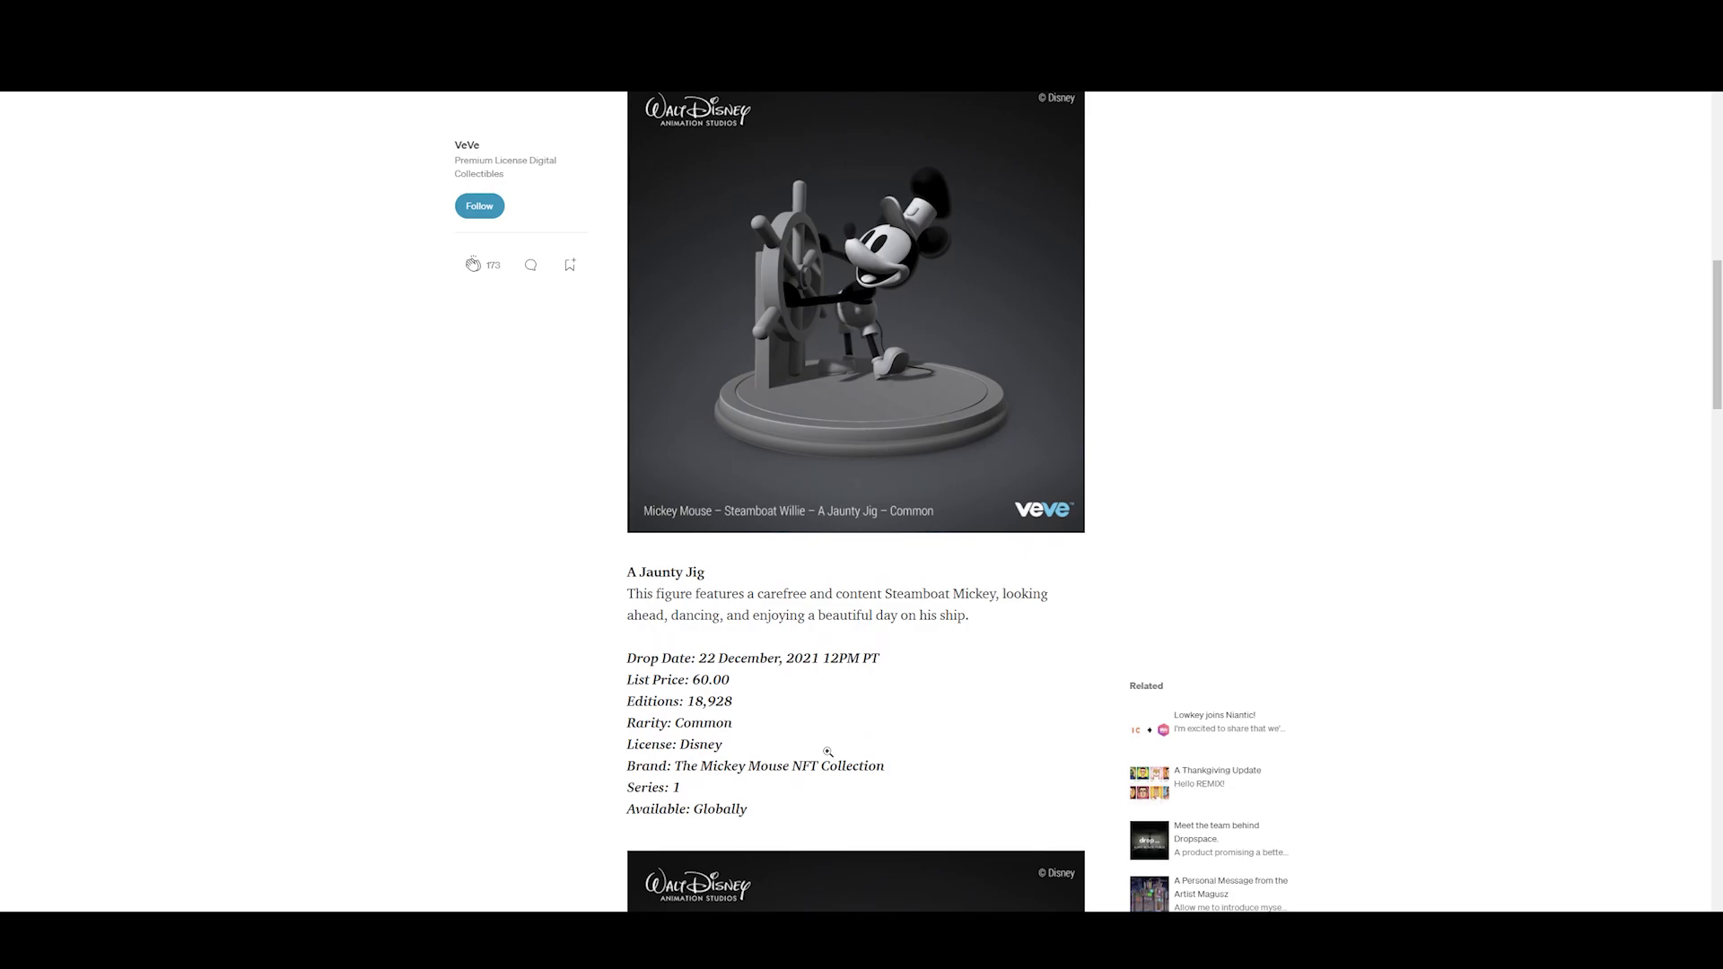
{"action": "scroll", "scroll_direction": "down", "scroll_amount": 3}
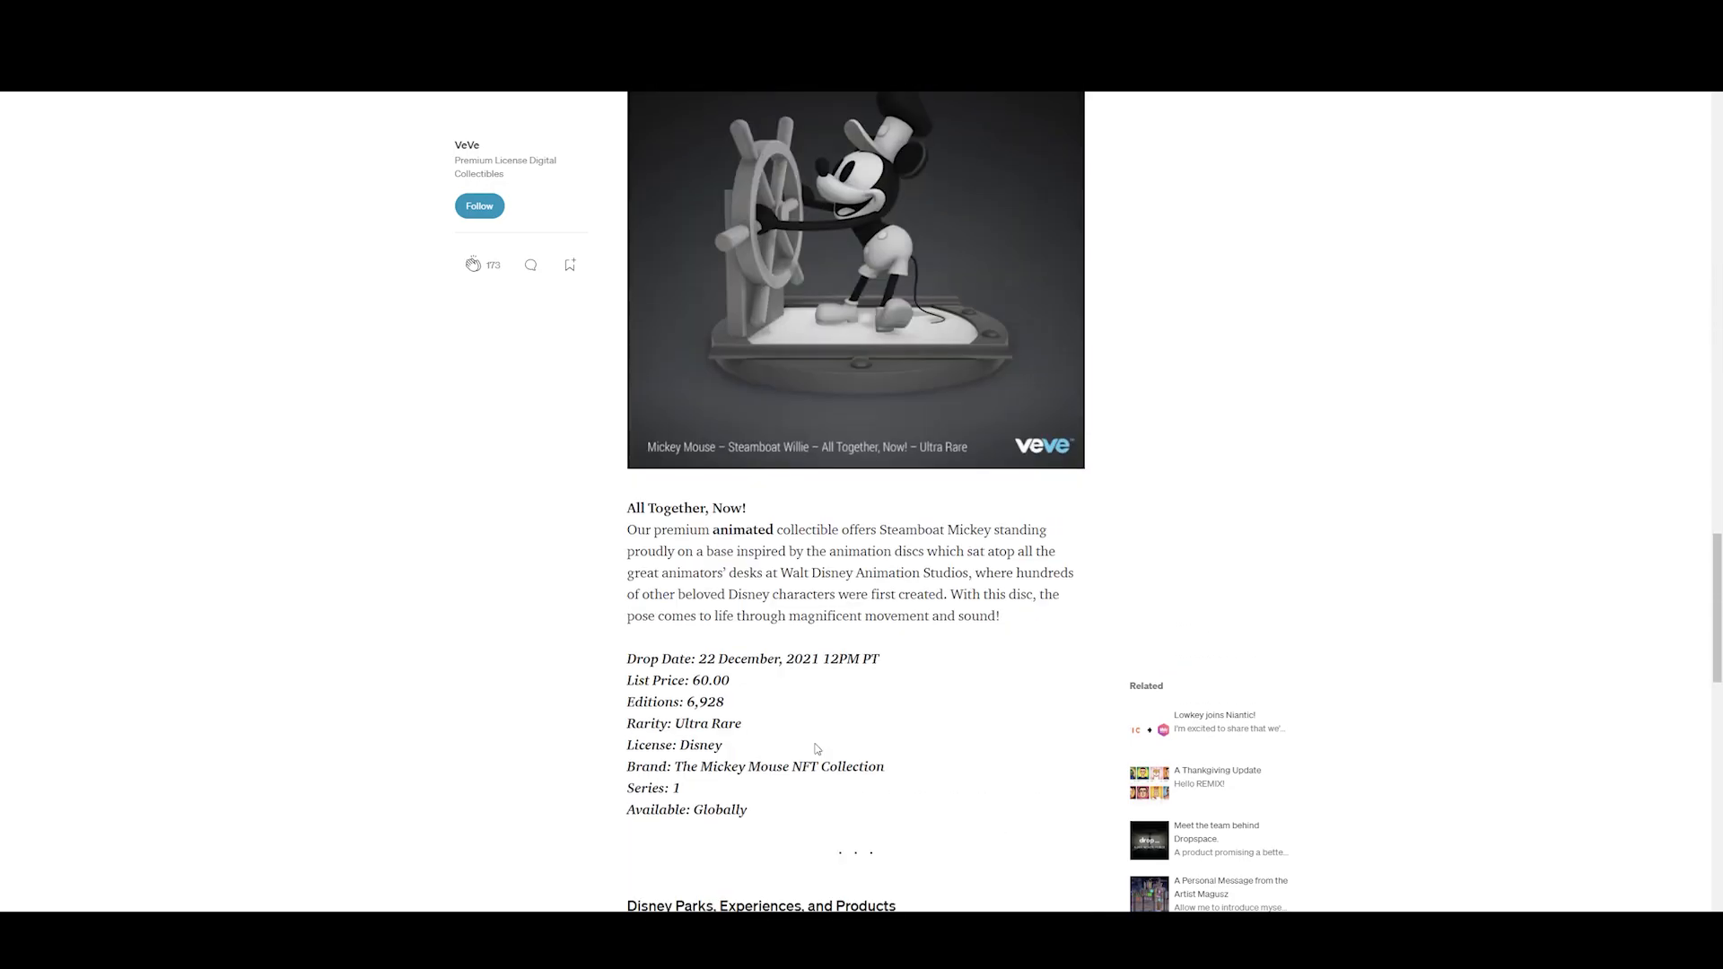
{"action": "scroll", "scroll_direction": "down", "scroll_amount": 3}
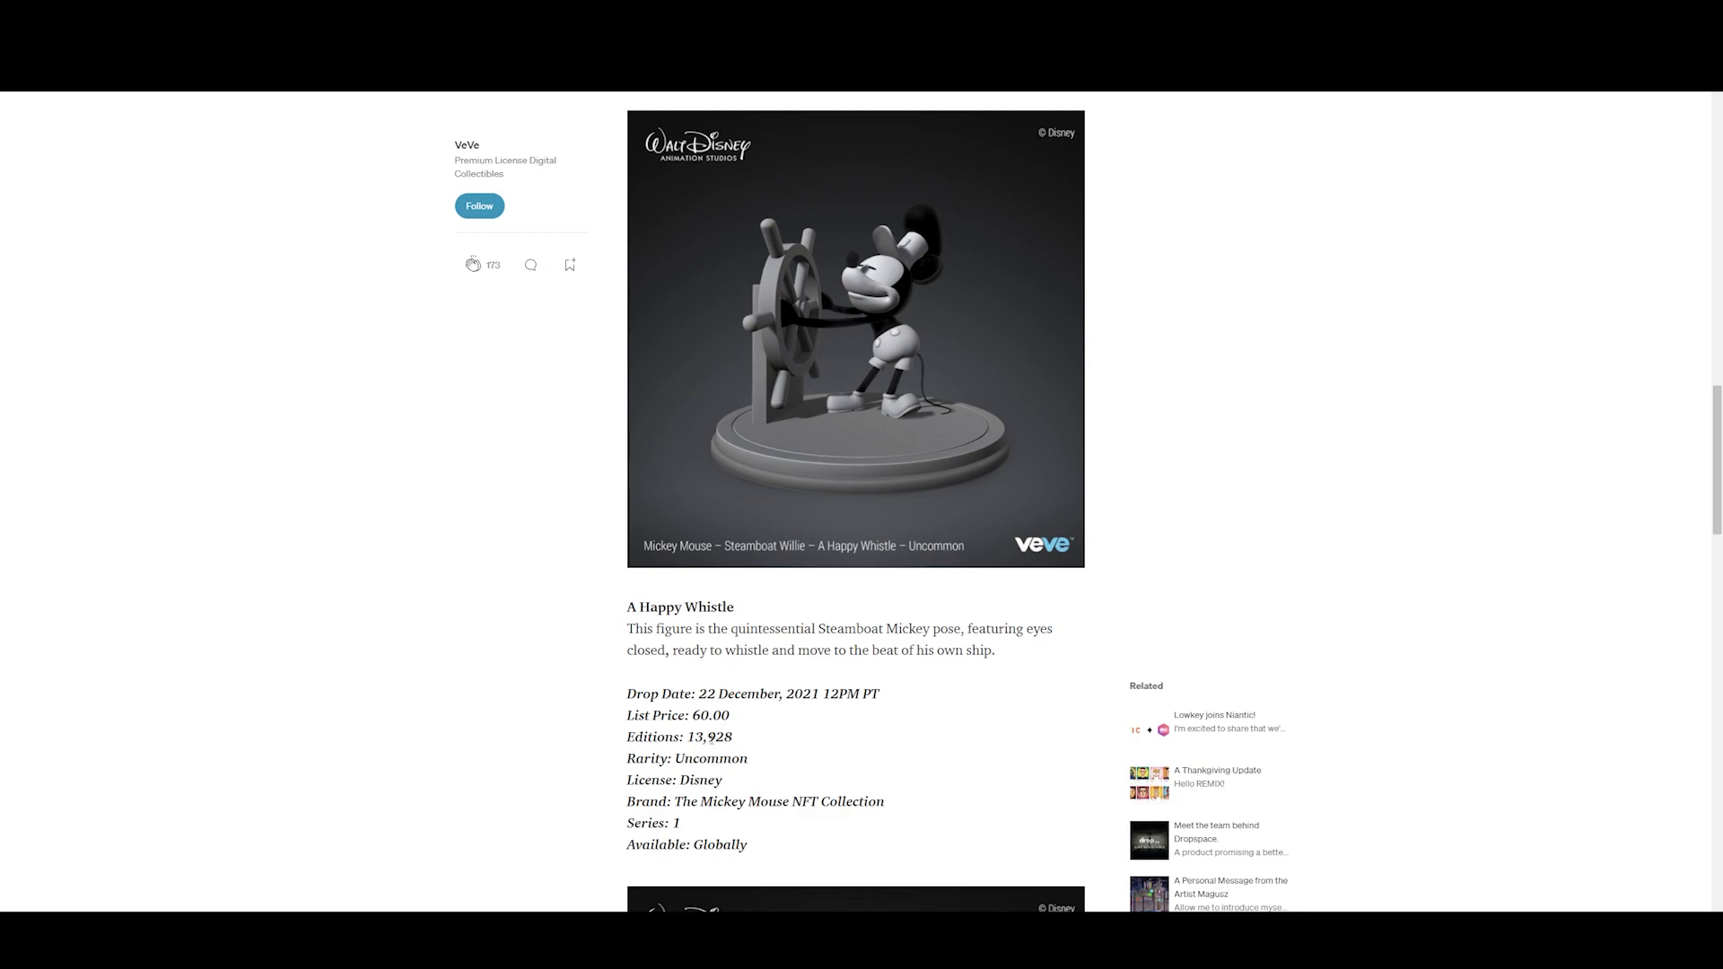
{"action": "scroll", "scroll_direction": "down", "scroll_amount": 3}
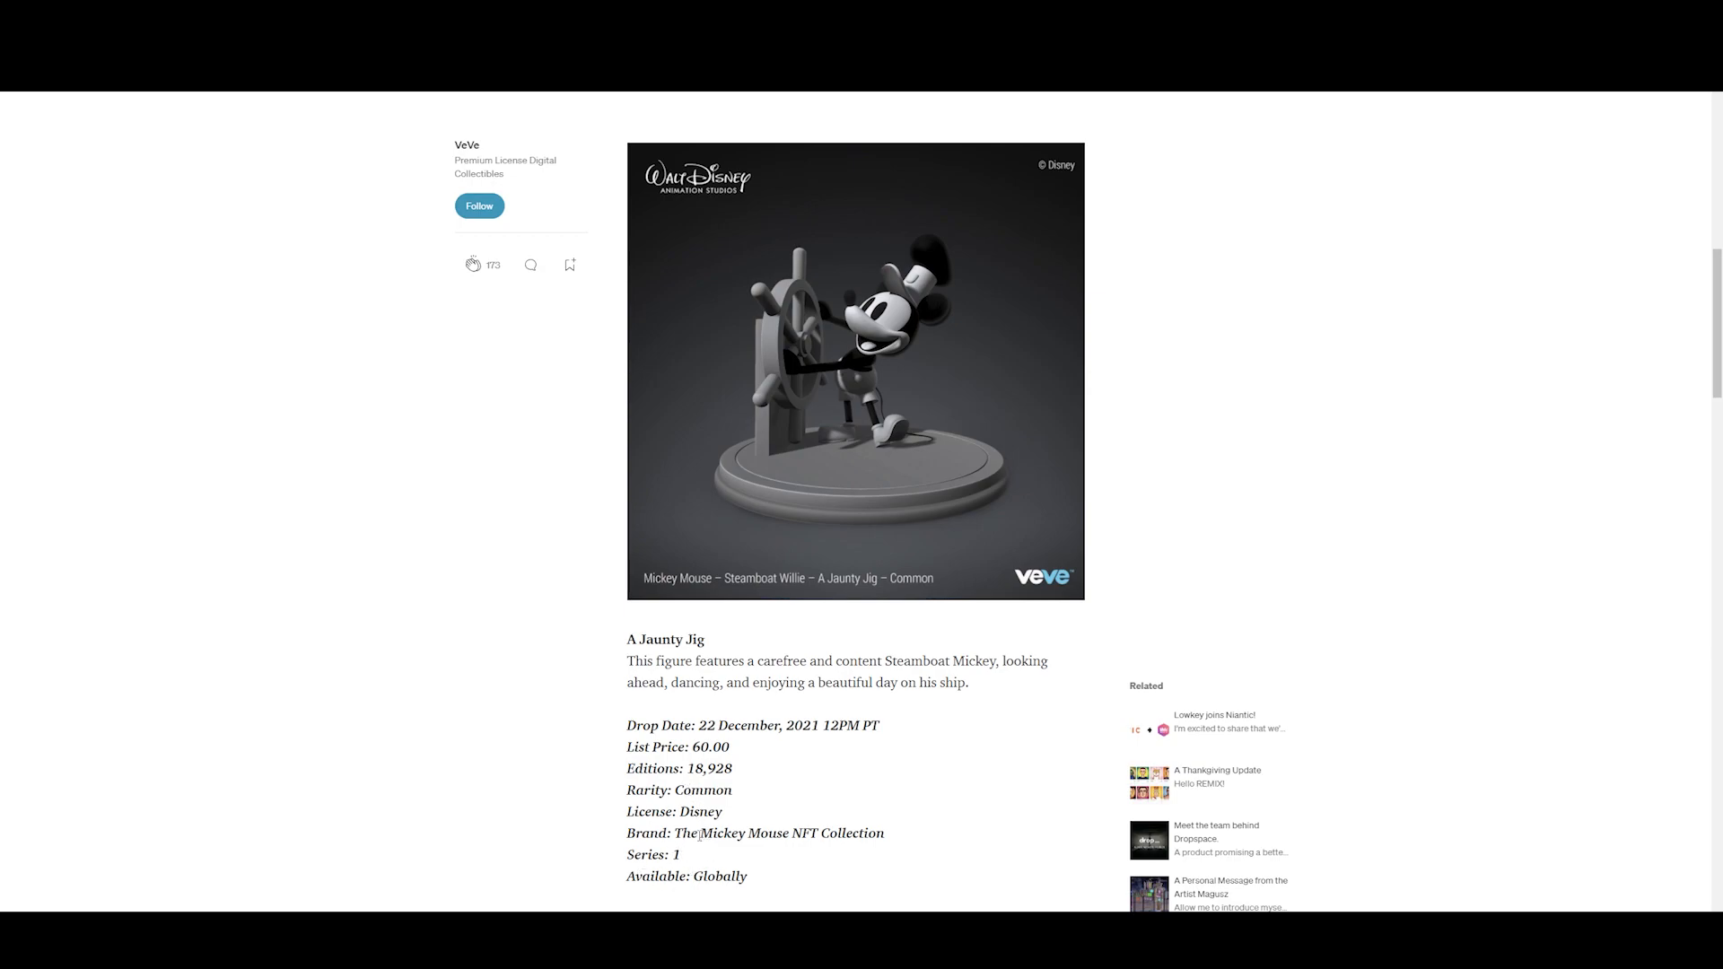
{"action": "mouse_move", "coordinate": [951, 573]}
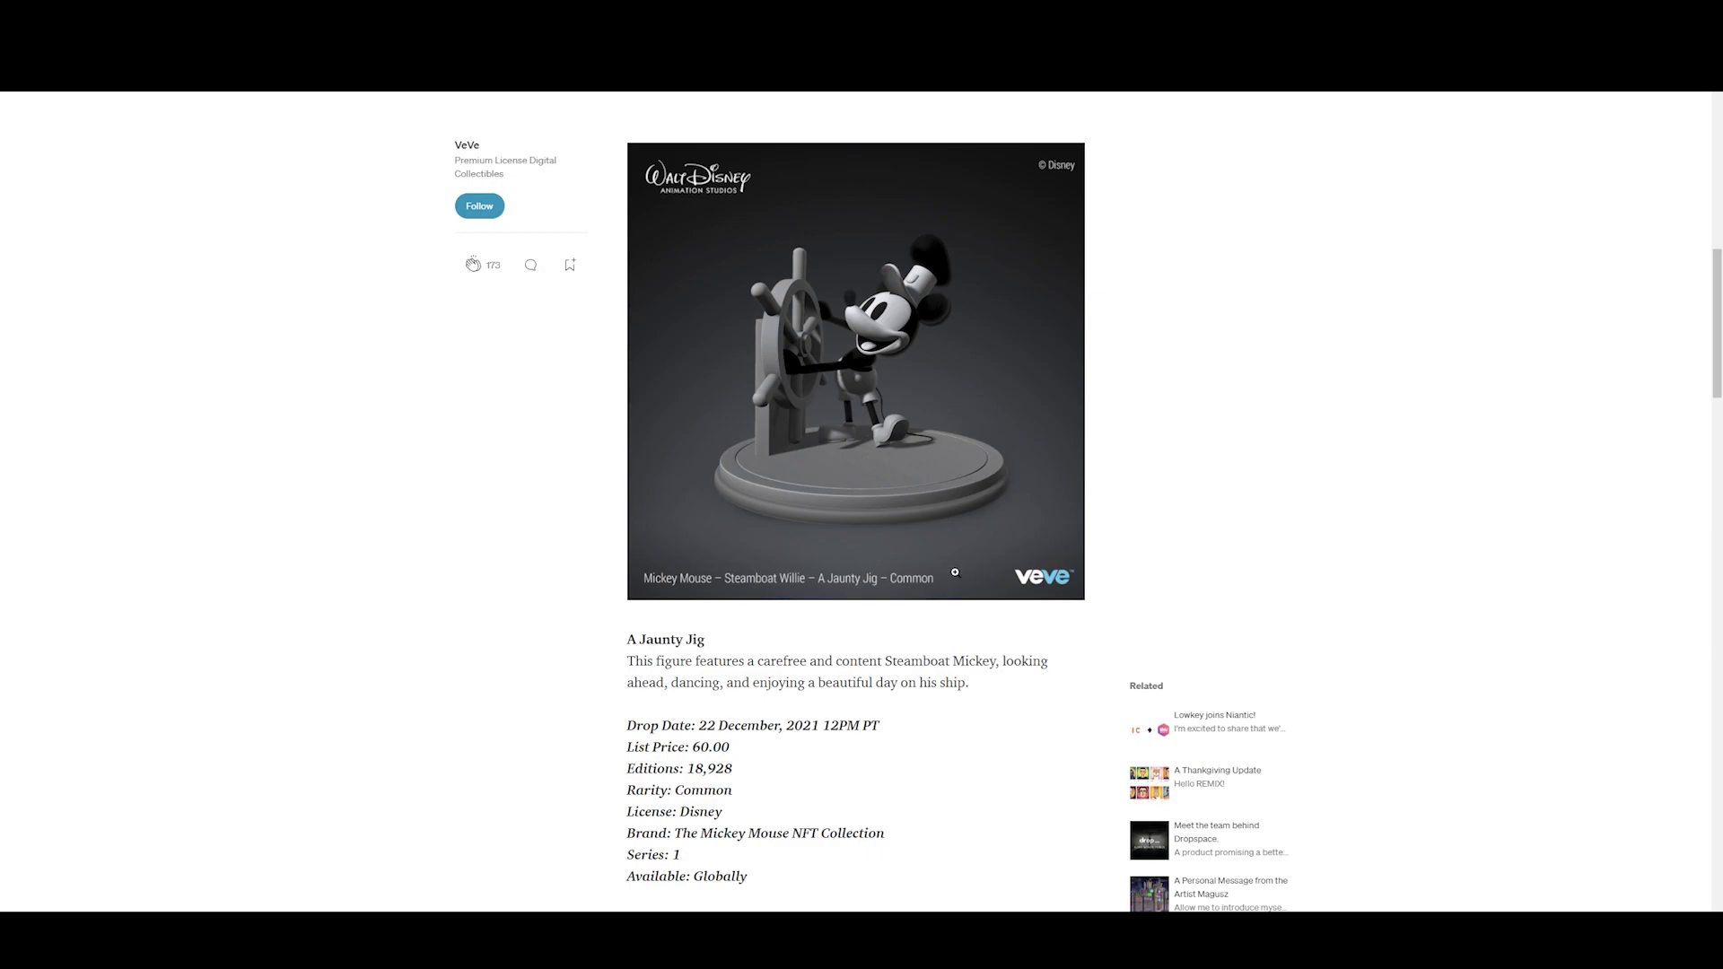
{"action": "scroll", "scroll_direction": "down", "scroll_amount": 3}
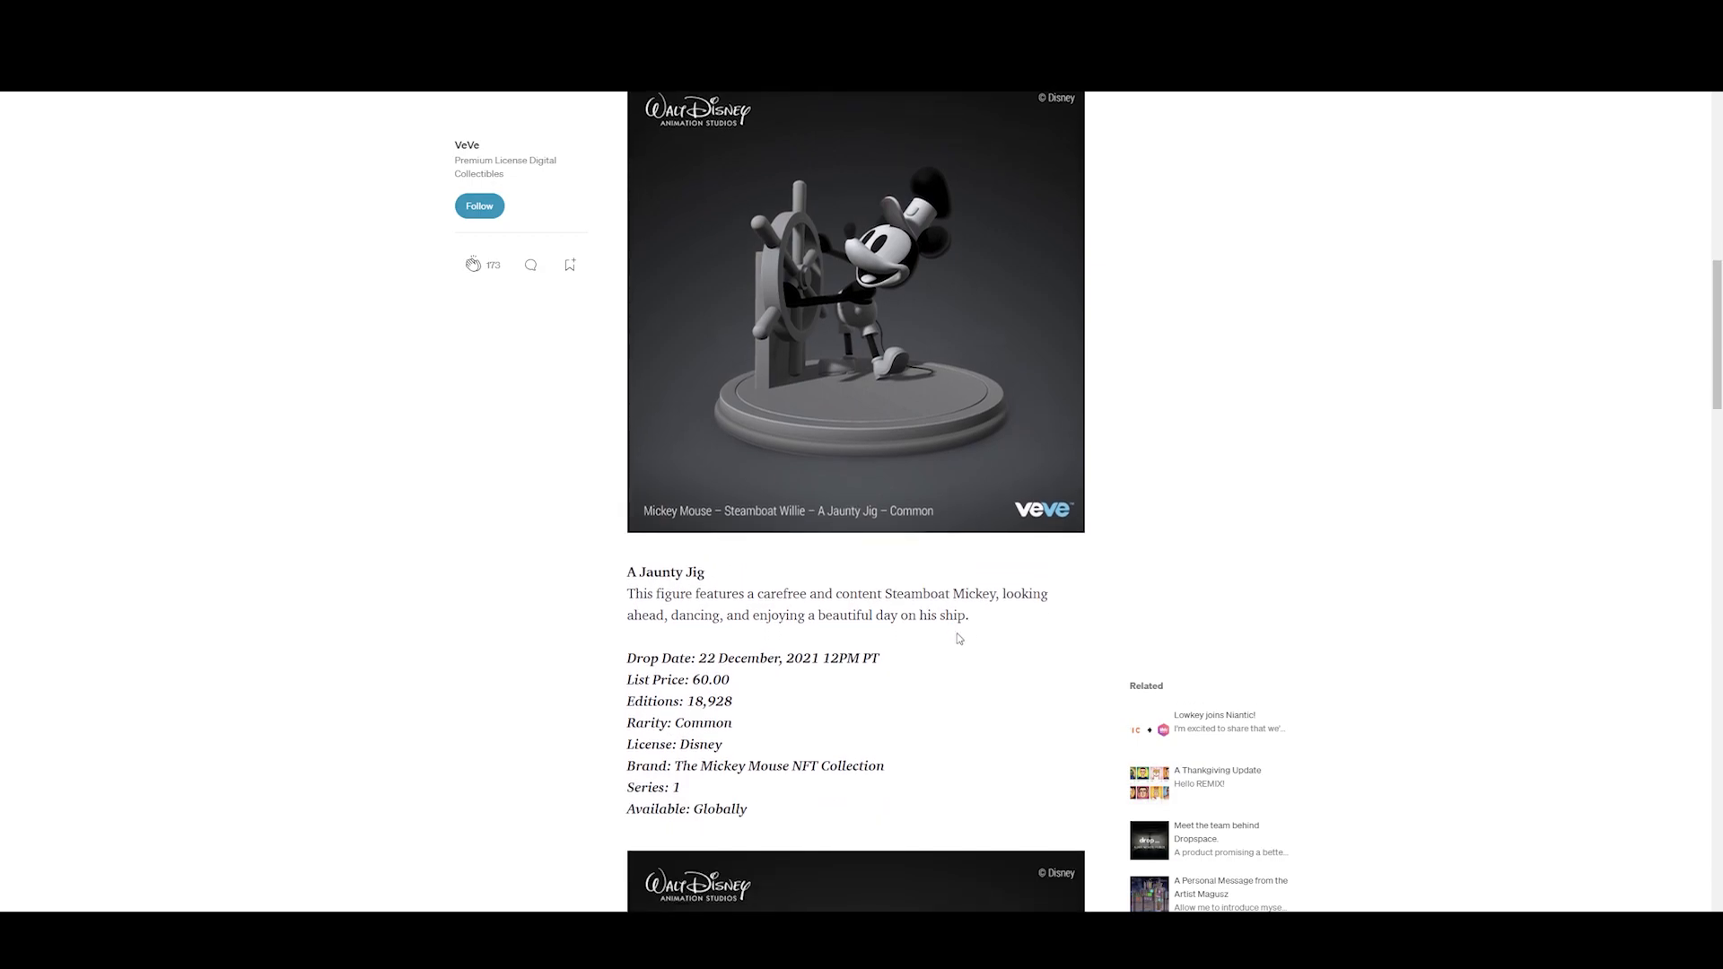
{"action": "mouse_move", "coordinate": [956, 641]}
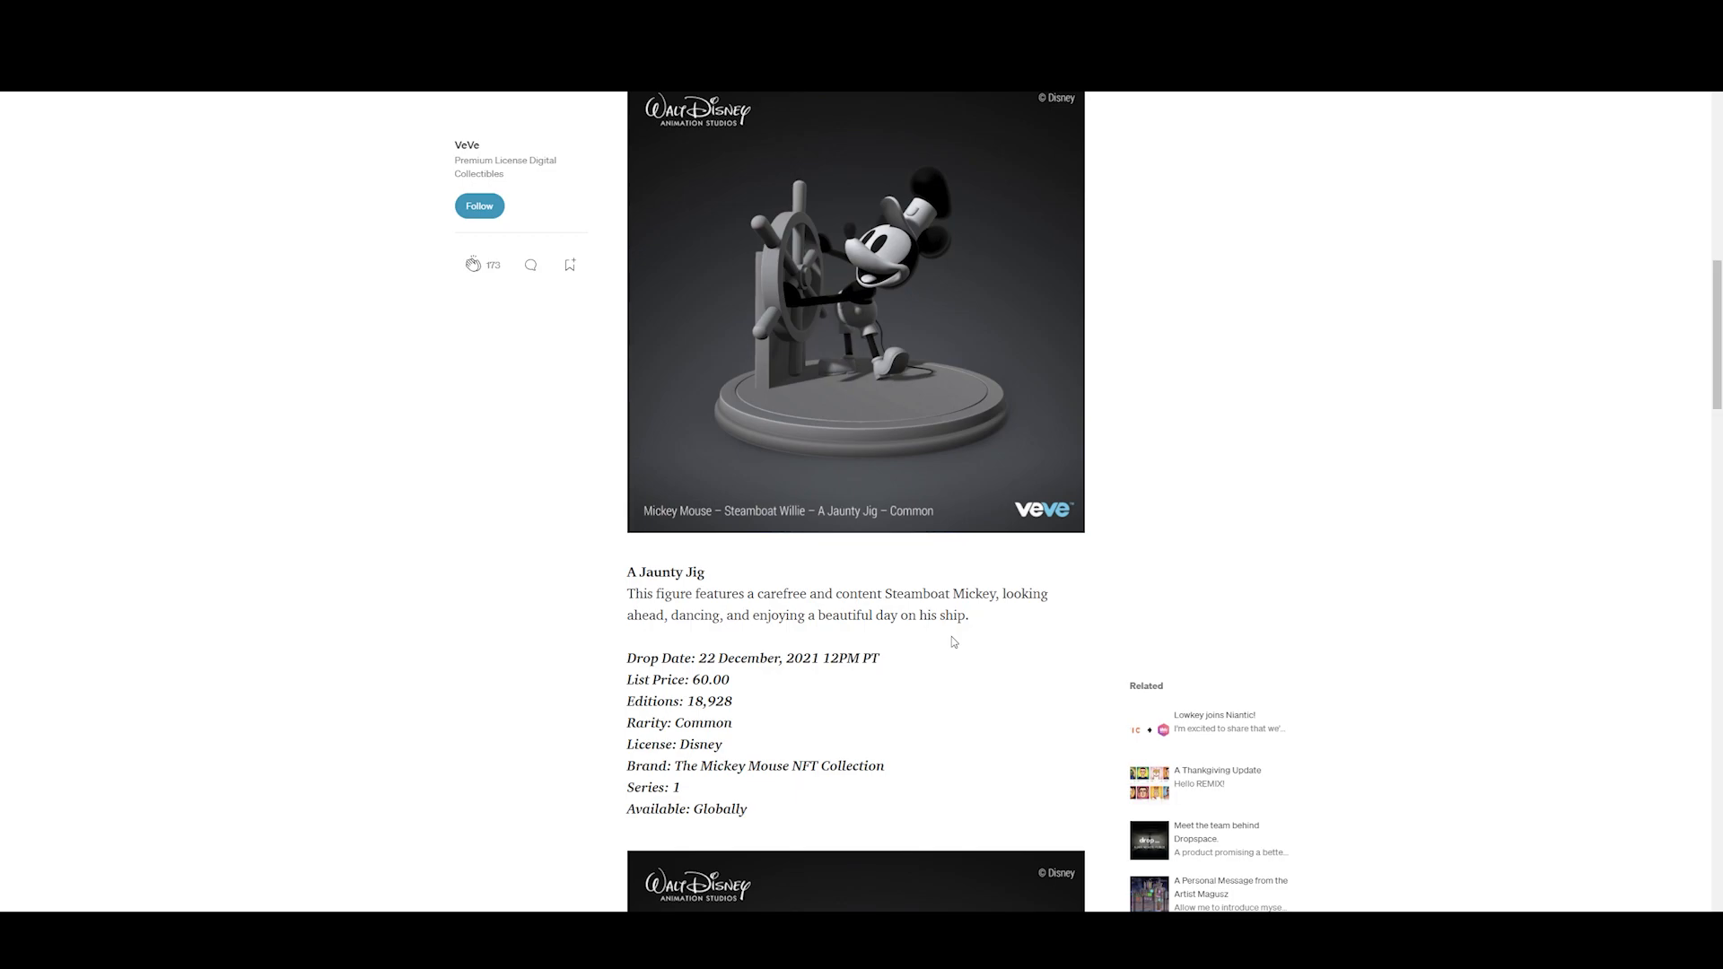
{"action": "scroll", "scroll_direction": "down", "scroll_amount": 3}
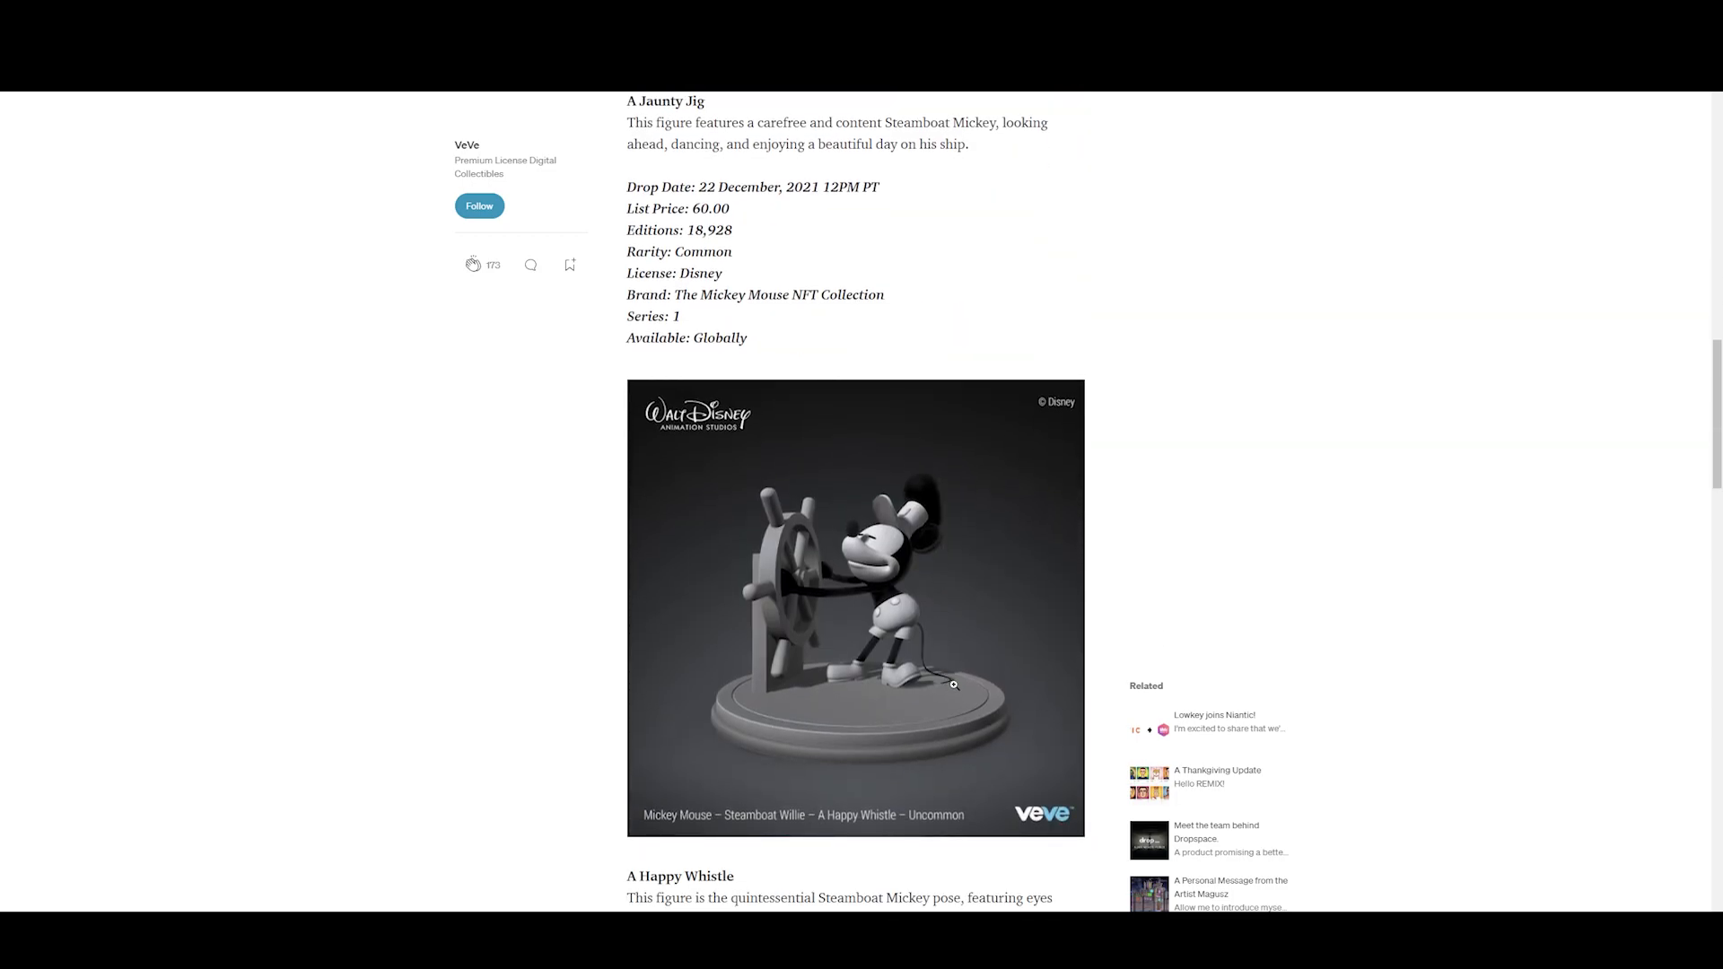
{"action": "scroll", "scroll_direction": "down", "scroll_amount": 3}
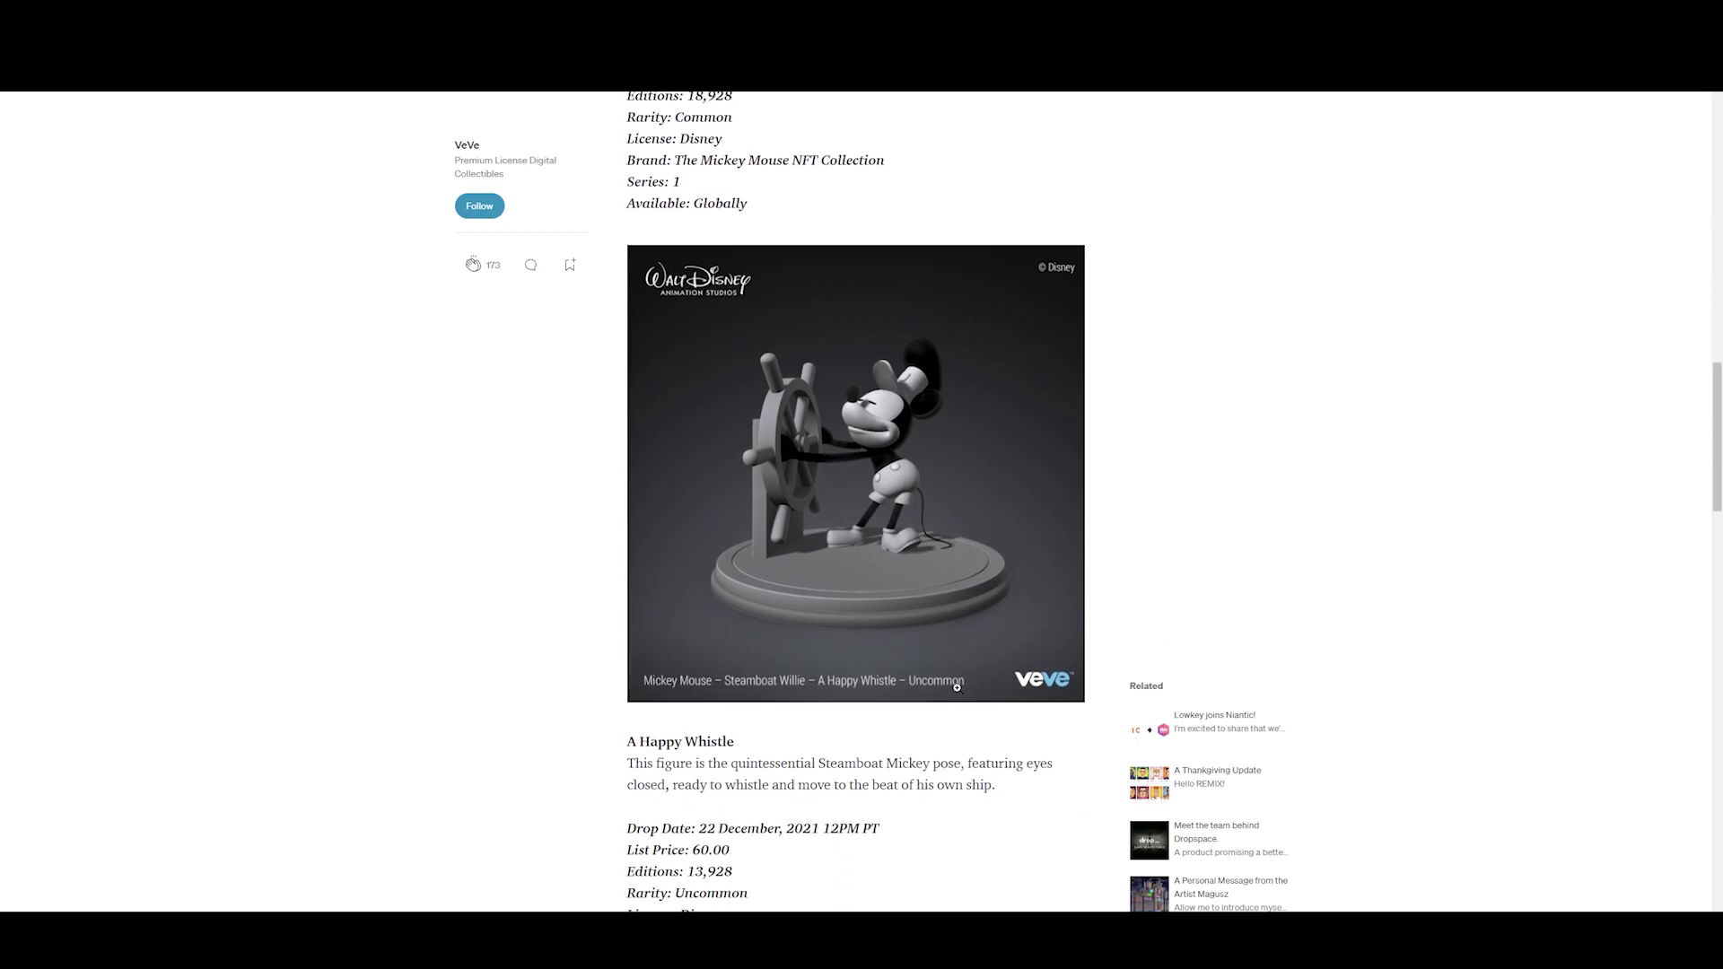
{"action": "scroll", "scroll_direction": "down", "scroll_amount": 3}
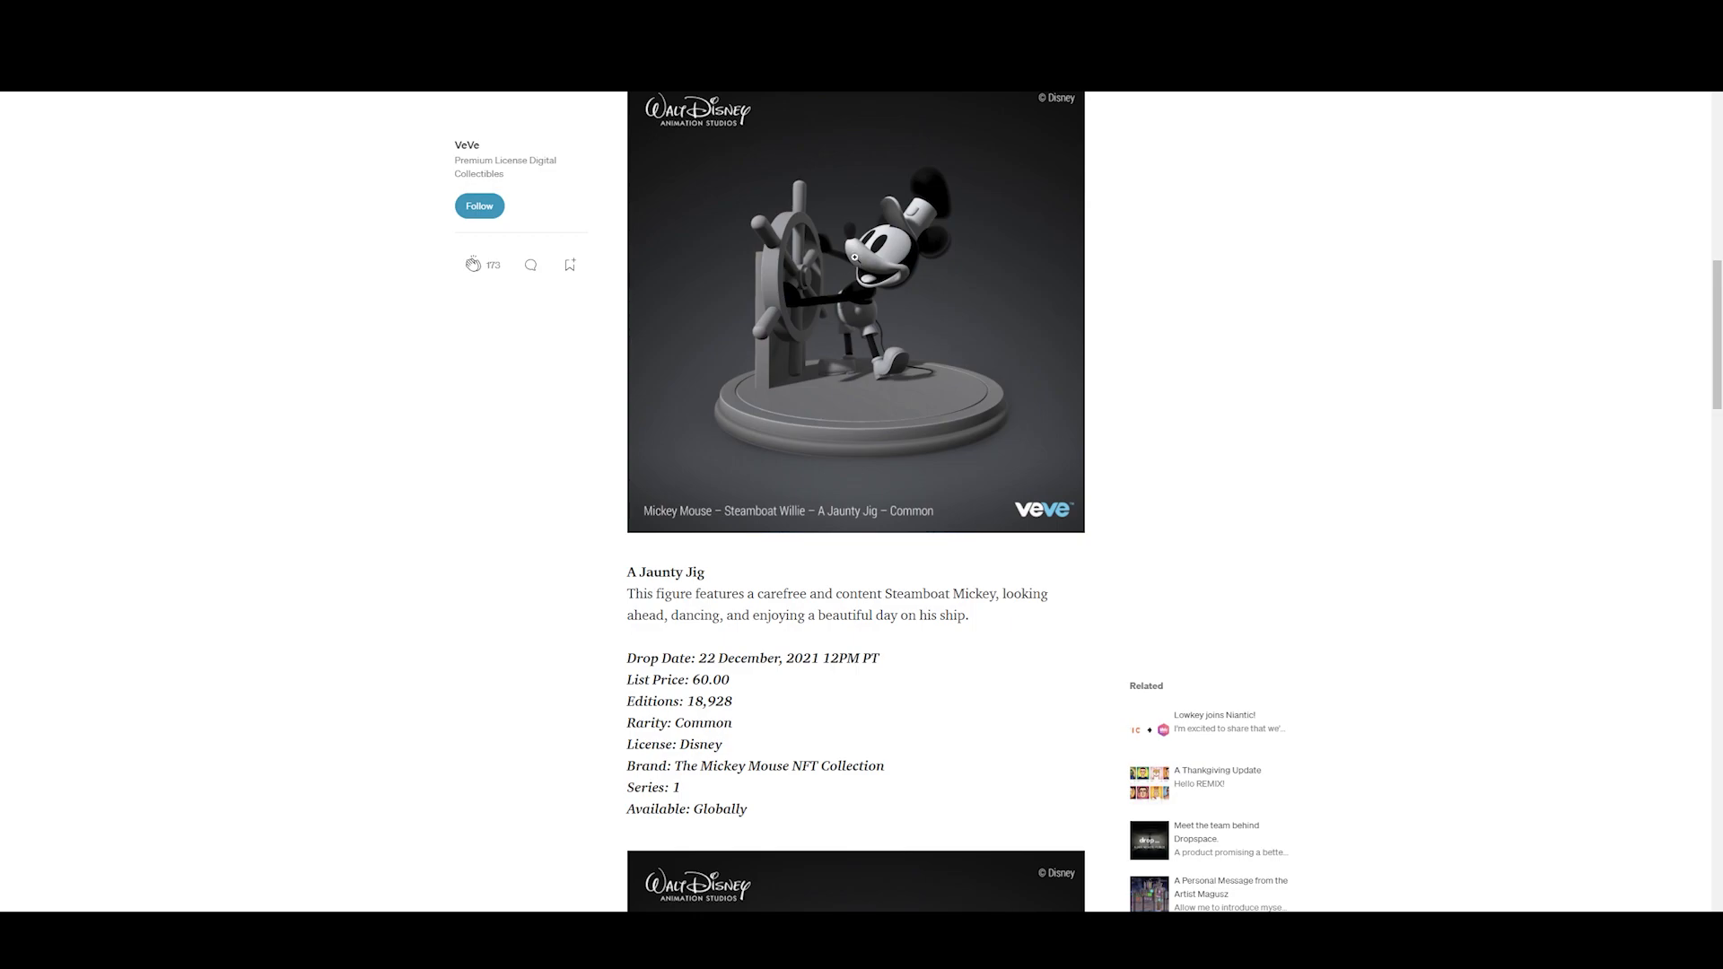
{"action": "left_click", "coordinate": [853, 312]}
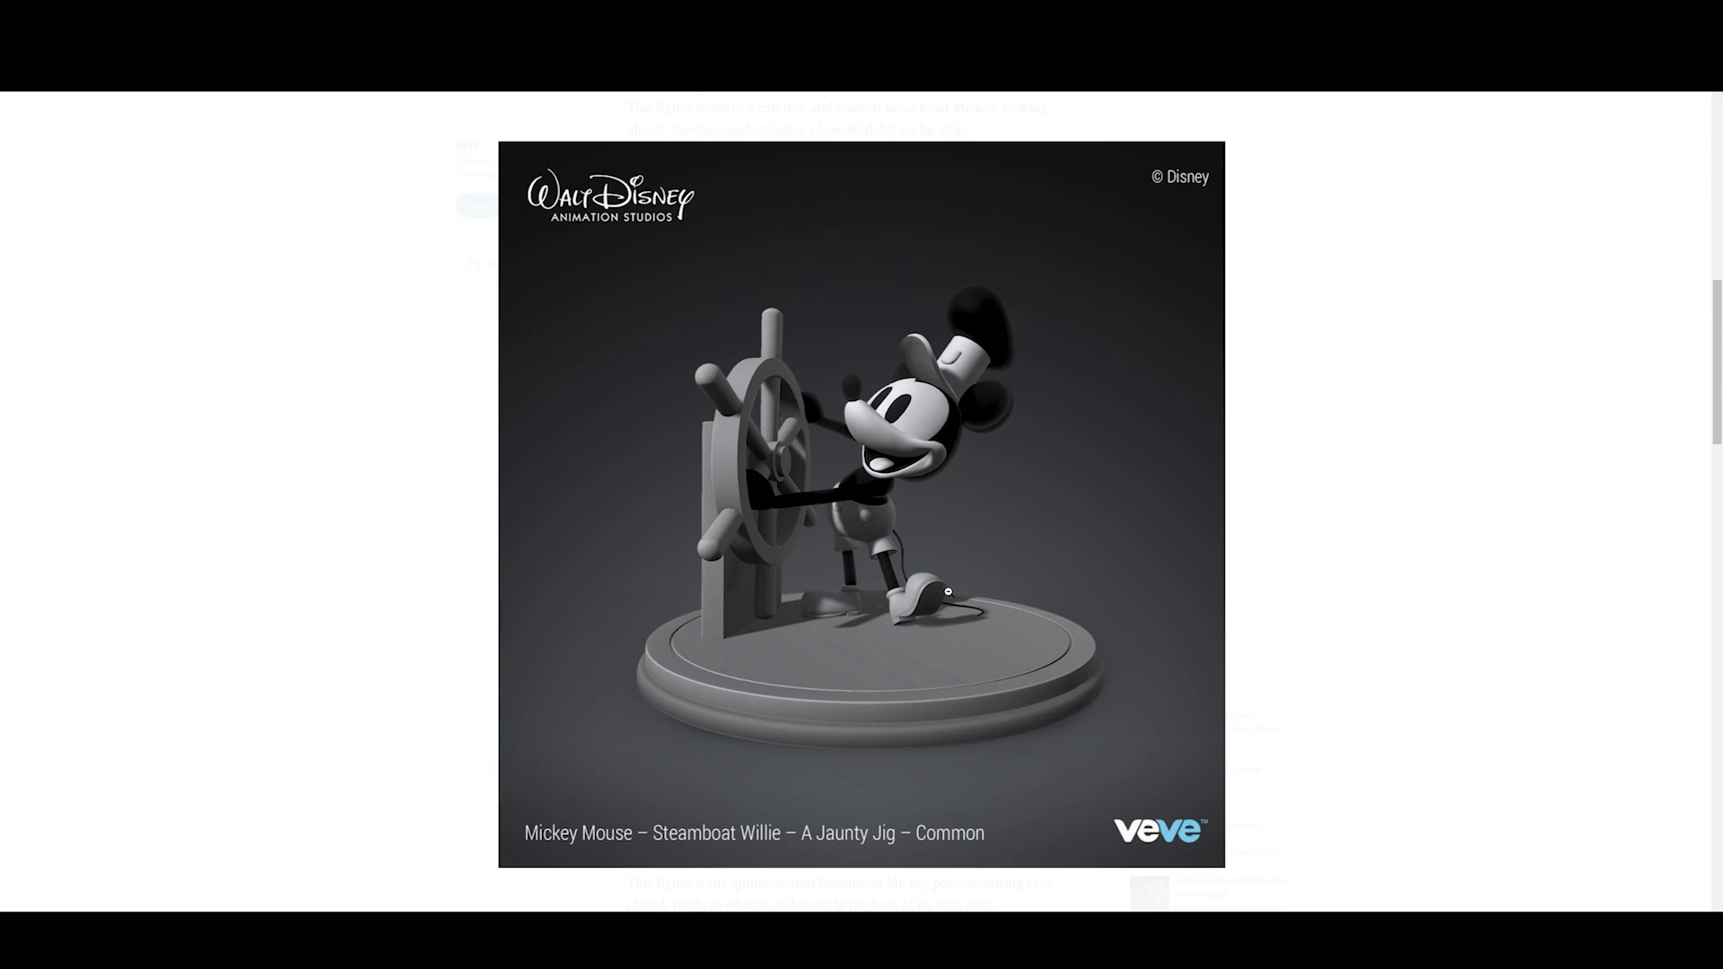
{"action": "mouse_move", "coordinate": [951, 580]}
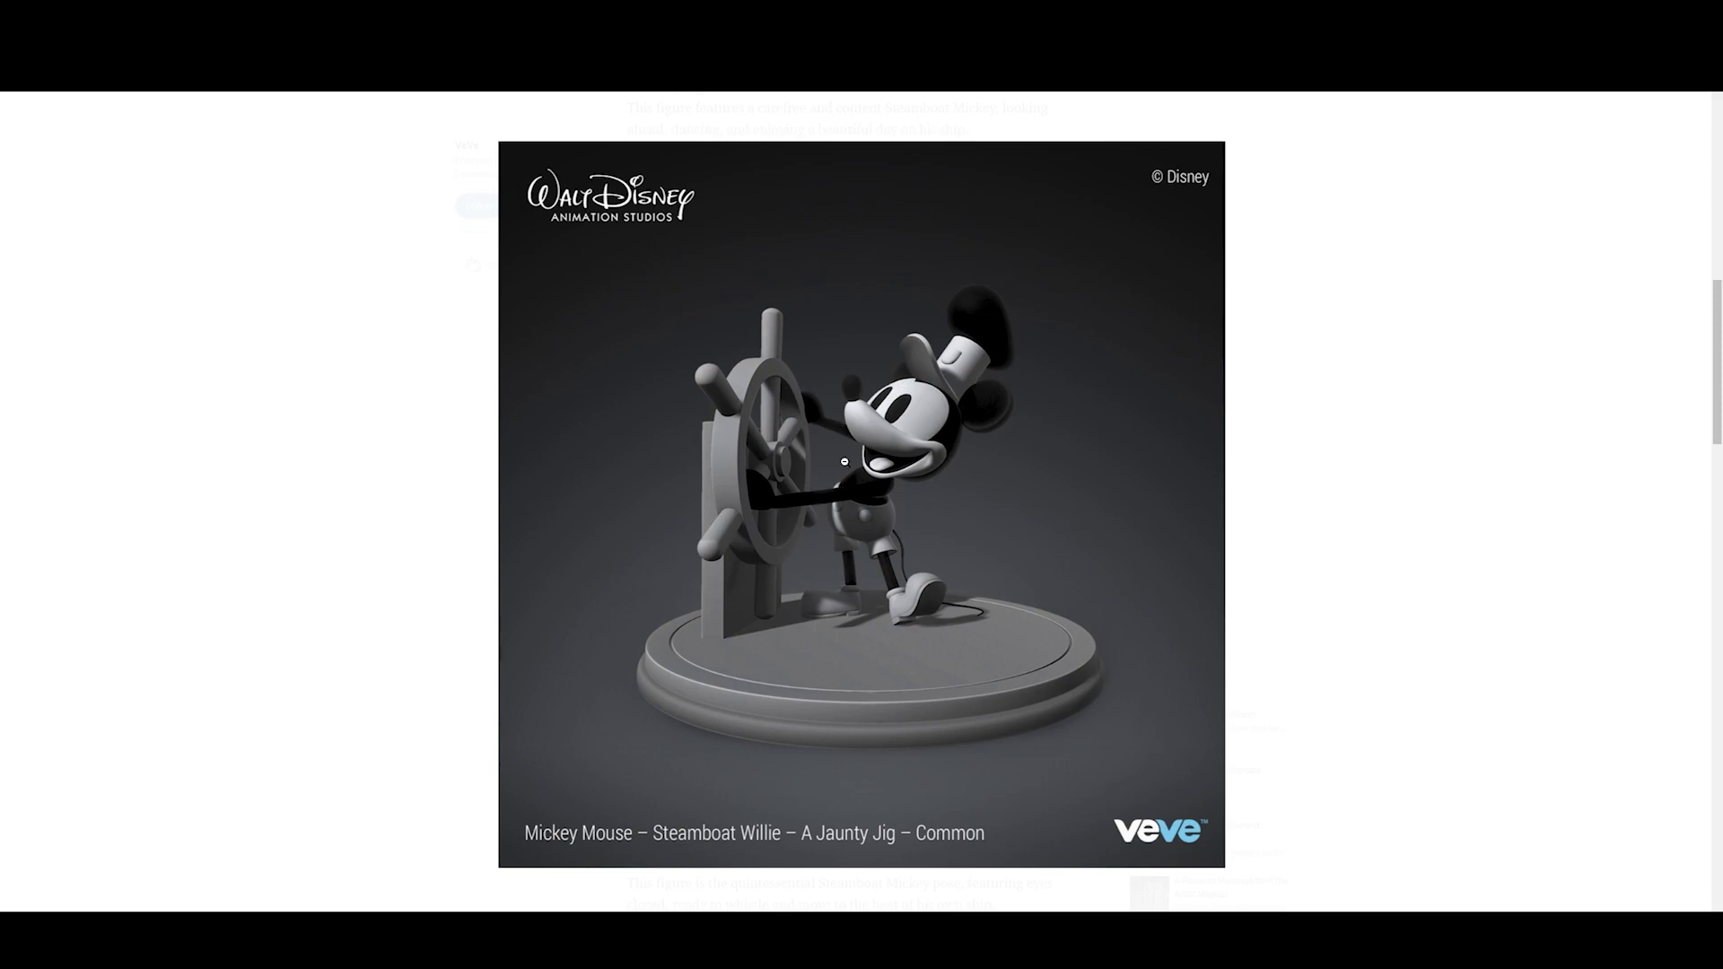
{"action": "scroll", "scroll_direction": "down", "scroll_amount": 3}
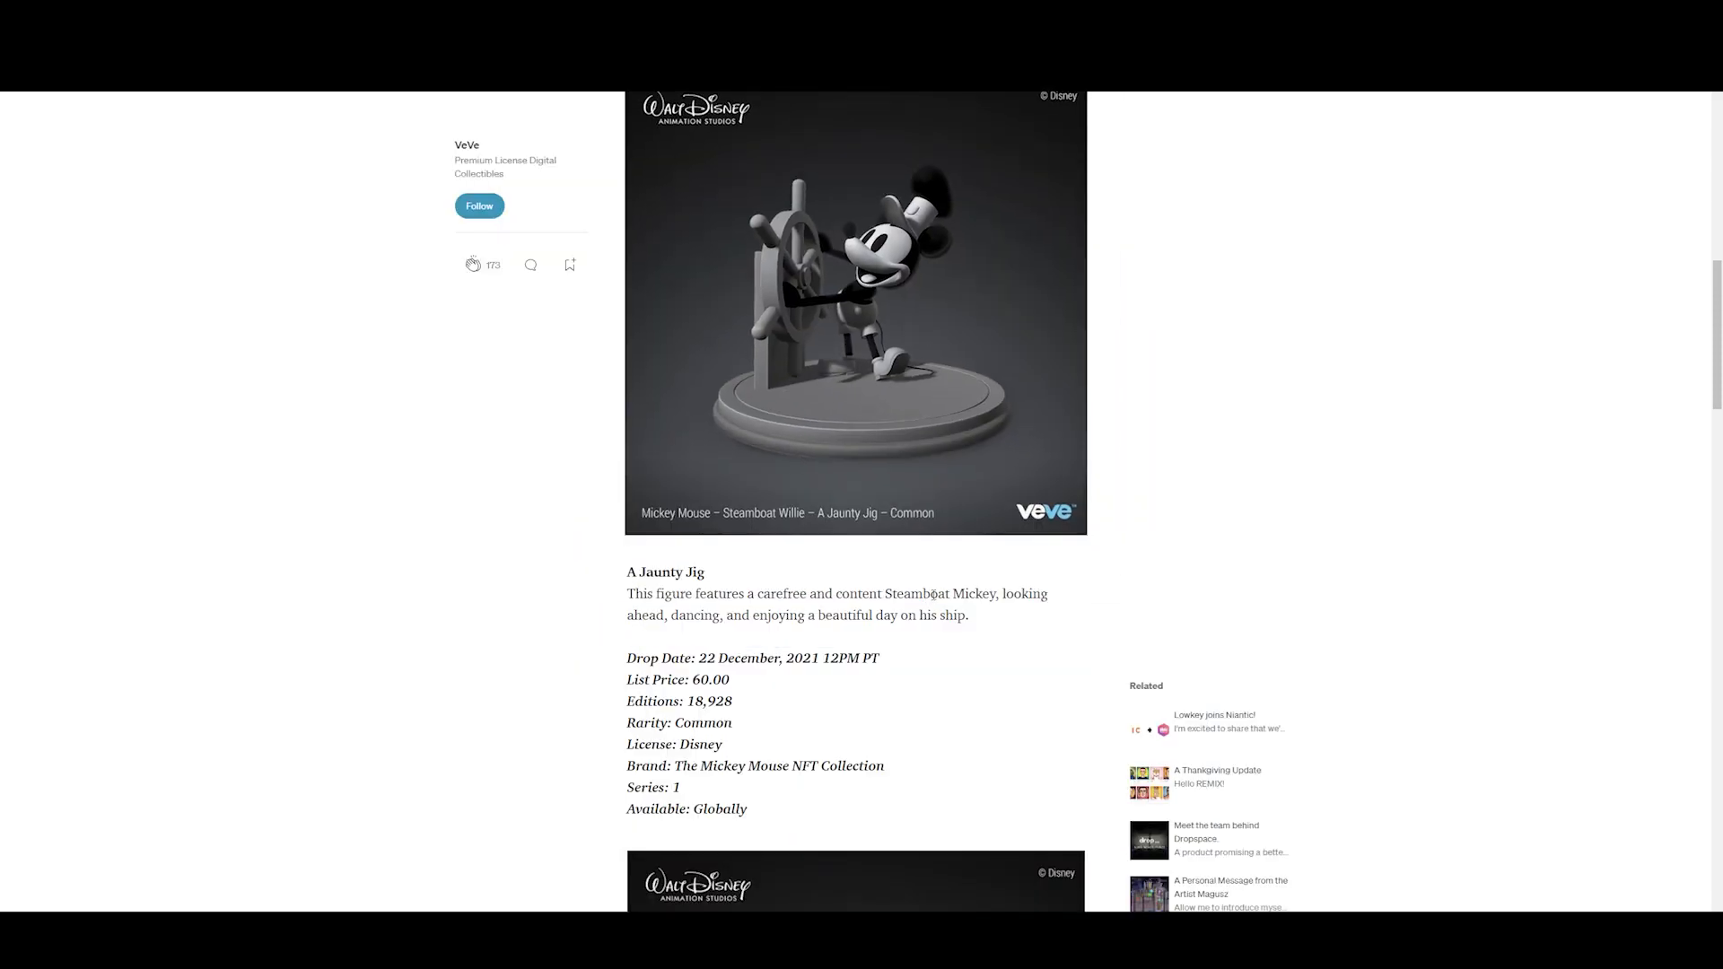
- Scroll through A Happy Whistle's Uncommon details and enlarge its figure image
{"action": "scroll", "scroll_direction": "down", "scroll_amount": 3}
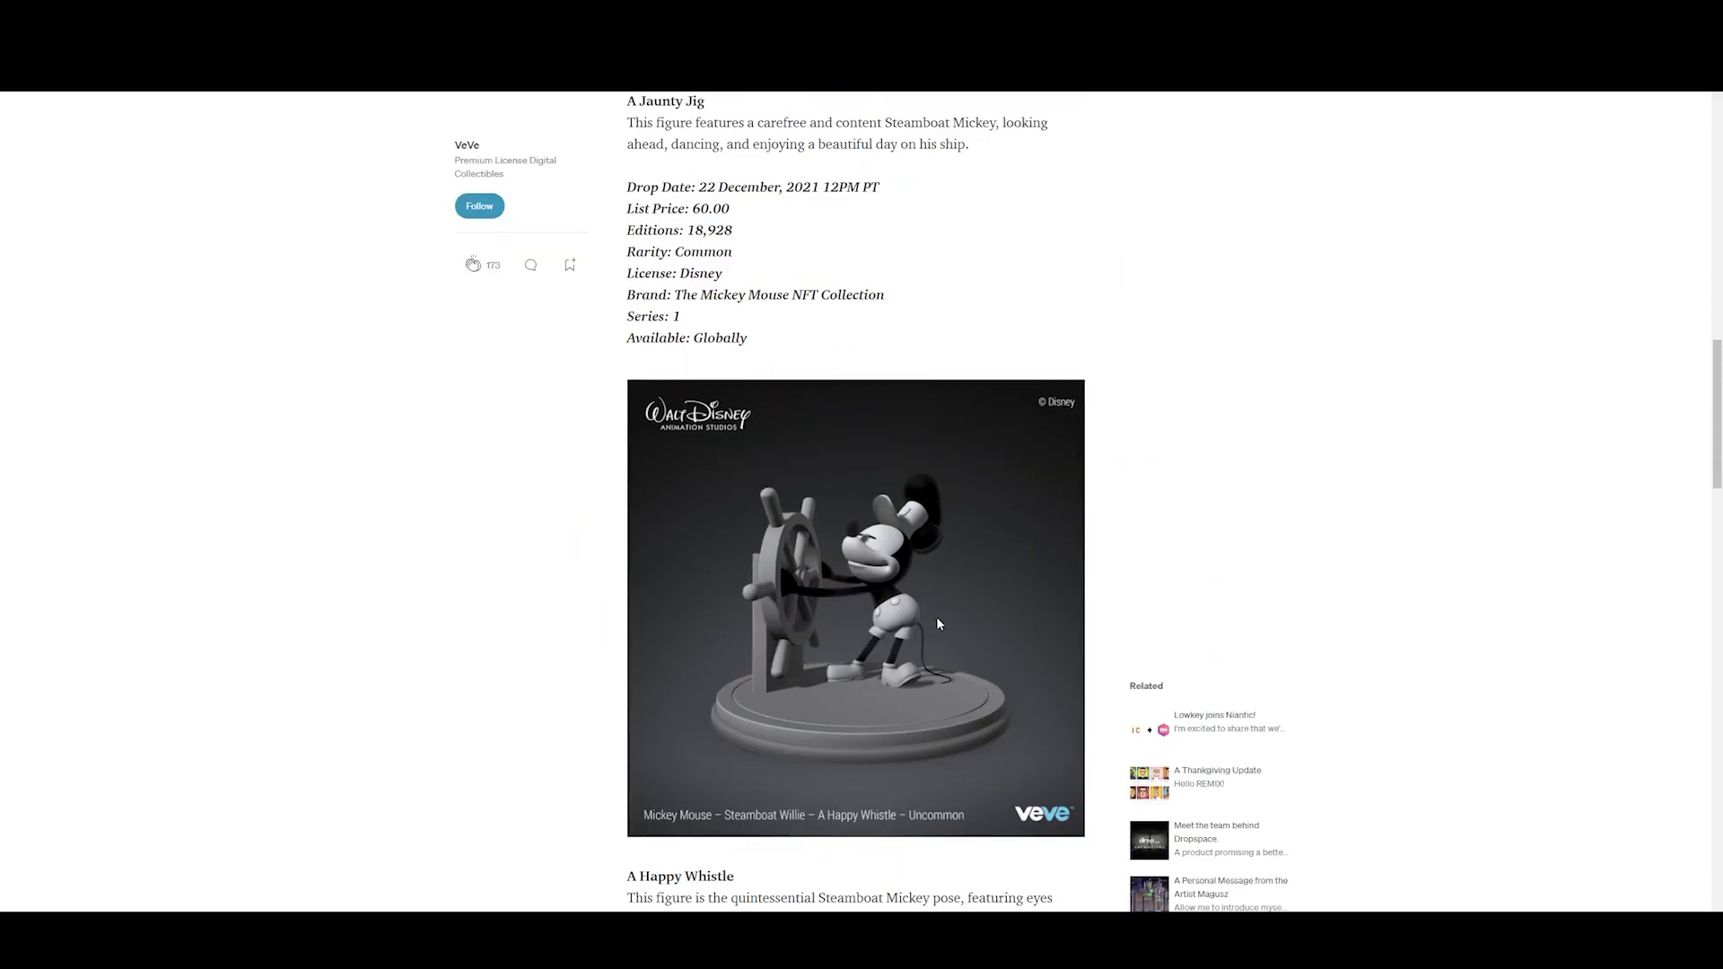
{"action": "scroll", "scroll_direction": "down", "scroll_amount": 3}
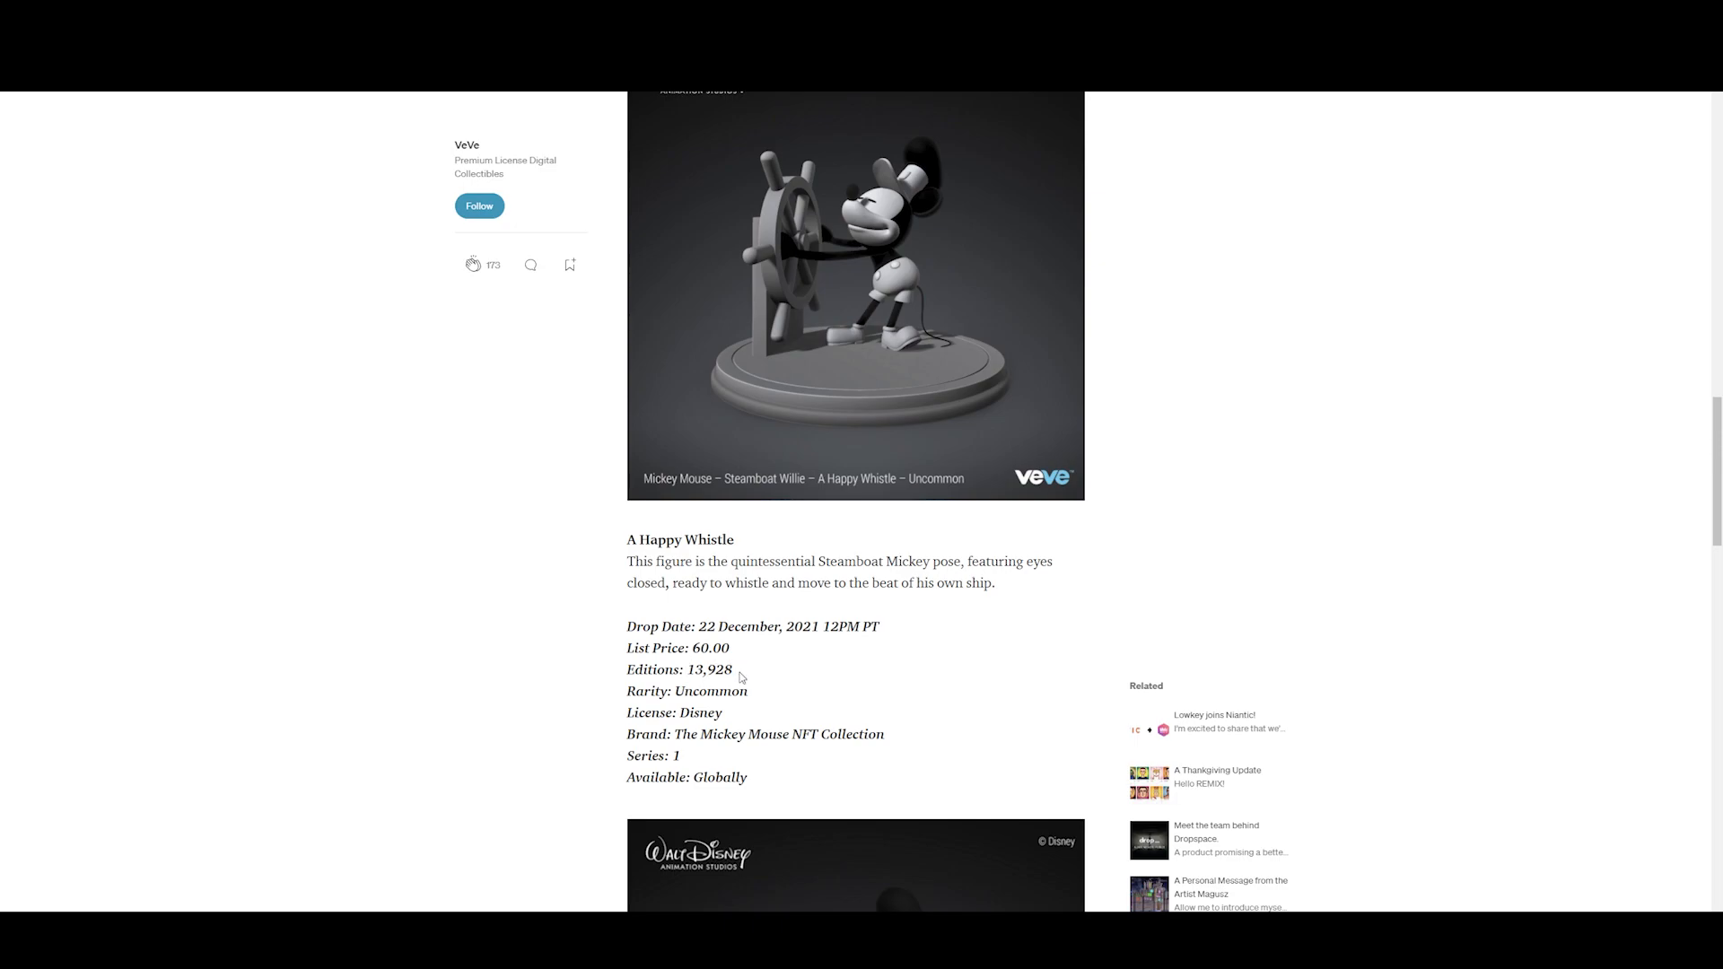
{"action": "mouse_move", "coordinate": [843, 667]}
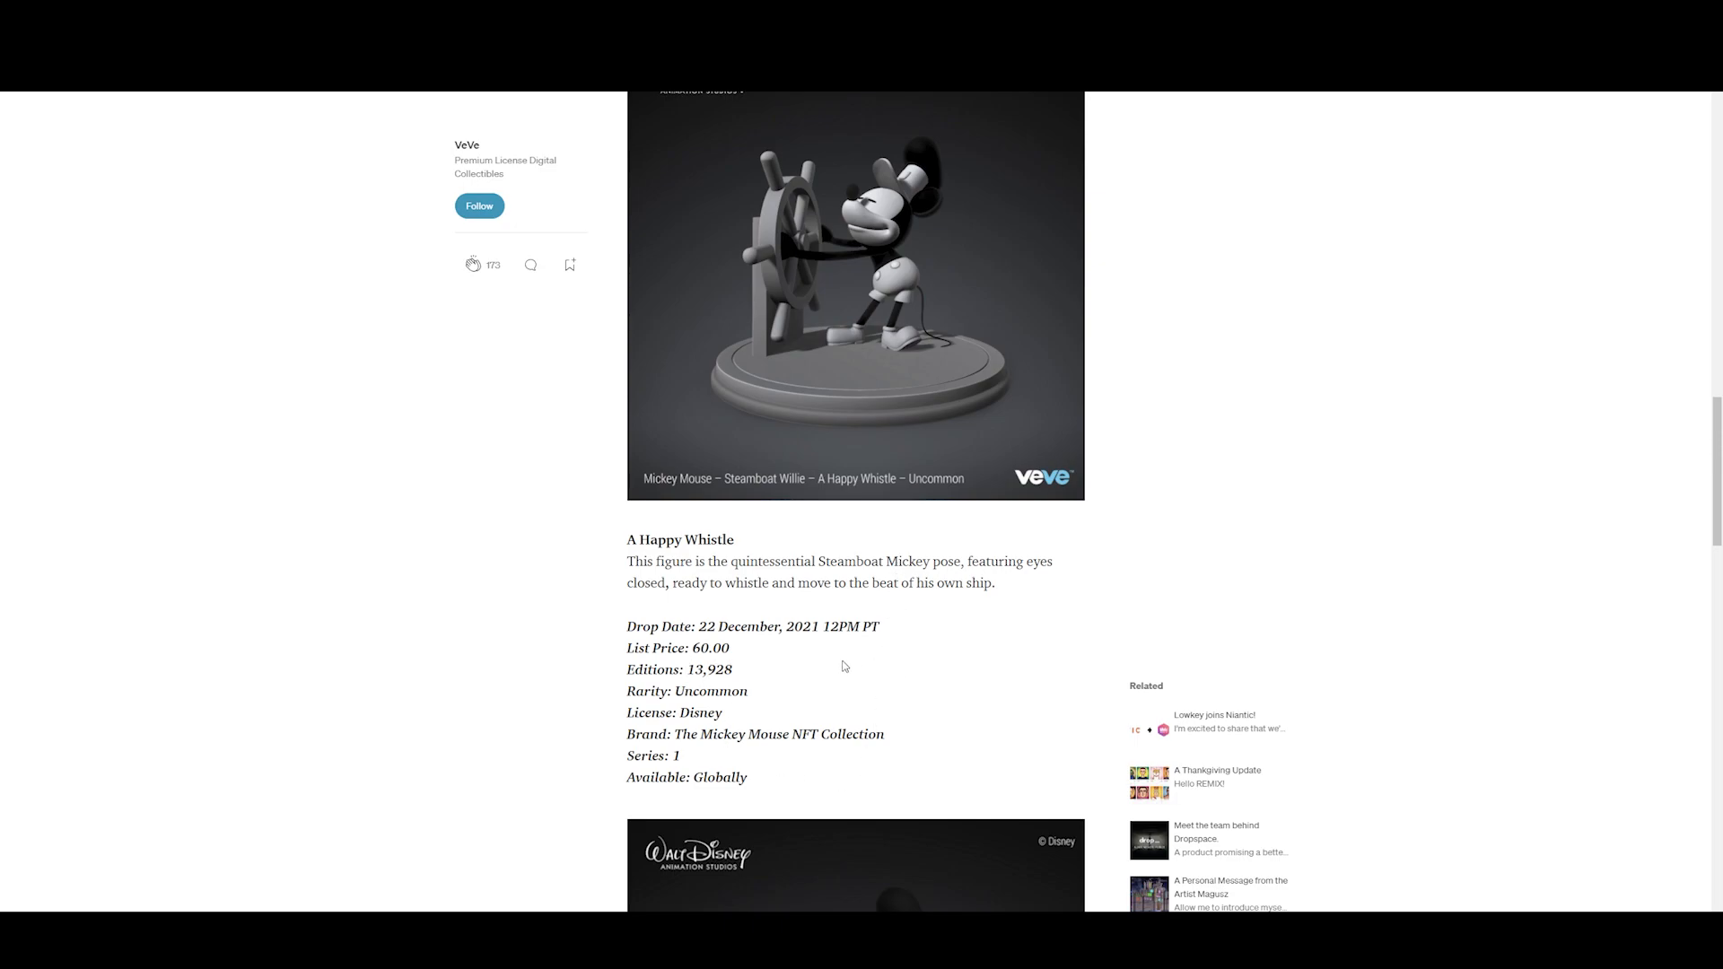
{"action": "mouse_move", "coordinate": [809, 694]}
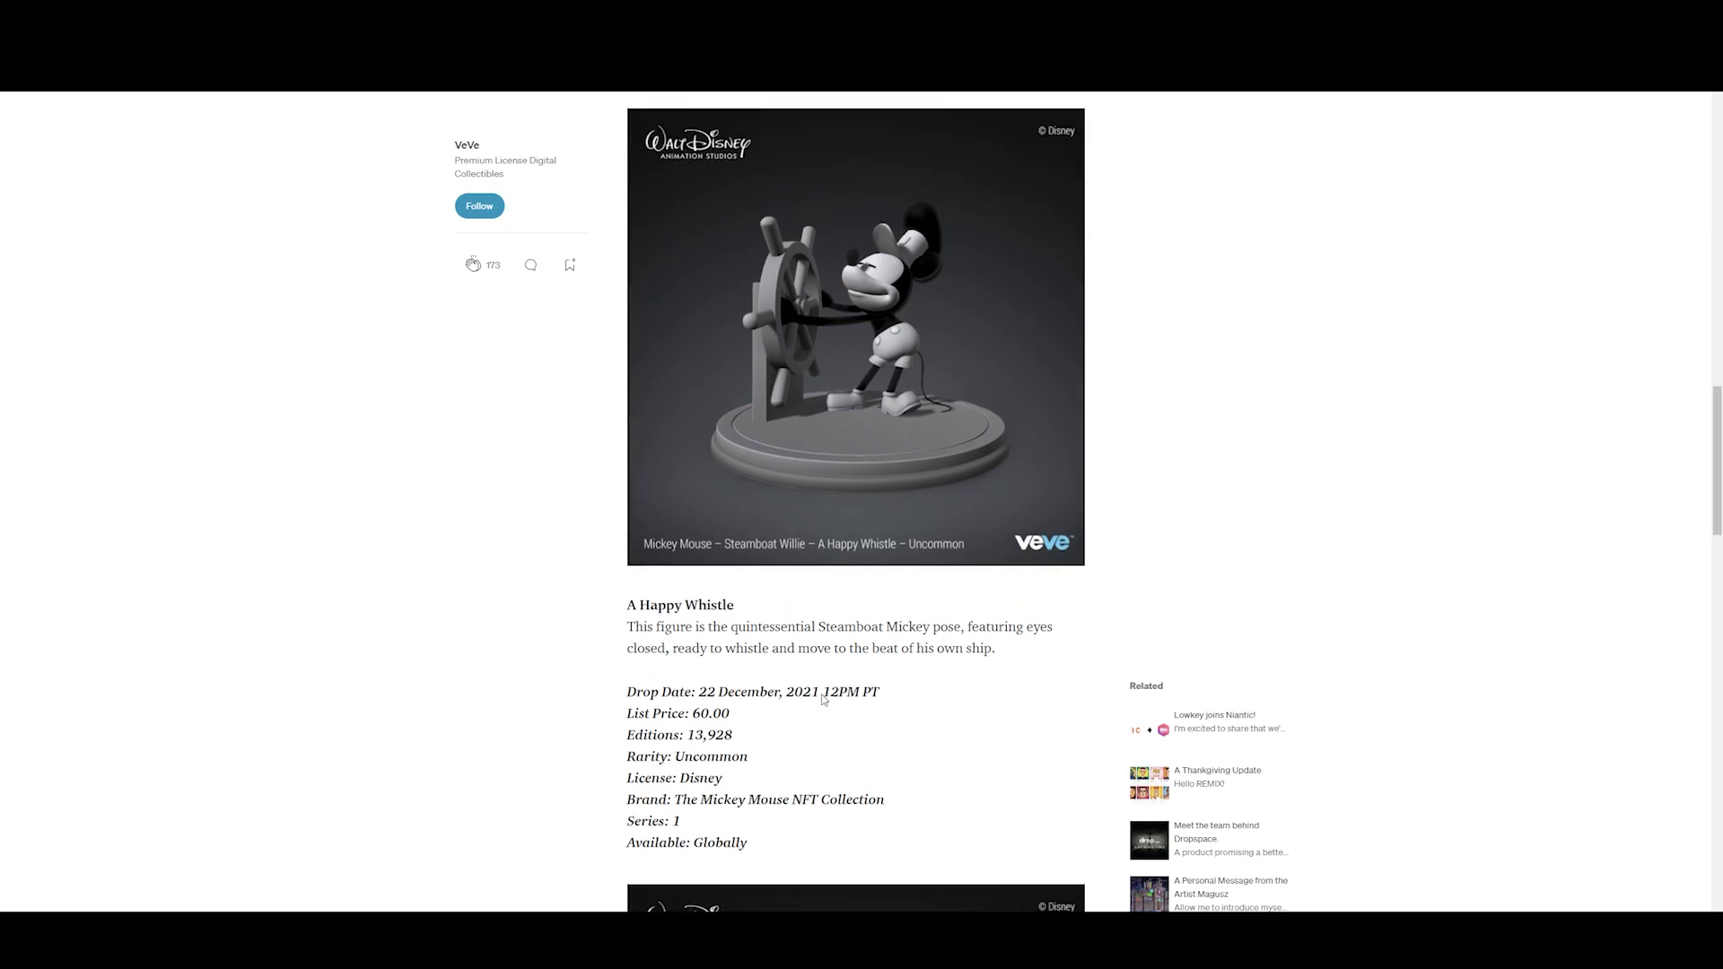
{"action": "scroll", "scroll_direction": "down", "scroll_amount": 3}
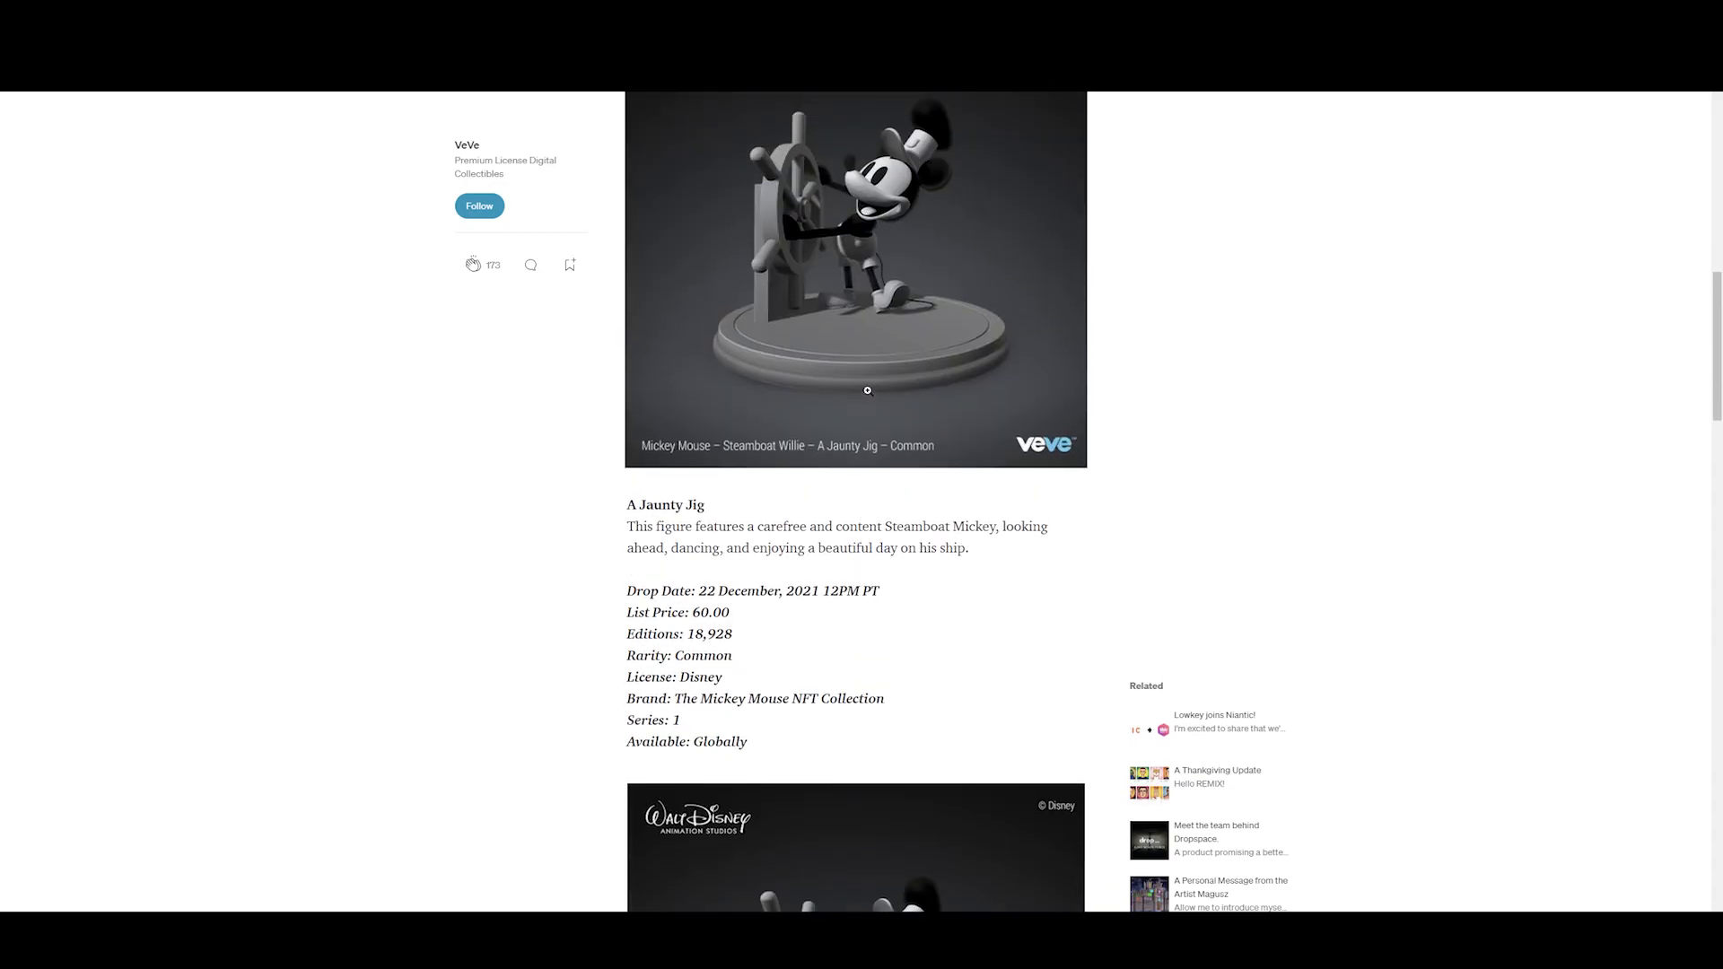
{"action": "scroll", "scroll_direction": "down", "scroll_amount": 3}
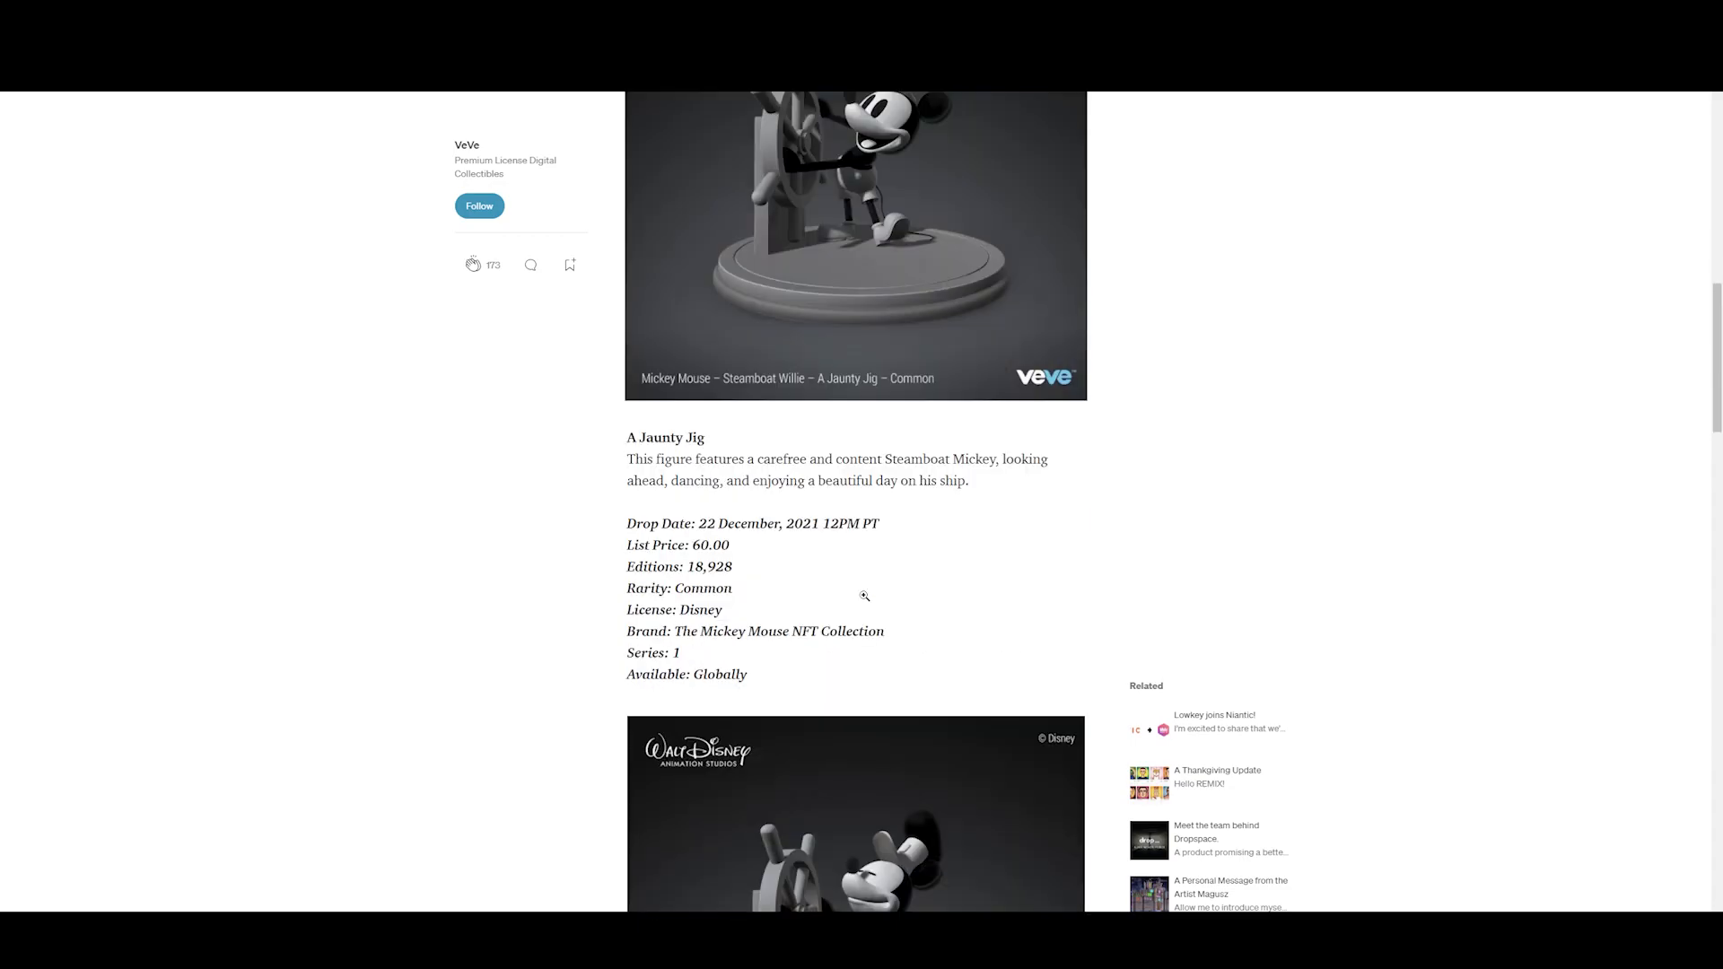
{"action": "scroll", "scroll_direction": "down", "scroll_amount": 3}
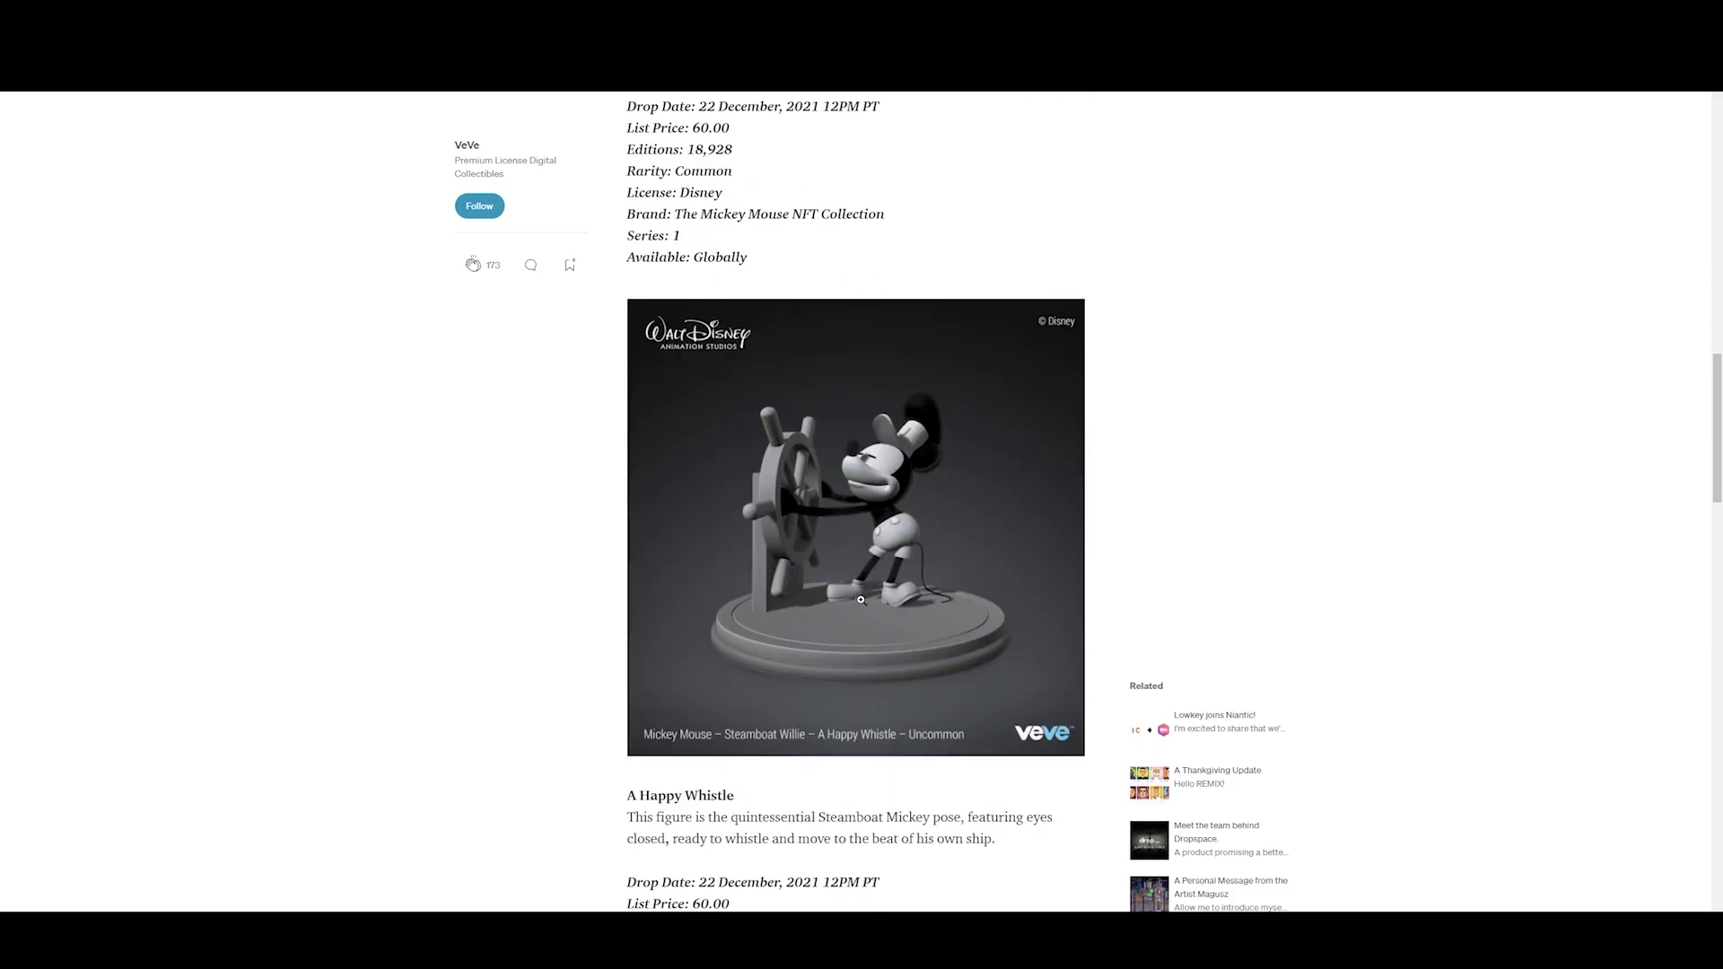
{"action": "scroll", "scroll_direction": "down", "scroll_amount": 3}
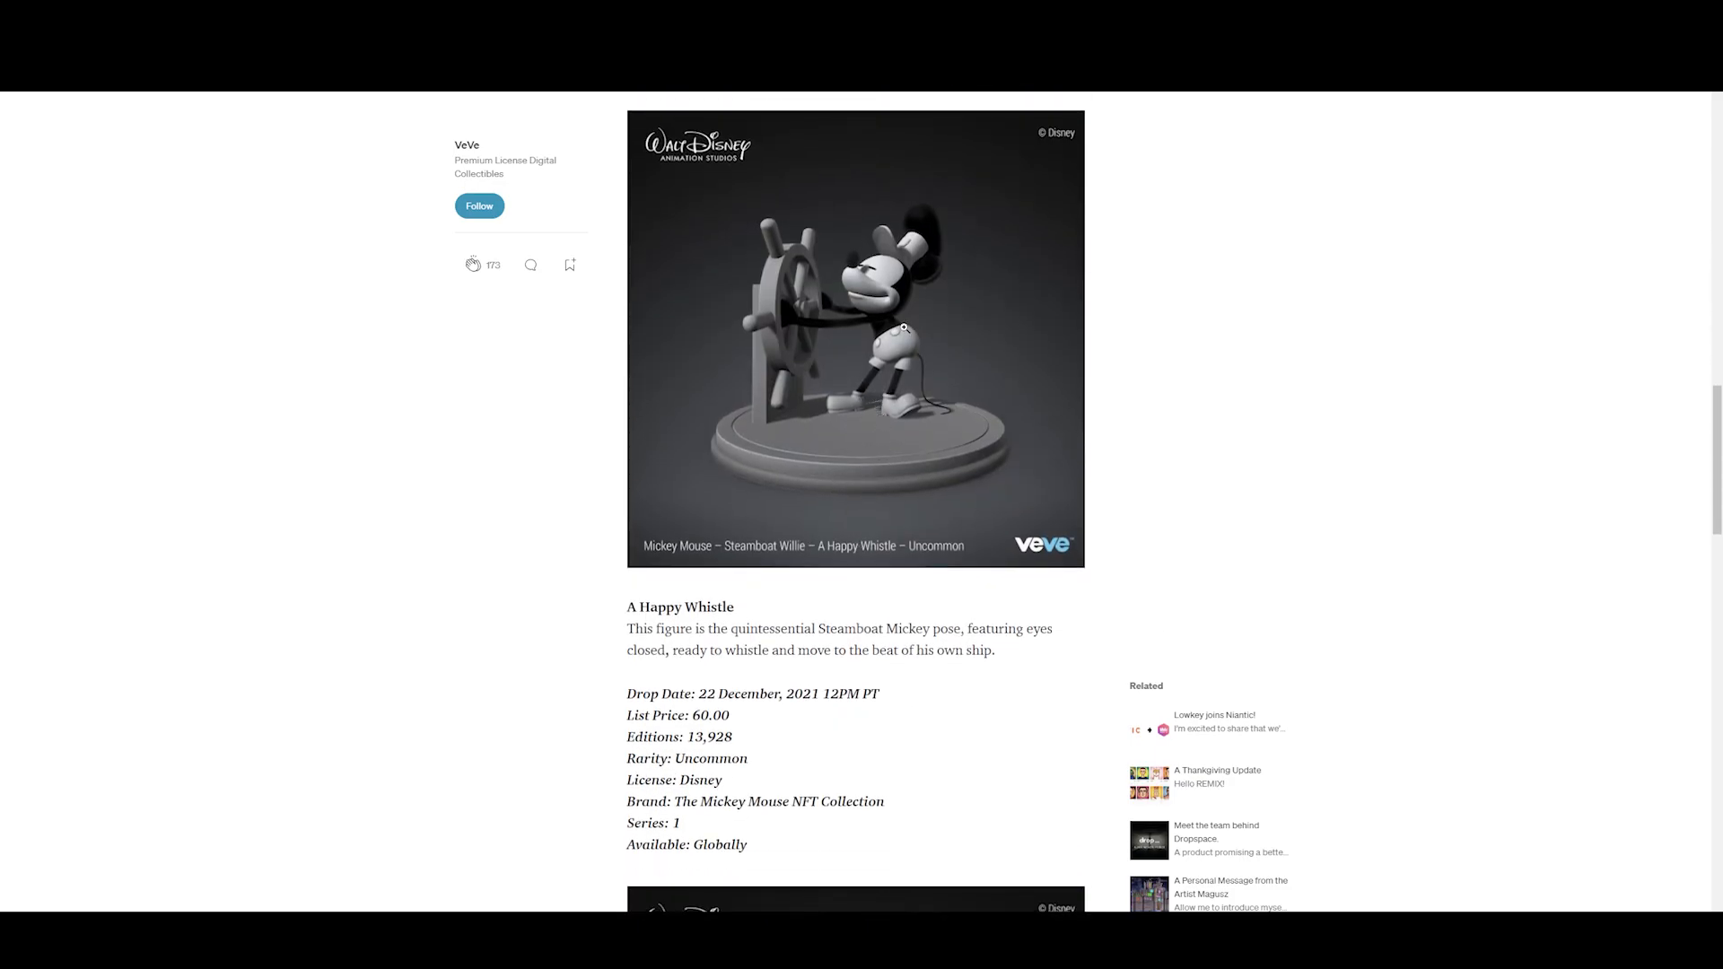
{"action": "left_click", "coordinate": [855, 337]}
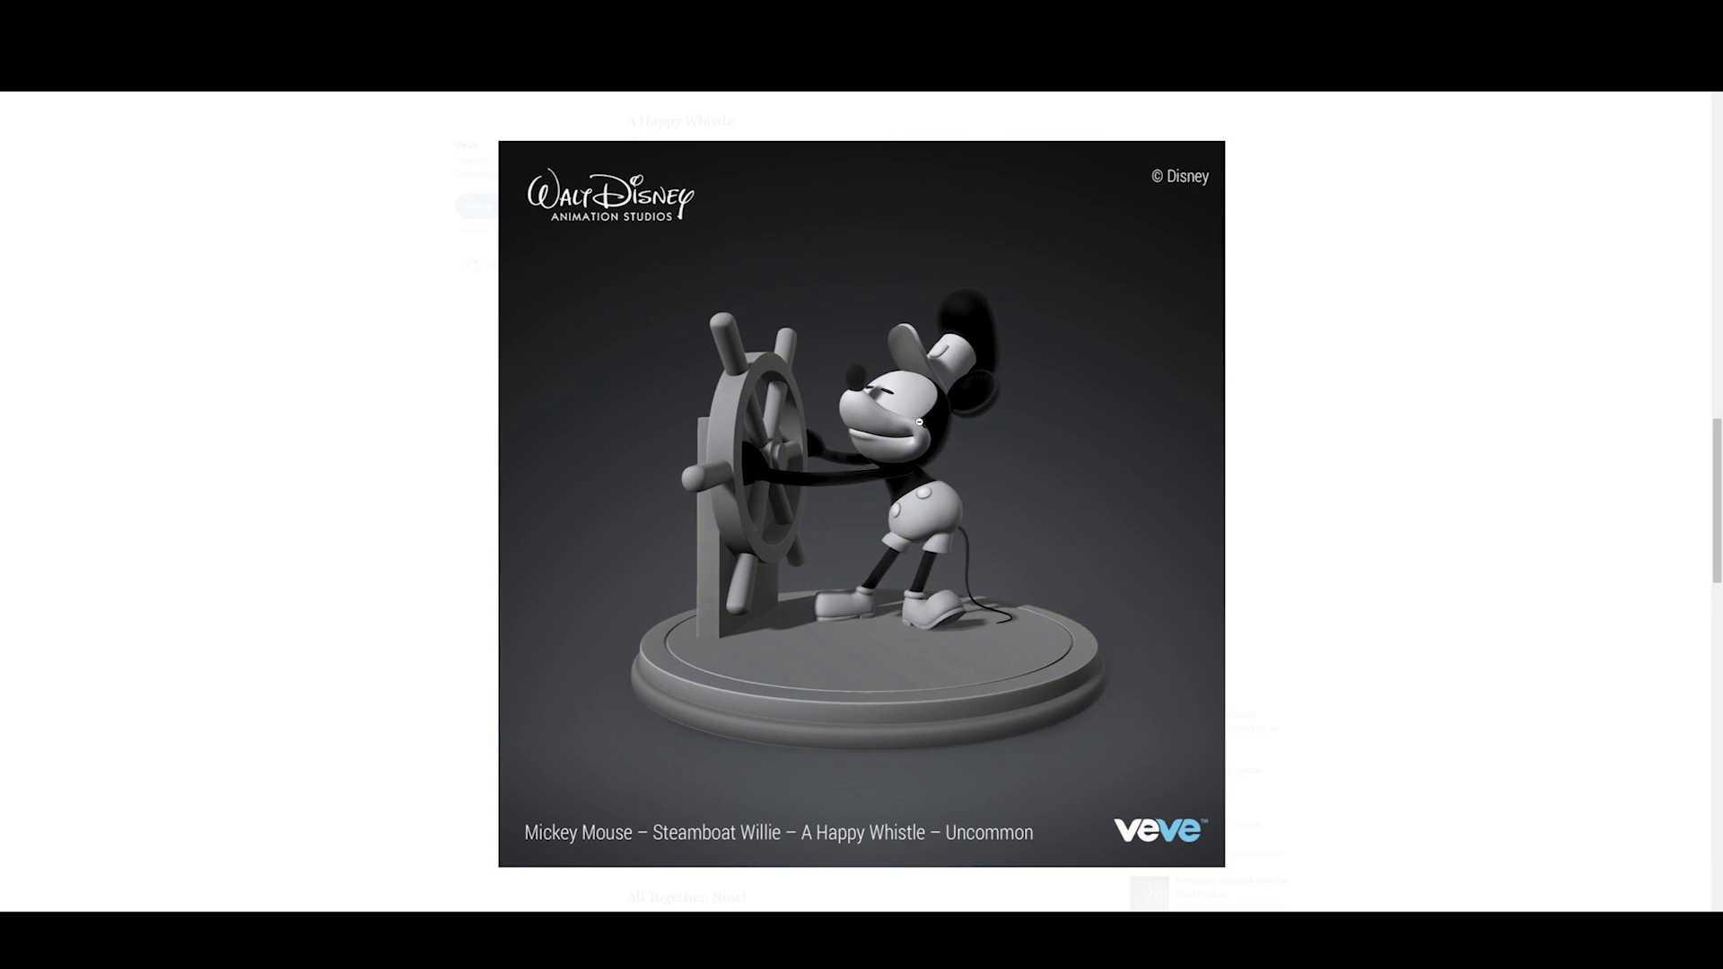
{"action": "mouse_move", "coordinate": [971, 450]}
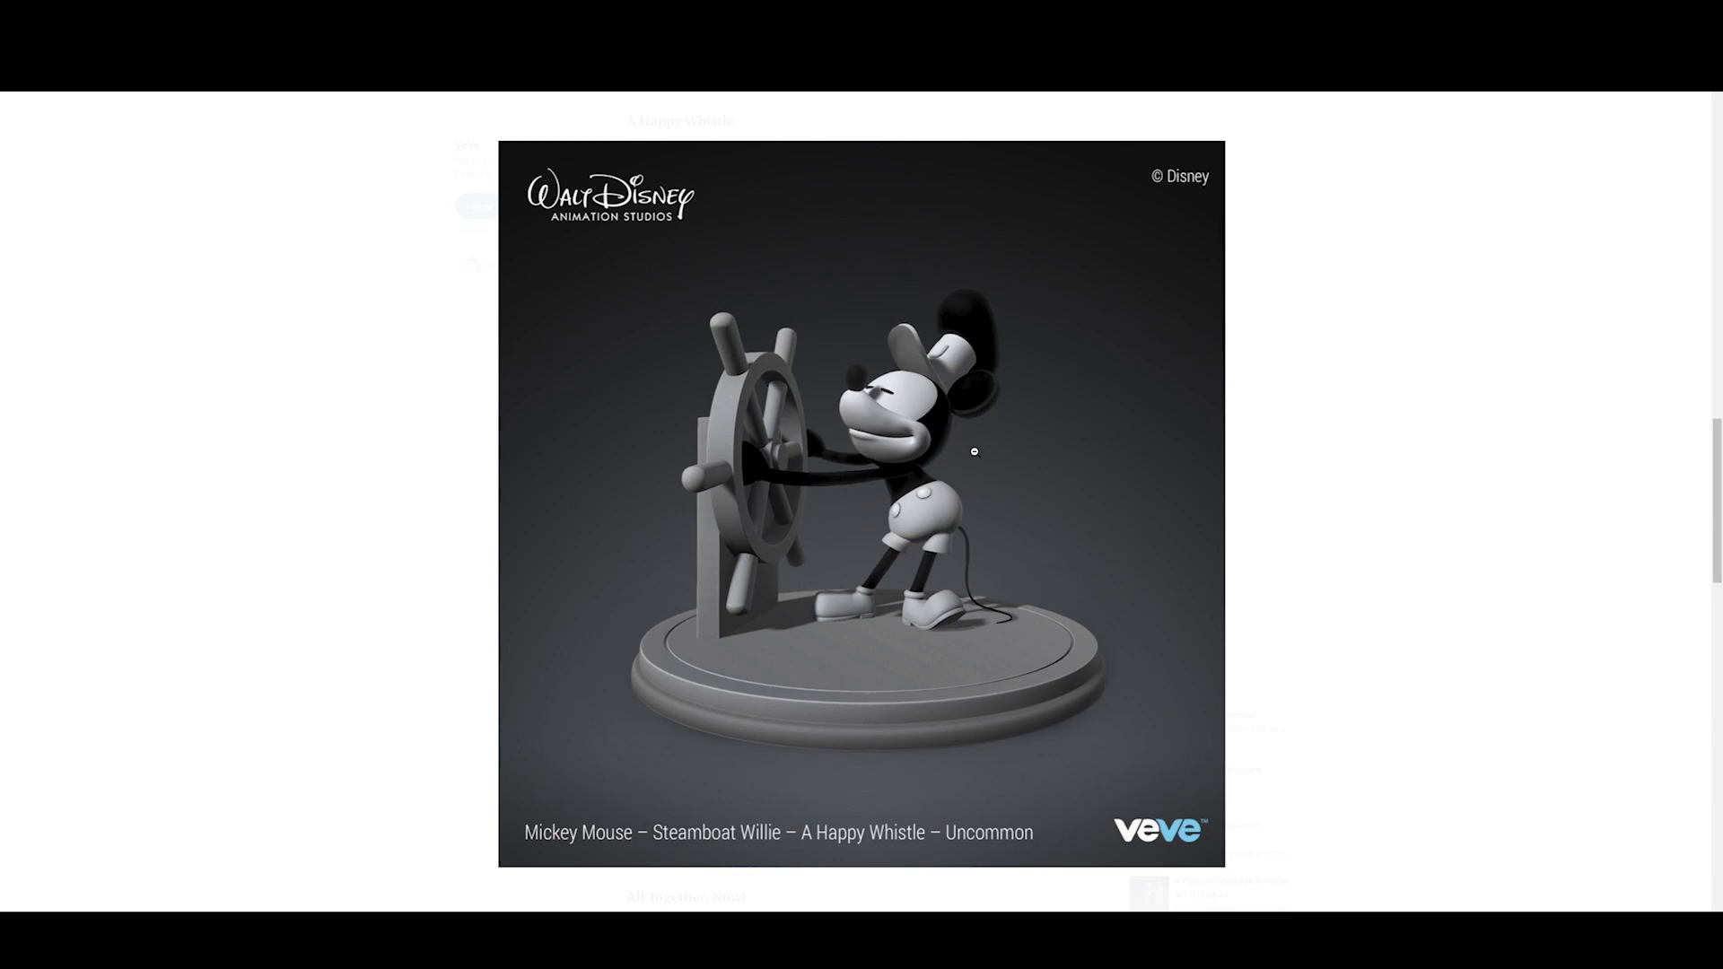
- Scroll down to the Ultra Rare All Together, Now! figure image
{"action": "scroll", "scroll_direction": "down", "scroll_amount": 3}
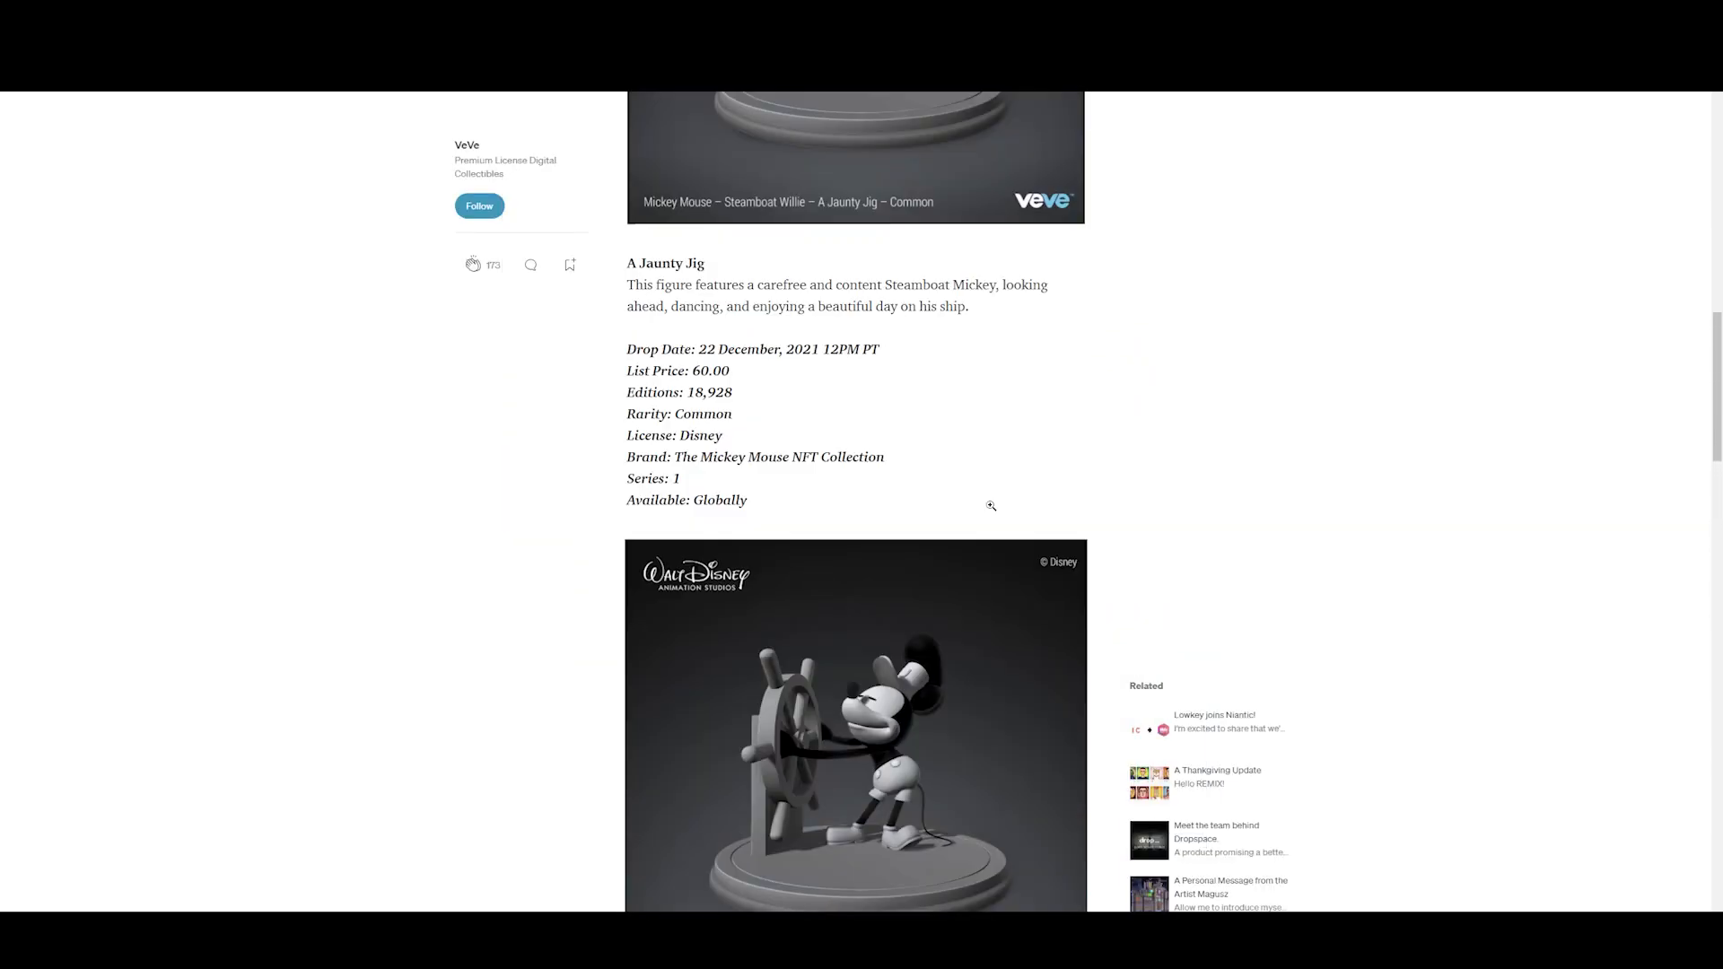
{"action": "scroll", "scroll_direction": "down", "scroll_amount": 3}
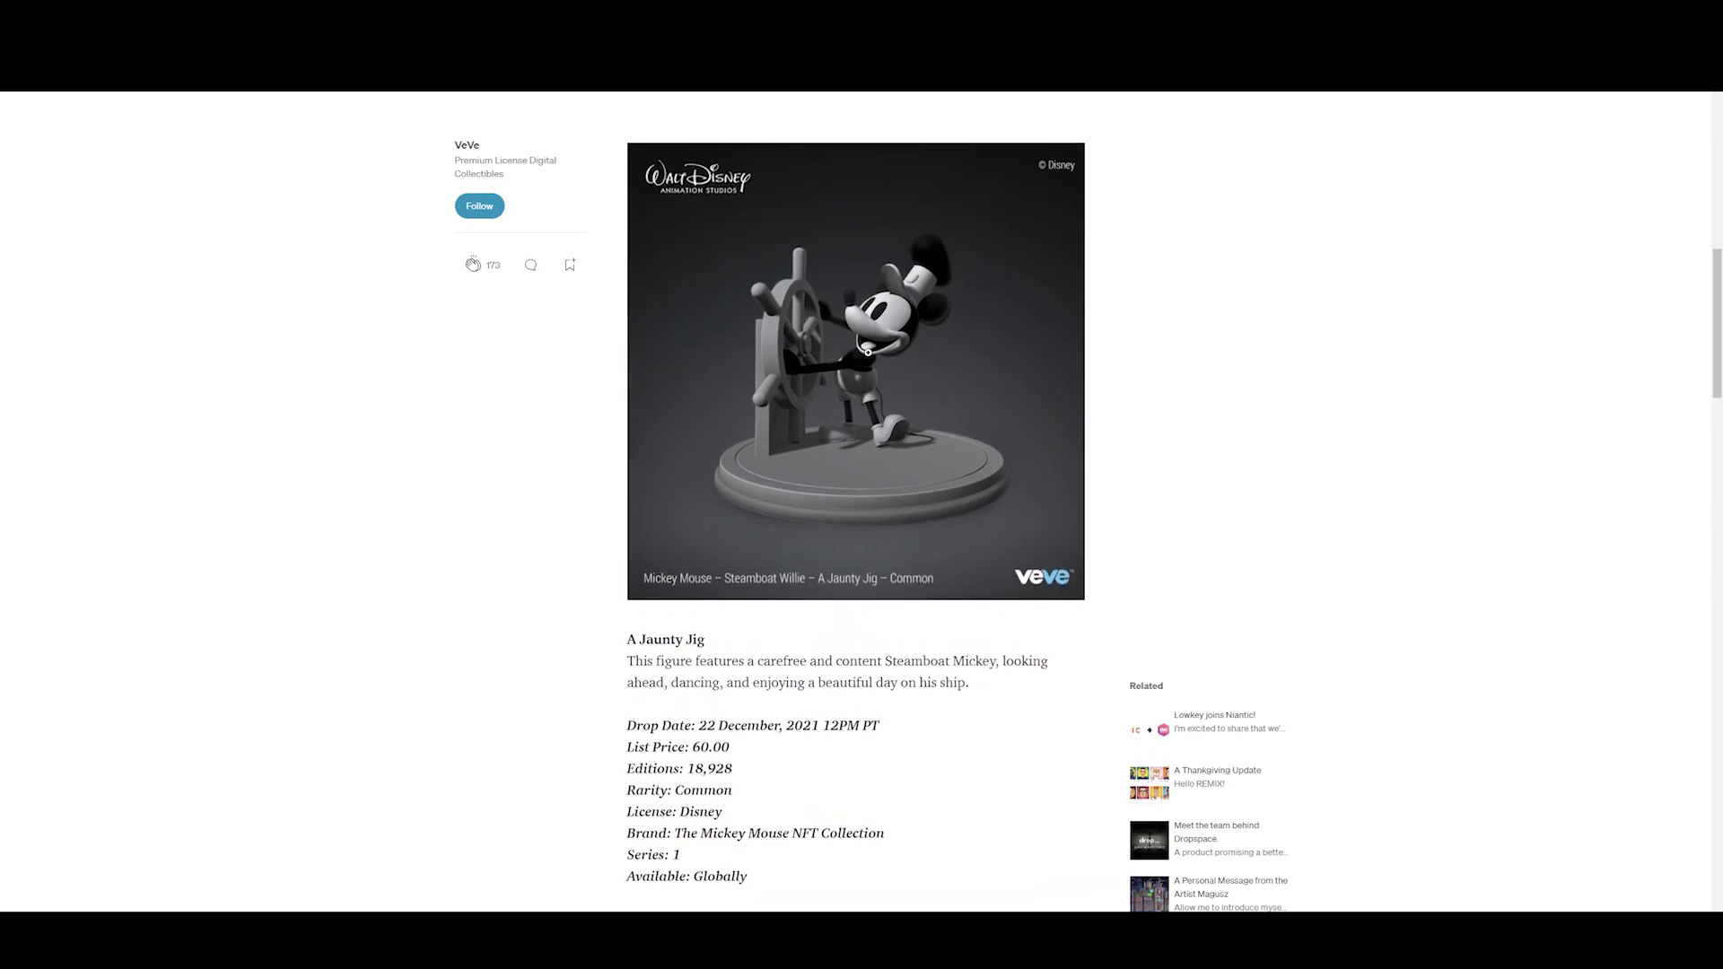
{"action": "scroll", "scroll_direction": "down", "scroll_amount": 3}
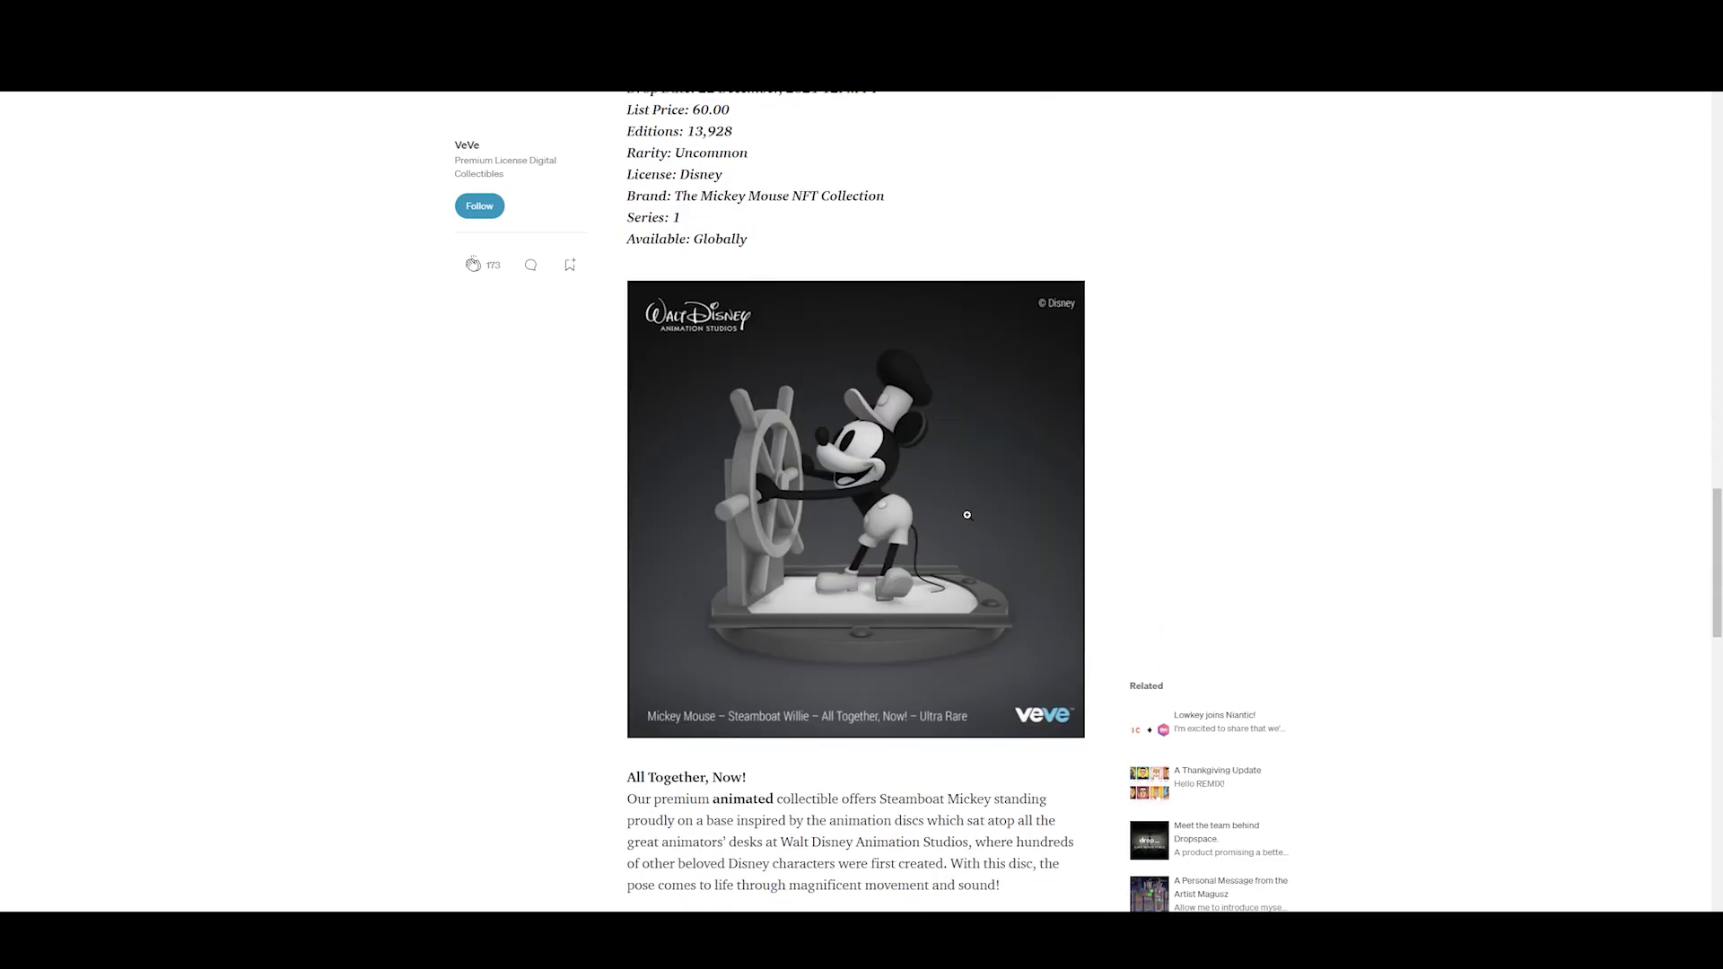
- Enlarge the All Together, Now! image and view its 6,928-edition Ultra Rare drop details
{"action": "scroll", "scroll_direction": "down", "scroll_amount": 3}
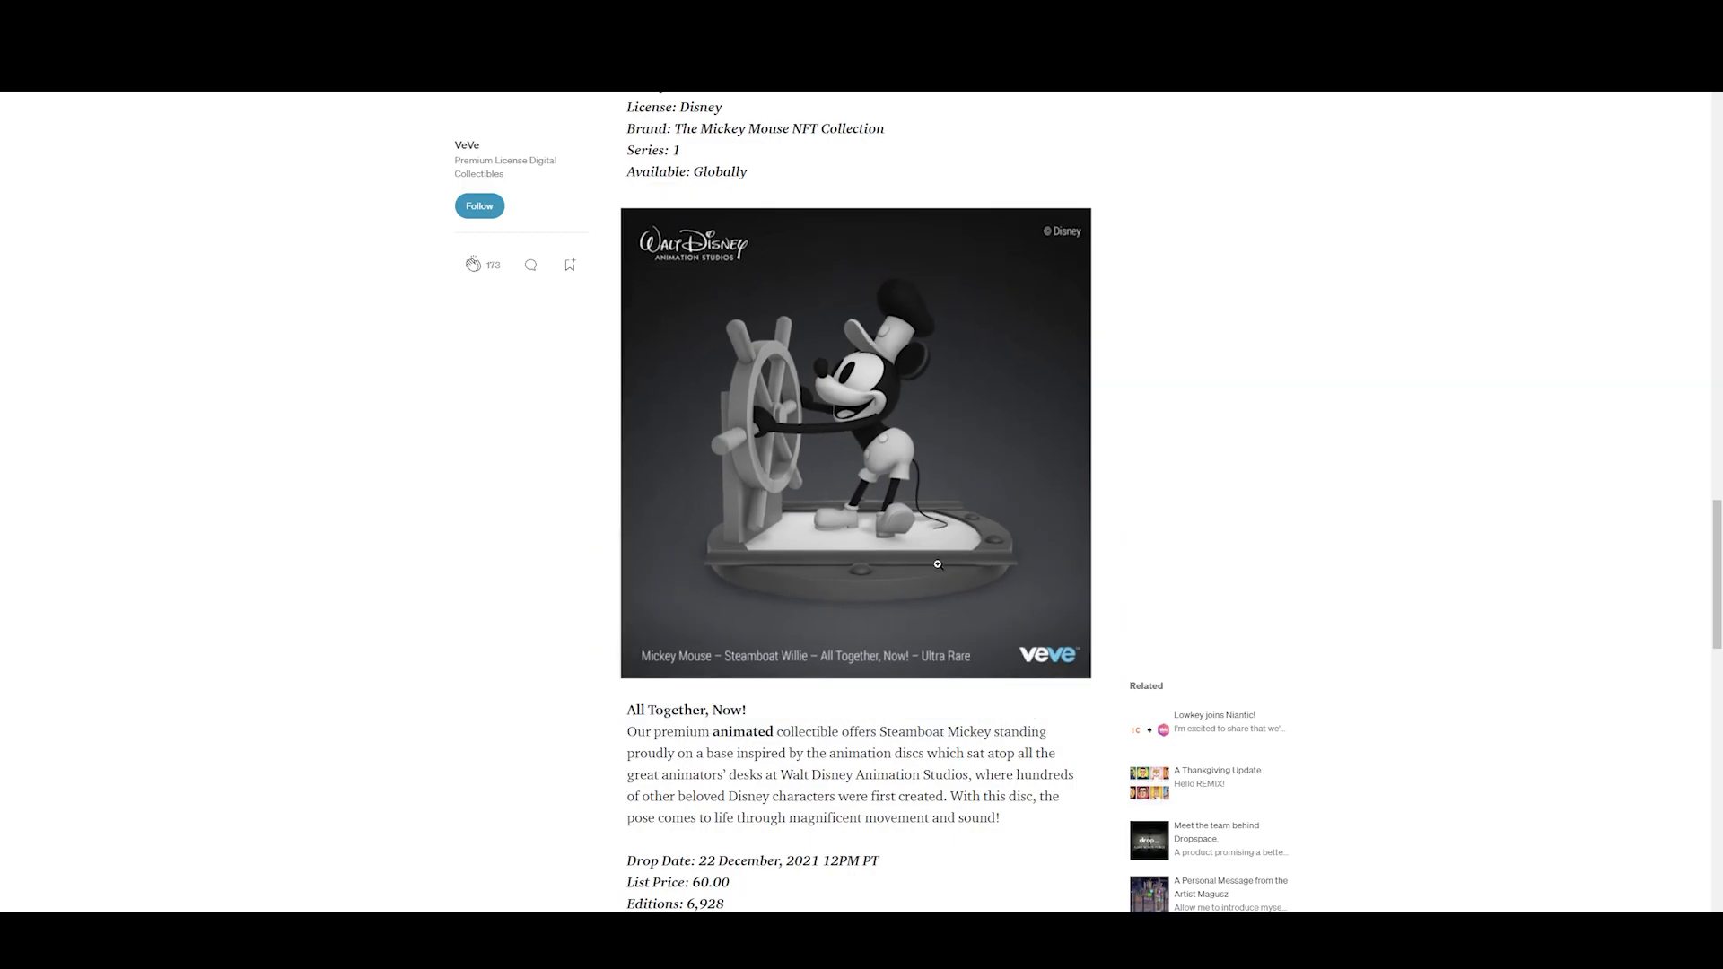
{"action": "scroll", "scroll_direction": "down", "scroll_amount": 3}
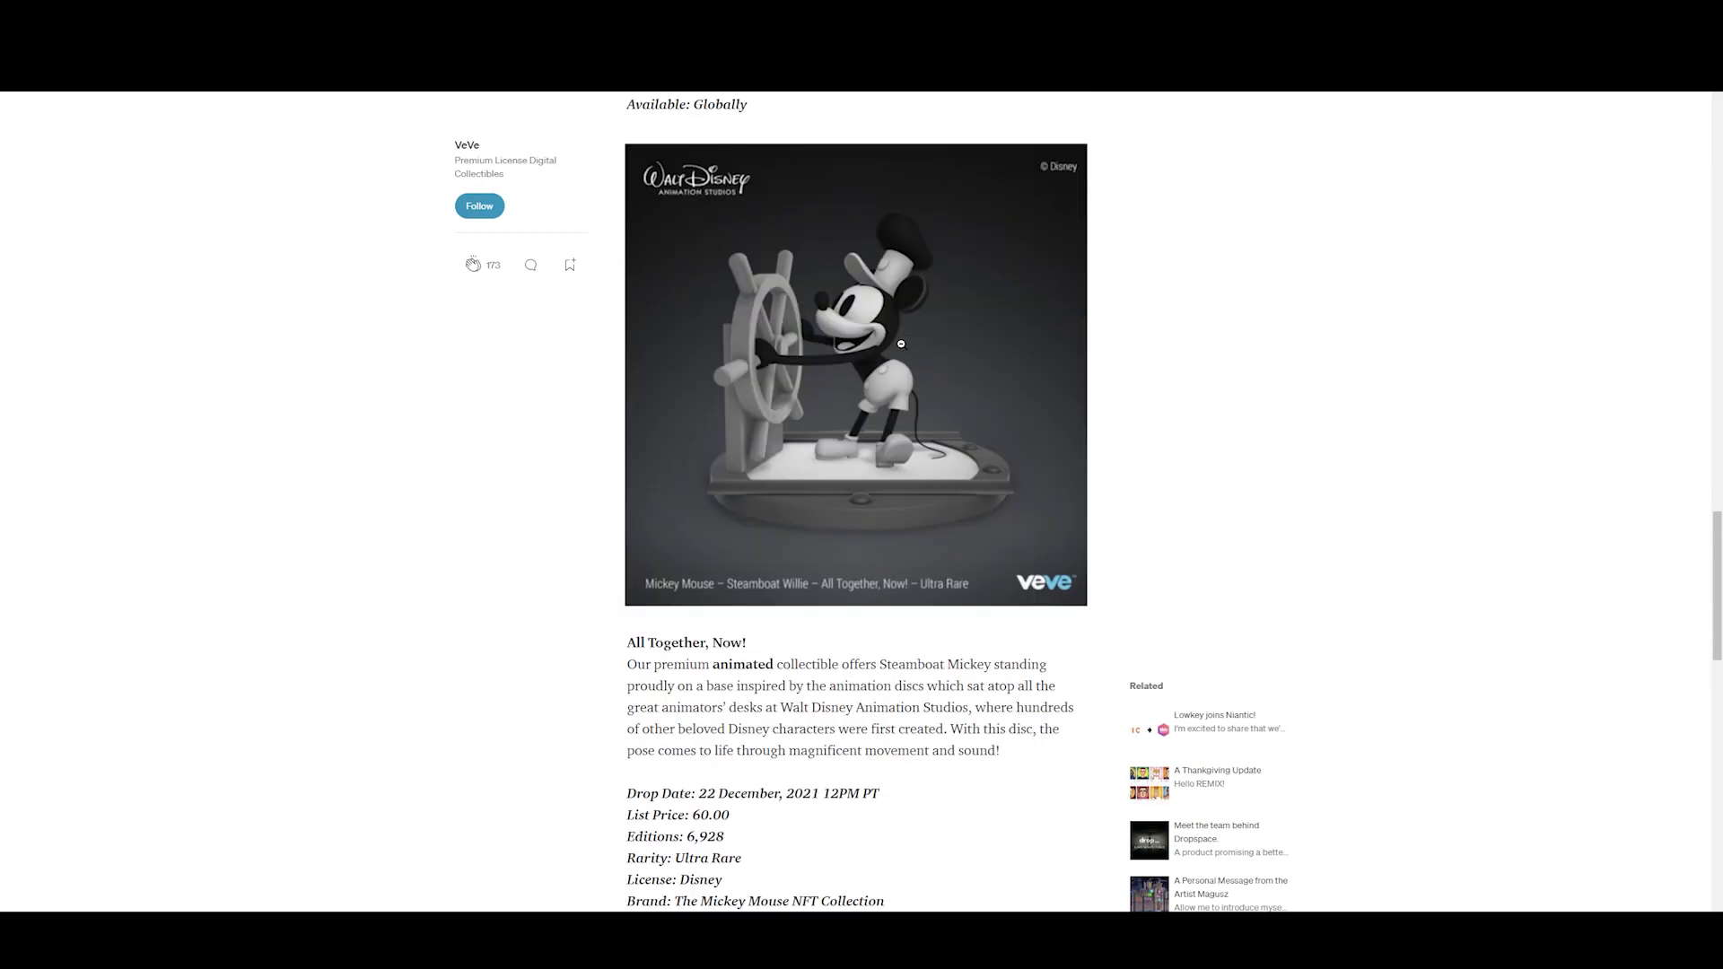
{"action": "left_click", "coordinate": [855, 373]}
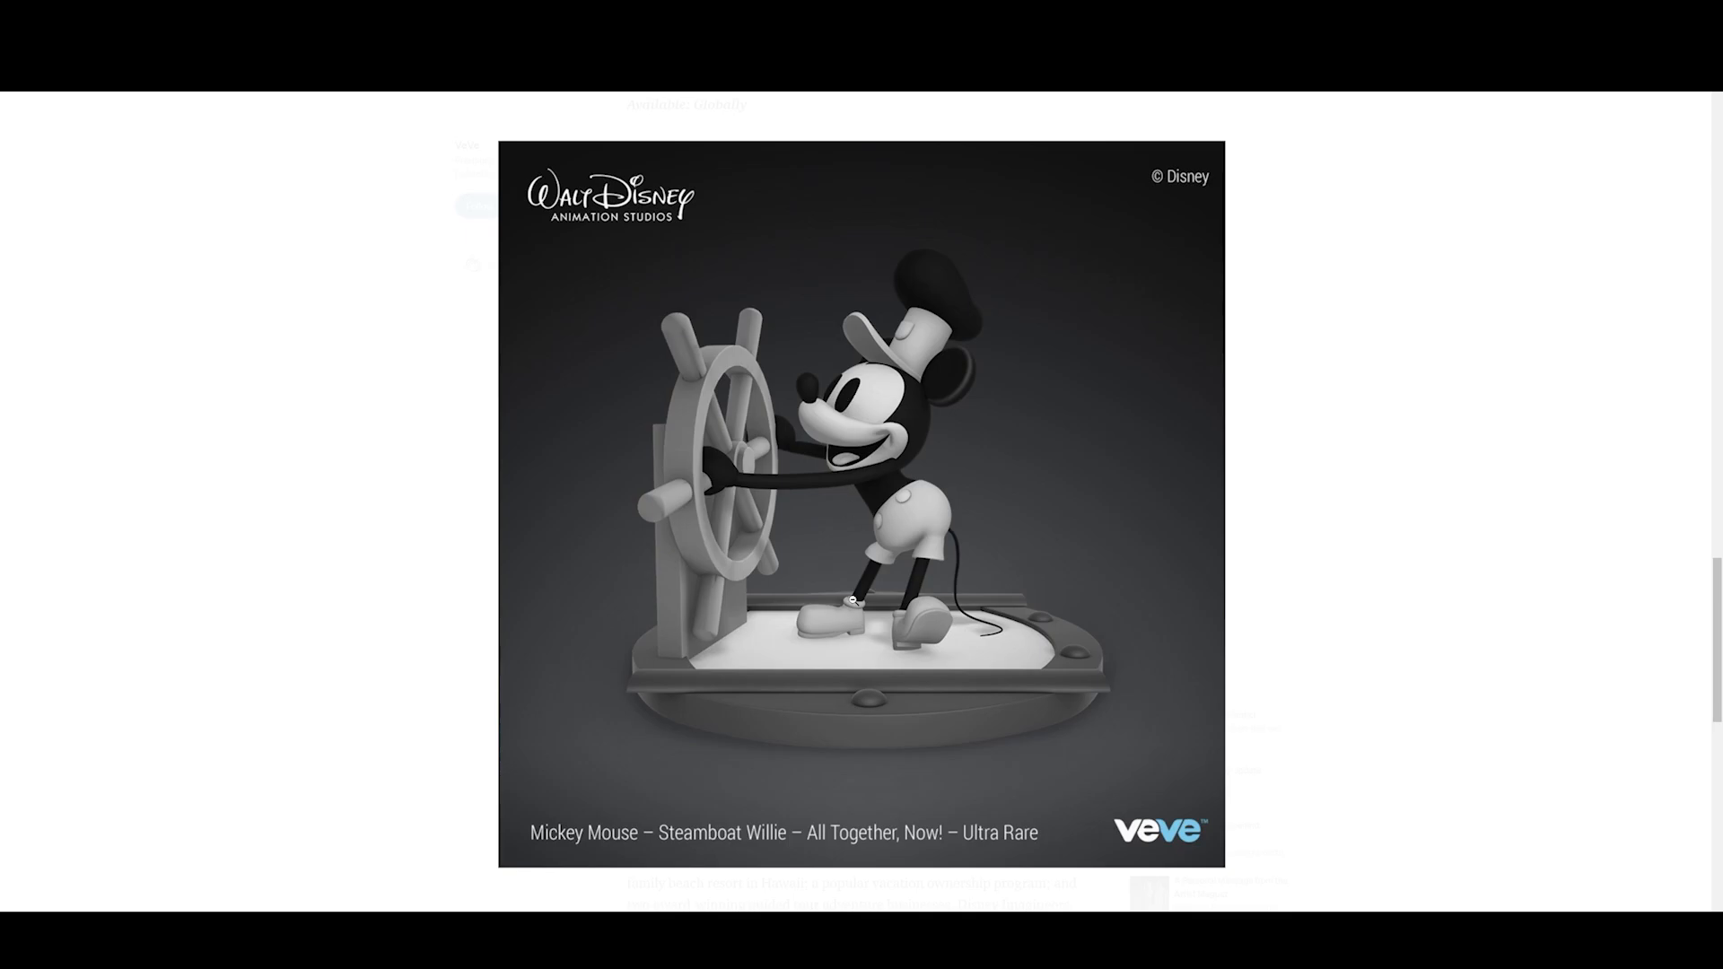
{"action": "scroll", "scroll_direction": "down", "scroll_amount": 3}
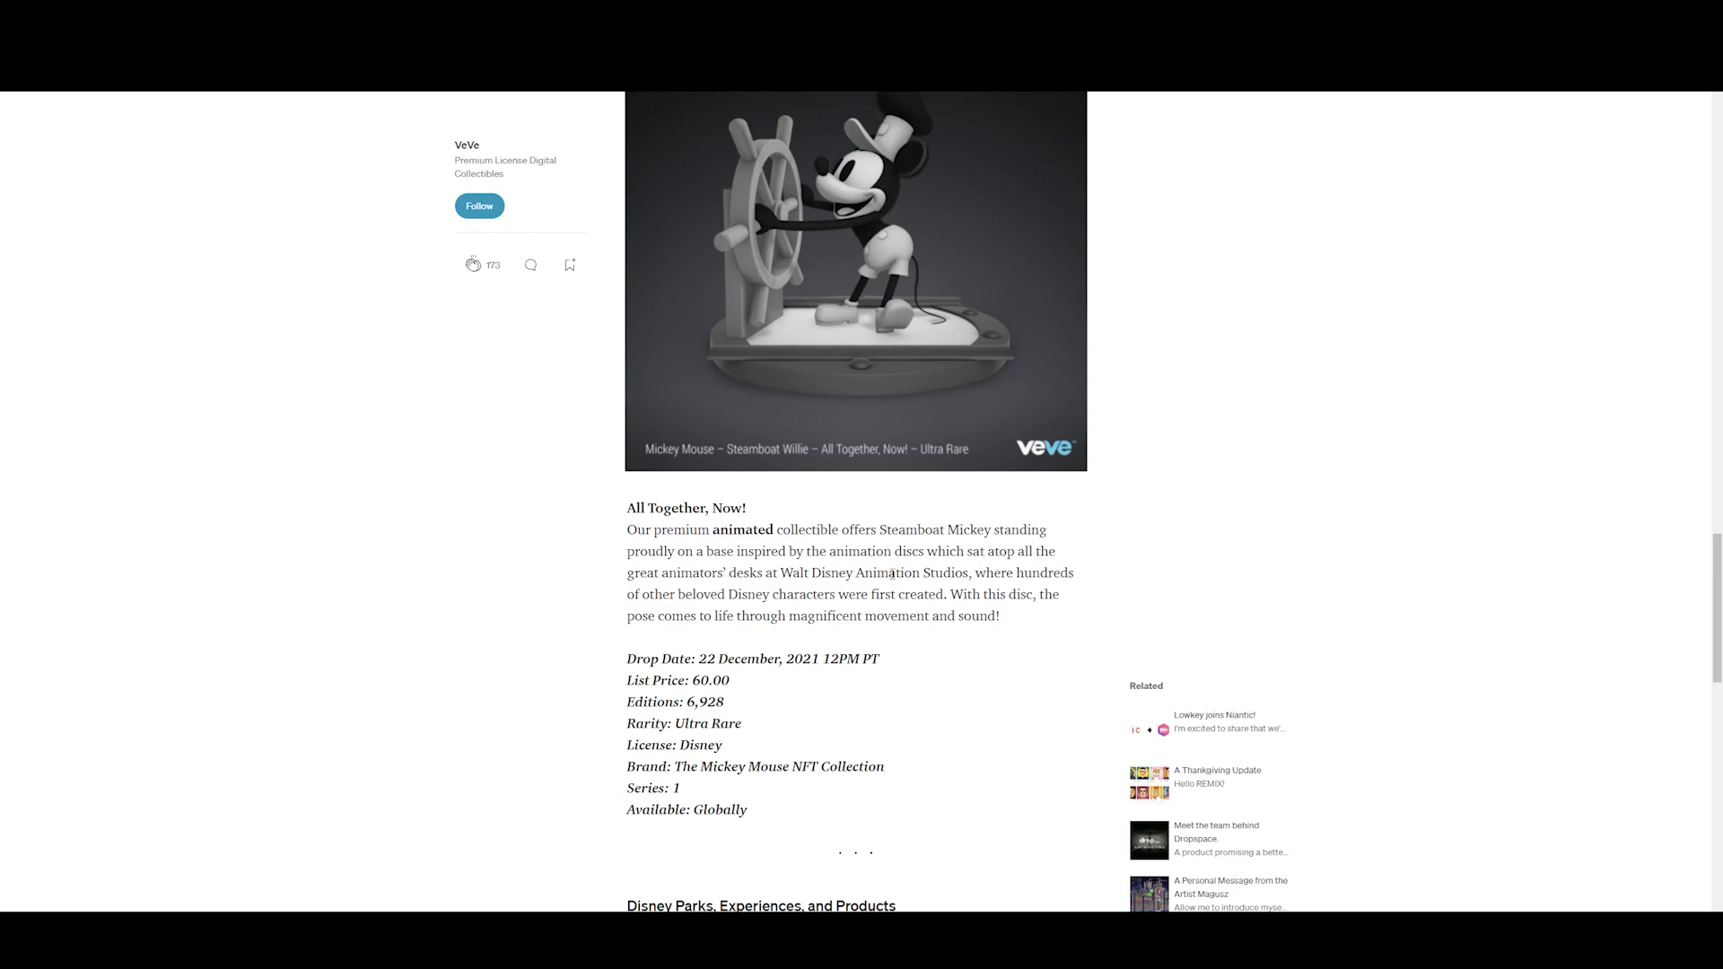
- Drag across the page and scroll to keep All Together, Now!'s Ultra Rare details in view
{"action": "left_click_drag", "start_coordinate": [725, 572], "coordinate": [967, 573]}
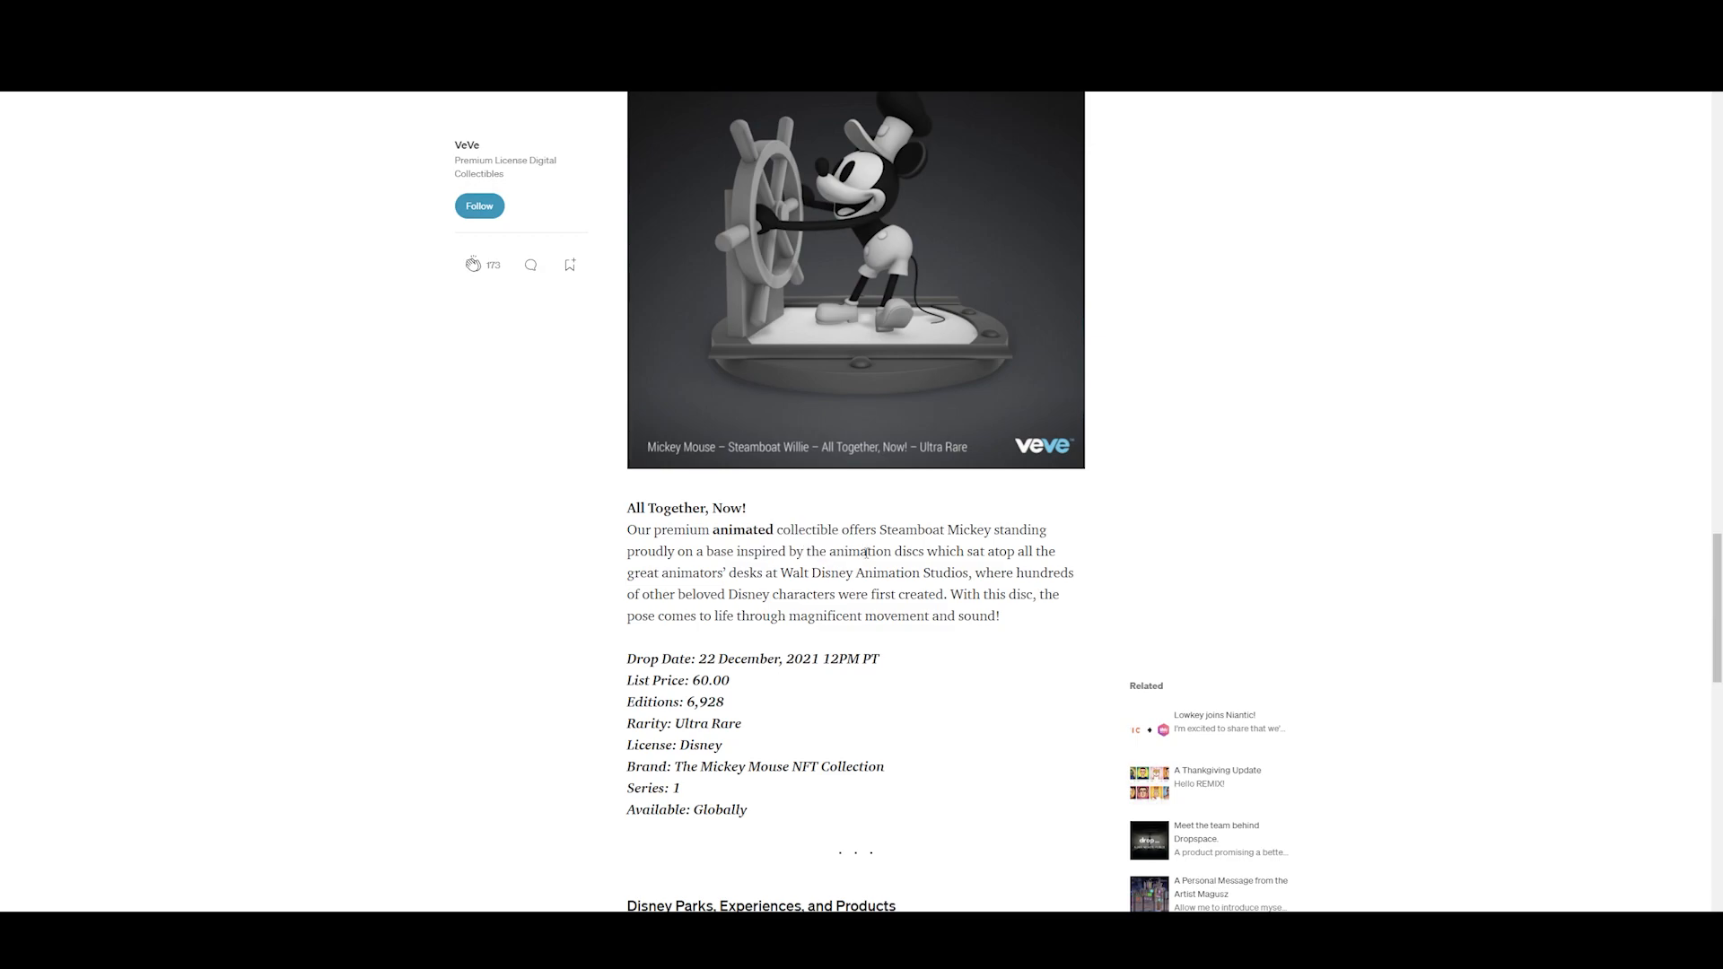
{"action": "left_click_drag", "start_coordinate": [865, 550], "coordinate": [1058, 550]}
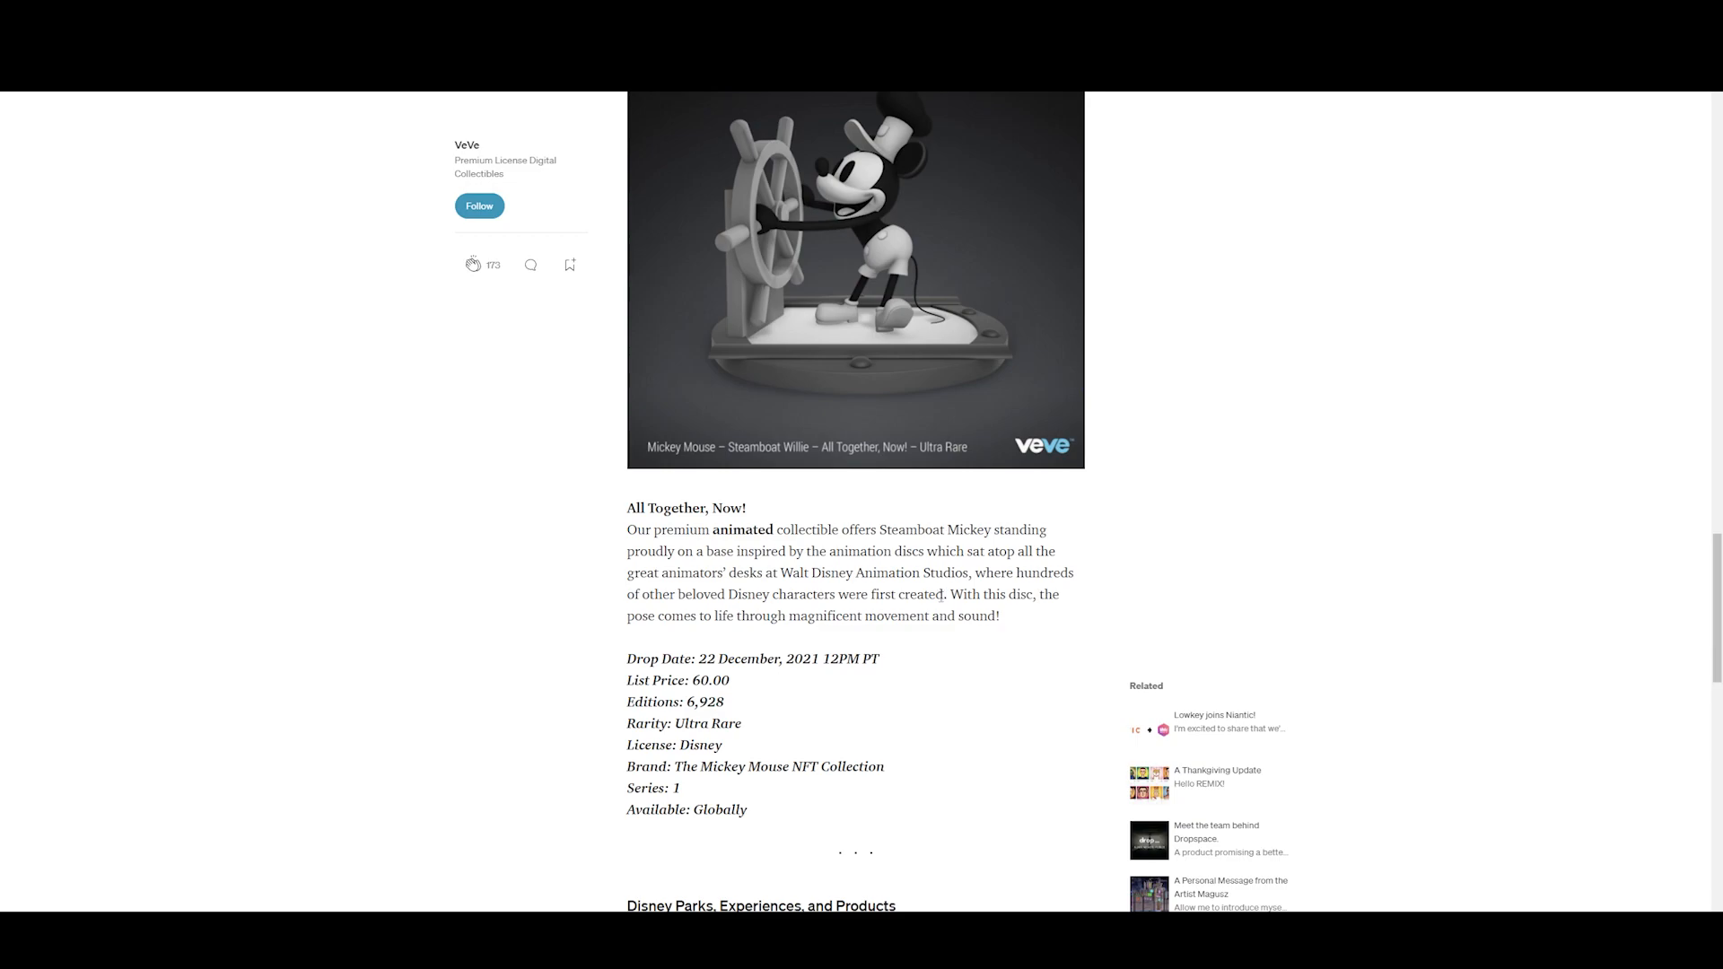
{"action": "scroll", "scroll_direction": "down", "scroll_amount": 3}
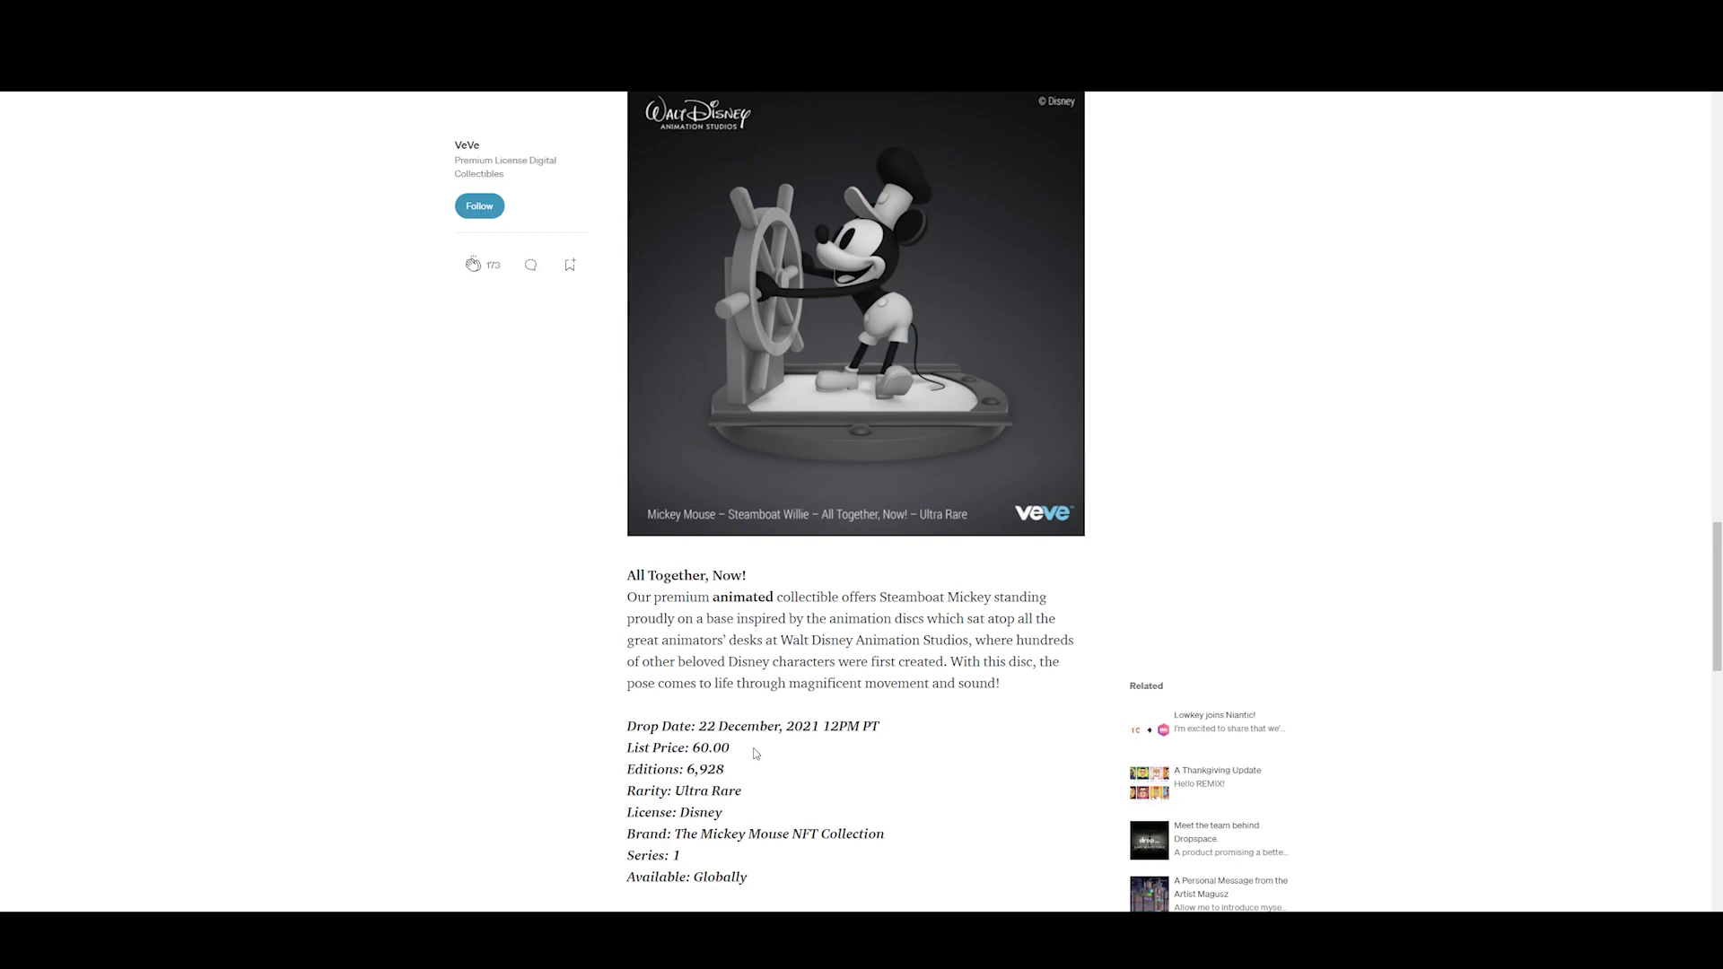
{"action": "double_click", "coordinate": [709, 748]}
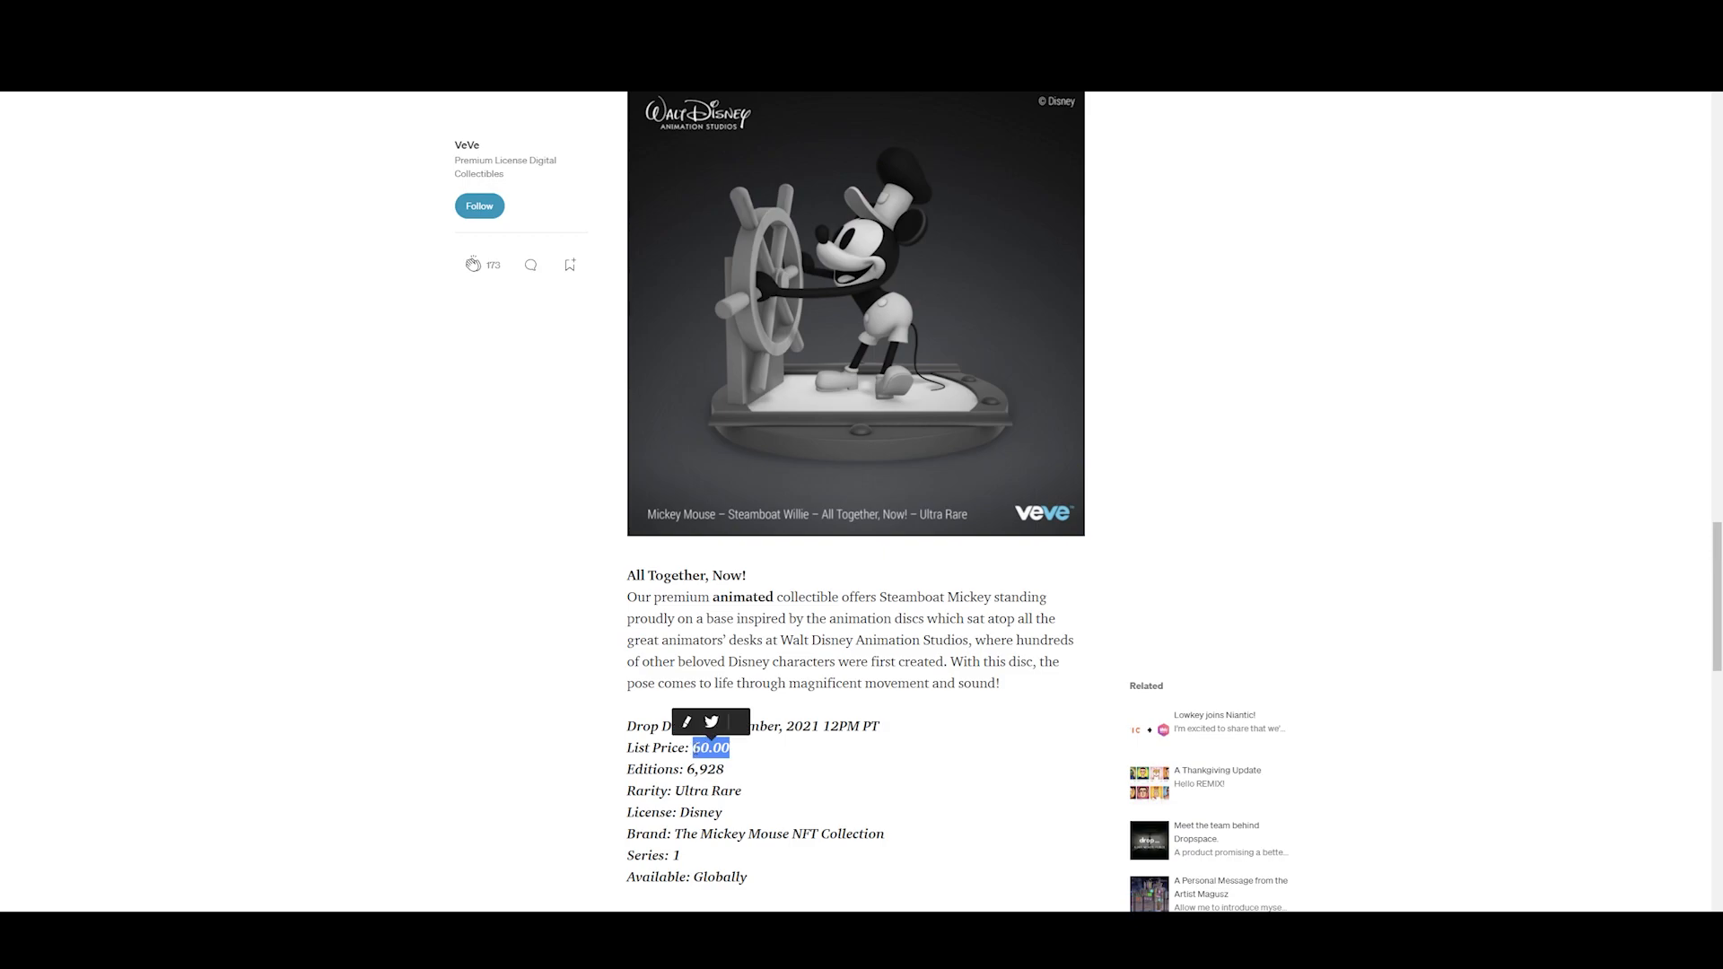
{"action": "left_click", "coordinate": [778, 768]}
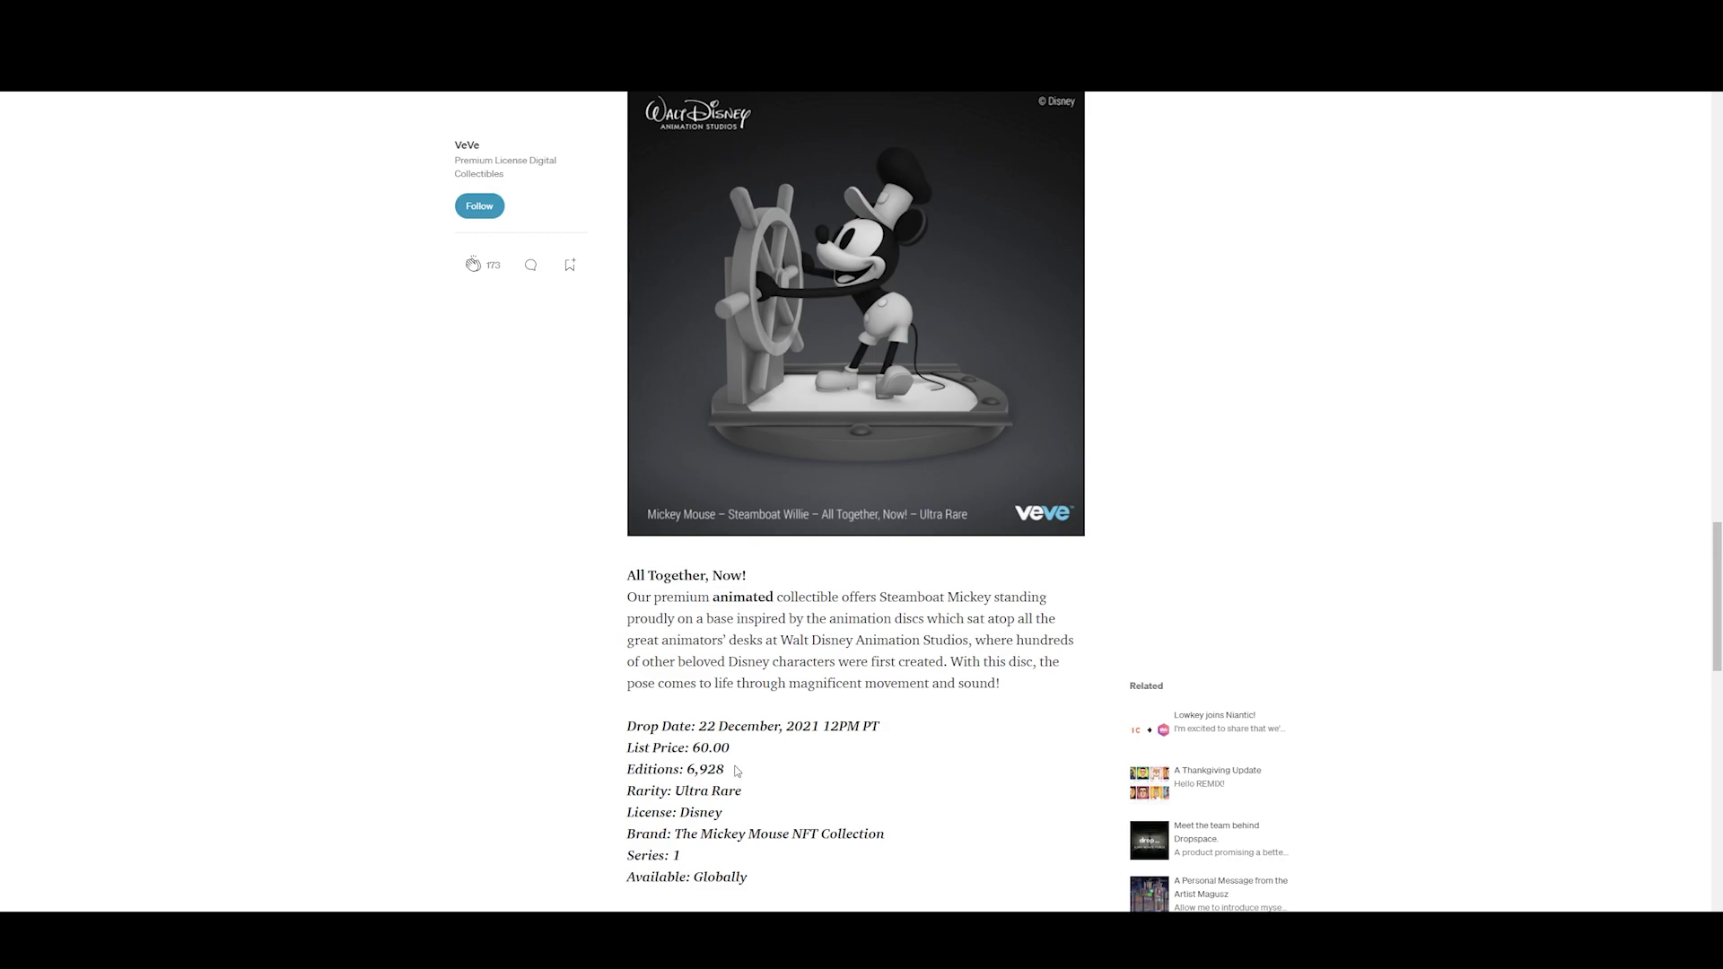
{"action": "double_click", "coordinate": [701, 769]}
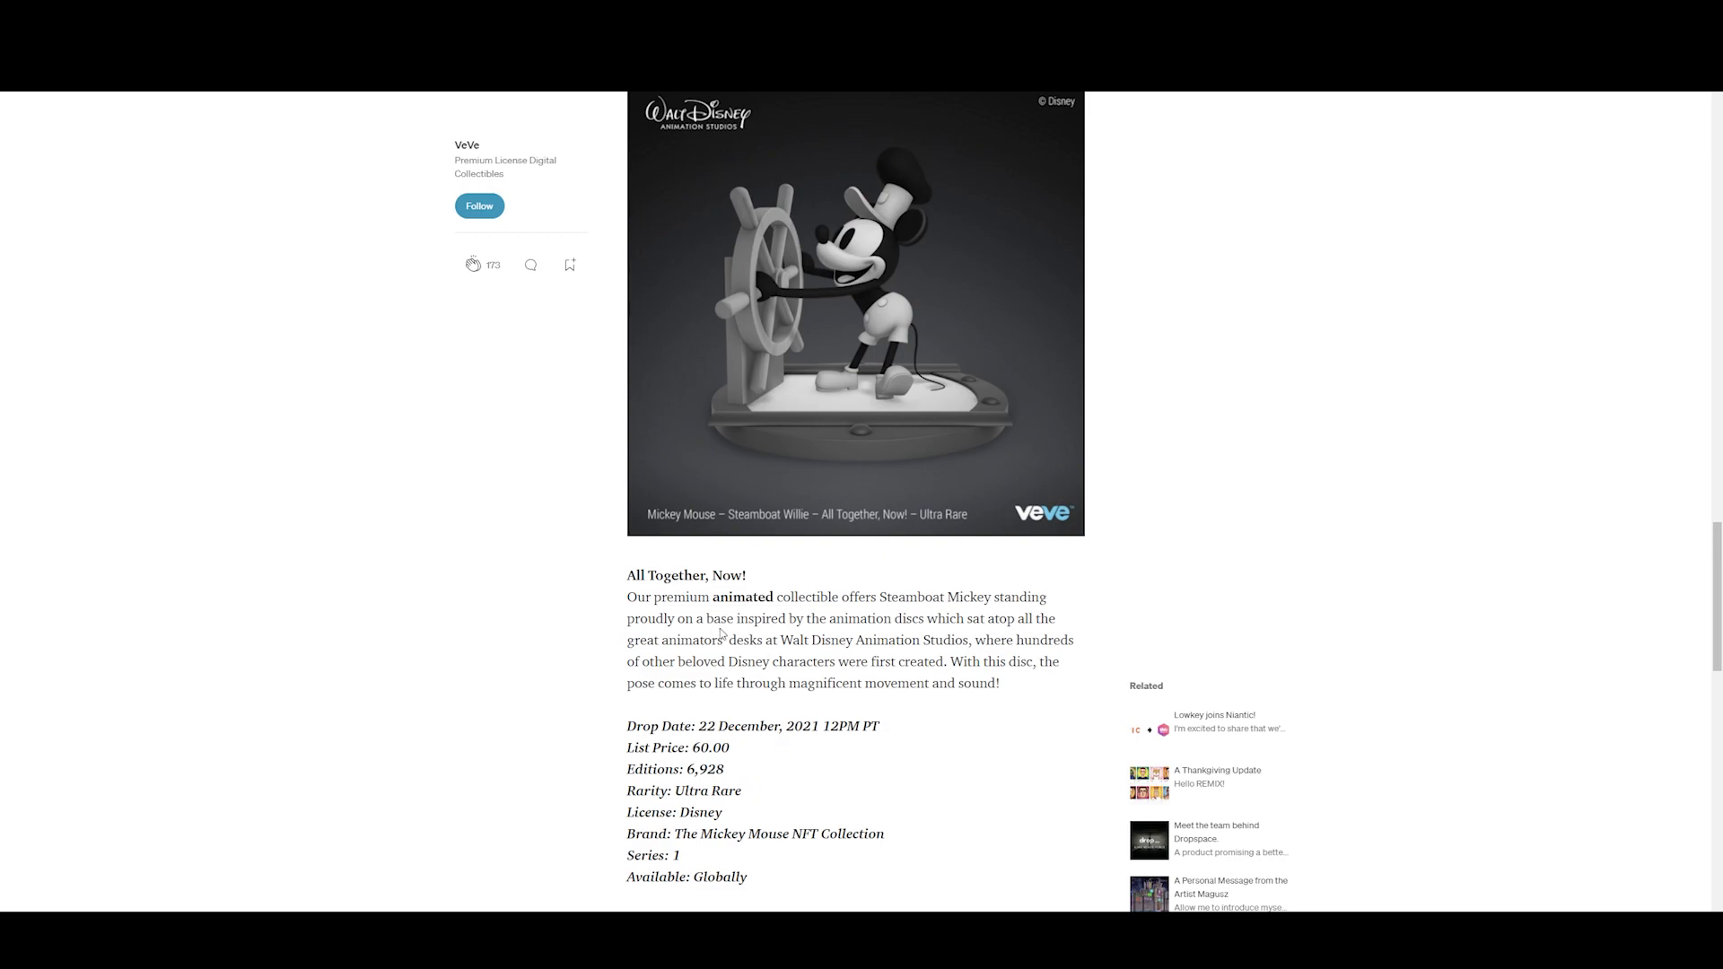
{"action": "left_click_drag", "start_coordinate": [712, 617], "coordinate": [829, 640]}
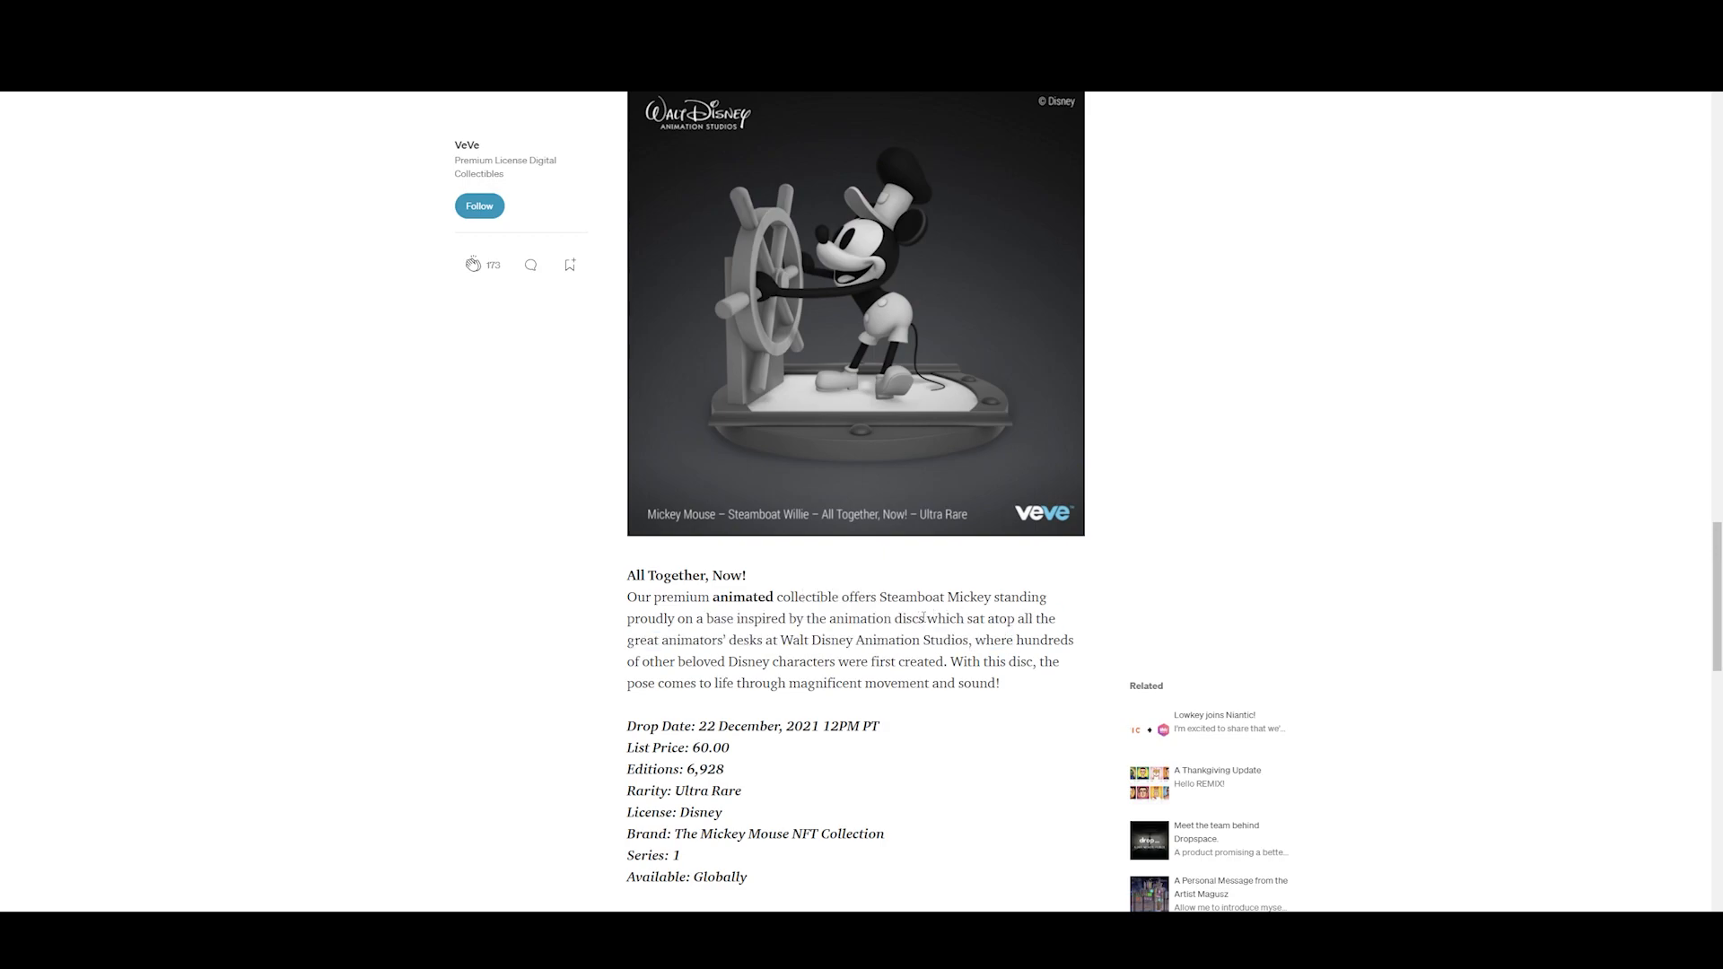
{"action": "left_click_drag", "start_coordinate": [931, 618], "coordinate": [1039, 618]}
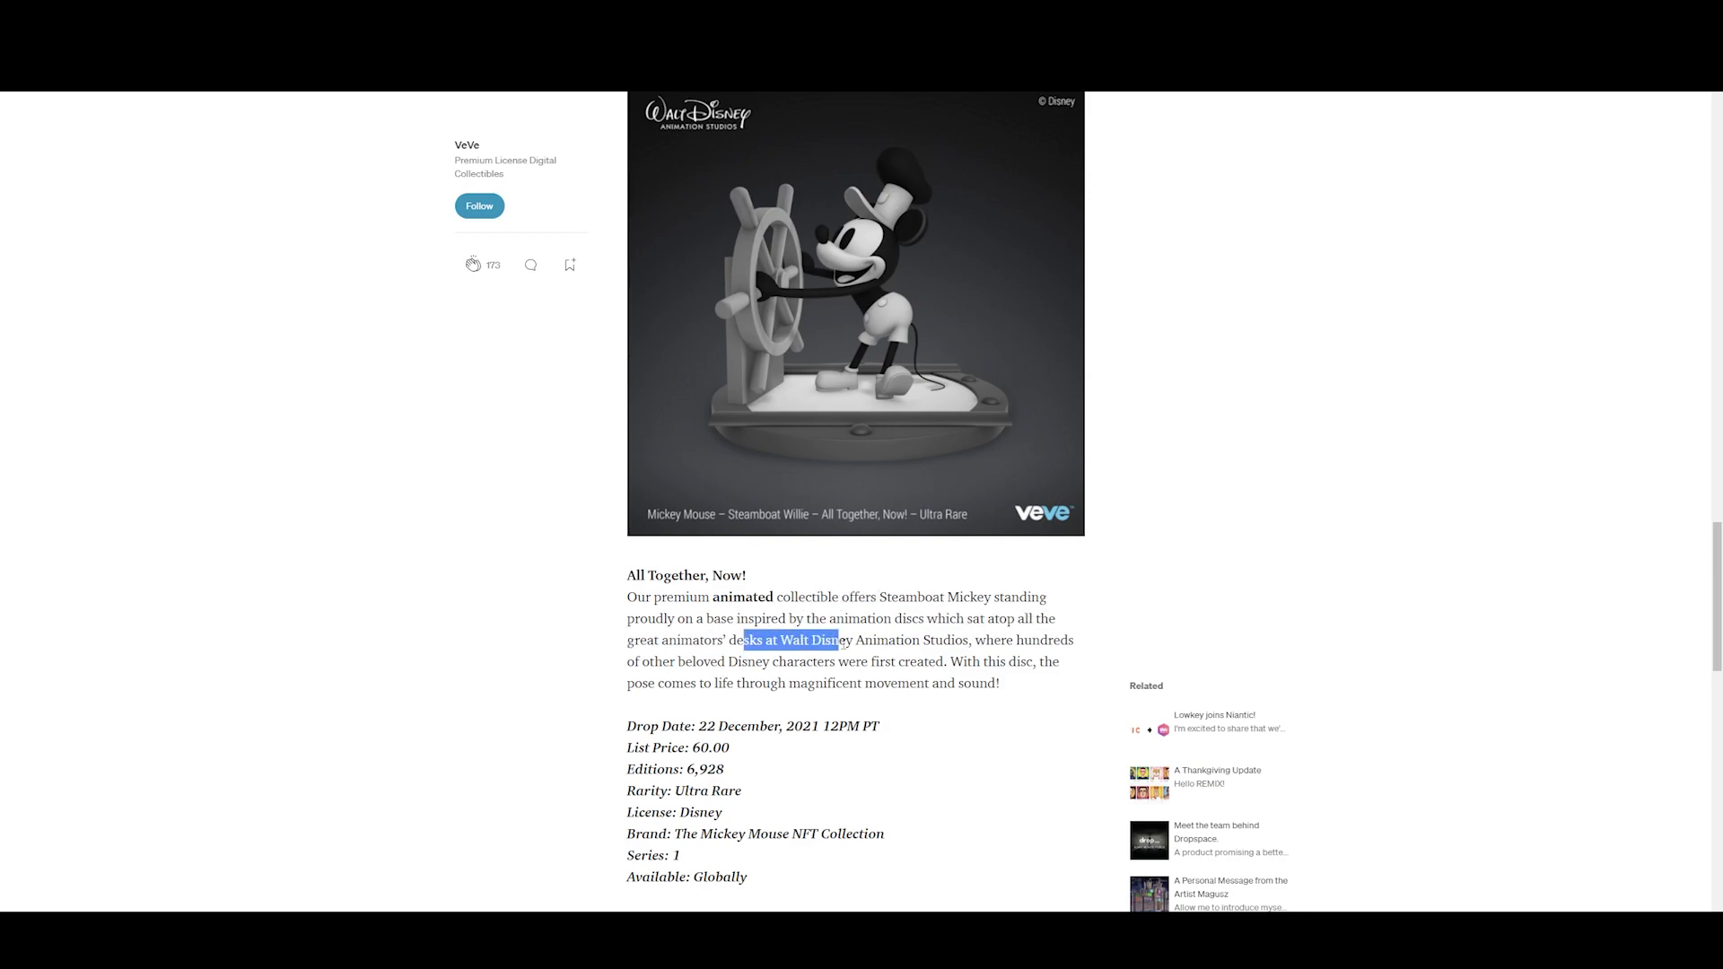
{"action": "left_click_drag", "start_coordinate": [835, 640], "coordinate": [1049, 640]}
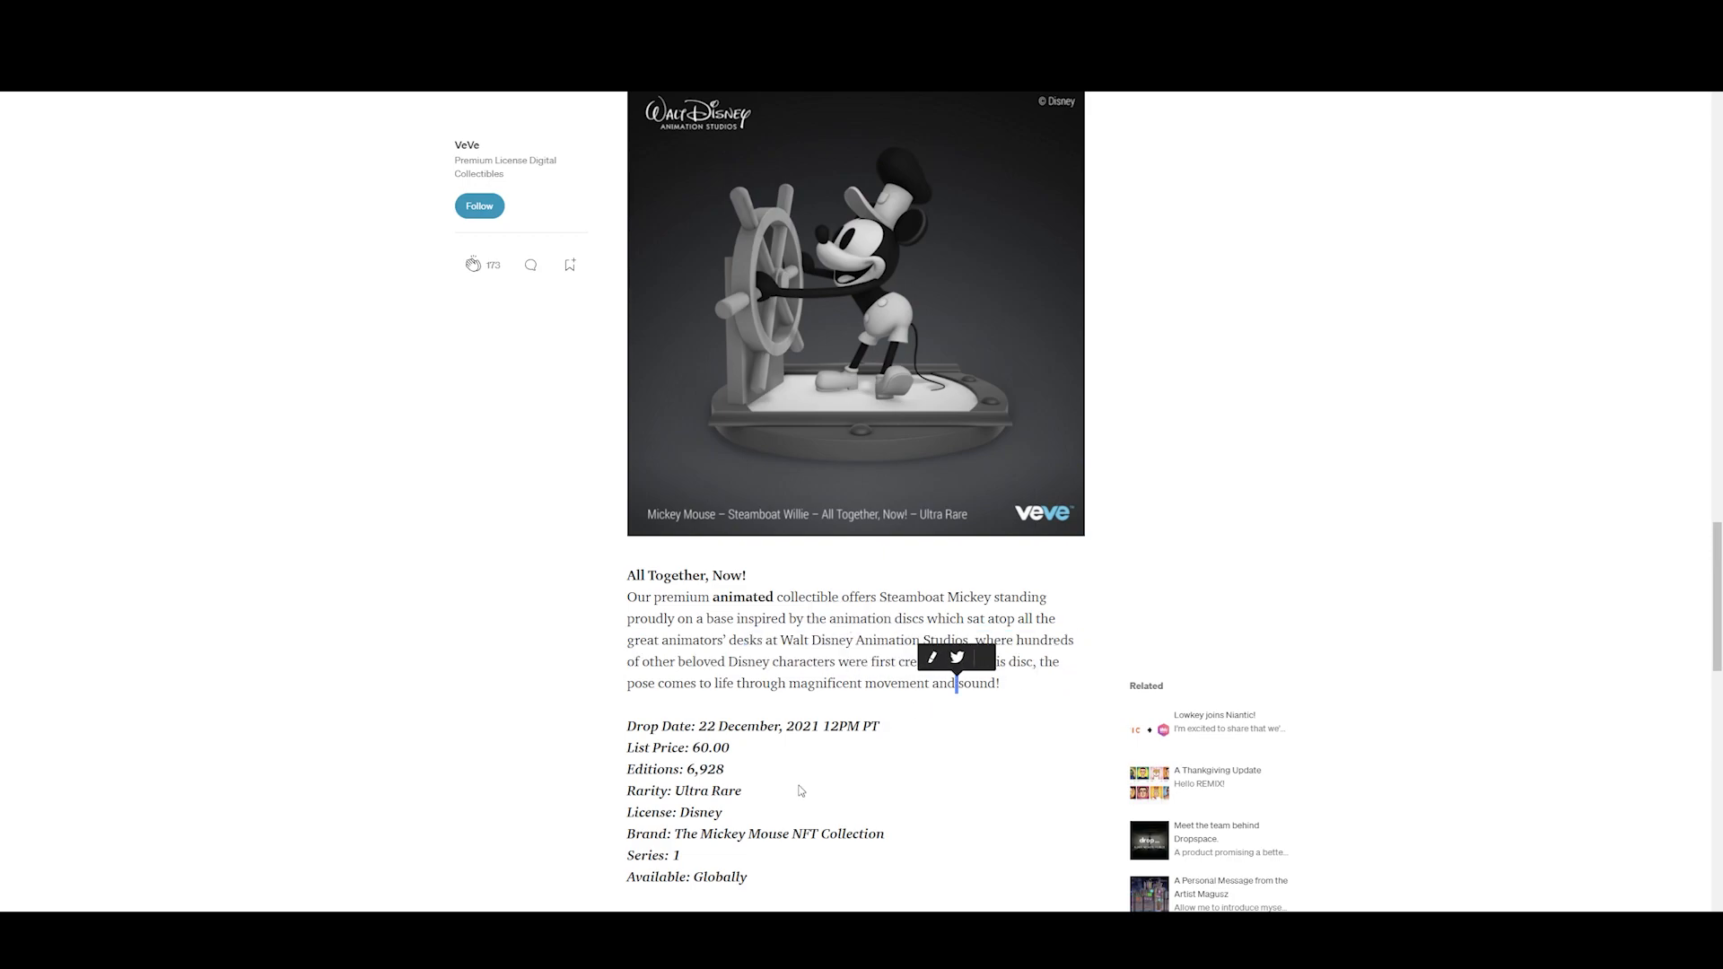
{"action": "scroll", "scroll_direction": "down", "scroll_amount": 3}
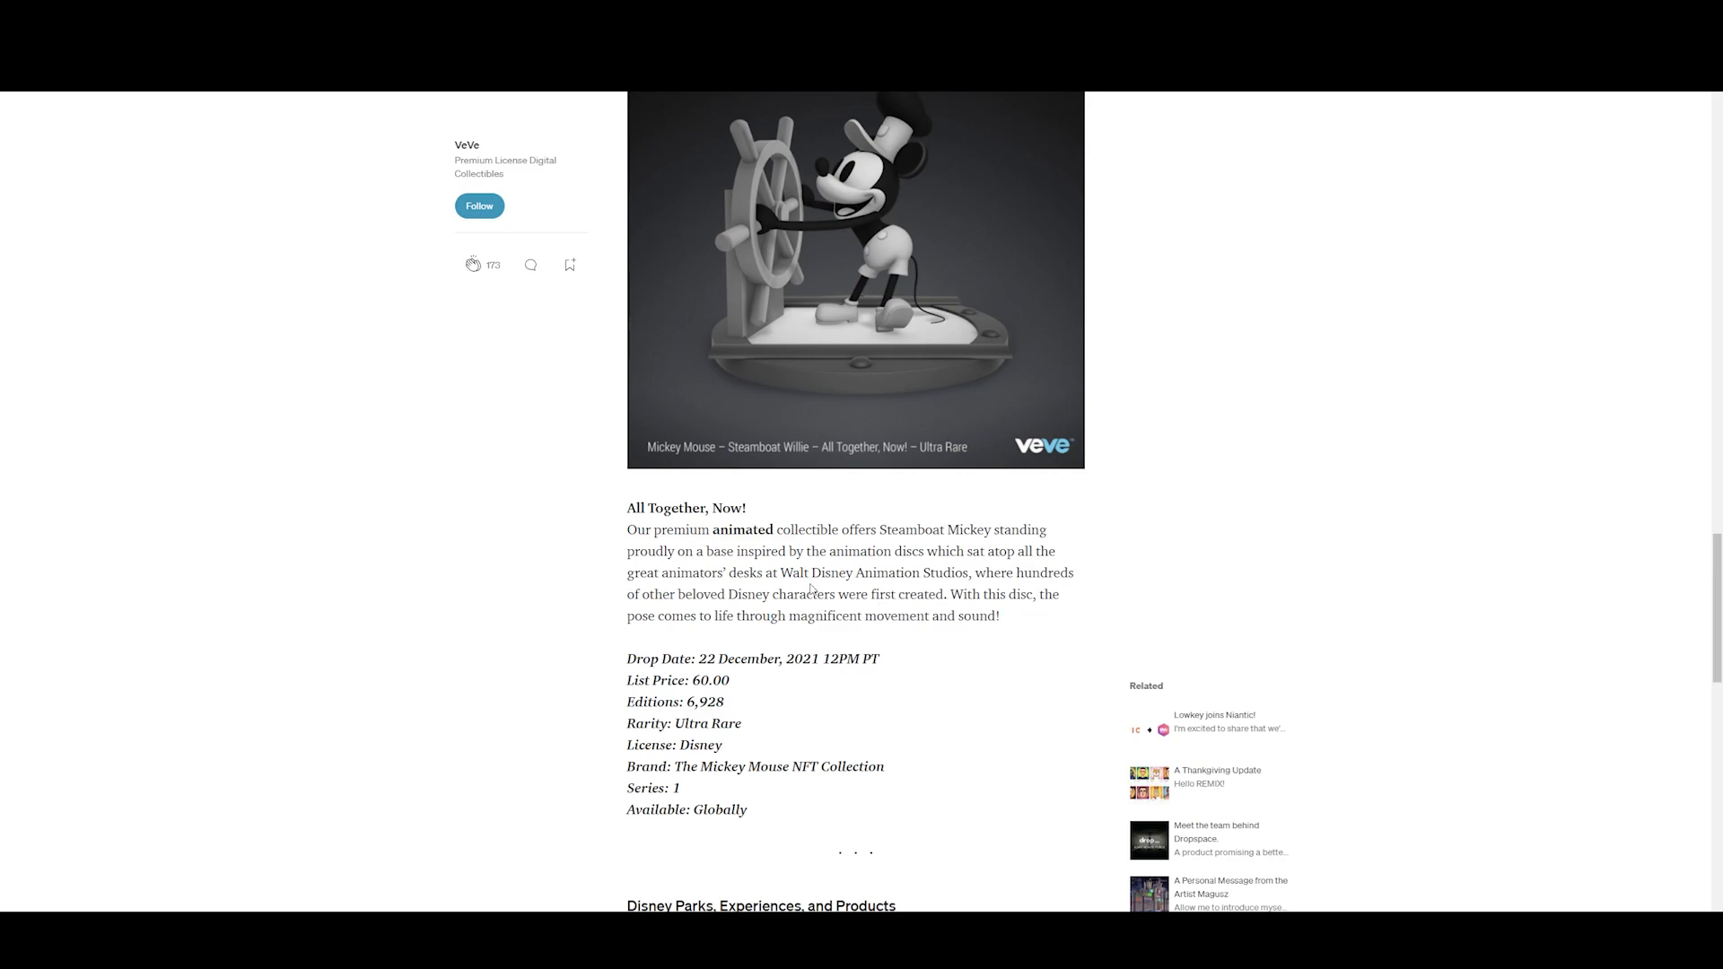
{"action": "mouse_move", "coordinate": [1014, 740]}
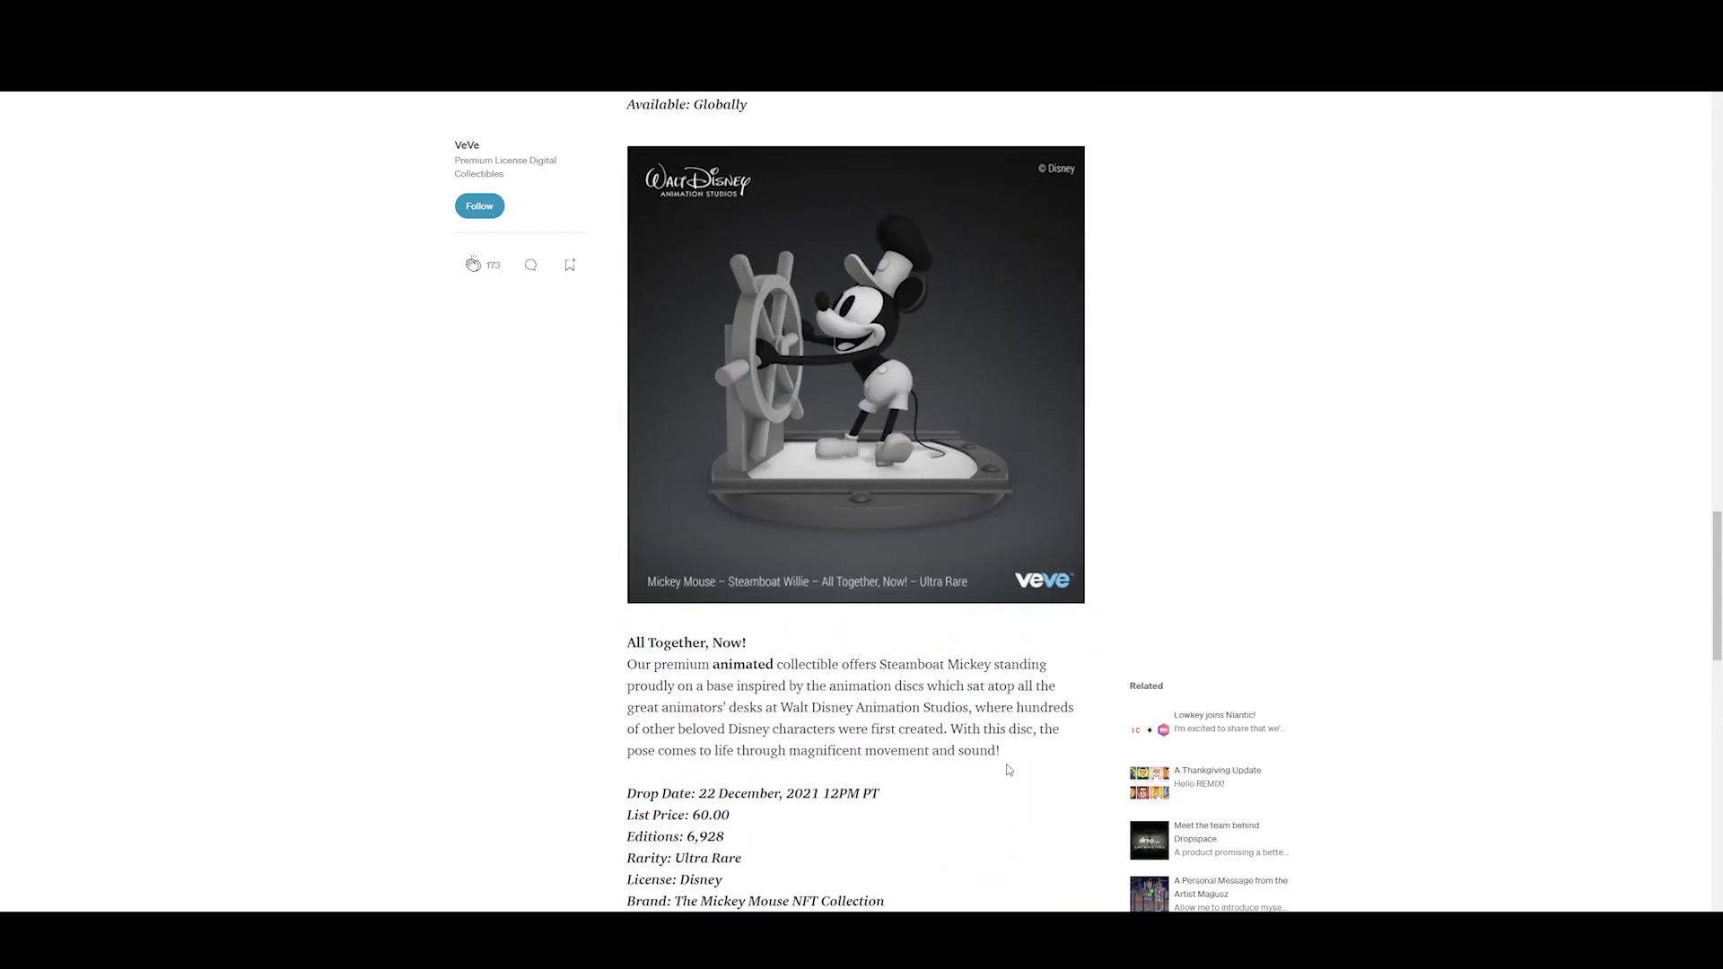
{"action": "mouse_move", "coordinate": [1019, 770]}
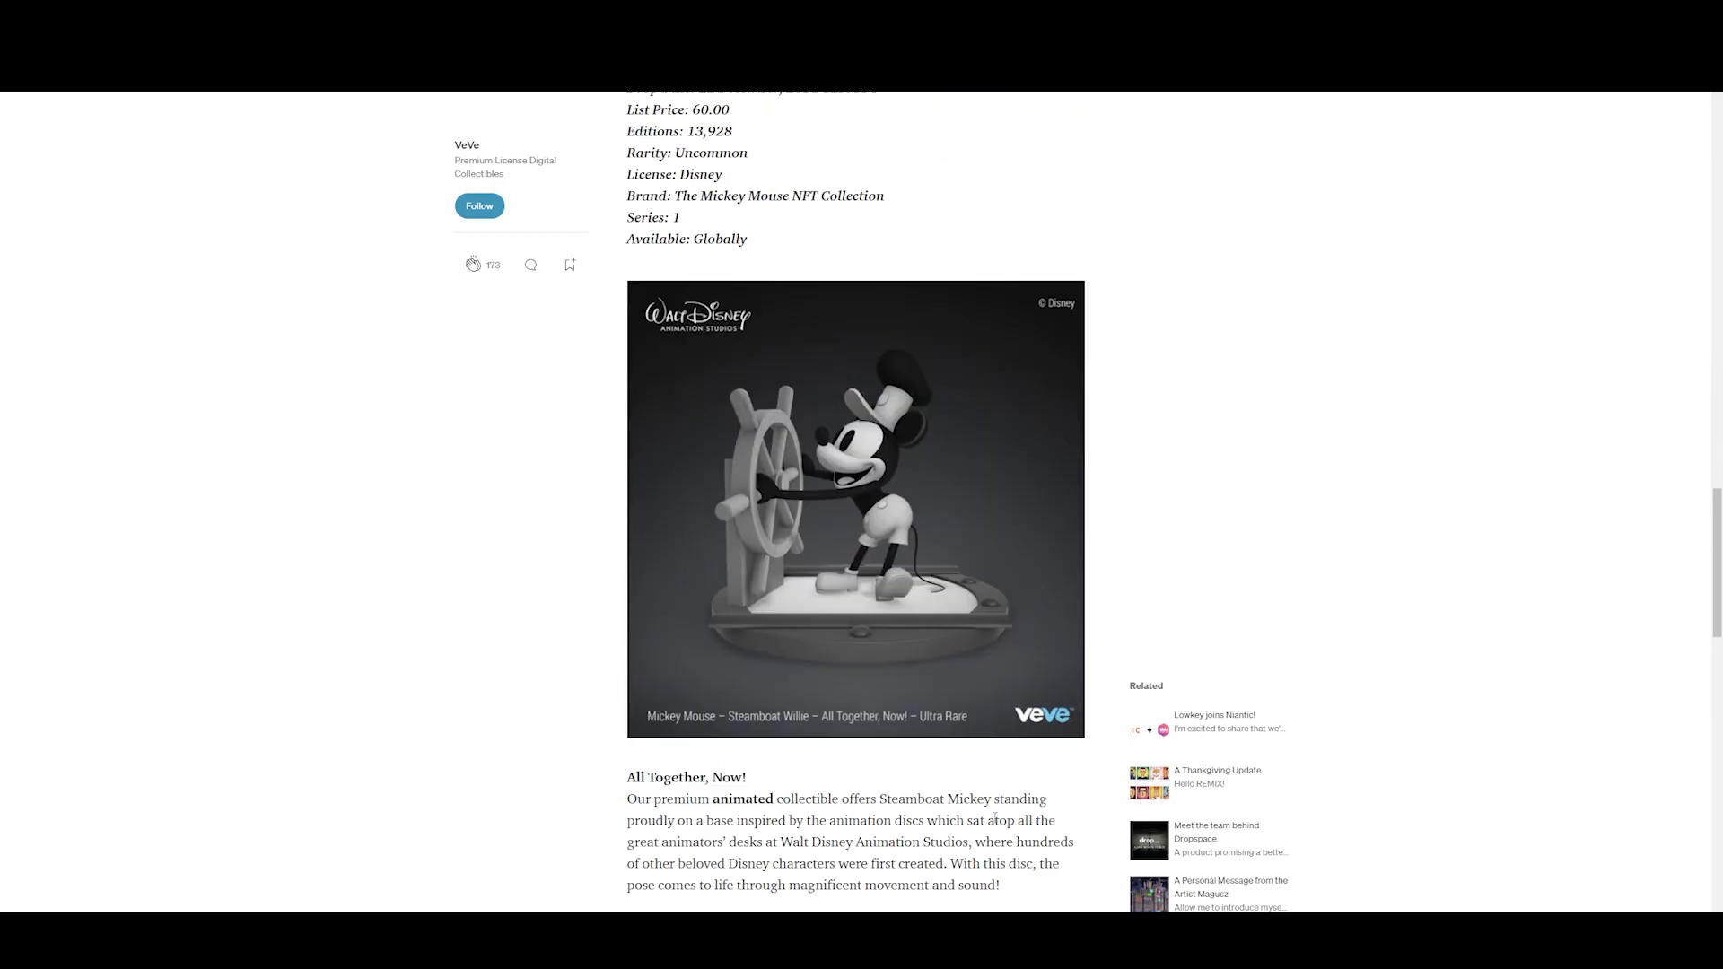
- Scroll through the article, ending at the Series 1 Steamboat Willie title and overview
{"action": "scroll", "scroll_direction": "down", "scroll_amount": 3}
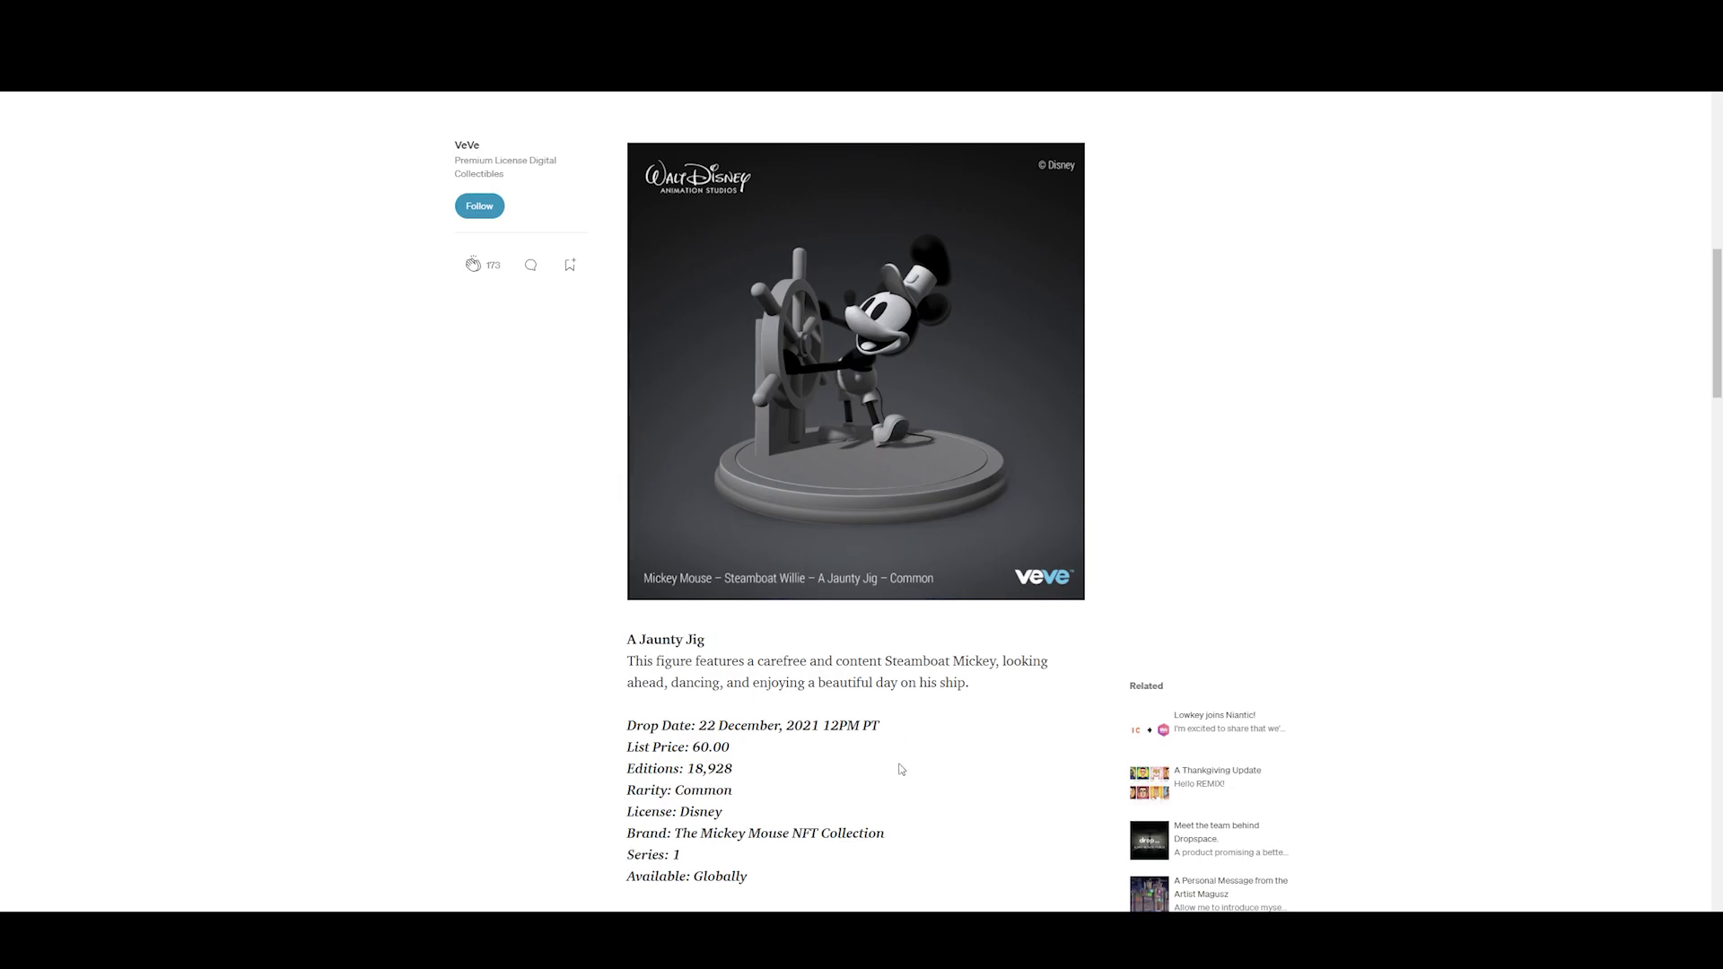
{"action": "scroll", "scroll_direction": "down", "scroll_amount": 3}
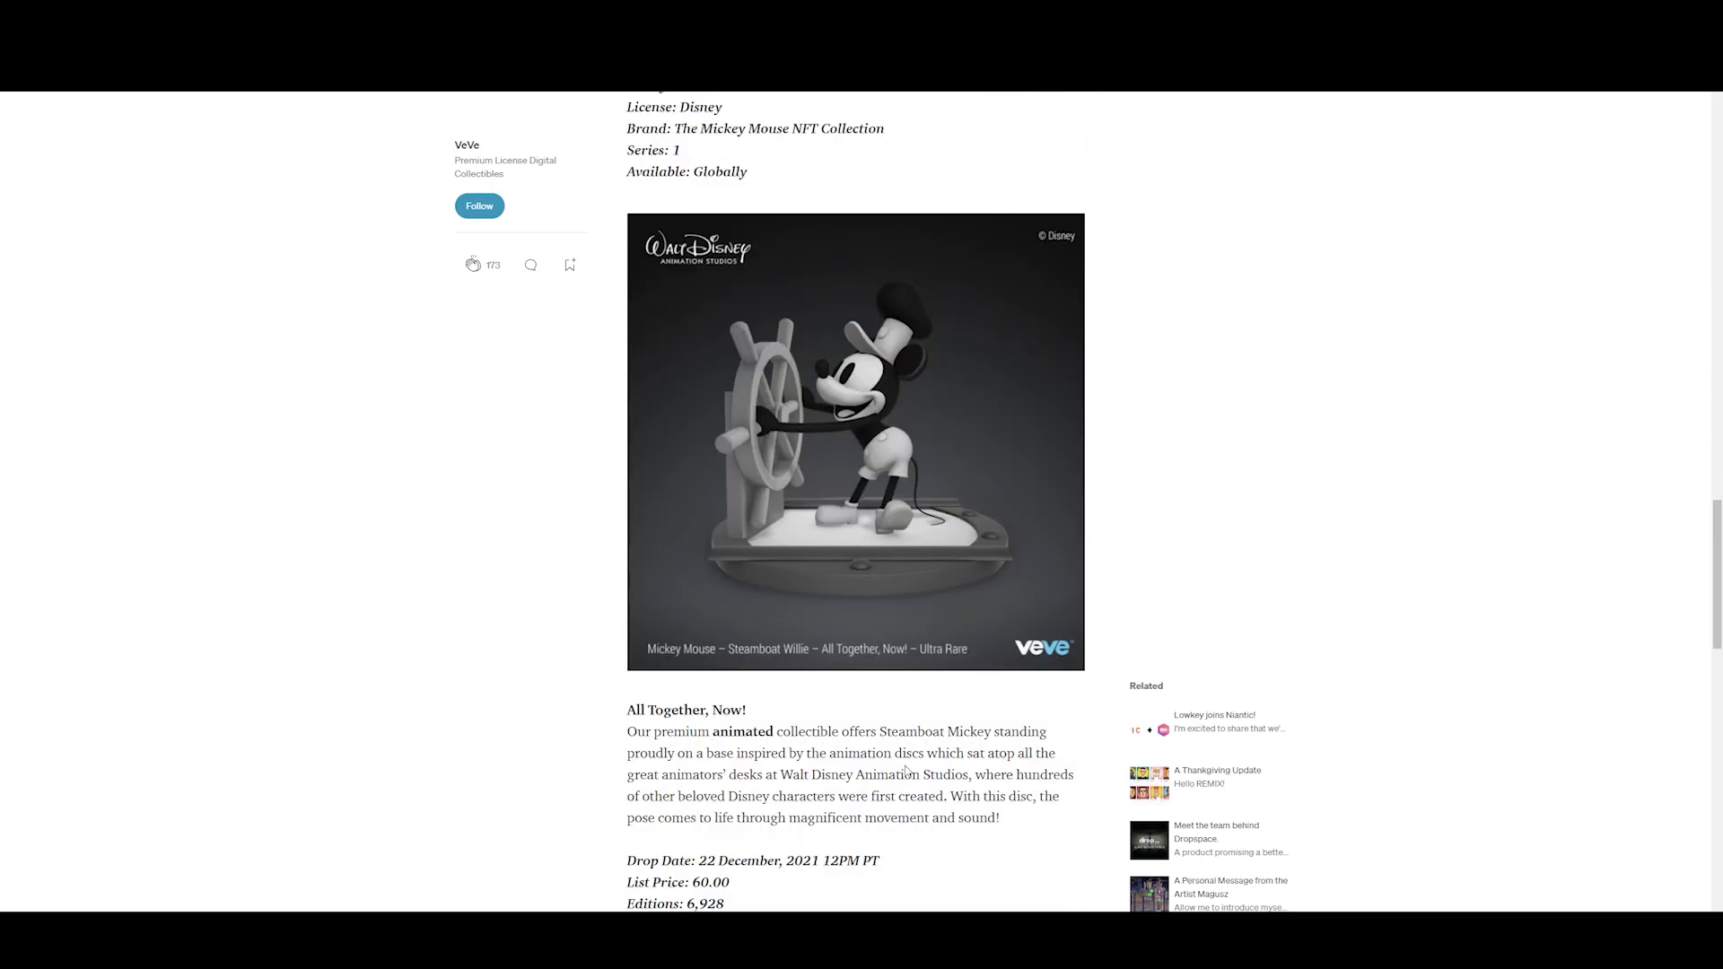
{"action": "scroll", "scroll_direction": "down", "scroll_amount": 3}
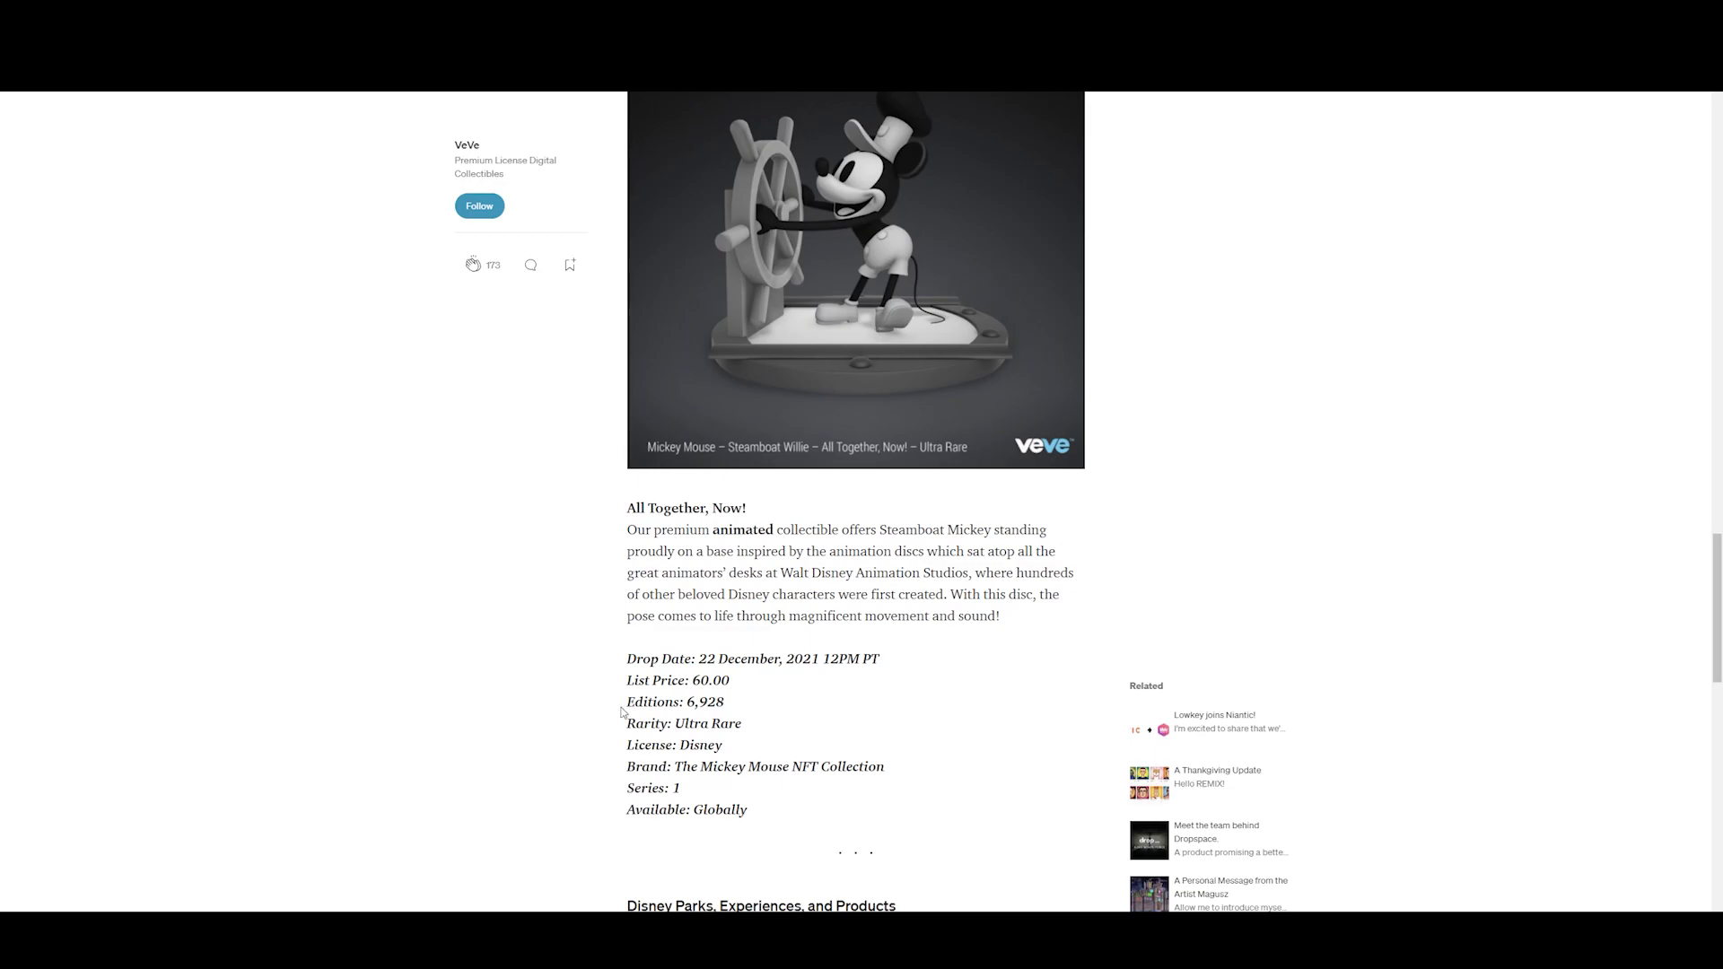
{"action": "scroll", "scroll_direction": "down", "scroll_amount": 3}
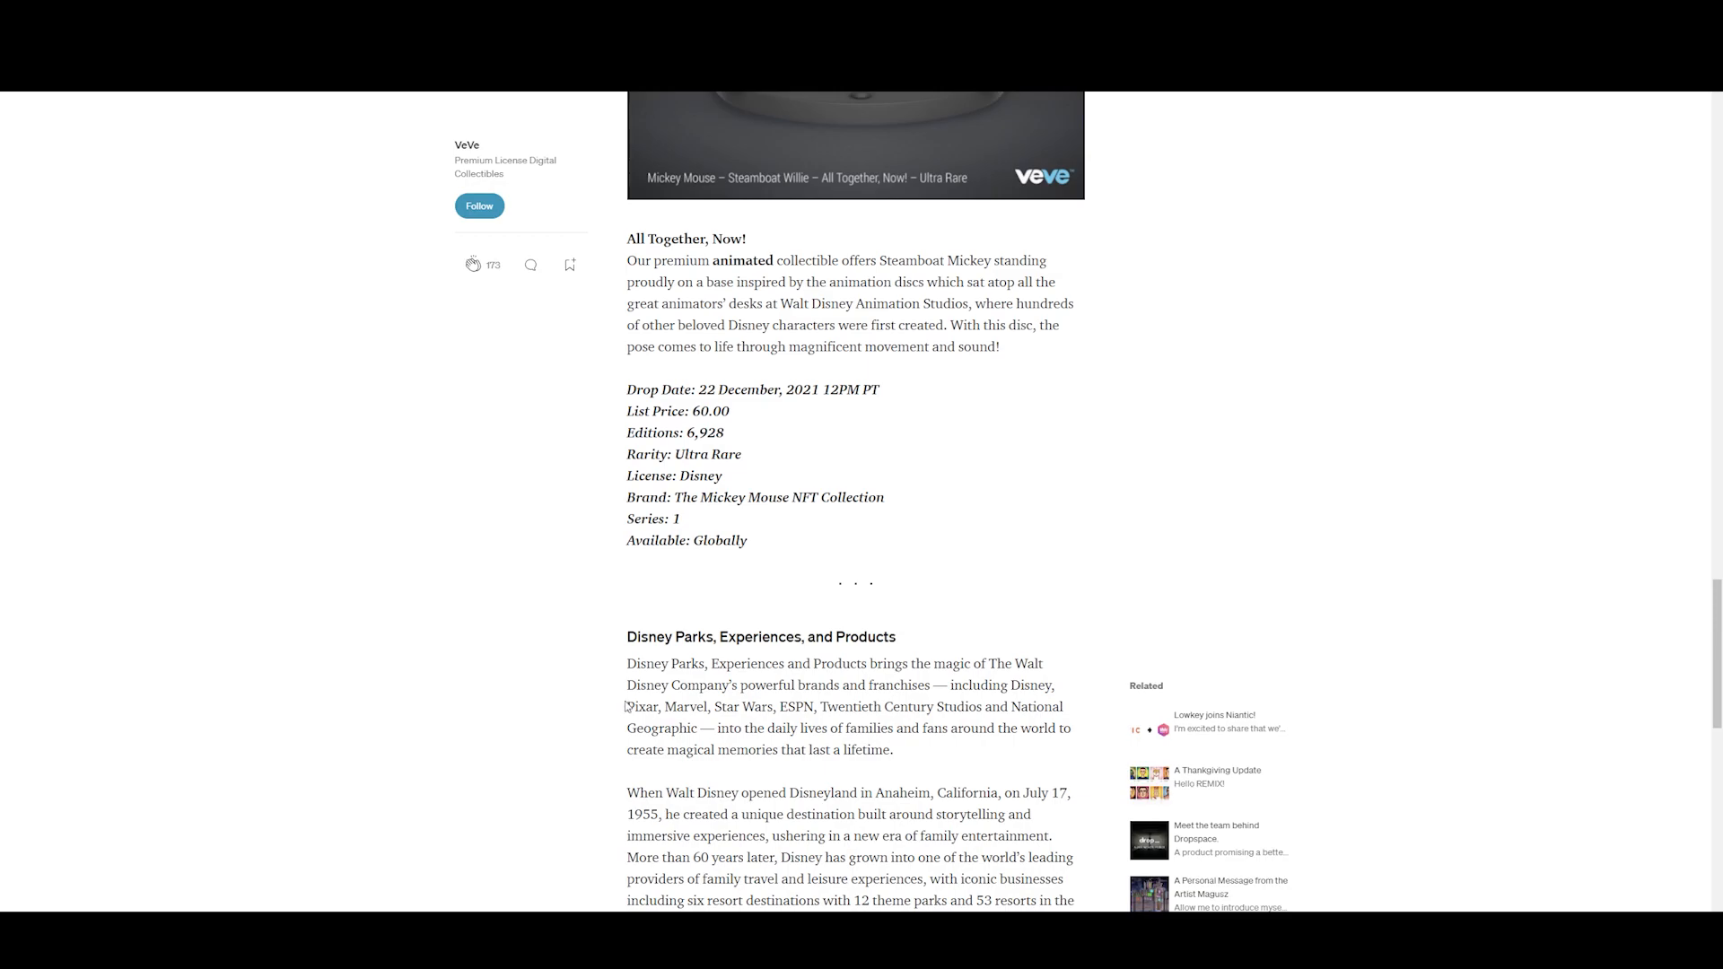
{"action": "mouse_move", "coordinate": [736, 558]}
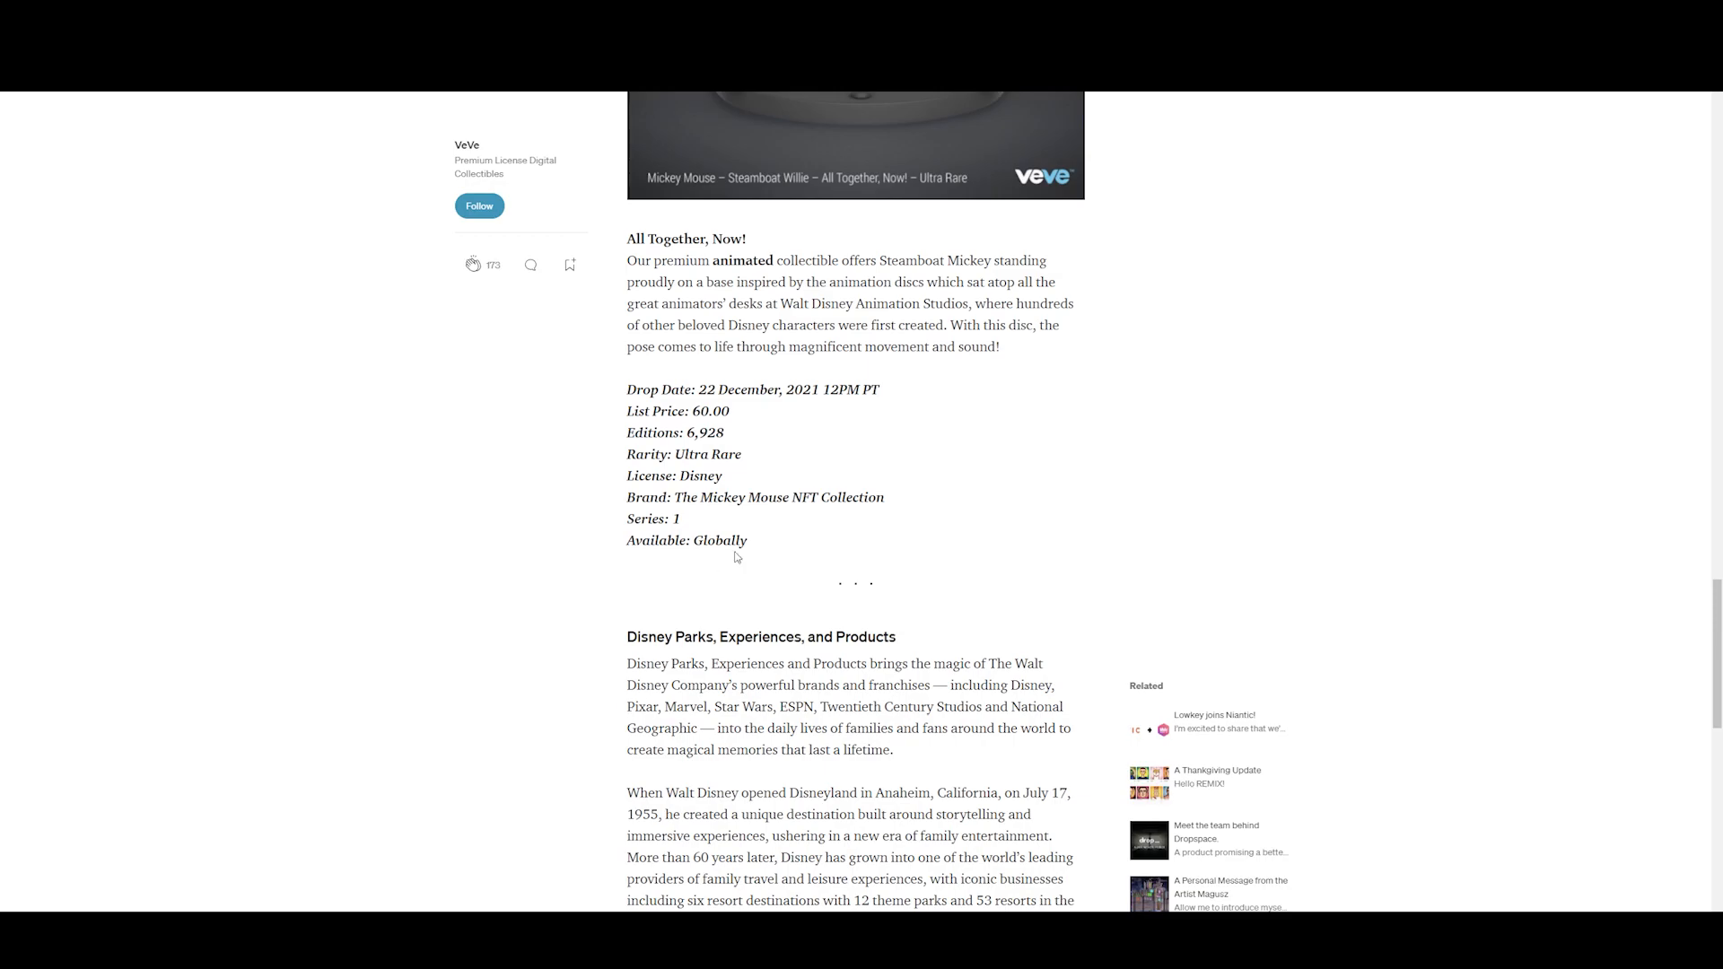
{"action": "scroll", "scroll_direction": "down", "scroll_amount": 3}
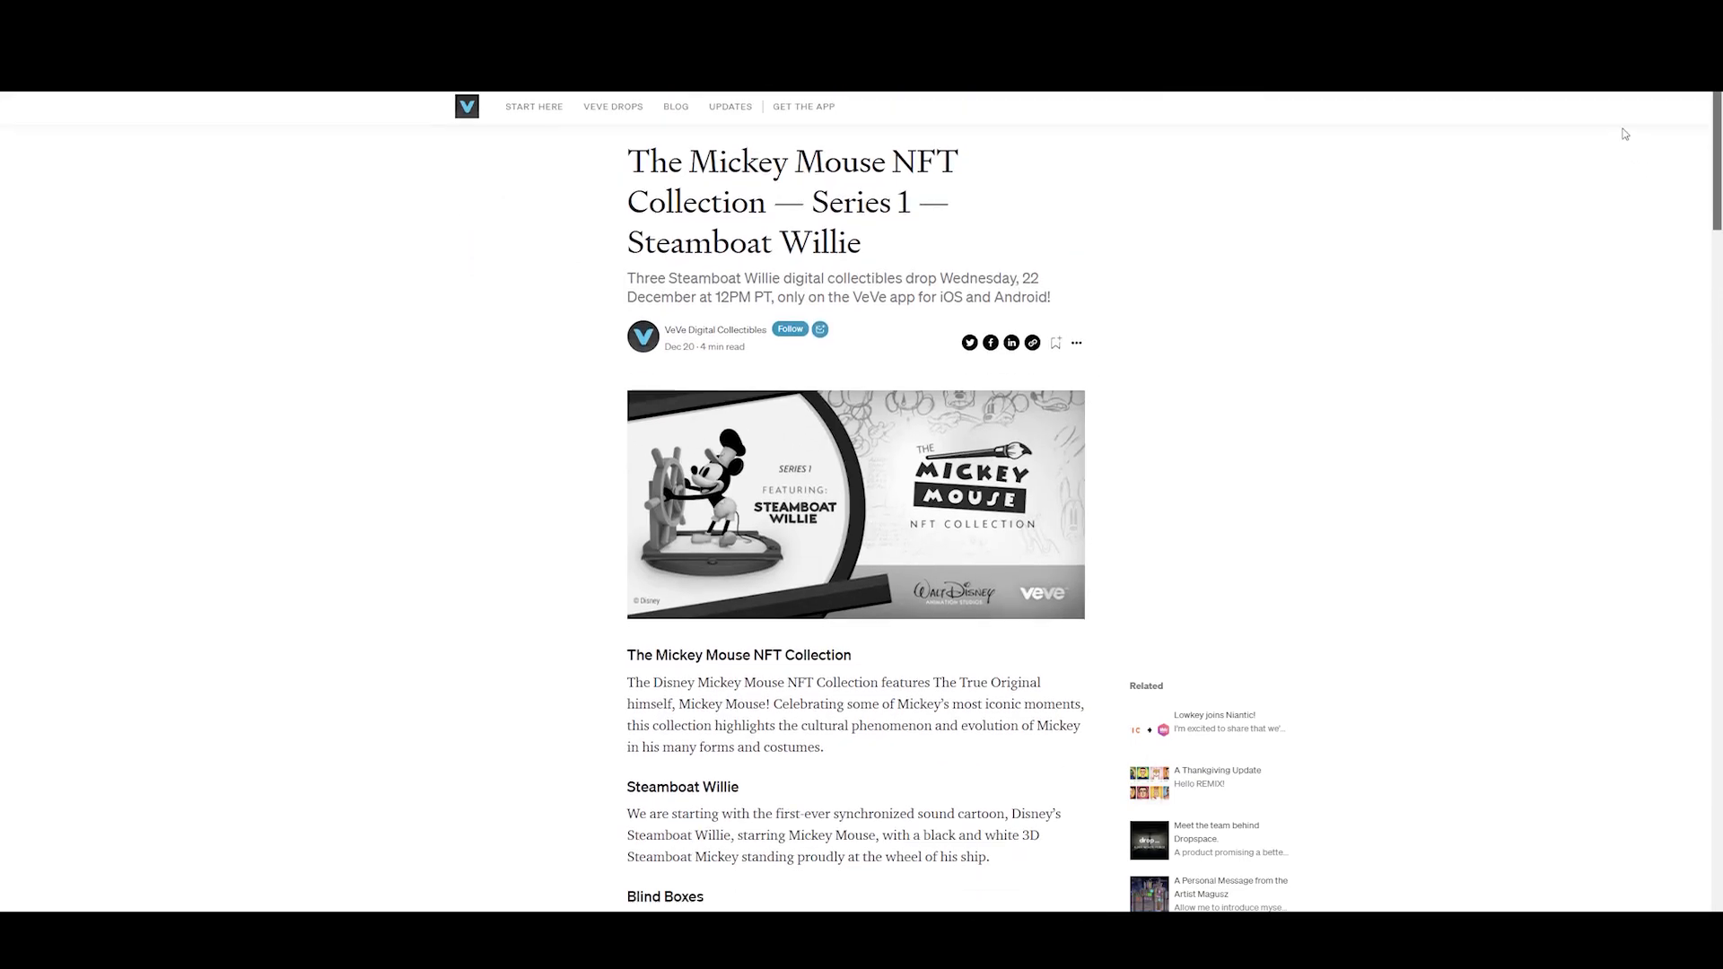
- Scroll through the three figure drops to the Disney Parks, Experiences, and Products text
{"action": "scroll", "scroll_direction": "down", "scroll_amount": 3}
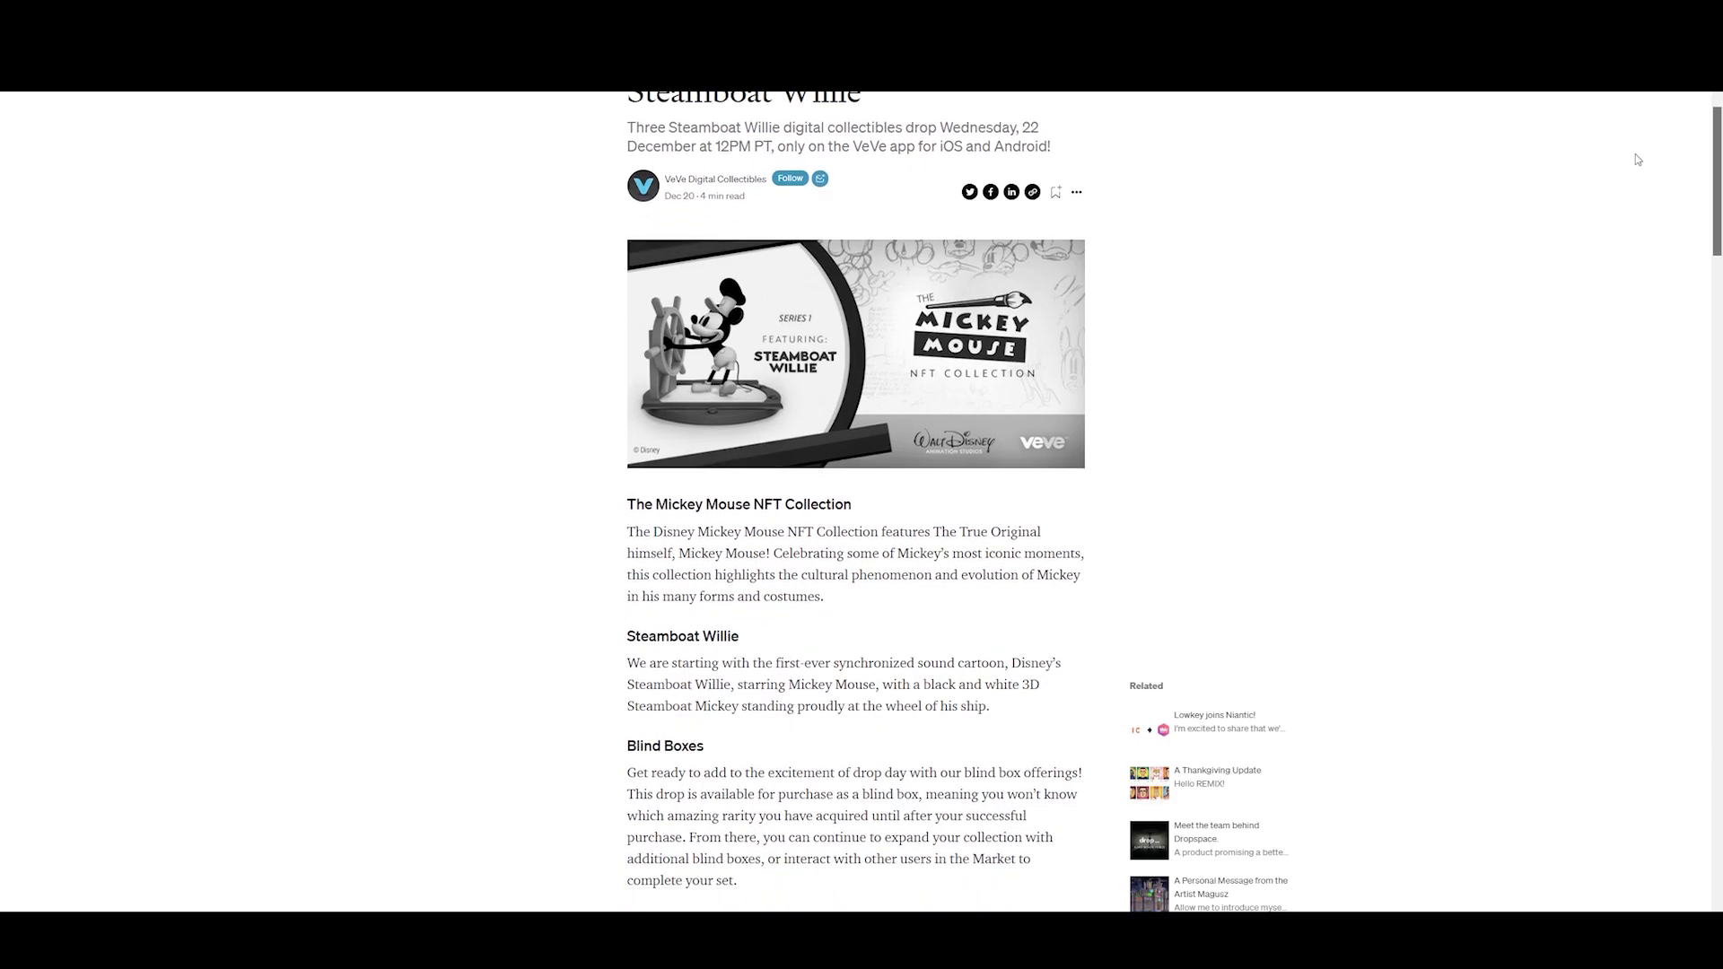
{"action": "scroll", "scroll_direction": "down", "scroll_amount": 3}
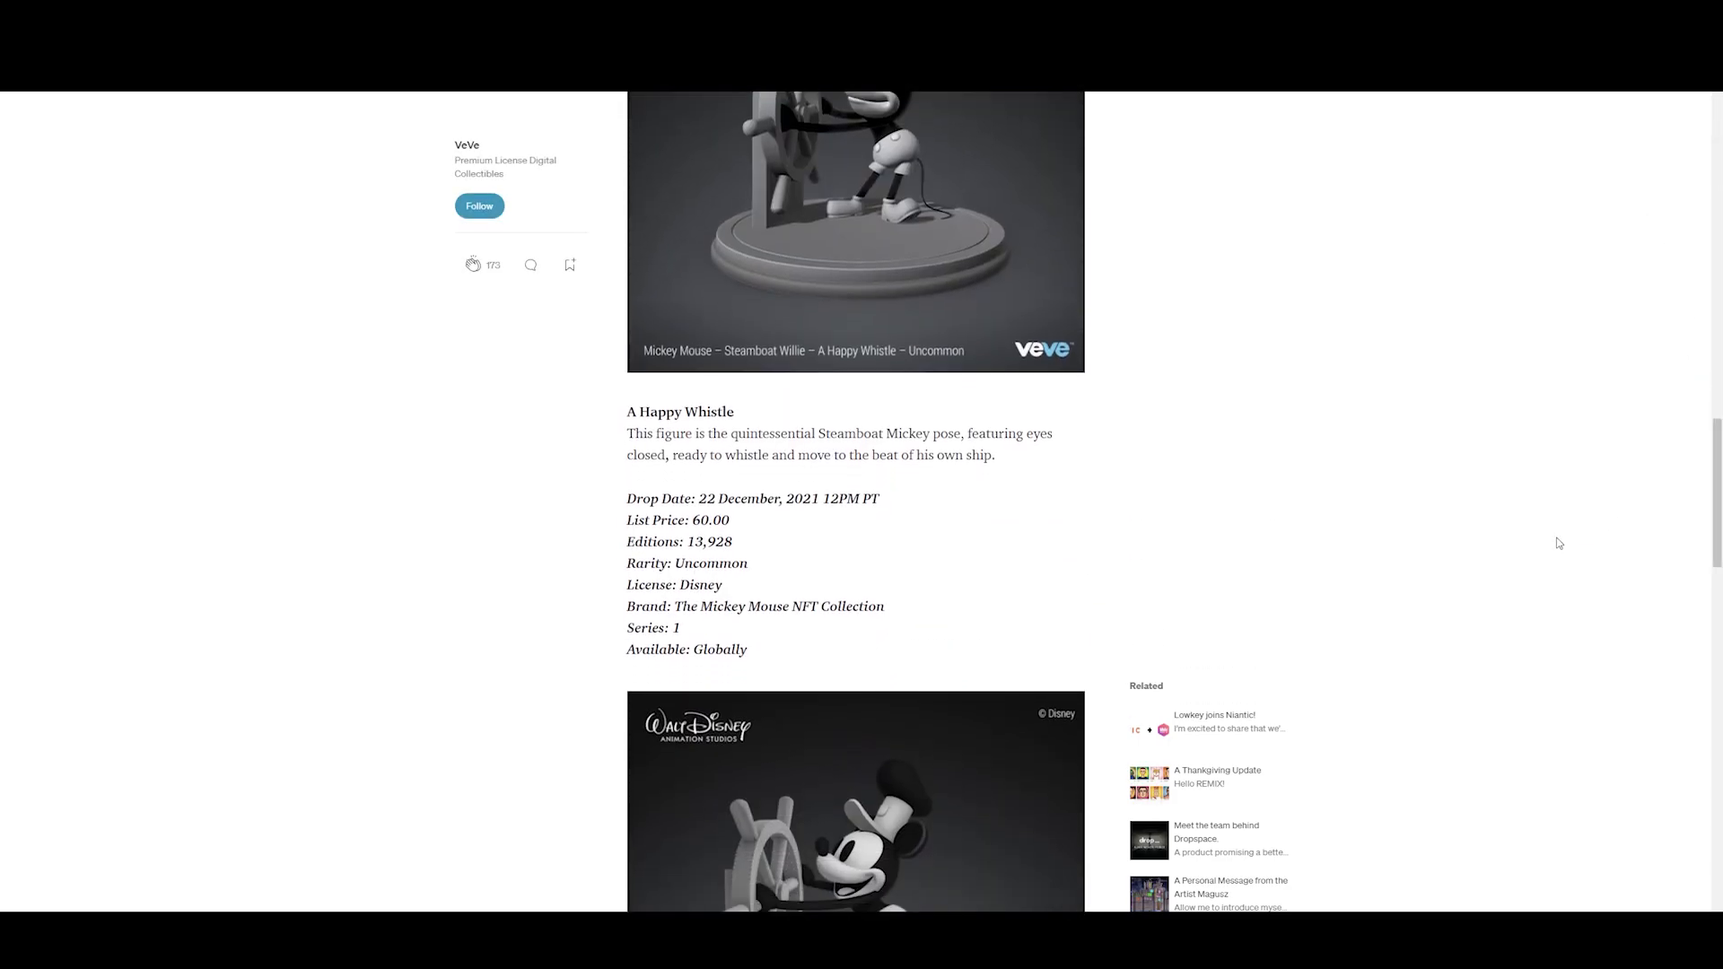
{"action": "scroll", "scroll_direction": "down", "scroll_amount": 3}
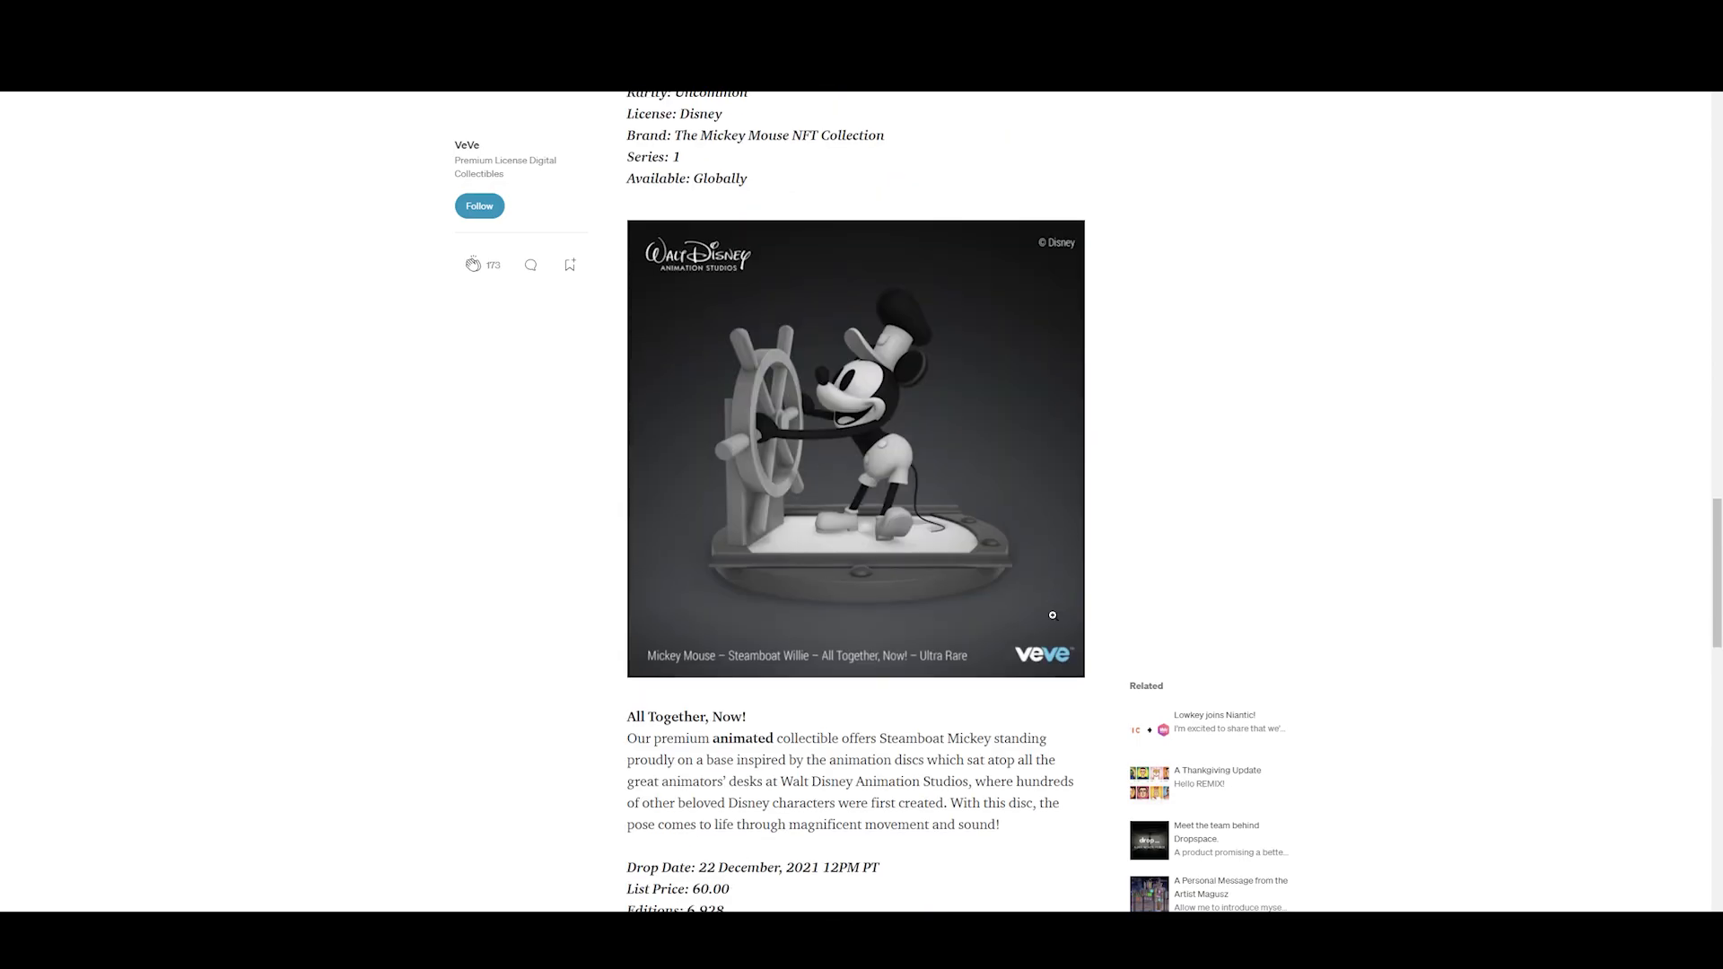
{"action": "scroll", "scroll_direction": "down", "scroll_amount": 3}
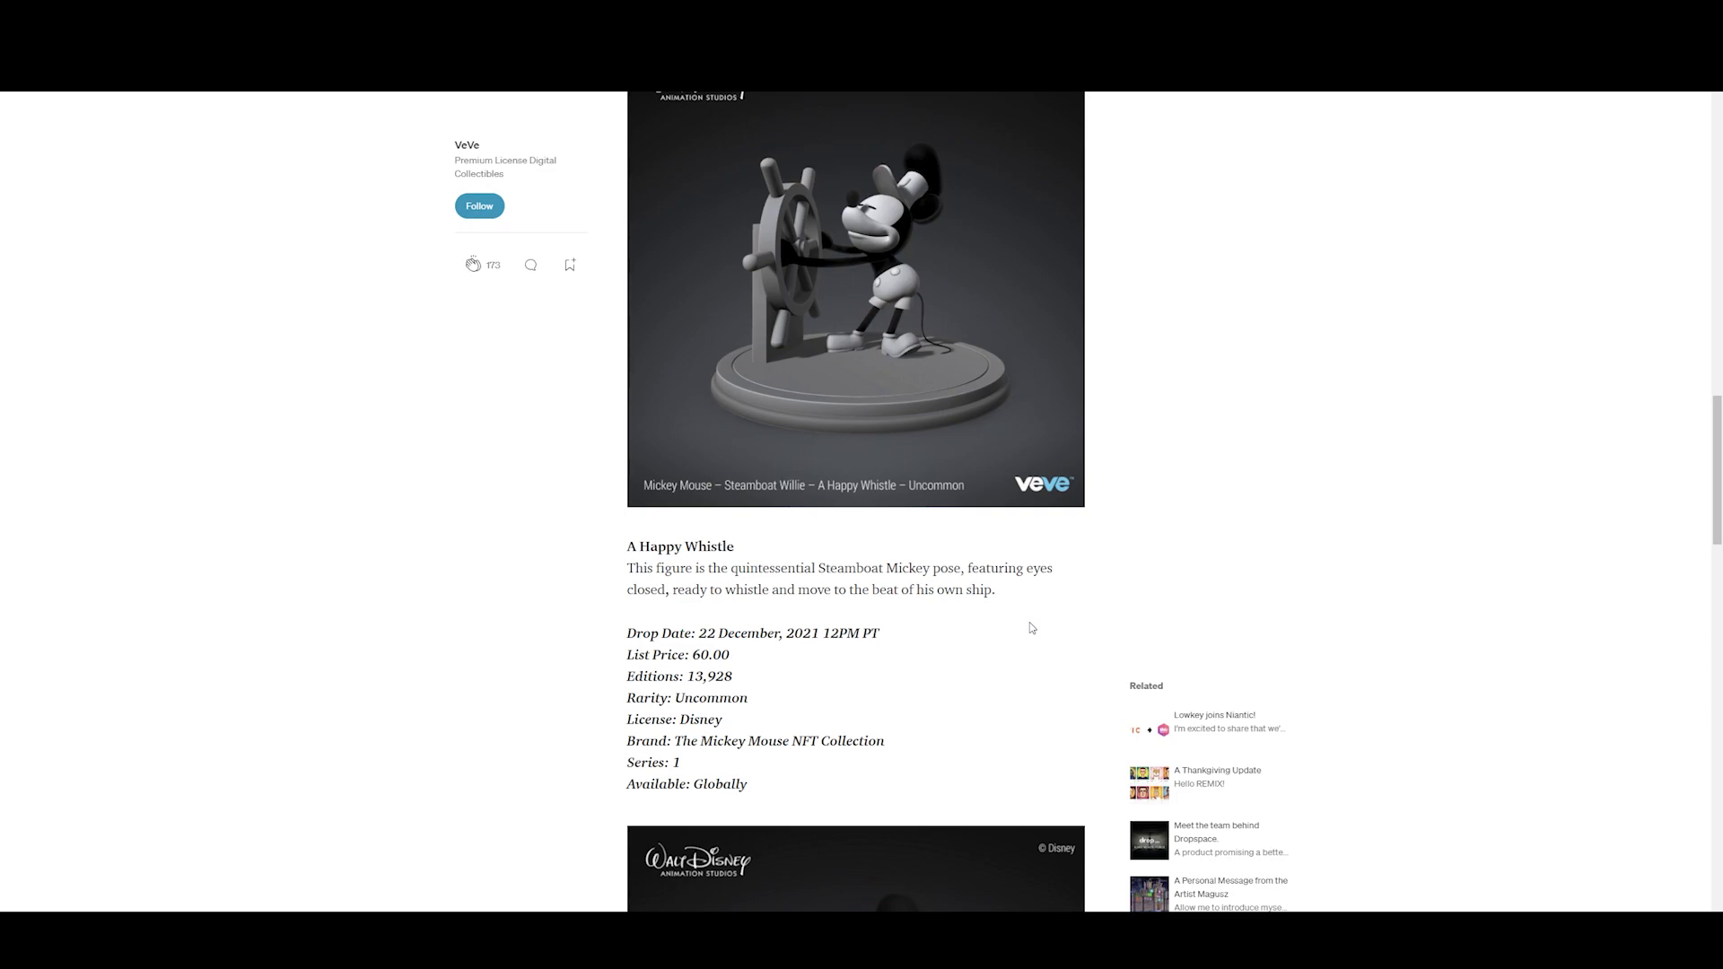
{"action": "mouse_move", "coordinate": [892, 338]}
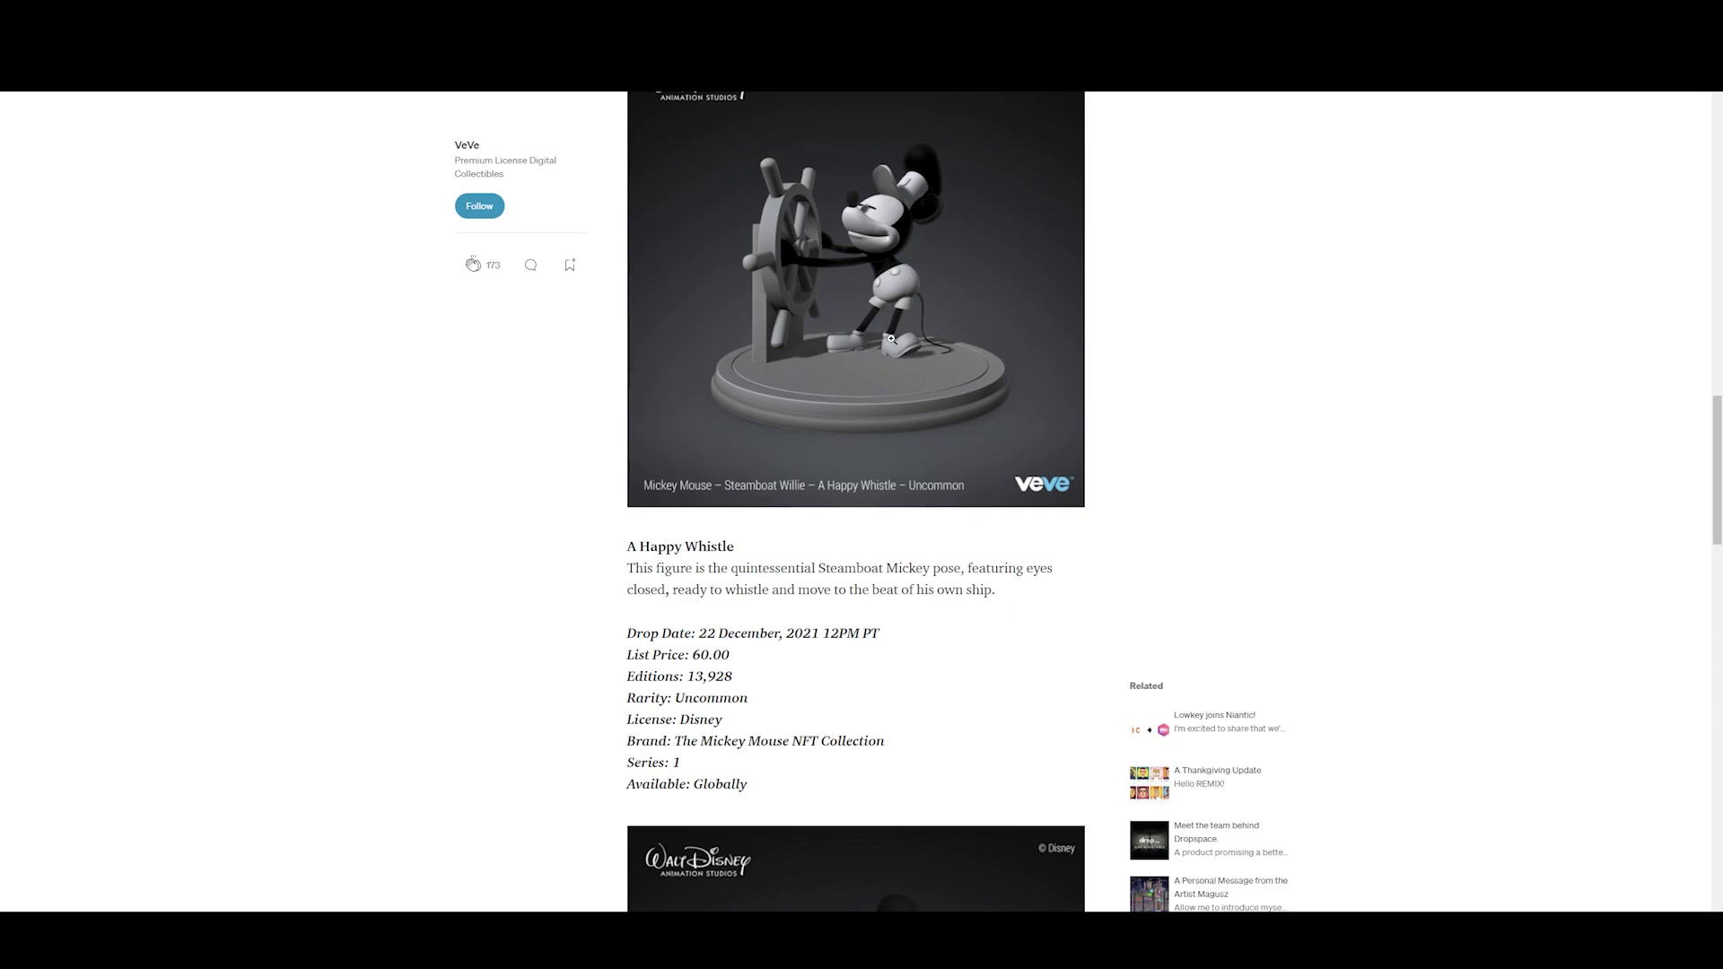
{"action": "mouse_move", "coordinate": [897, 335]}
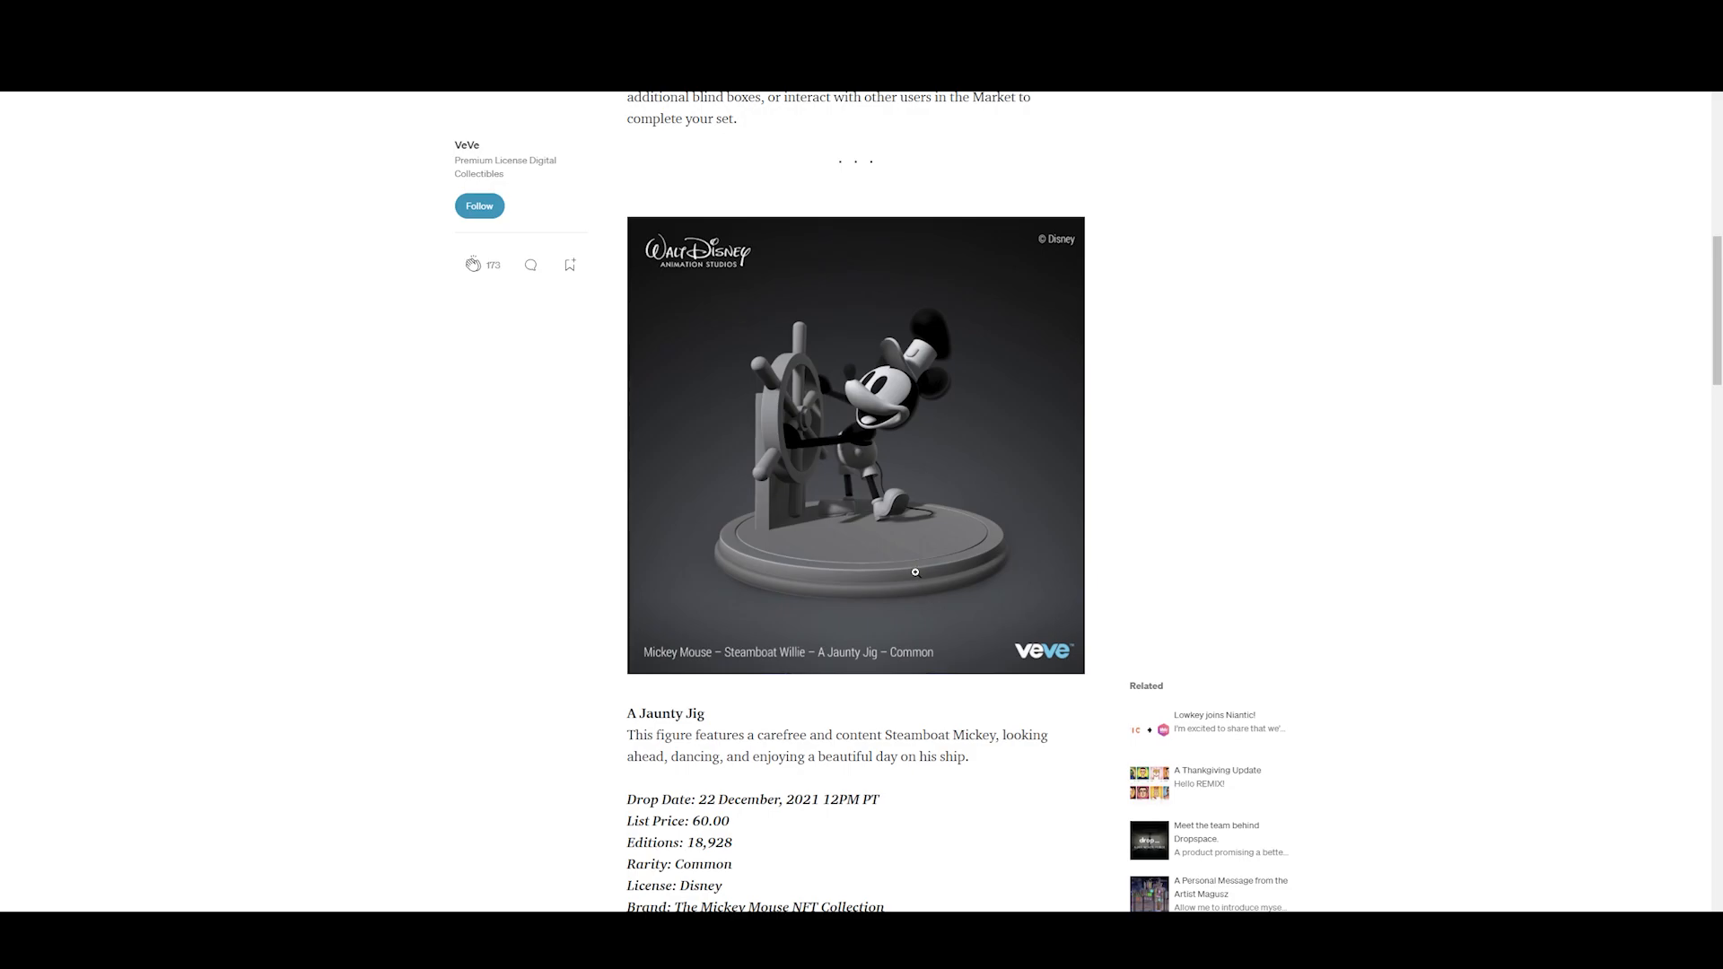
{"action": "scroll", "scroll_direction": "down", "scroll_amount": 3}
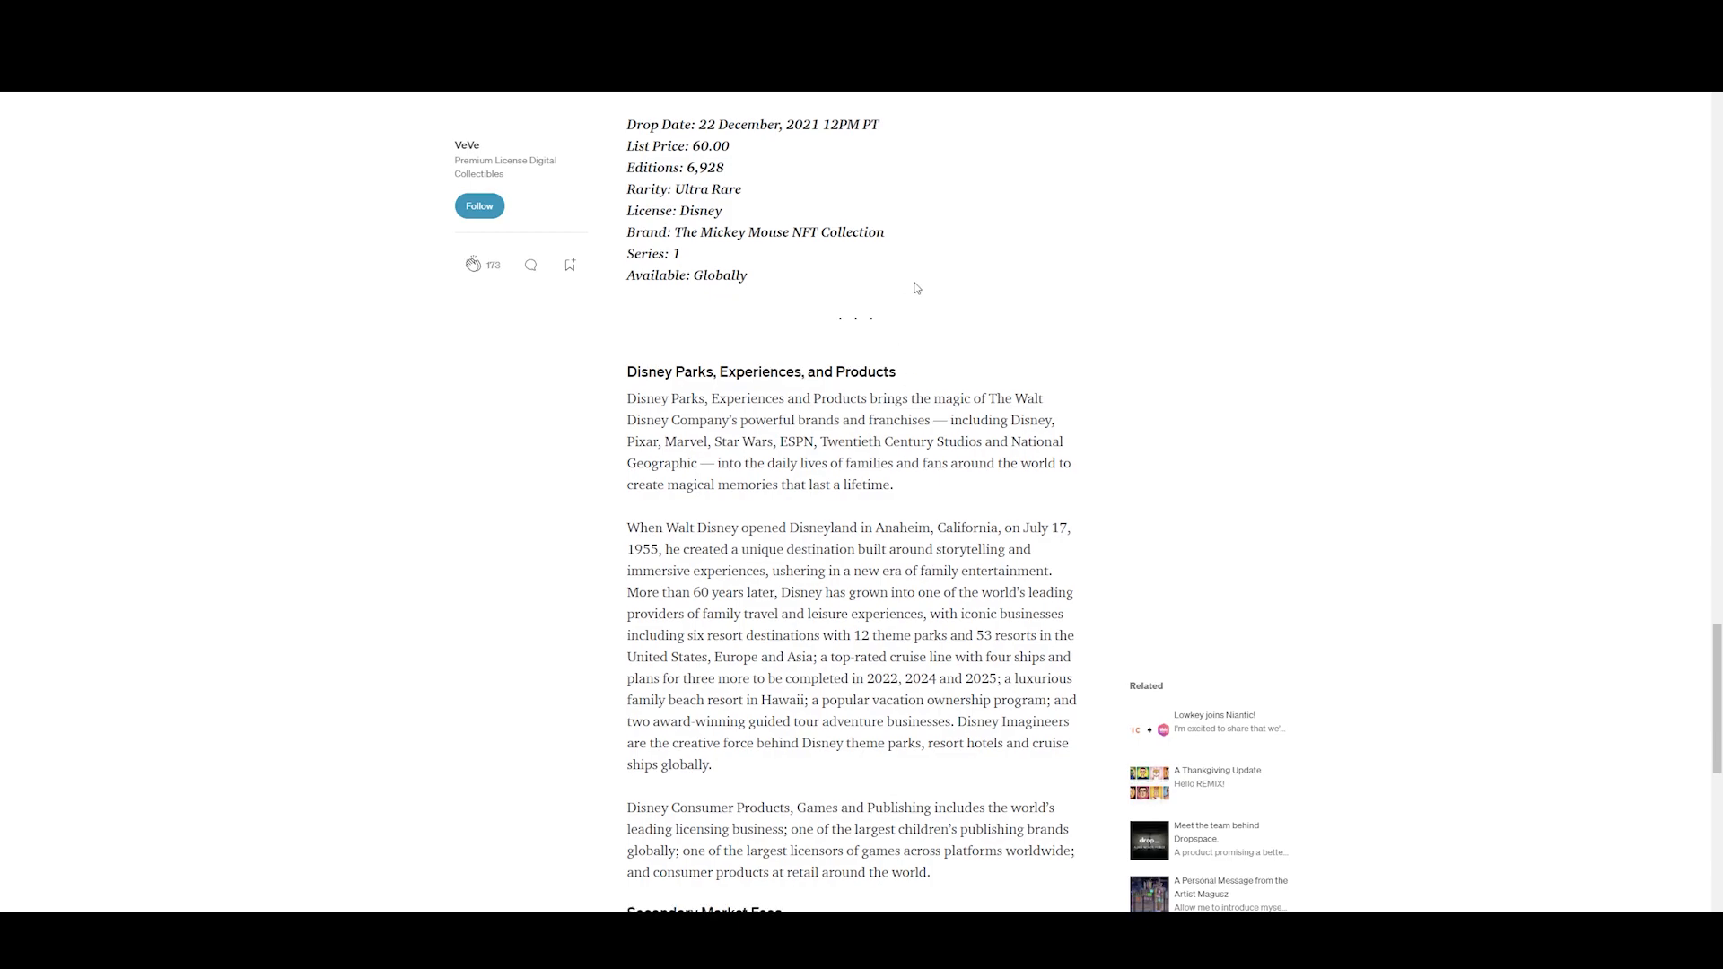
- Scroll to the article's end, showing the 6% Disney licensor fee and VeVe download prompt
{"action": "scroll", "scroll_direction": "down", "scroll_amount": 3}
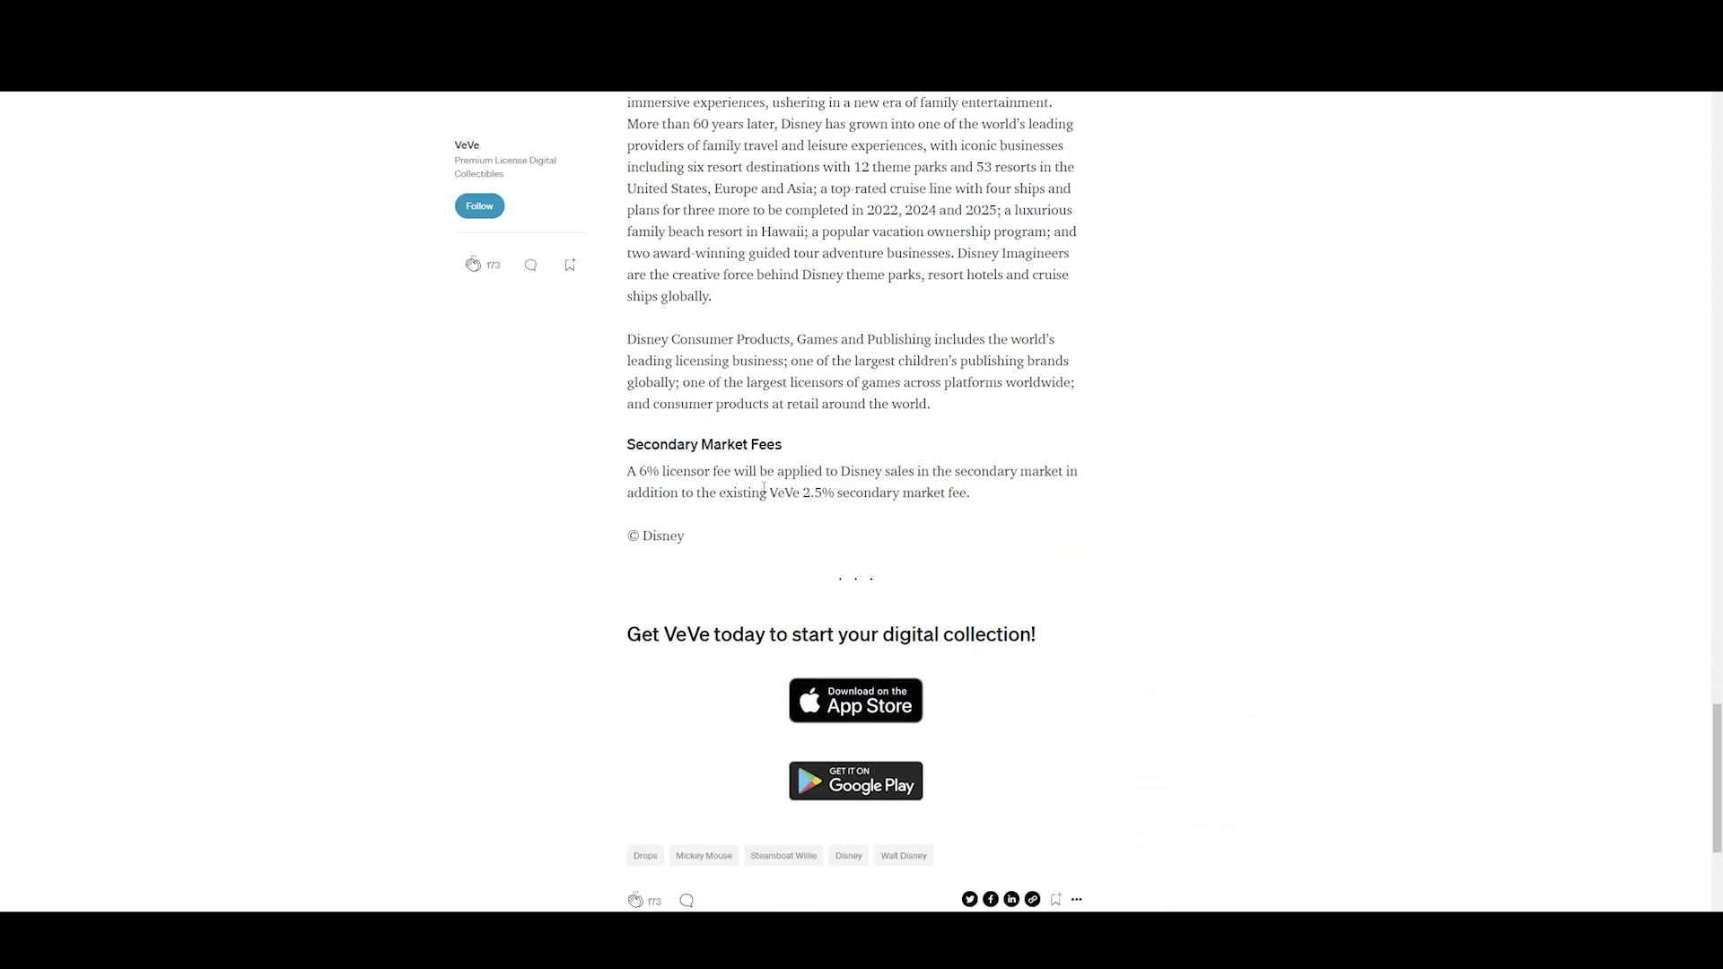
{"action": "scroll", "scroll_direction": "up", "scroll_amount": 3}
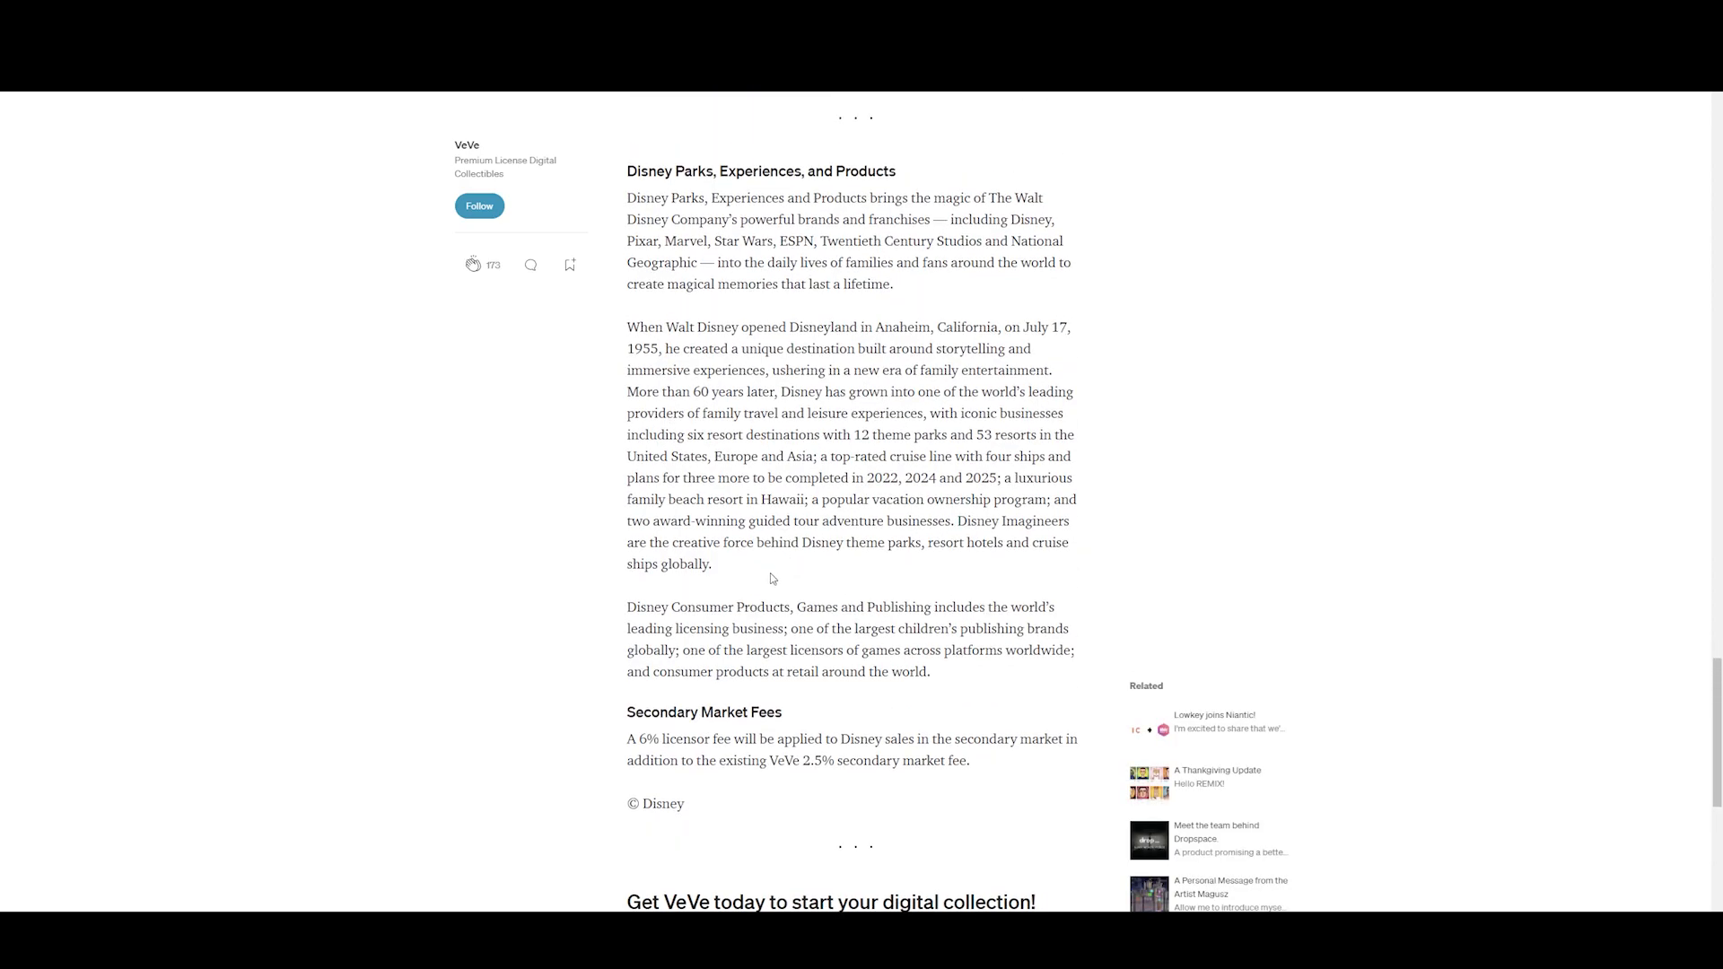
{"action": "scroll", "scroll_direction": "down", "scroll_amount": 3}
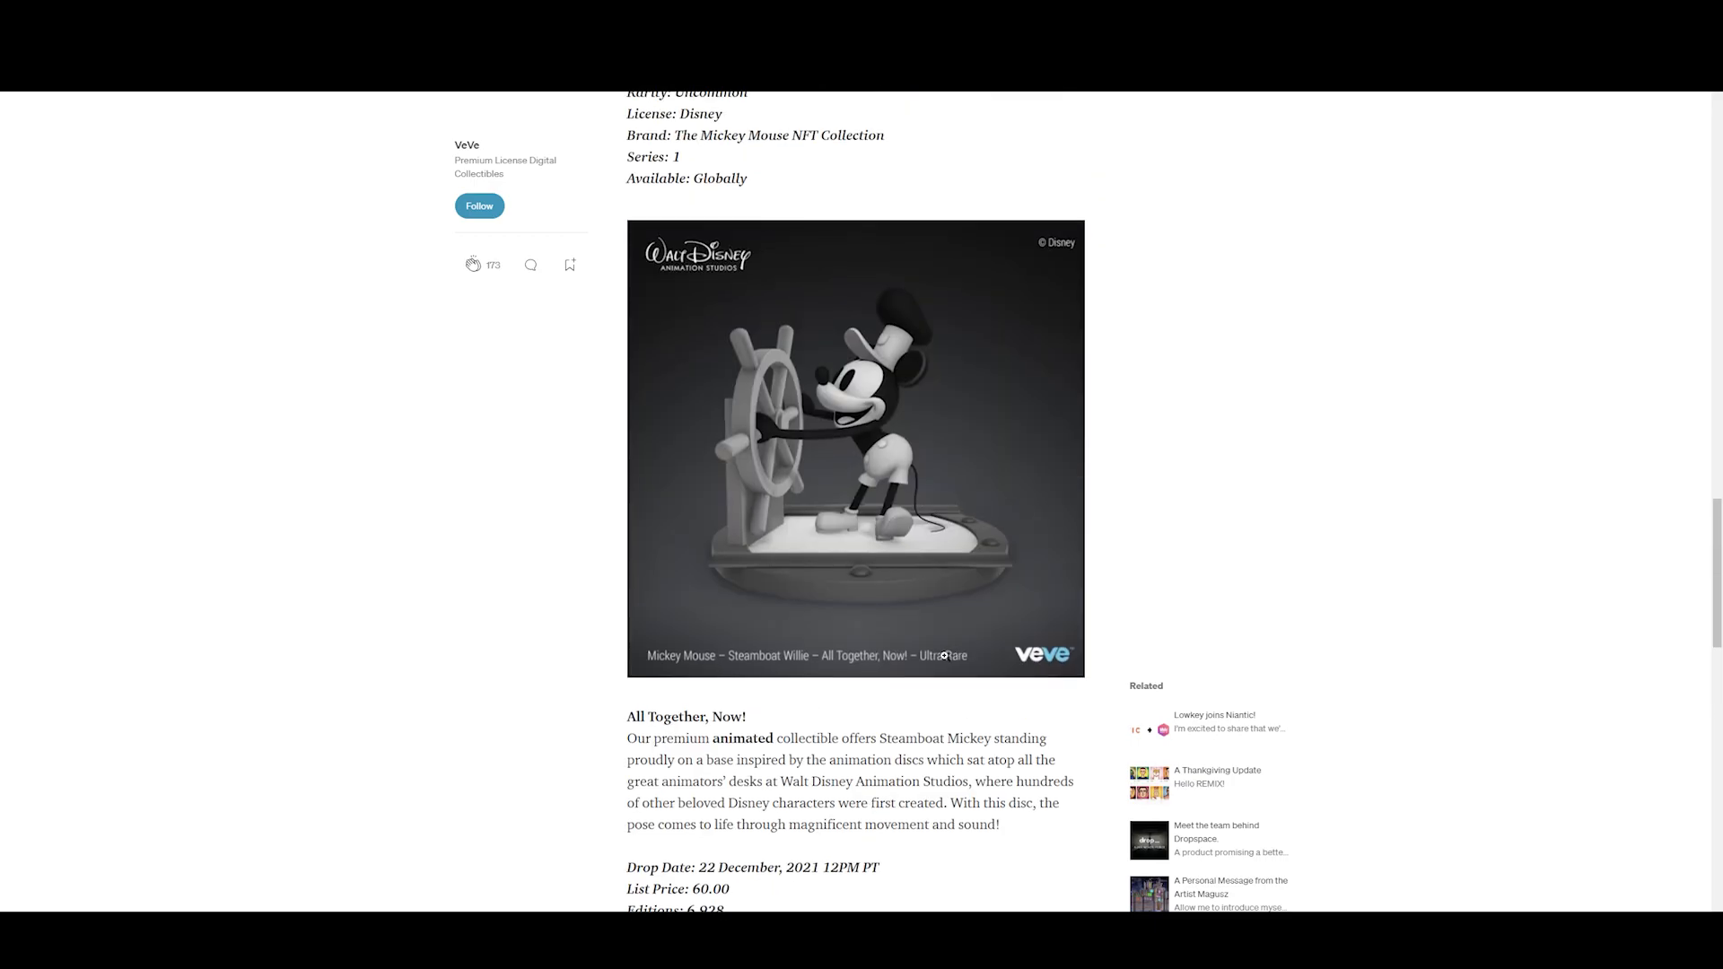
{"action": "scroll", "scroll_direction": "down", "scroll_amount": 3}
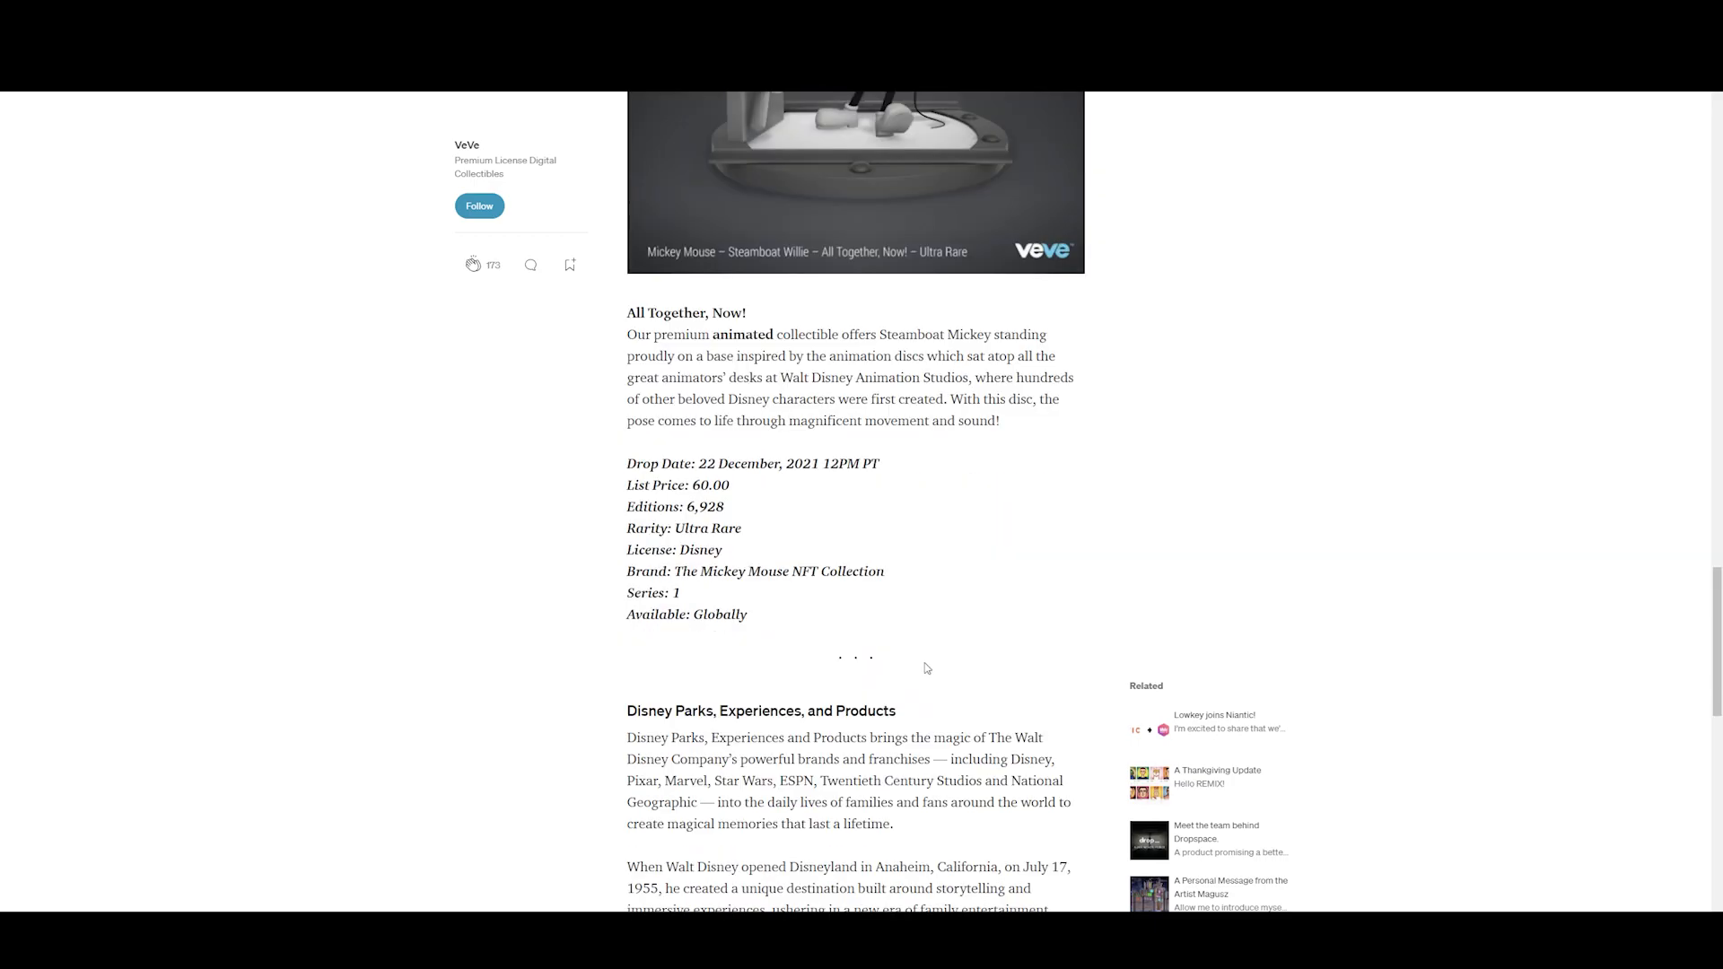
{"action": "scroll", "scroll_direction": "down", "scroll_amount": 3}
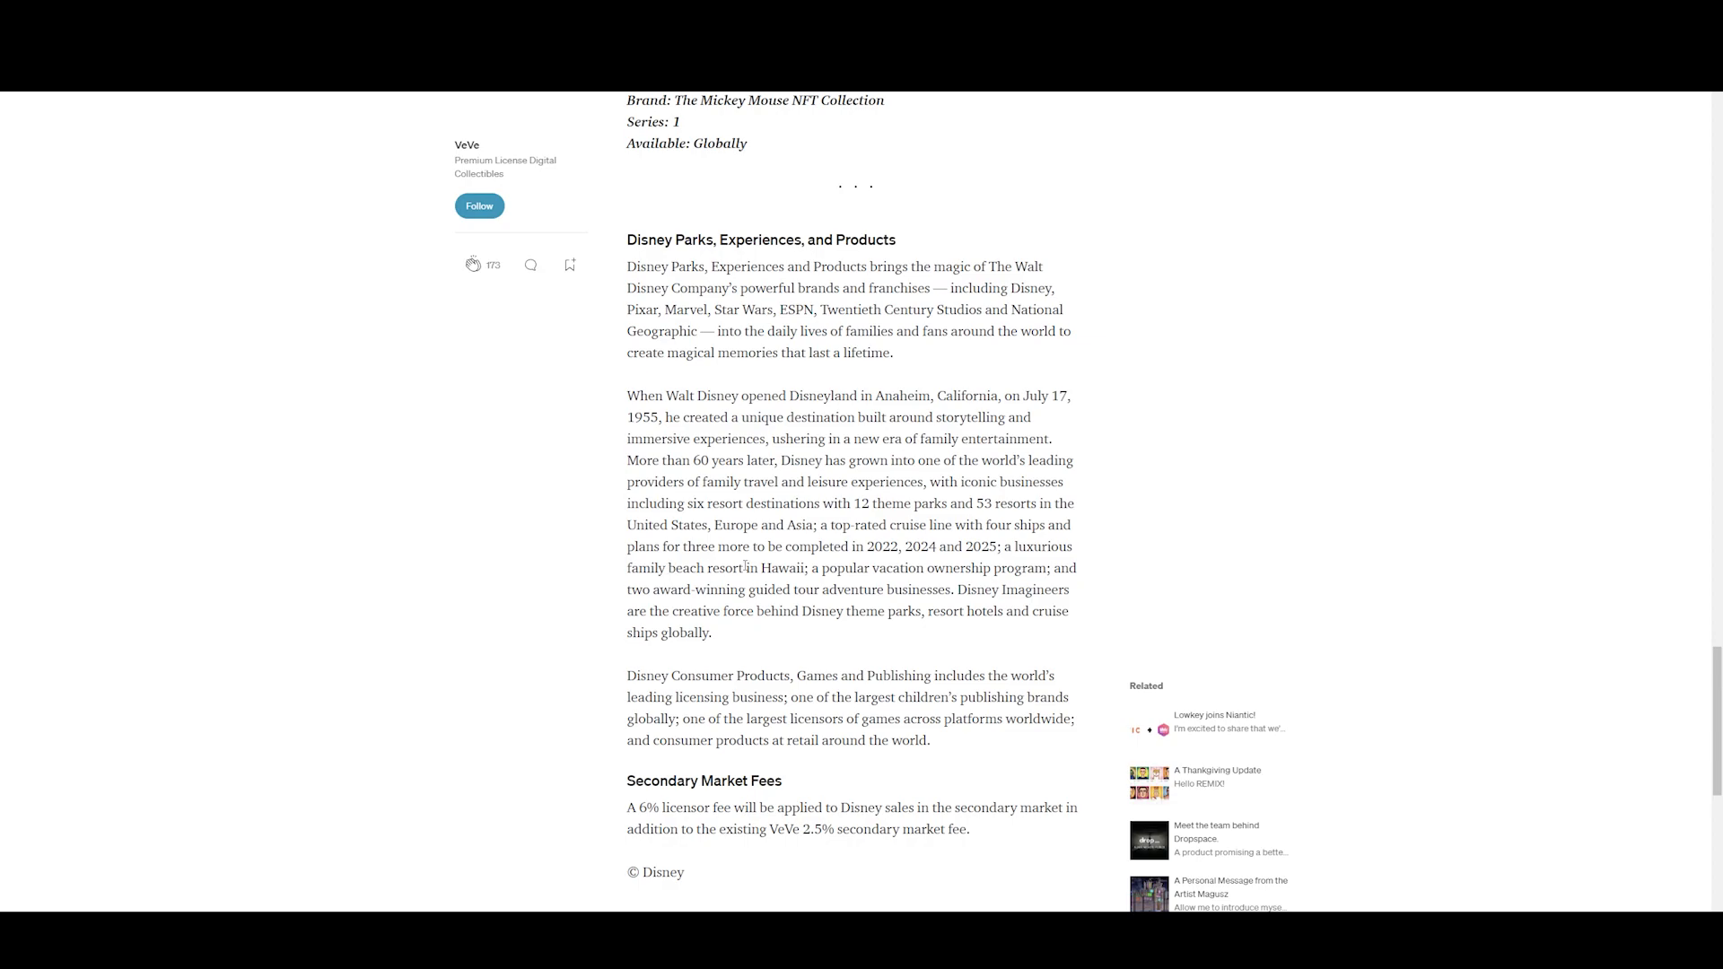
{"action": "mouse_move", "coordinate": [791, 586]}
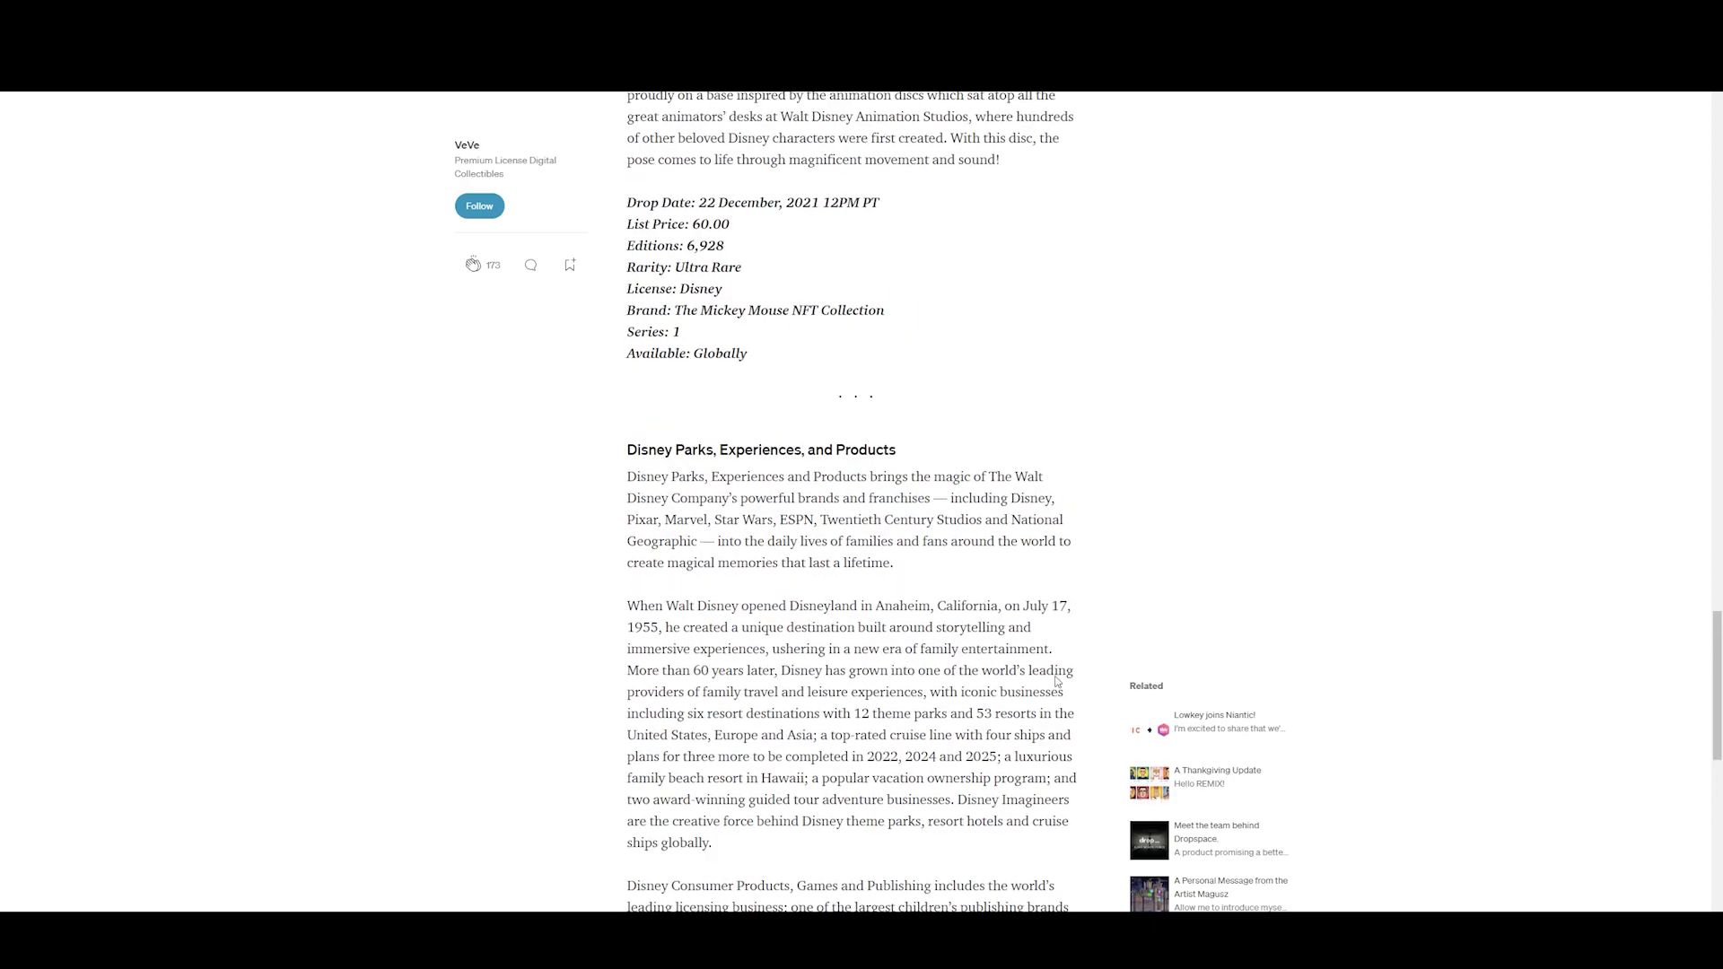
{"action": "scroll", "scroll_direction": "up", "scroll_amount": 3}
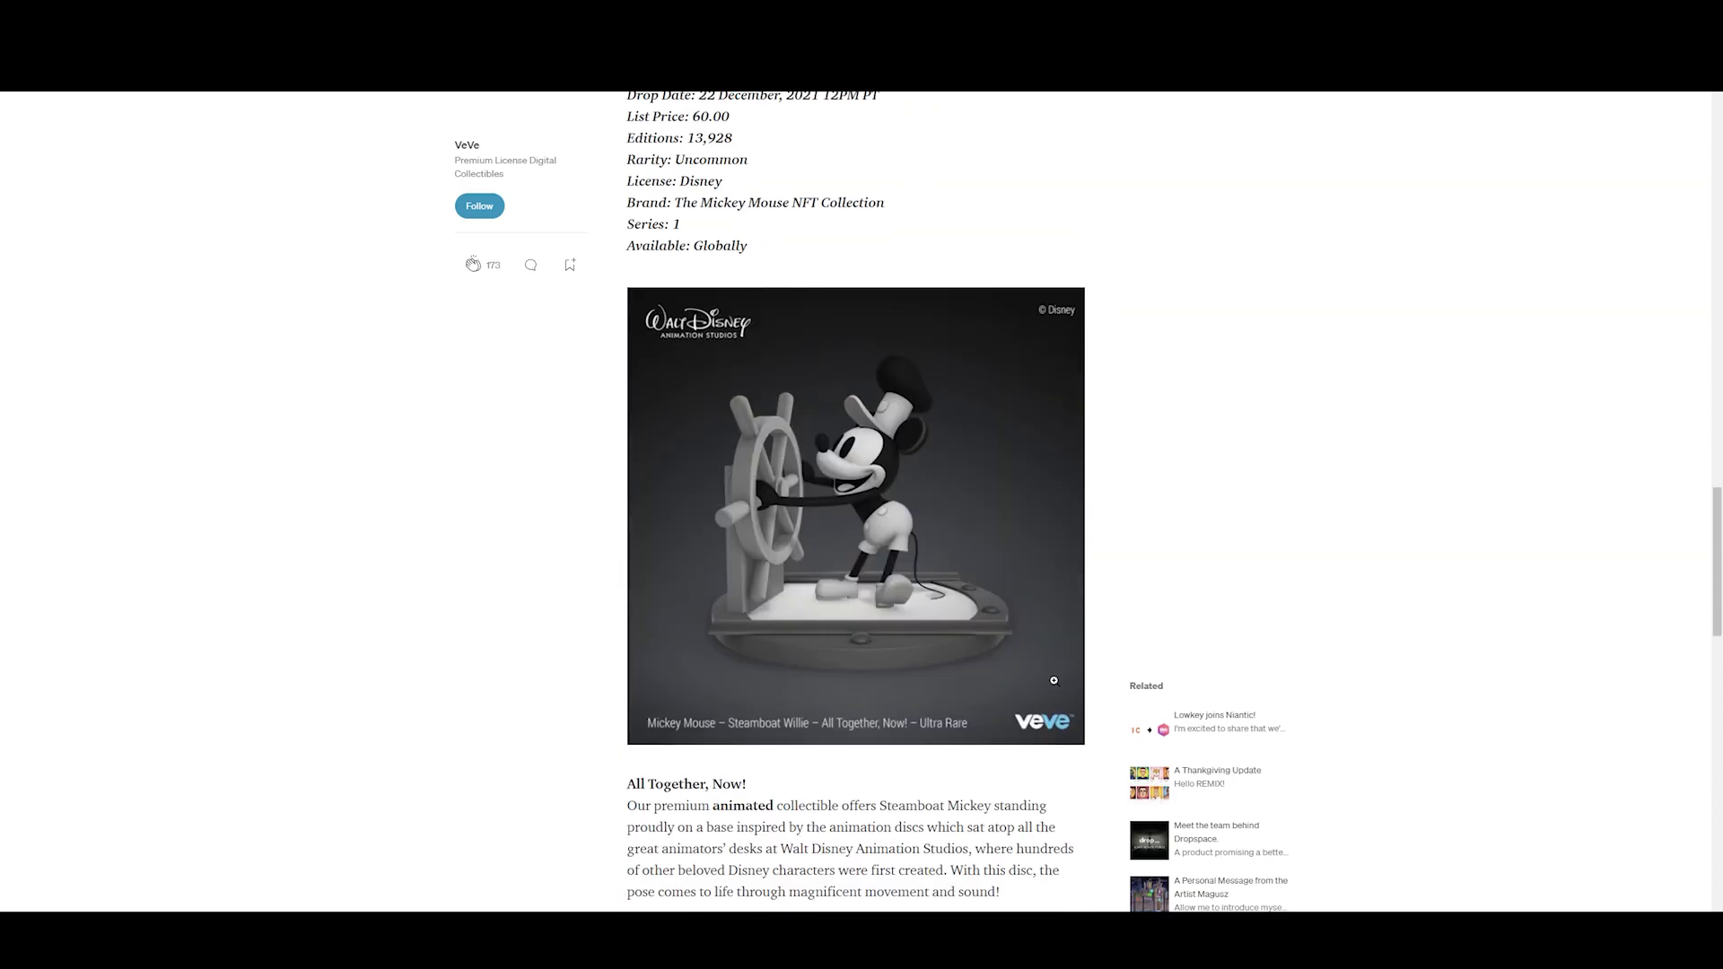
{"action": "scroll", "scroll_direction": "down", "scroll_amount": 3}
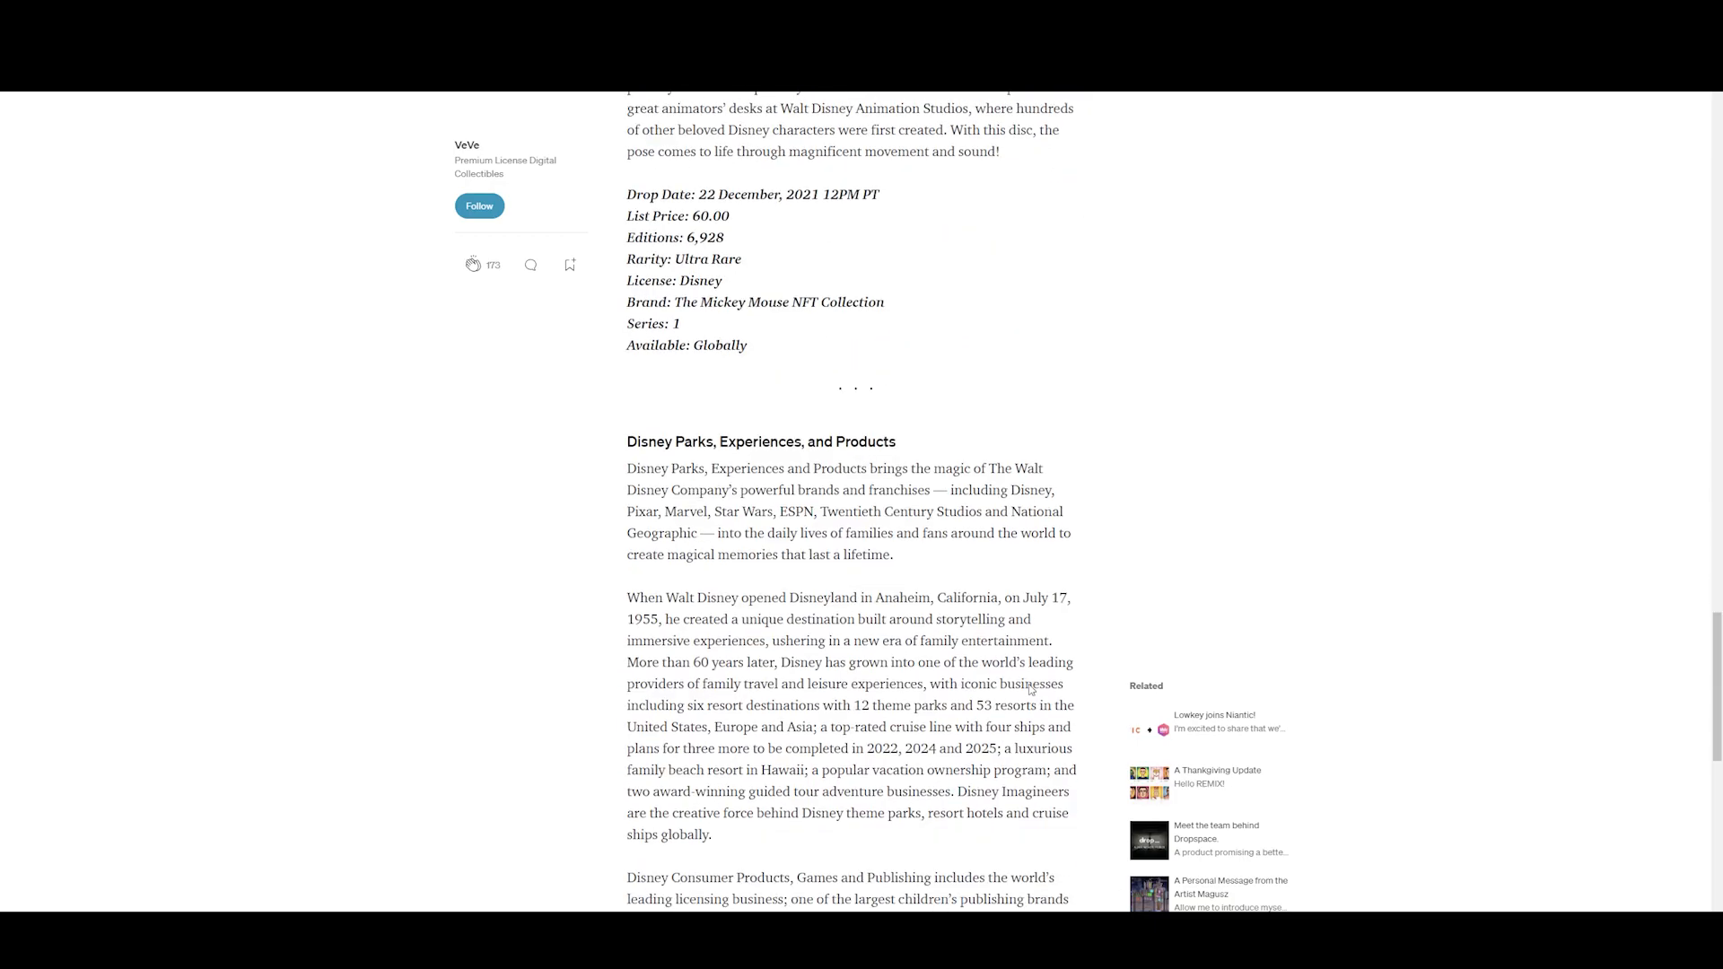
{"action": "scroll", "scroll_direction": "down", "scroll_amount": 3}
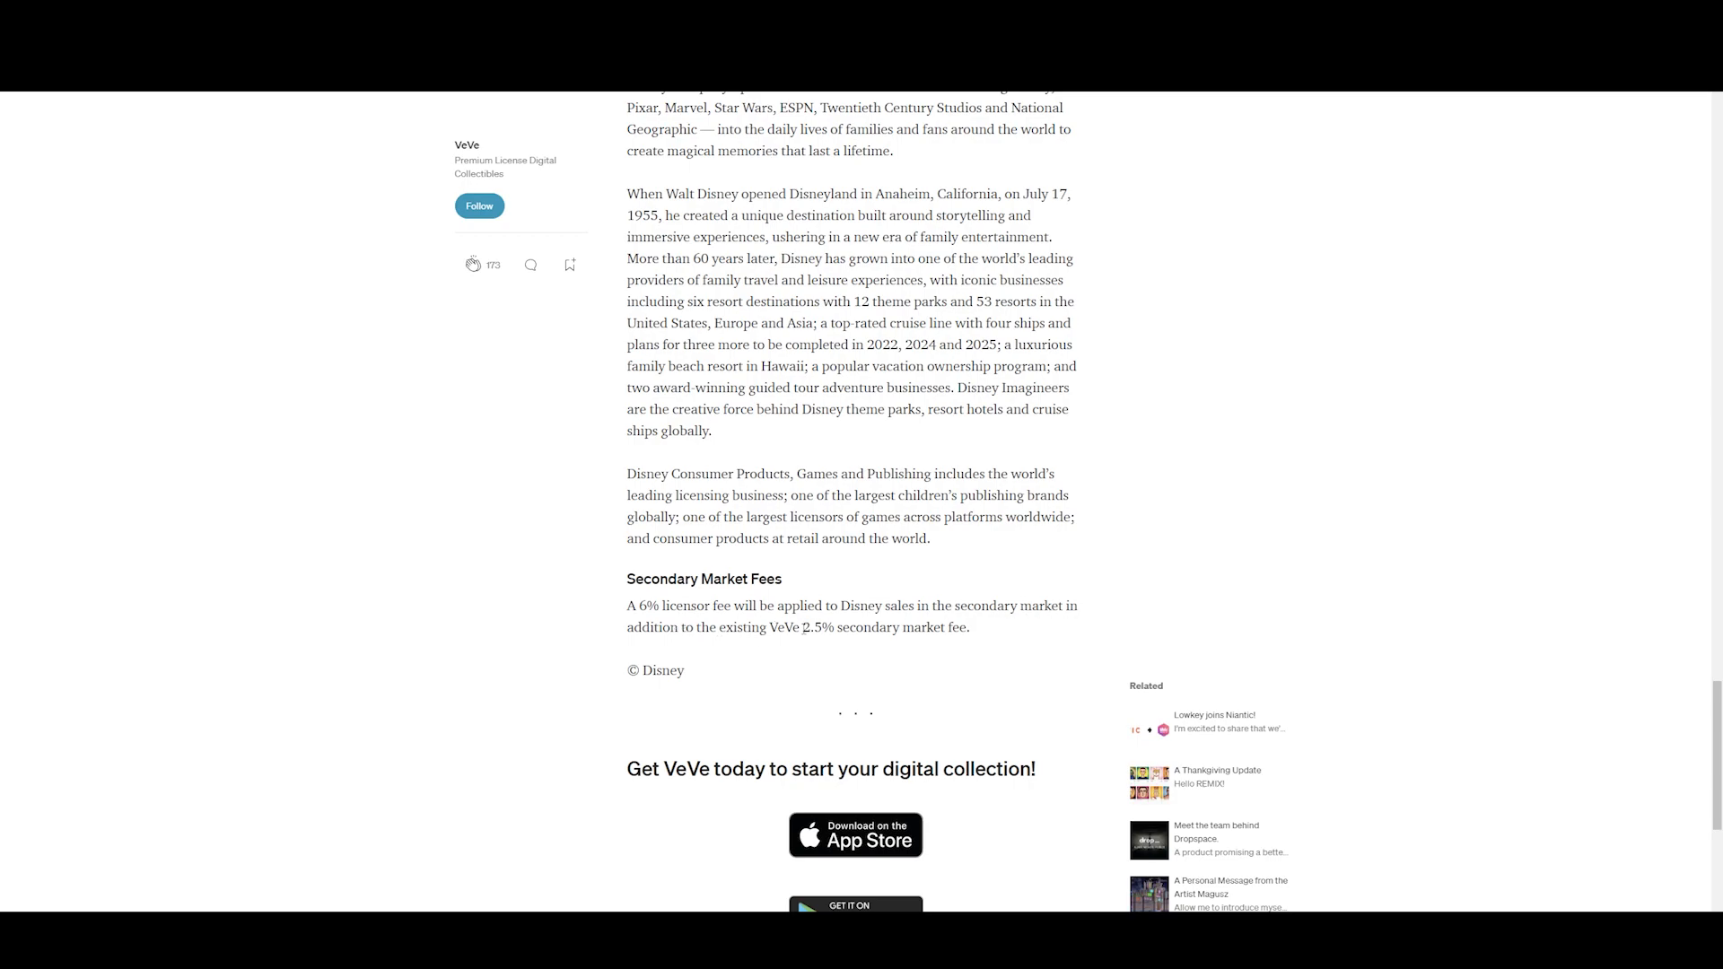
{"action": "mouse_move", "coordinate": [986, 635]}
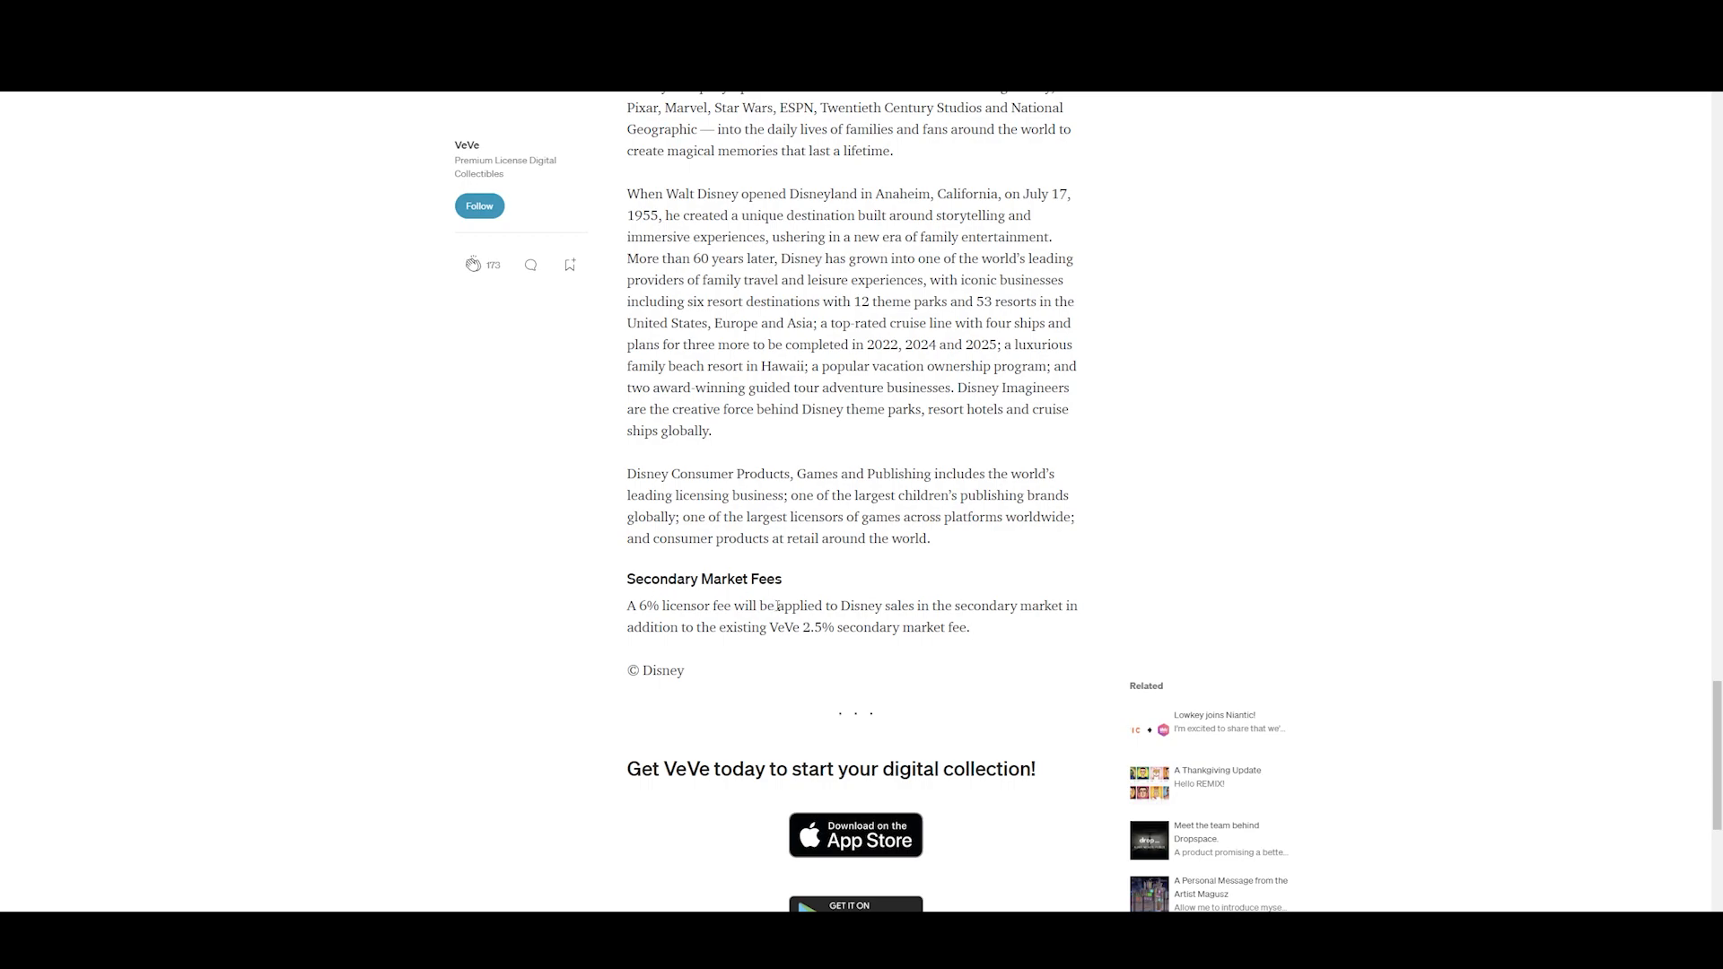
{"action": "mouse_move", "coordinate": [775, 647]}
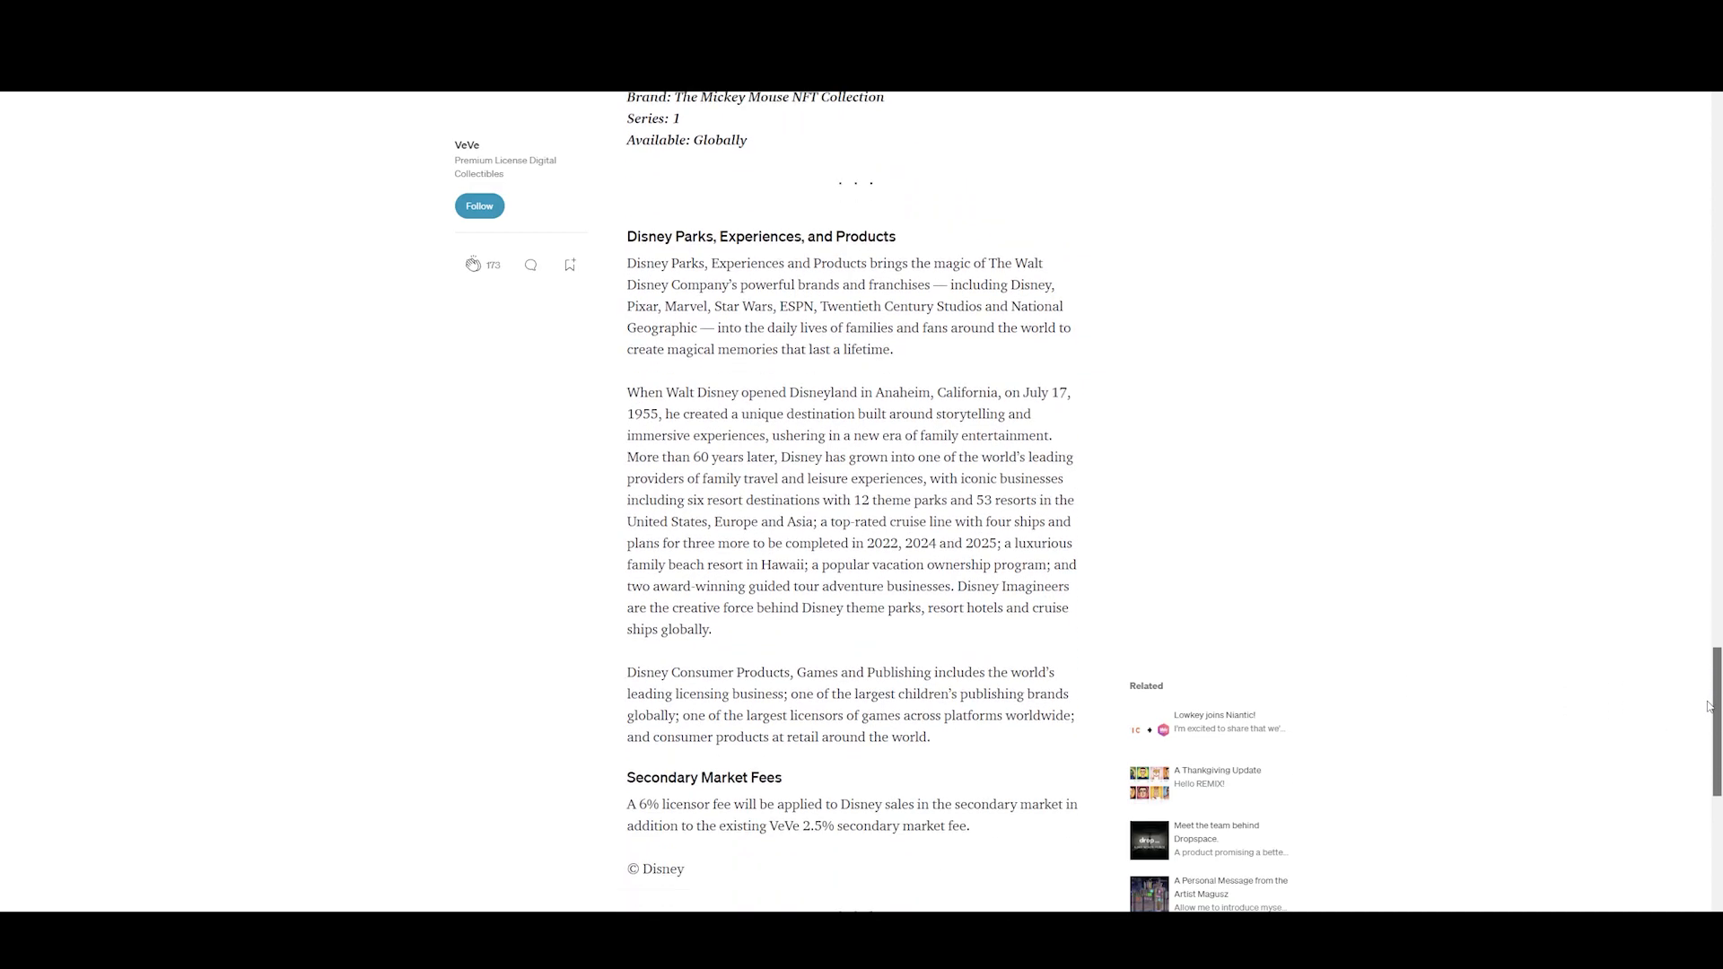
- Scroll up to the article title, then back down to A Jaunty Jig's Common-rarity details
{"action": "scroll", "scroll_direction": "up", "scroll_amount": 3}
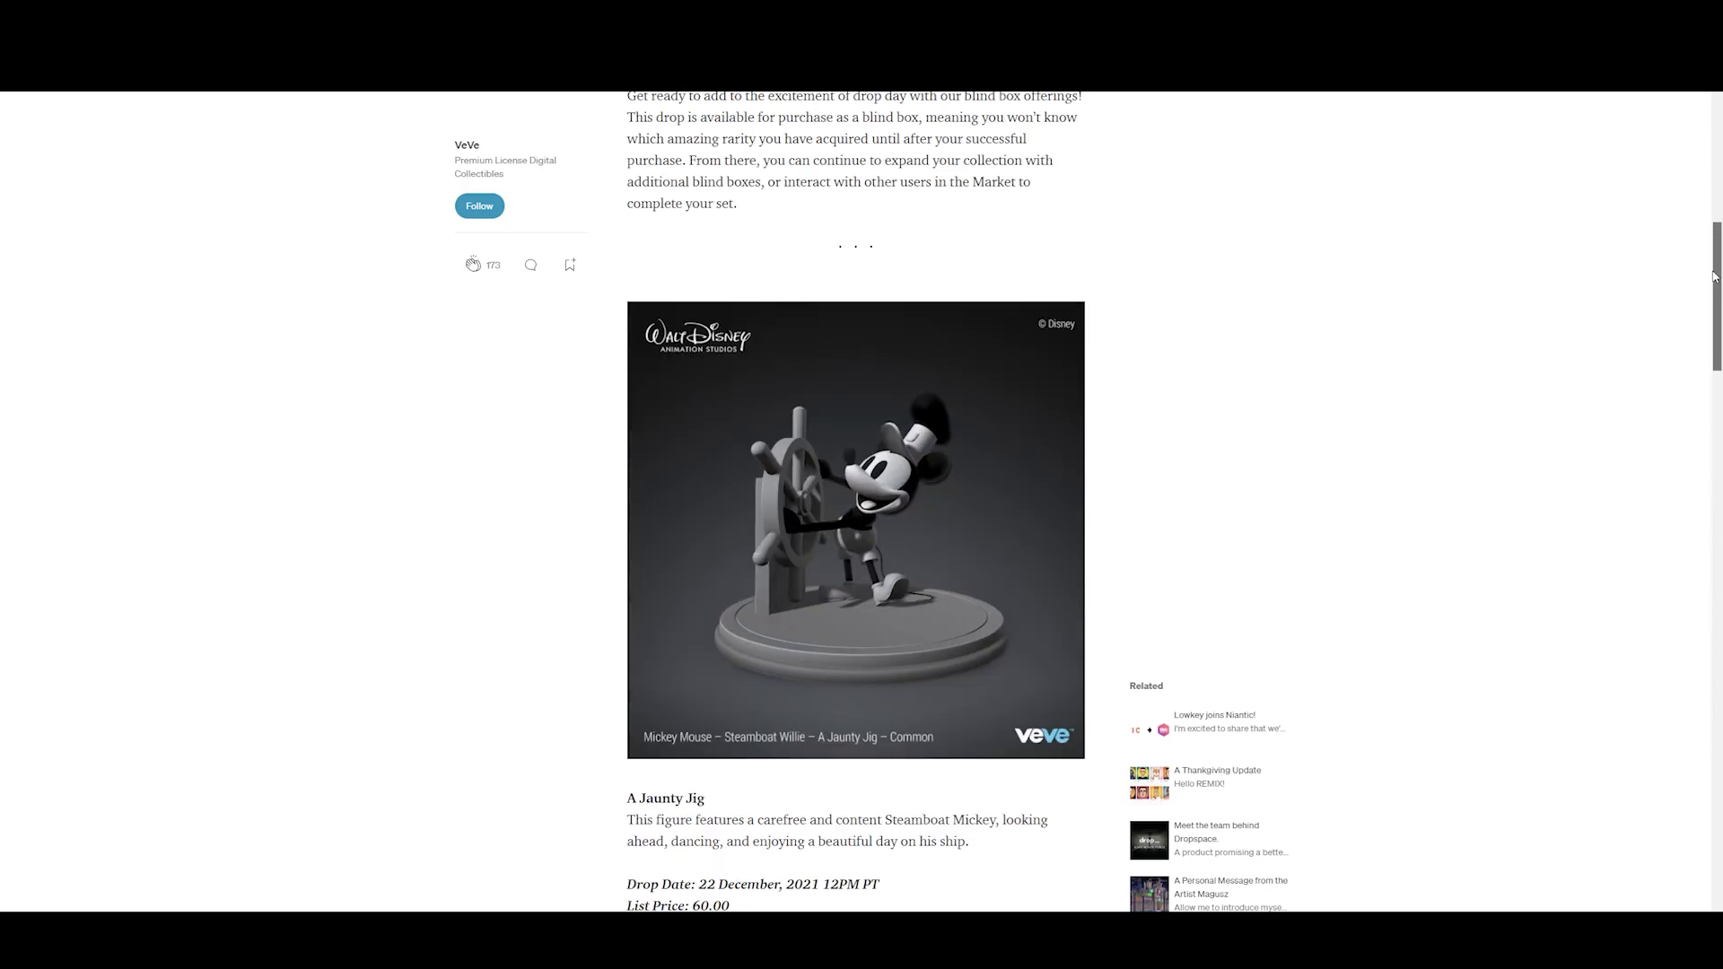
{"action": "scroll", "scroll_direction": "up", "scroll_amount": 3}
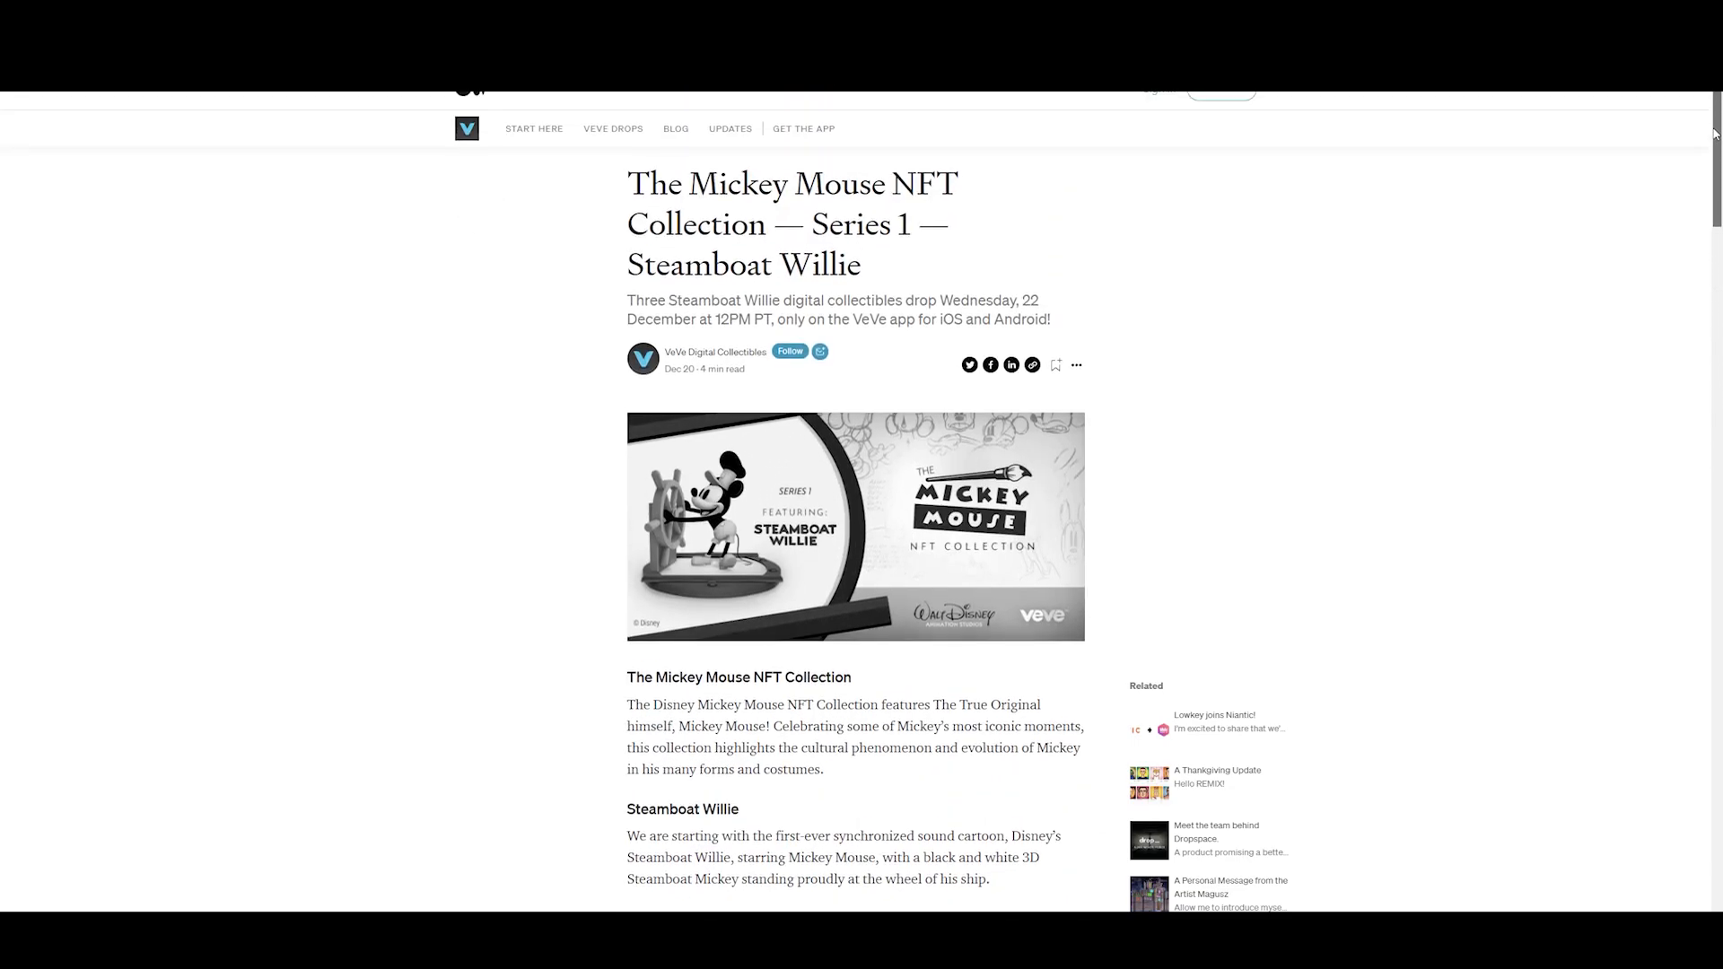
{"action": "scroll", "scroll_direction": "down", "scroll_amount": 3}
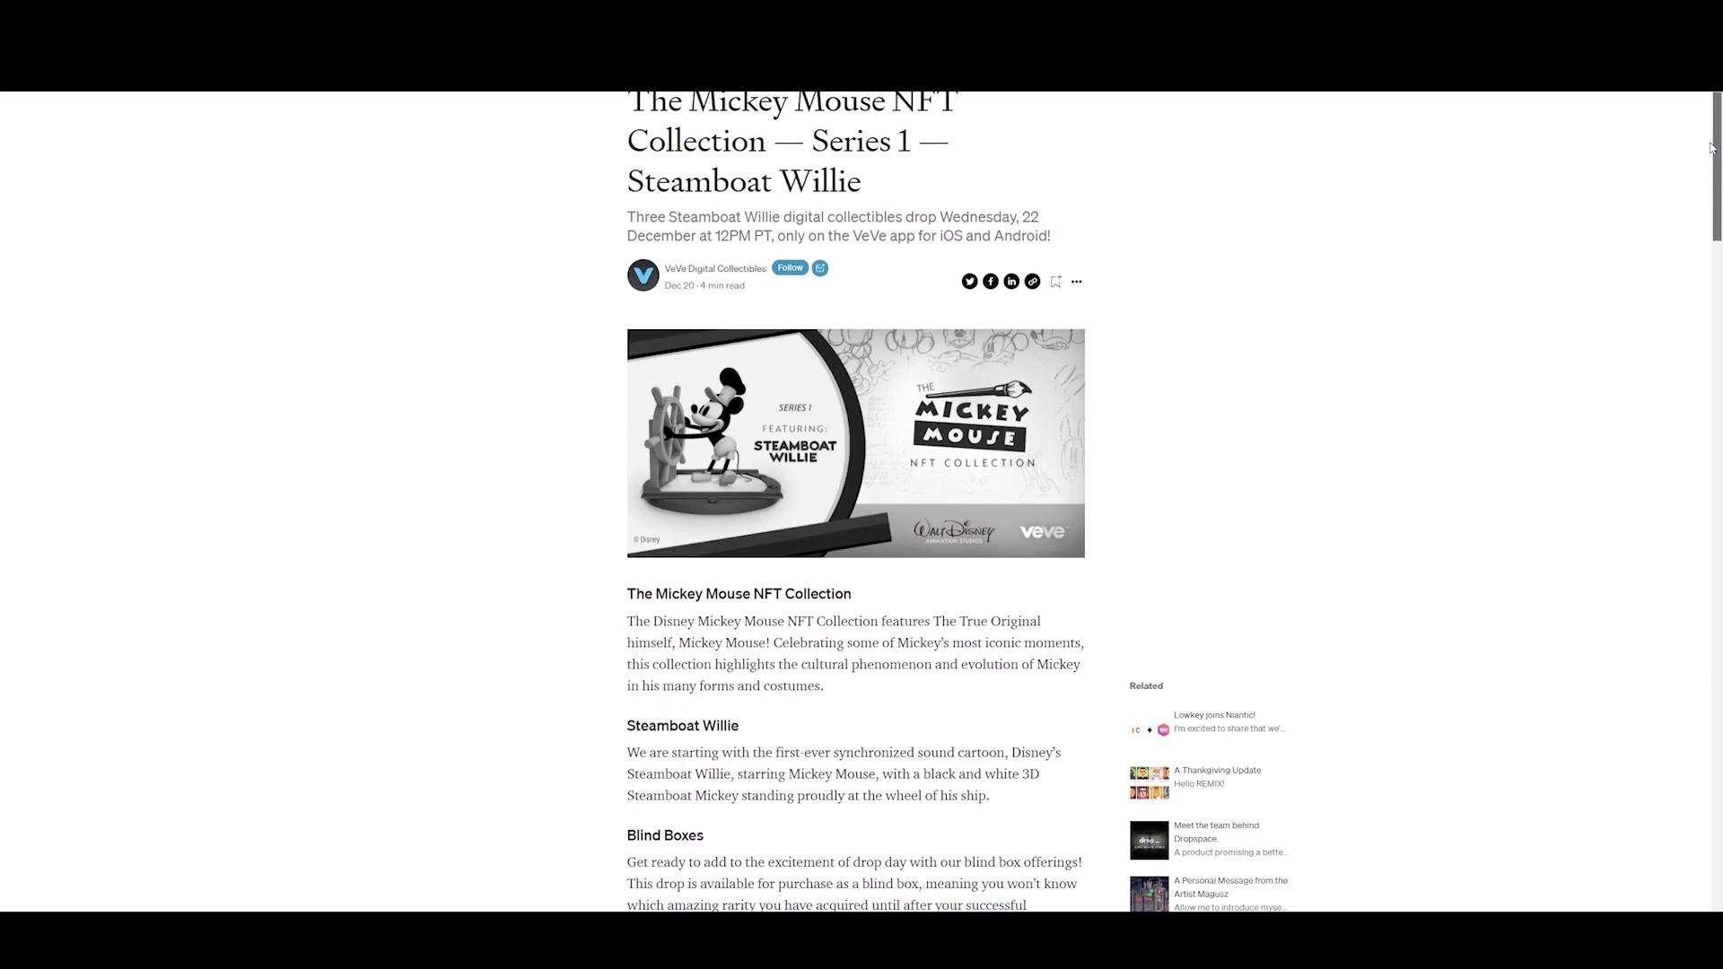
{"action": "scroll", "scroll_direction": "down", "scroll_amount": 3}
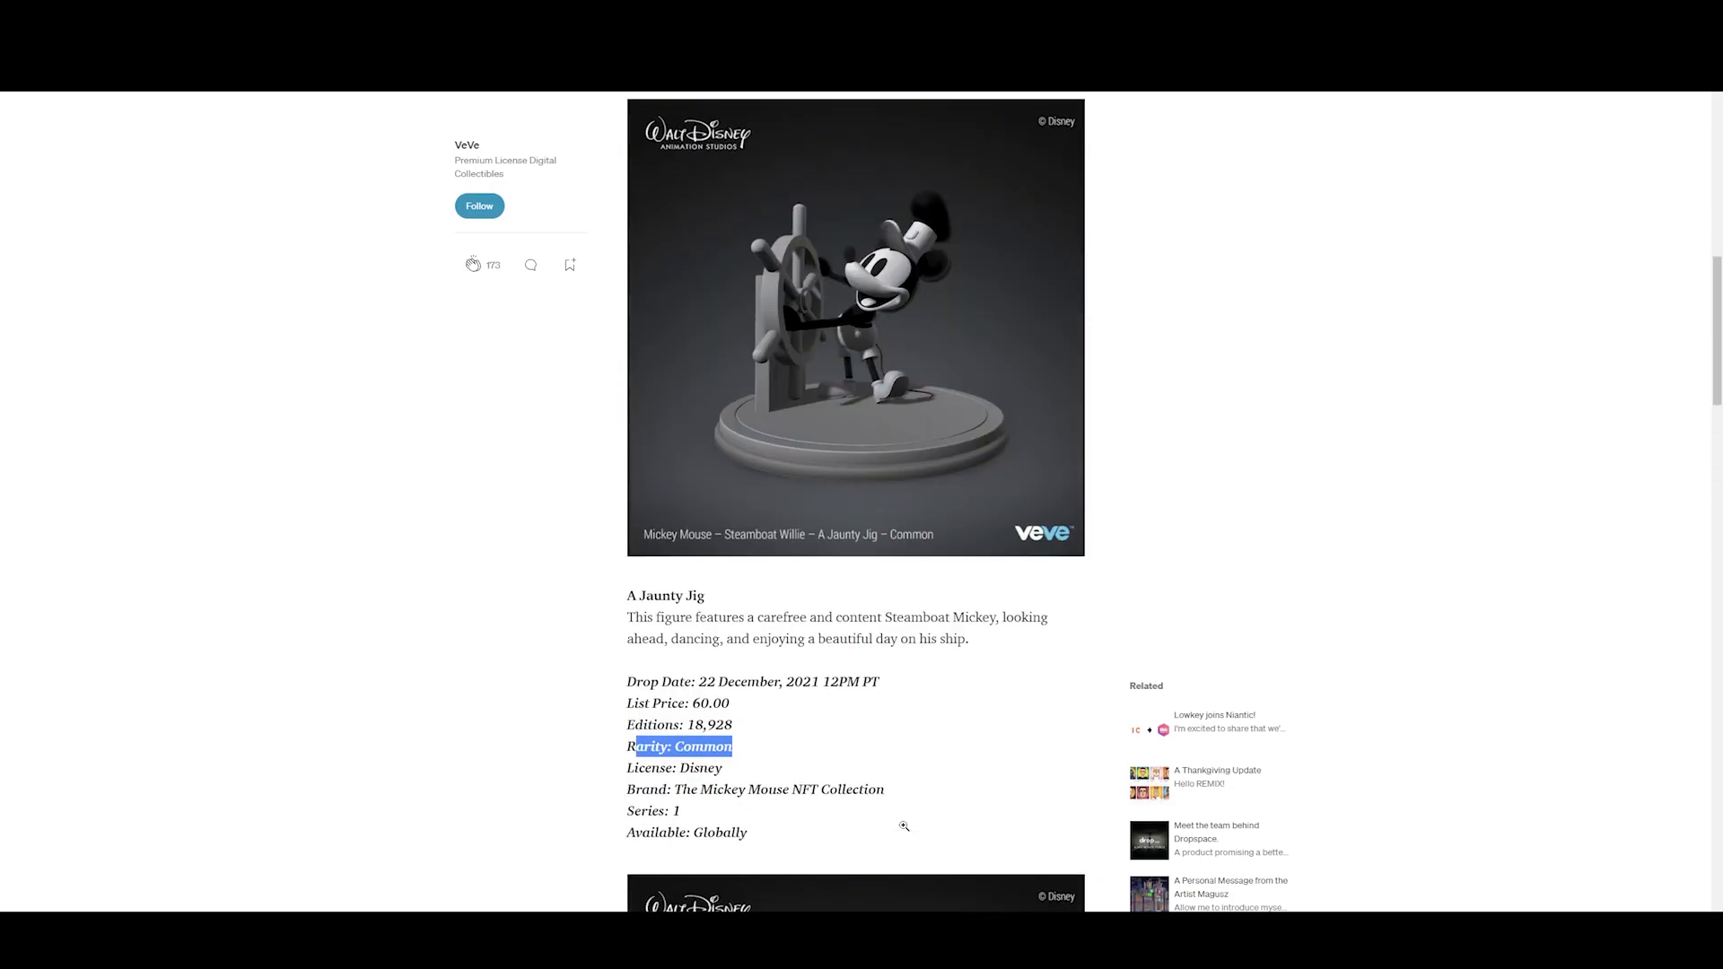
- Scroll past All Together, Now! to A Happy Whistle's drop details: 13,928 editions, Uncommon
{"action": "scroll", "scroll_direction": "down", "scroll_amount": 3}
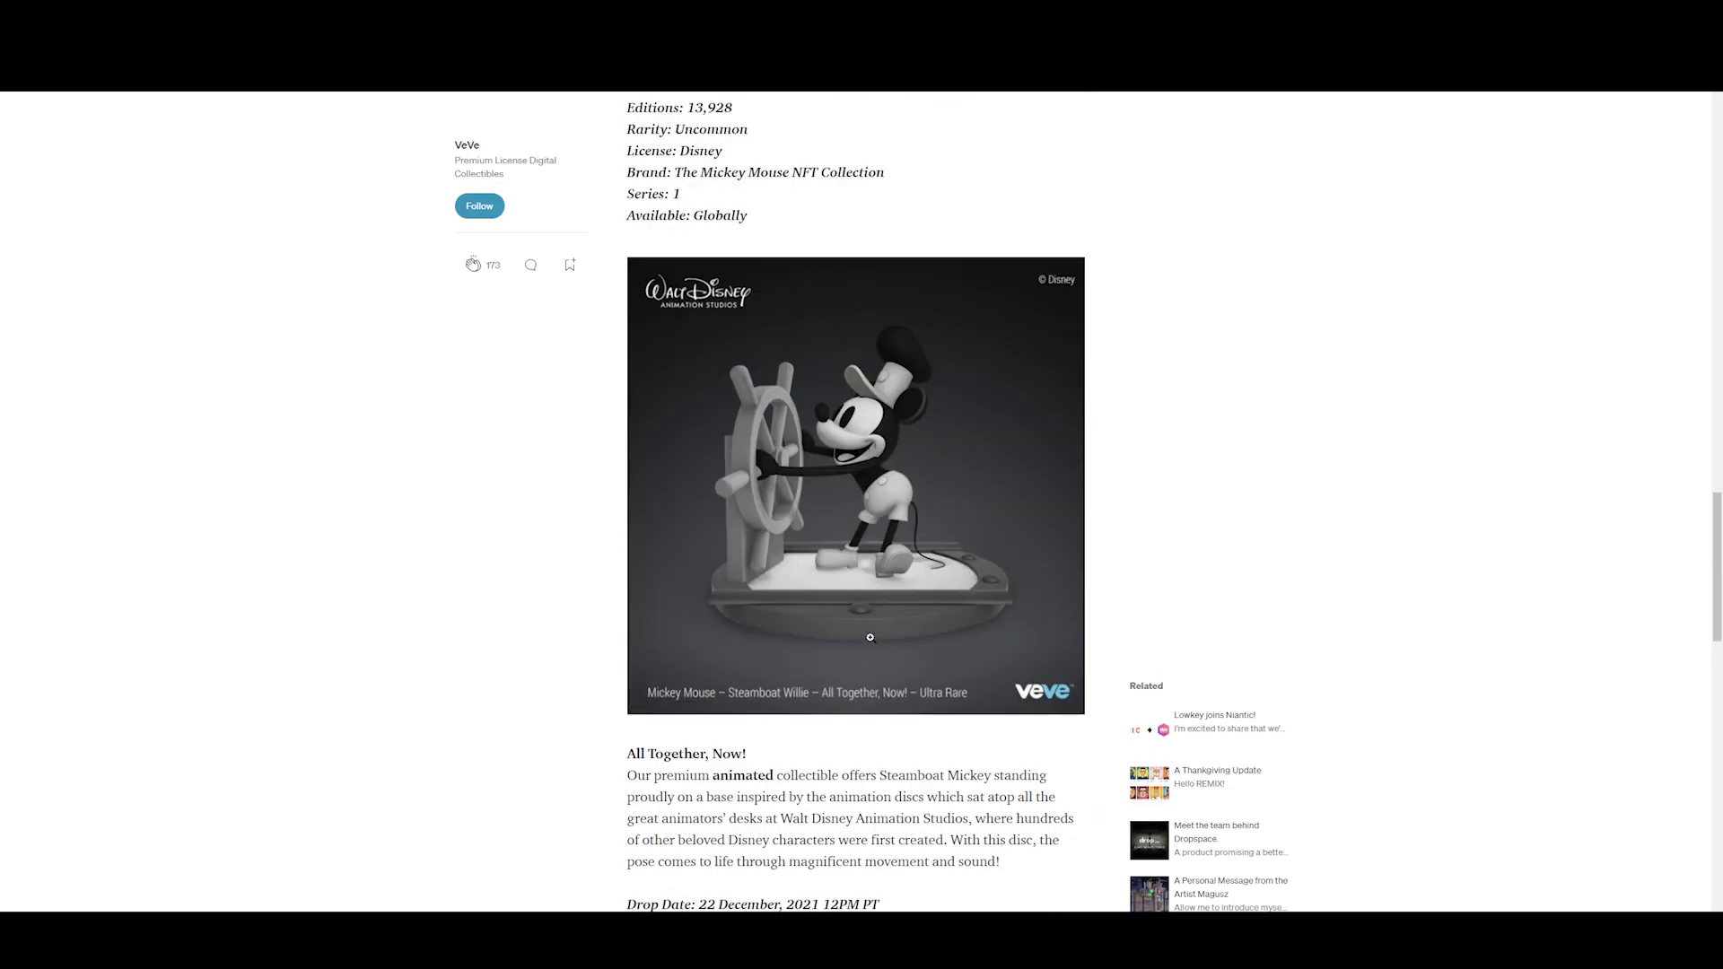
{"action": "scroll", "scroll_direction": "down", "scroll_amount": 3}
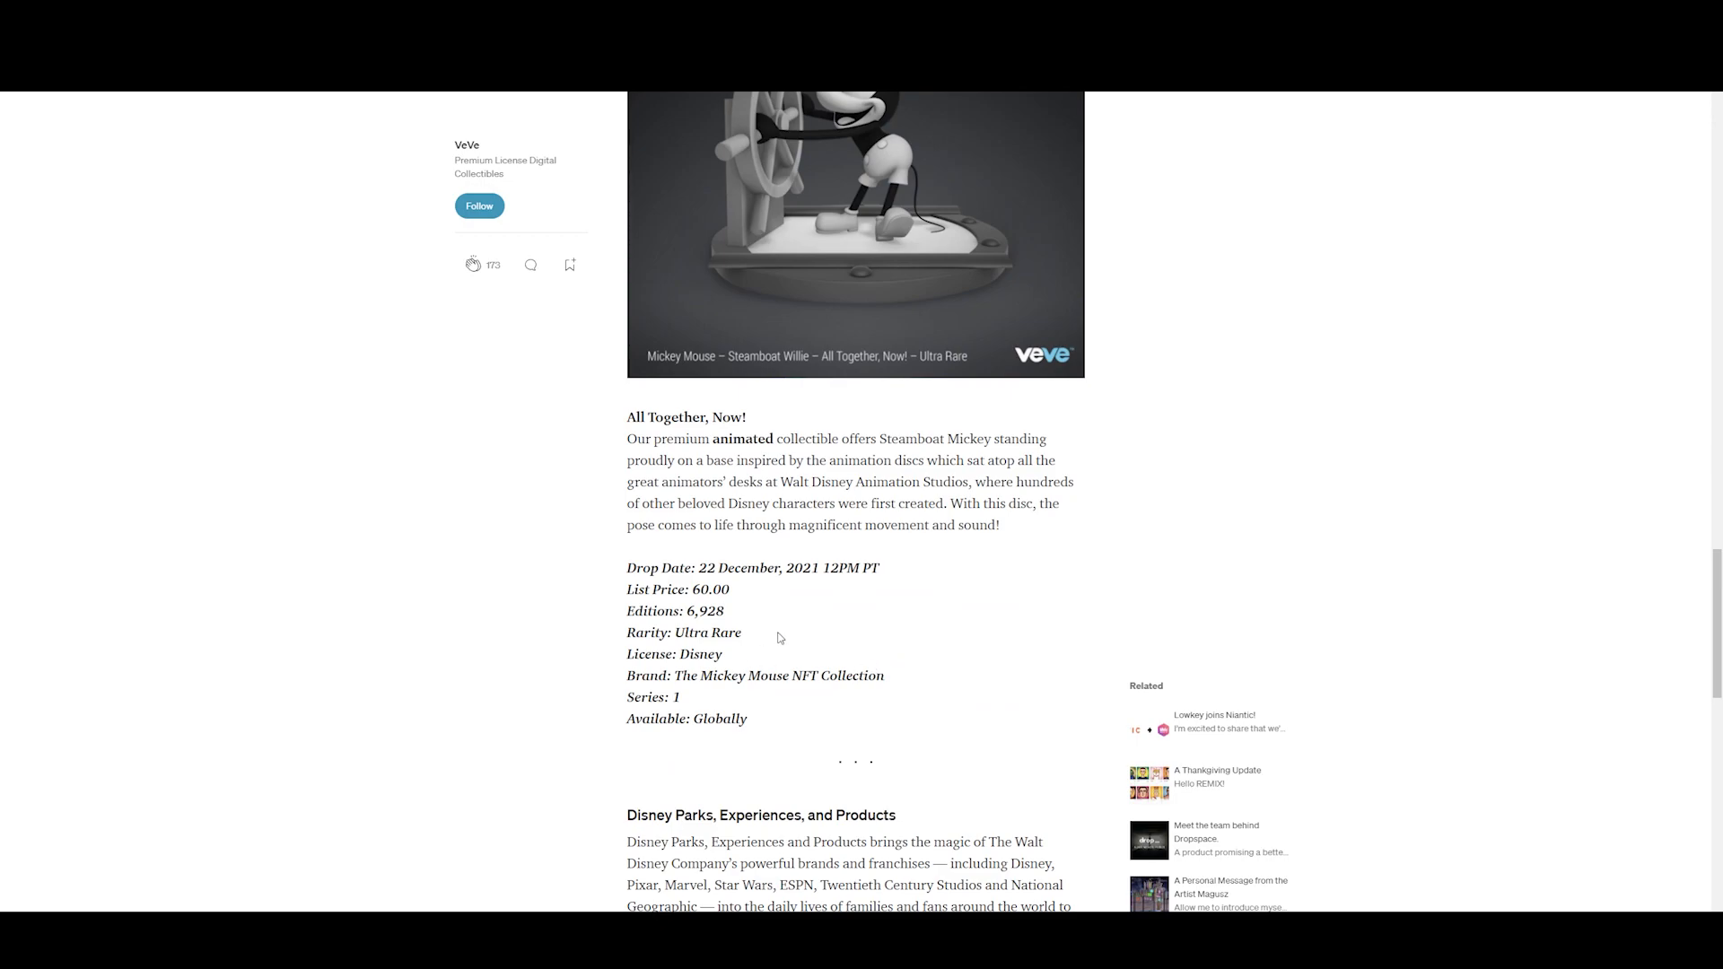
{"action": "mouse_move", "coordinate": [951, 725]}
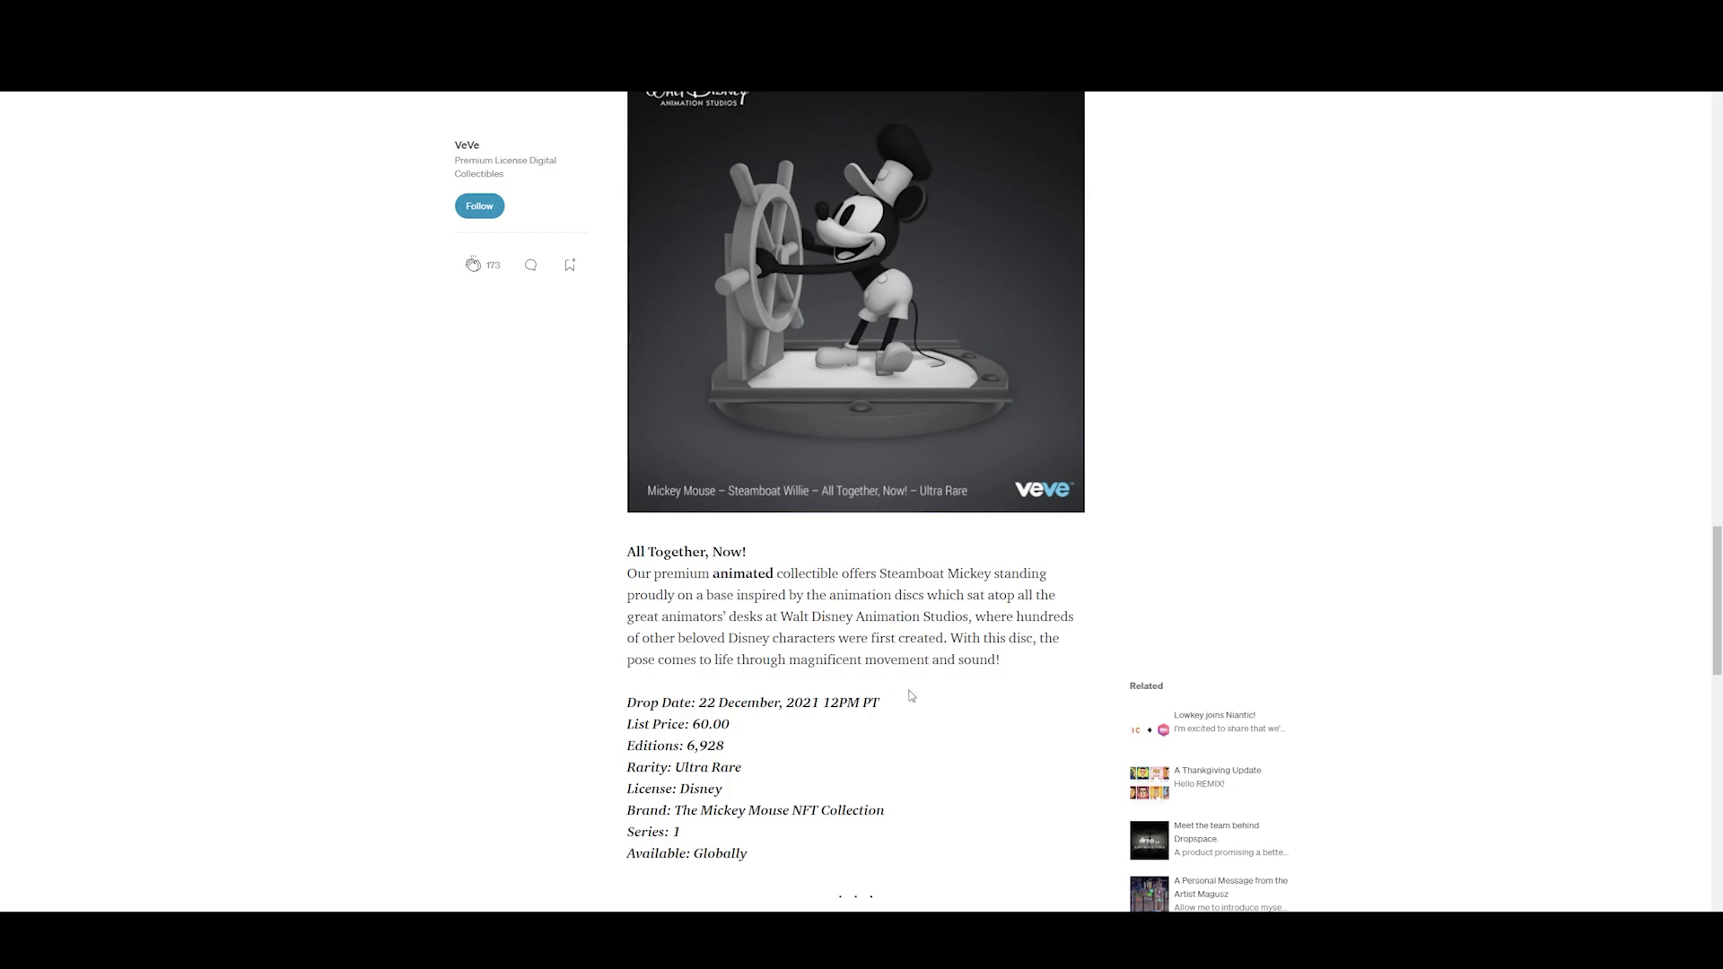
{"action": "mouse_move", "coordinate": [951, 704]}
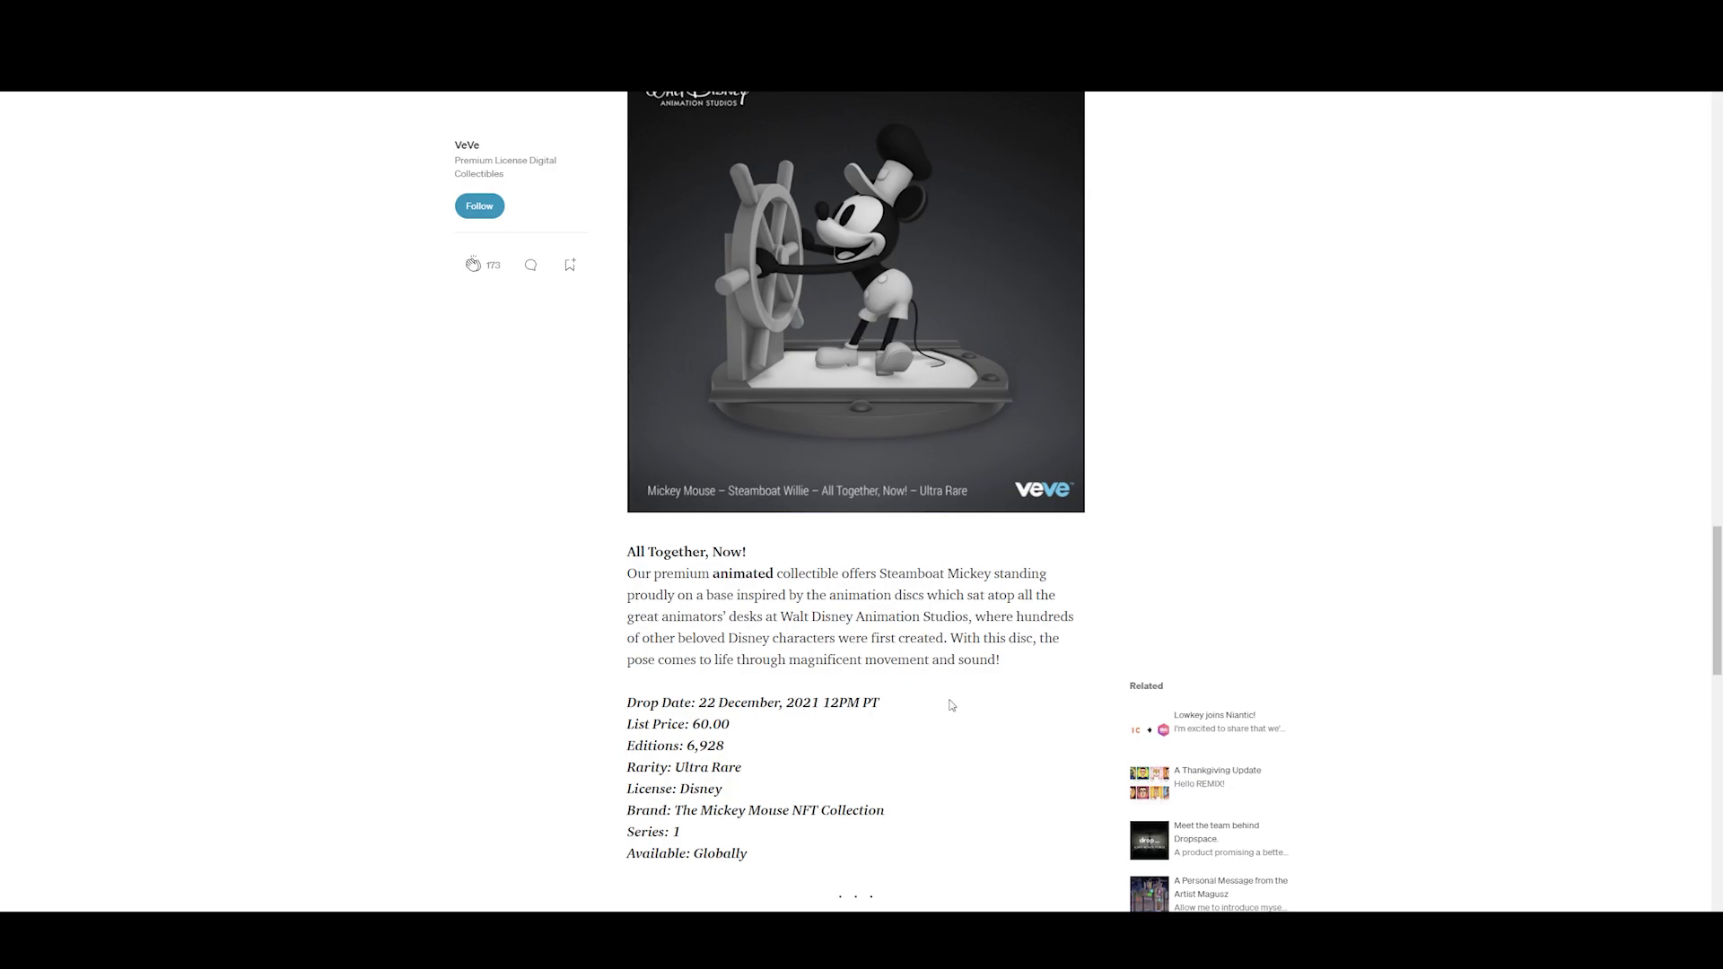
{"action": "scroll", "scroll_direction": "down", "scroll_amount": 3}
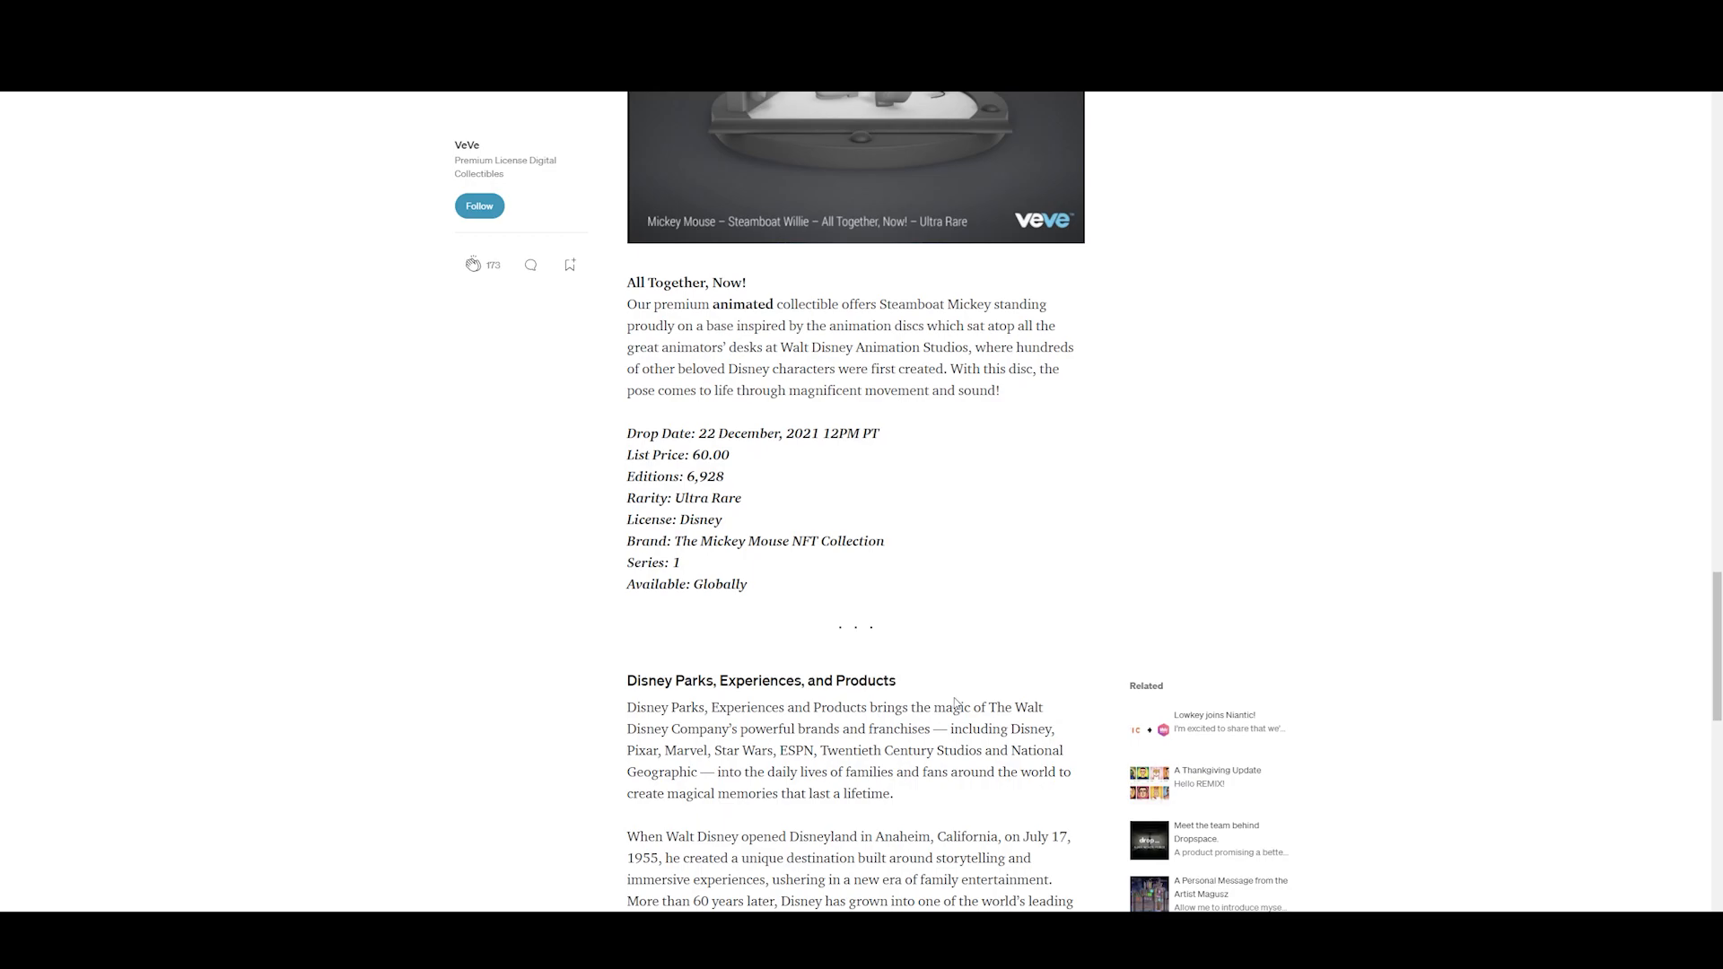
{"action": "mouse_move", "coordinate": [1693, 651]}
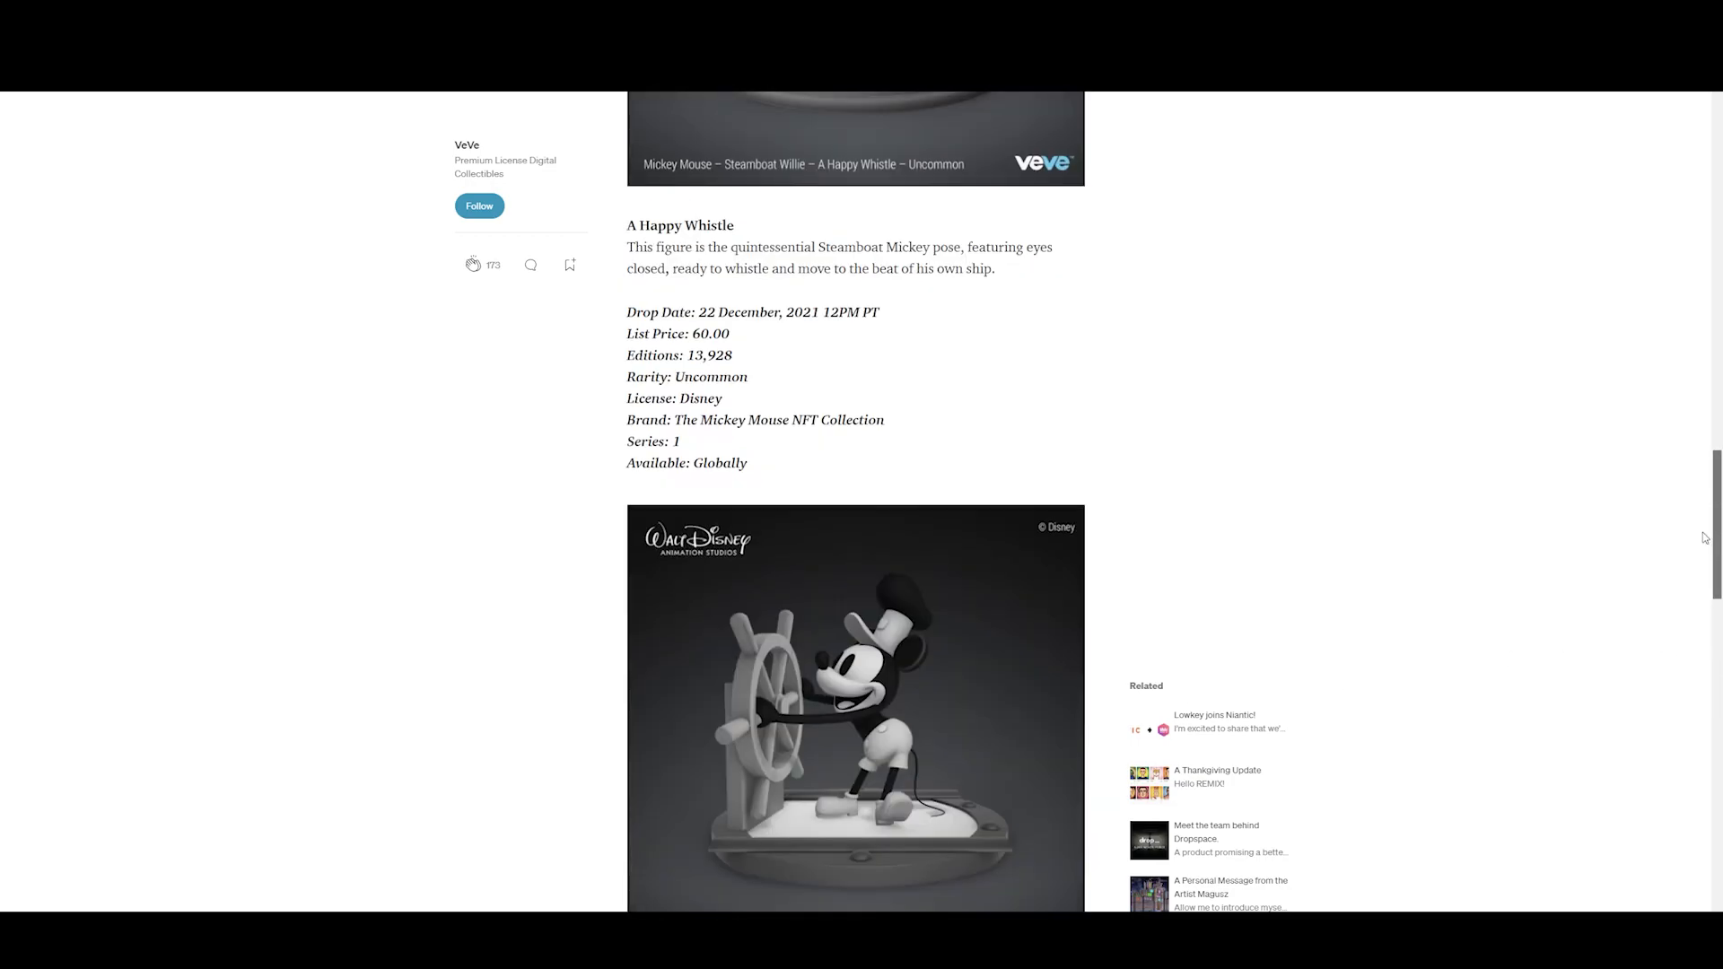
{"action": "scroll", "scroll_direction": "down", "scroll_amount": 3}
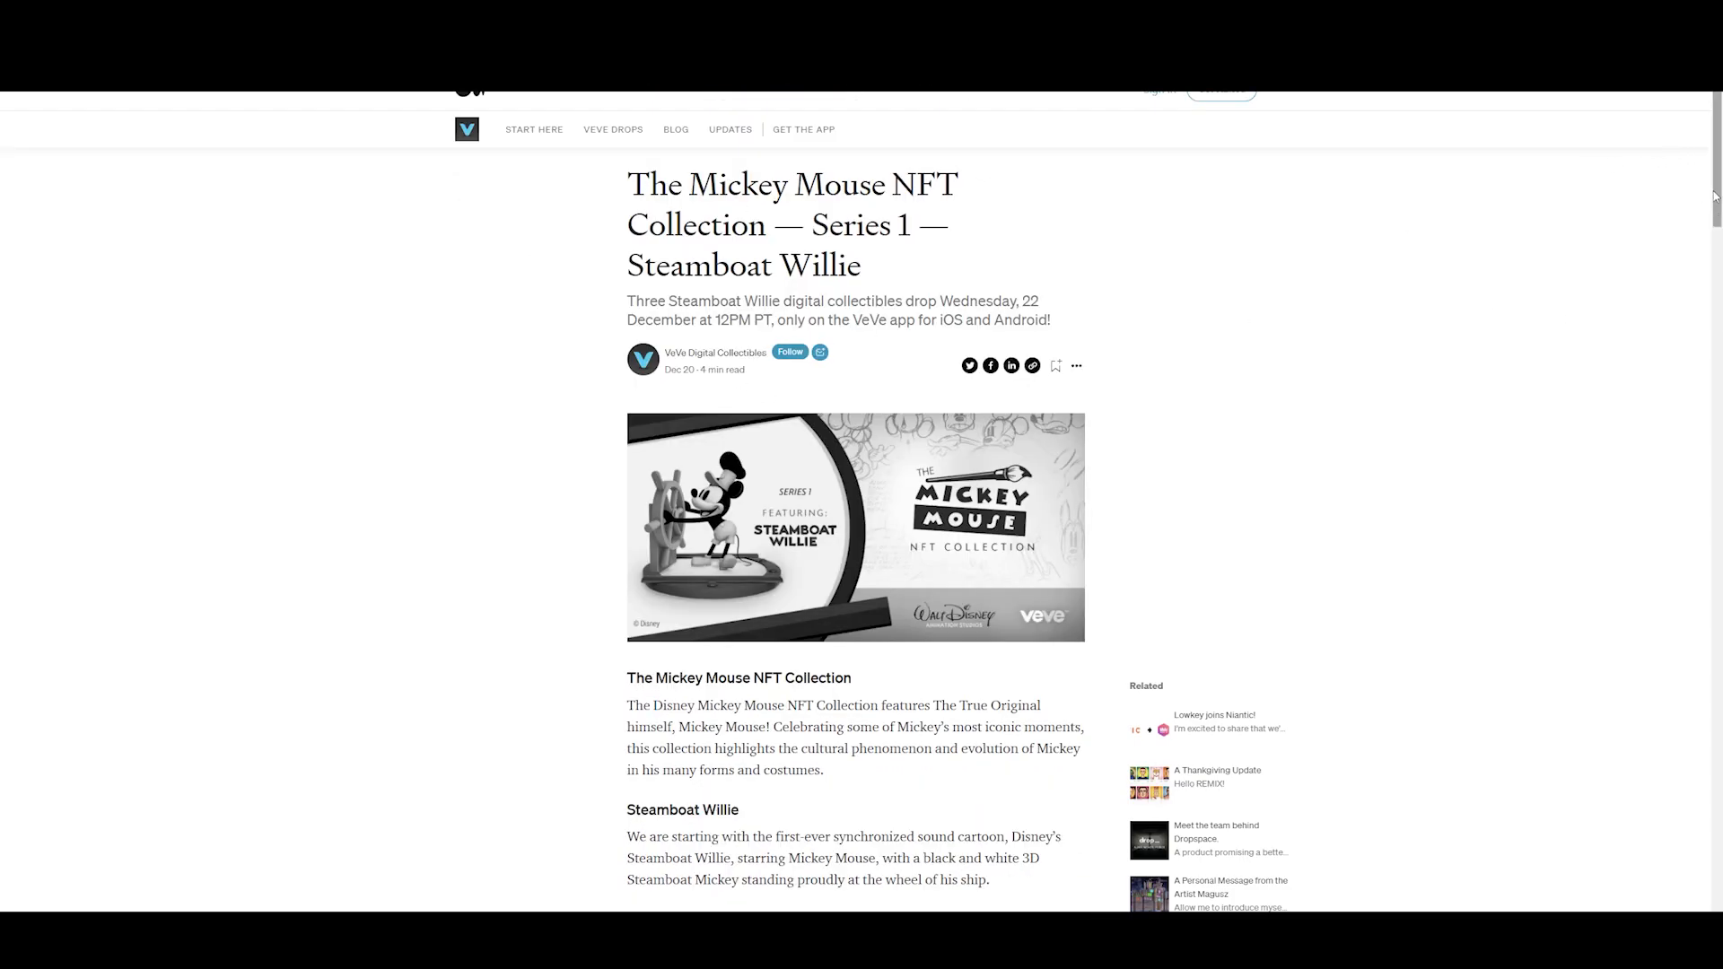
{"action": "scroll", "scroll_direction": "down", "scroll_amount": 3}
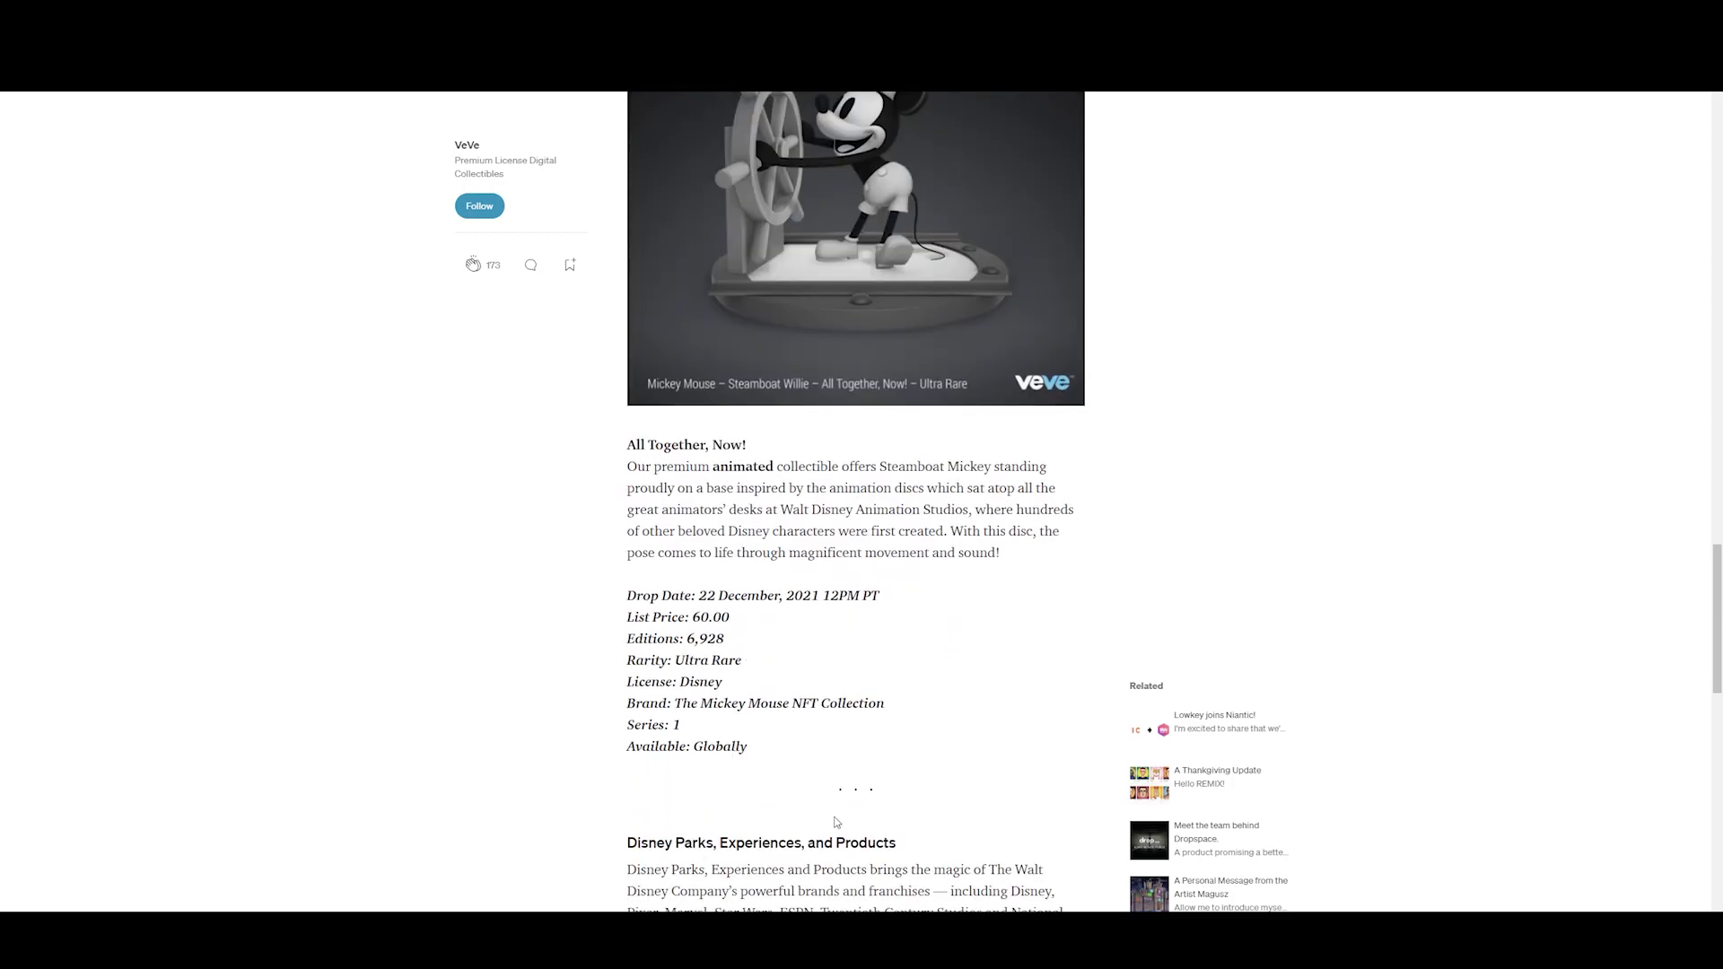
{"action": "scroll", "scroll_direction": "down", "scroll_amount": 3}
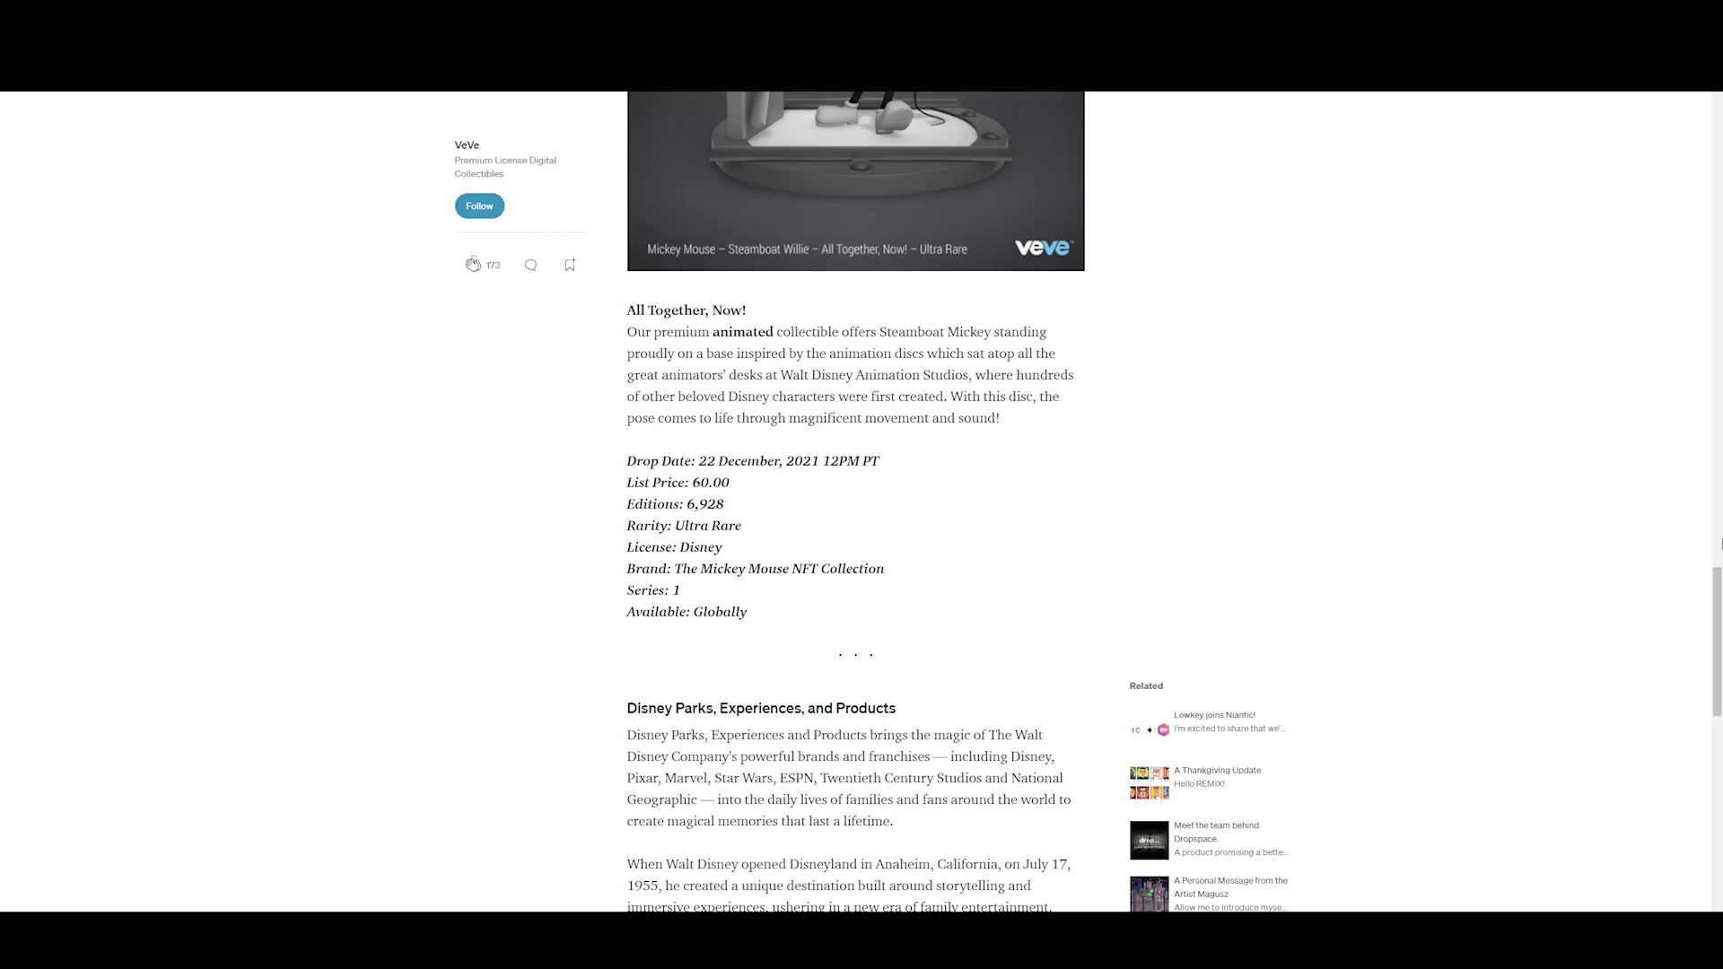
{"action": "mouse_move", "coordinate": [1331, 668]}
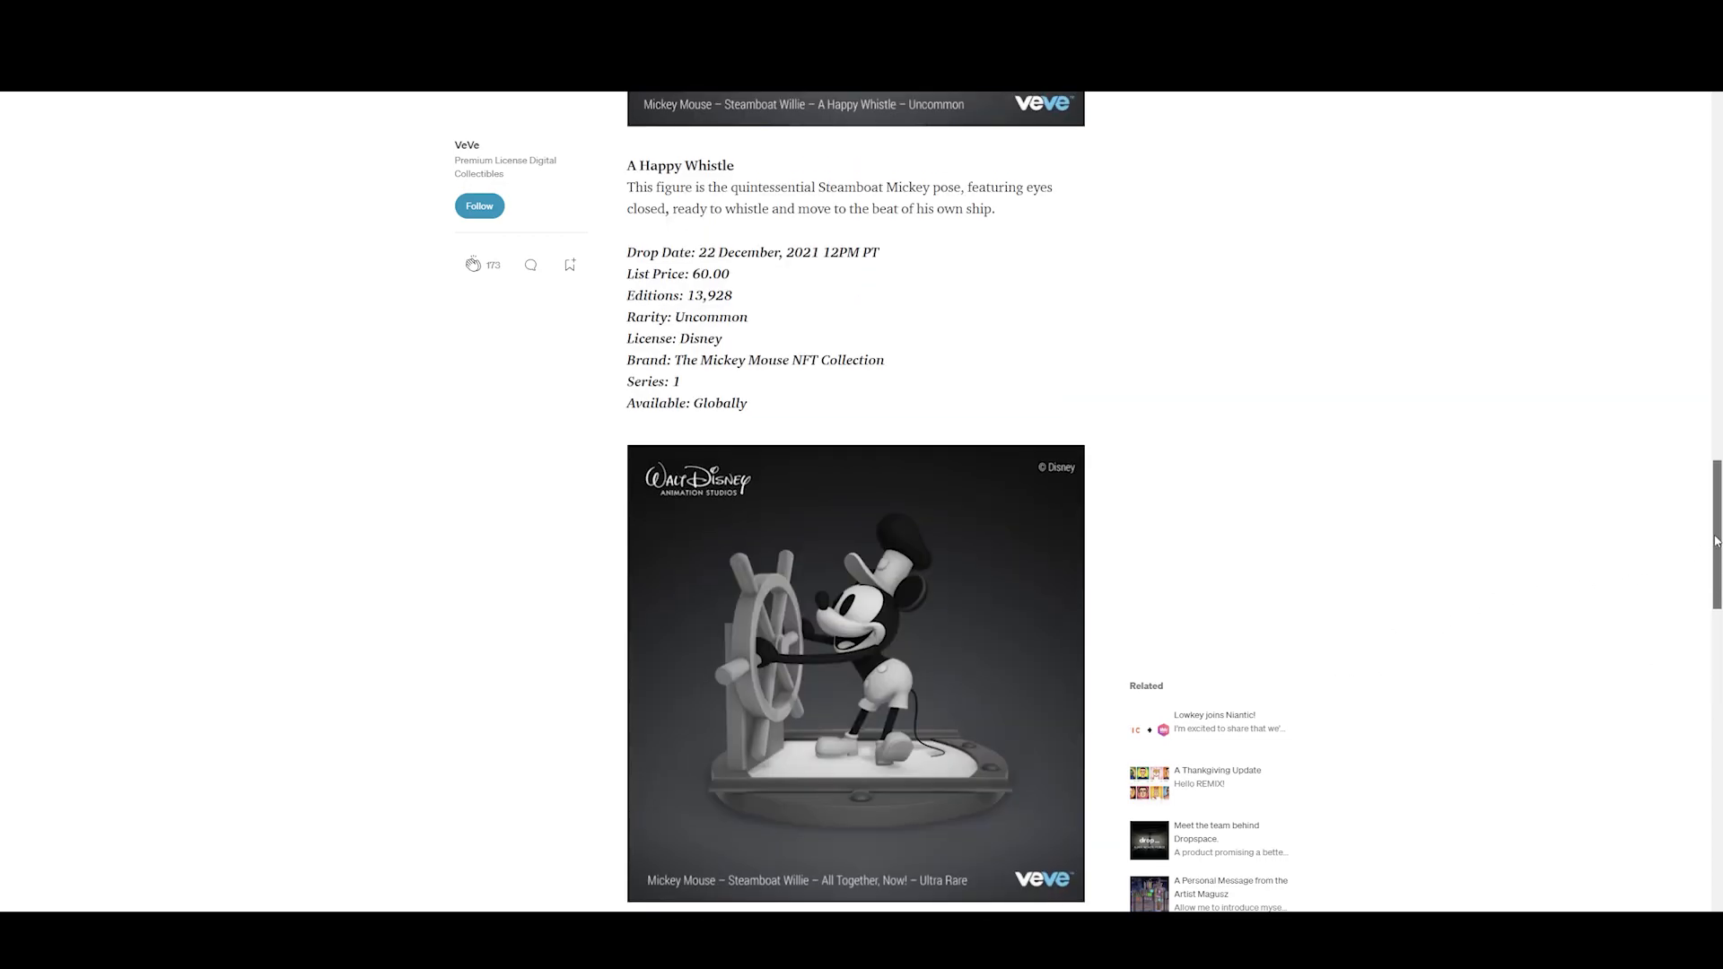
{"action": "scroll", "scroll_direction": "down", "scroll_amount": 3}
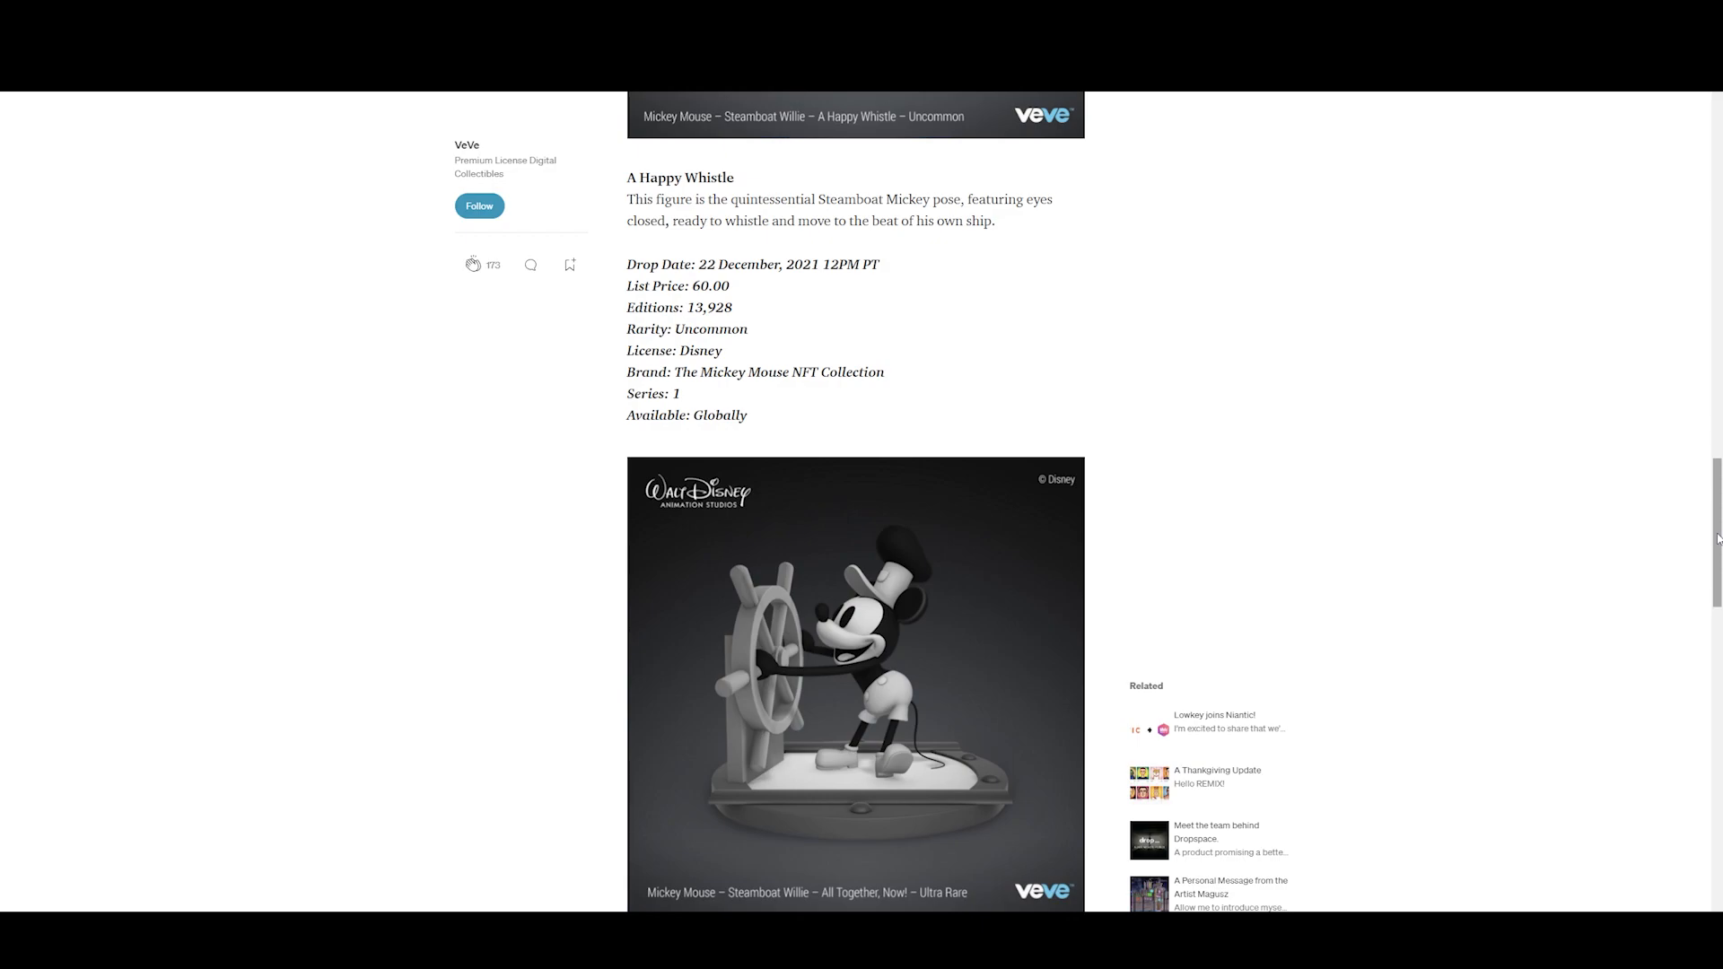